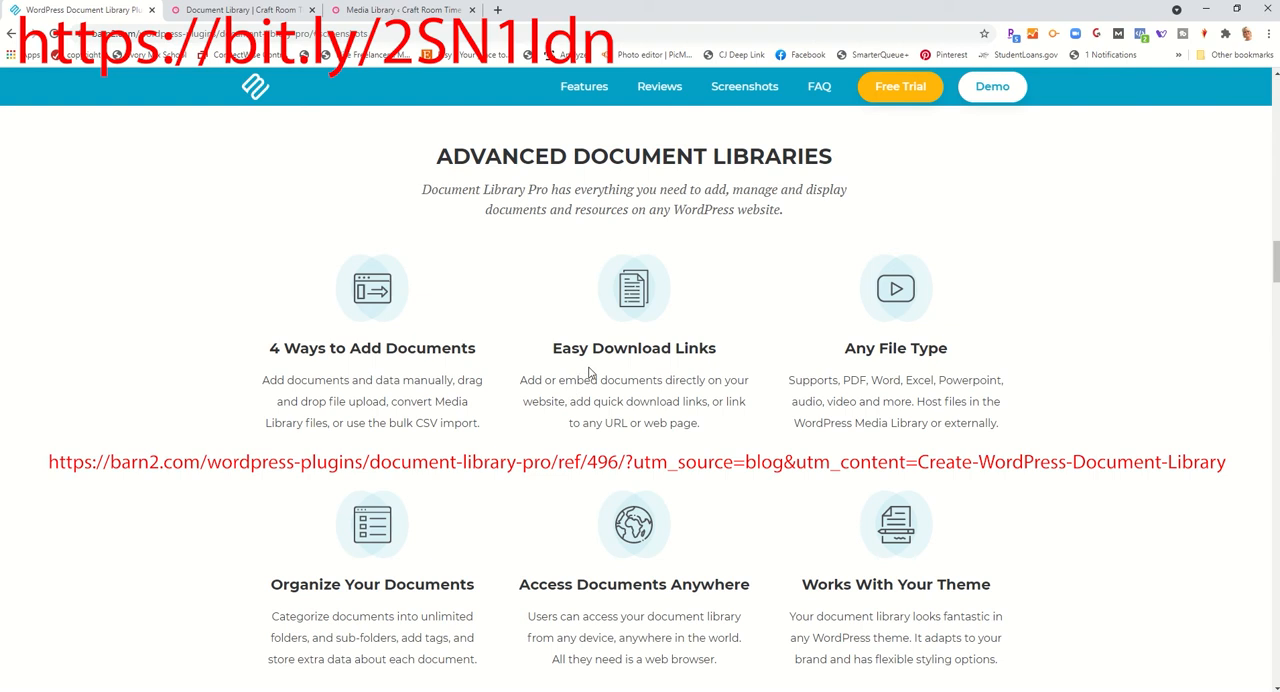
{"action": "mouse_move", "coordinate": [844, 384]}
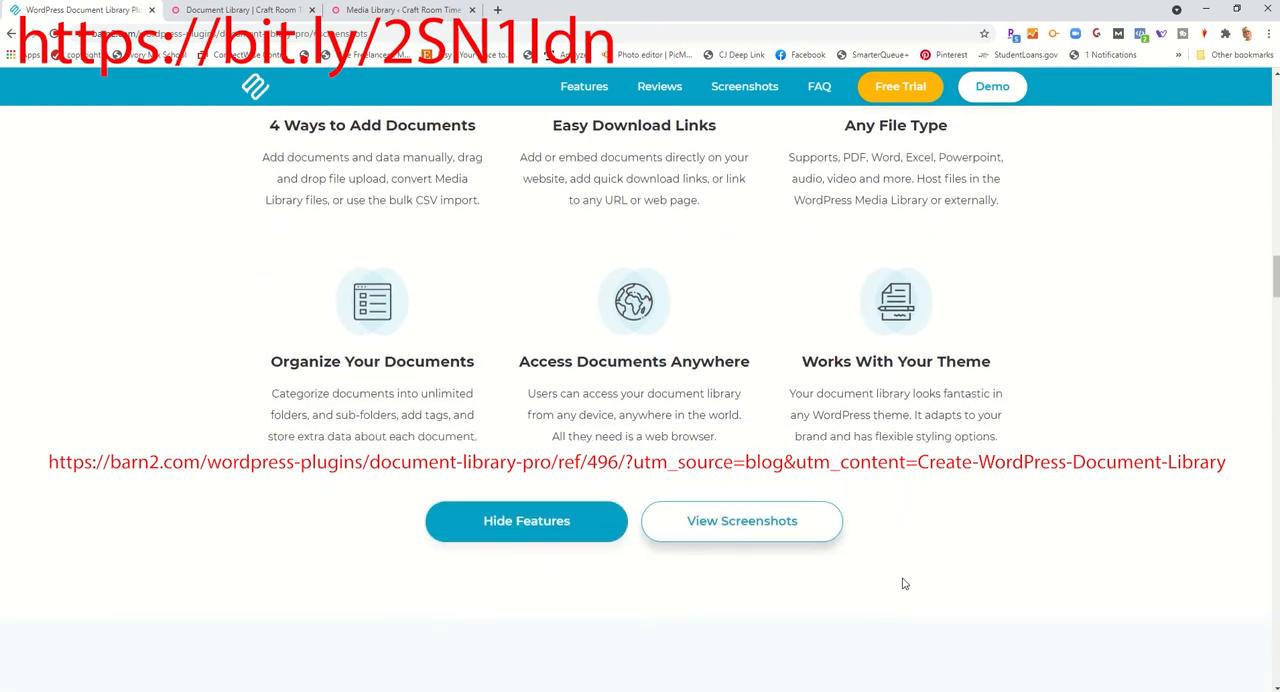
Review the Document Library Pro features list, then bring the Craft Room Time library tab forward
{"action": "scroll", "scroll_direction": "down", "scroll_amount": 3}
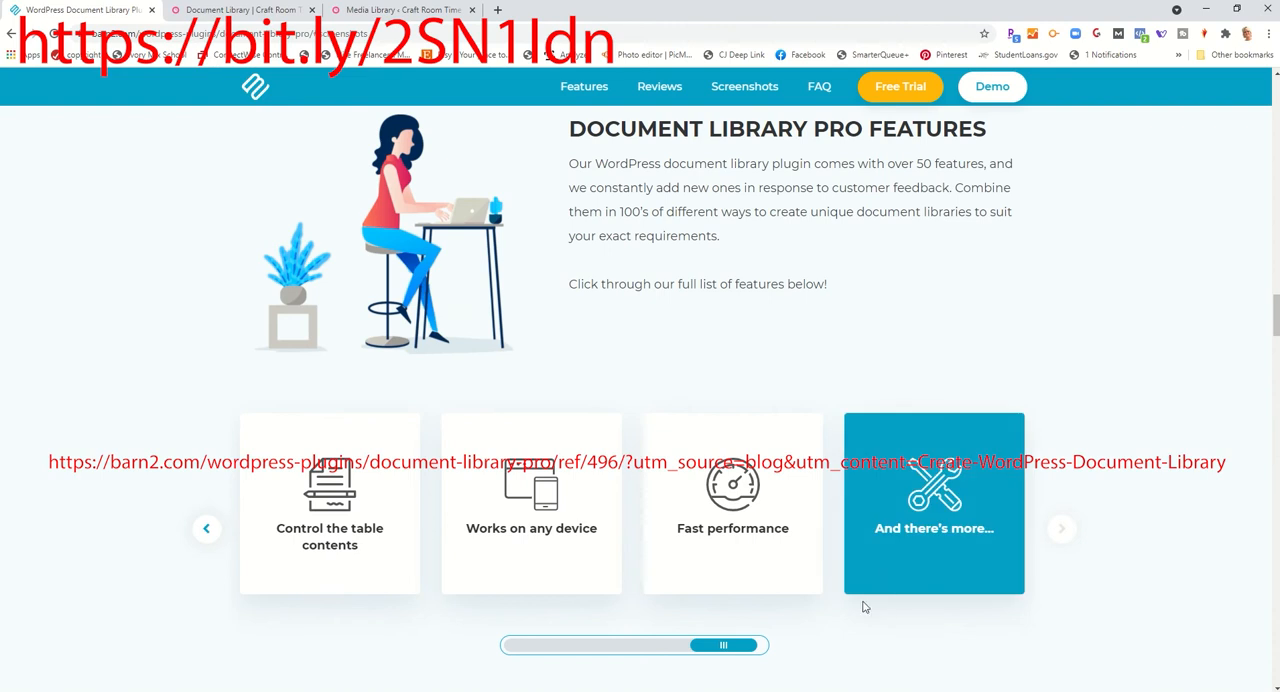
{"action": "scroll", "scroll_direction": "down", "scroll_amount": 3}
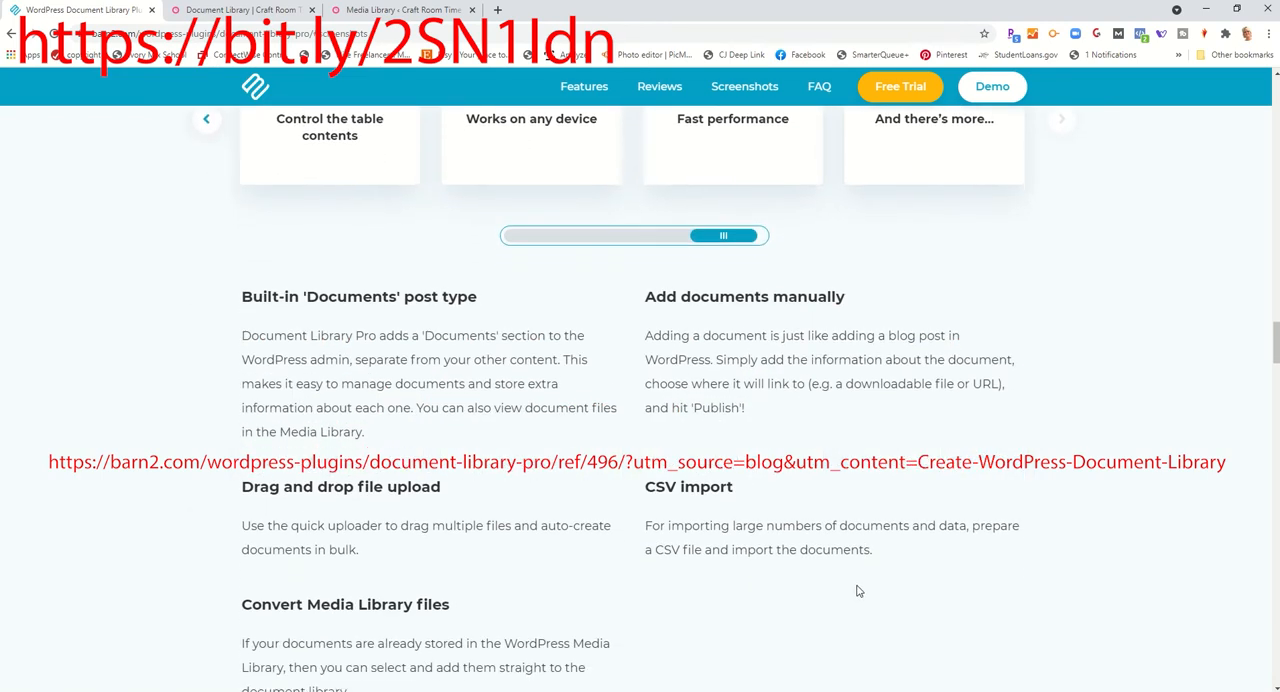
{"action": "scroll", "scroll_direction": "down", "scroll_amount": 3}
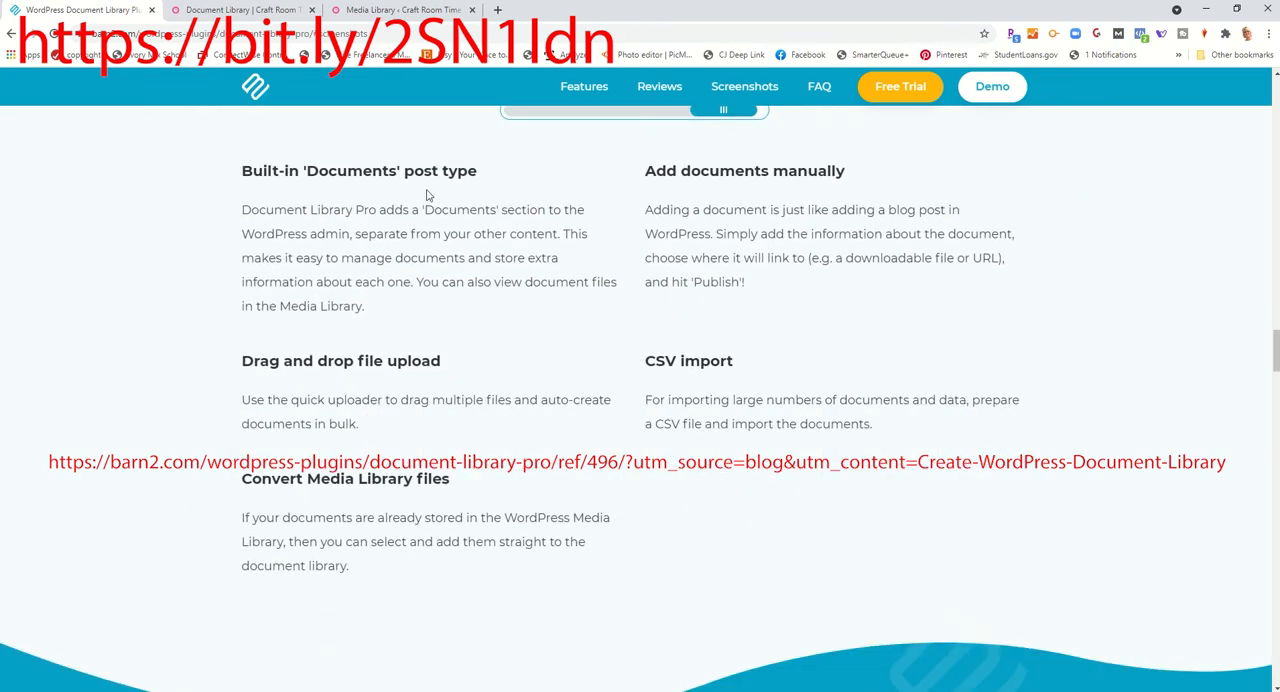
{"action": "mouse_move", "coordinate": [312, 368]}
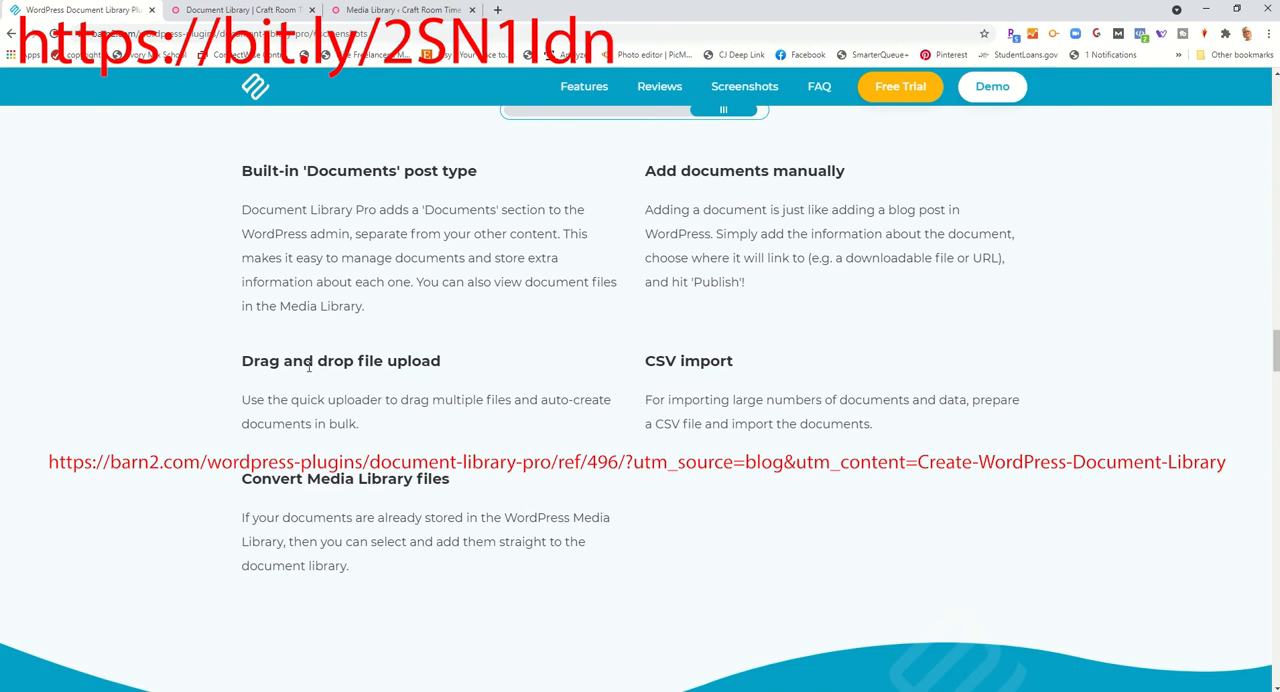
{"action": "mouse_move", "coordinate": [704, 392]}
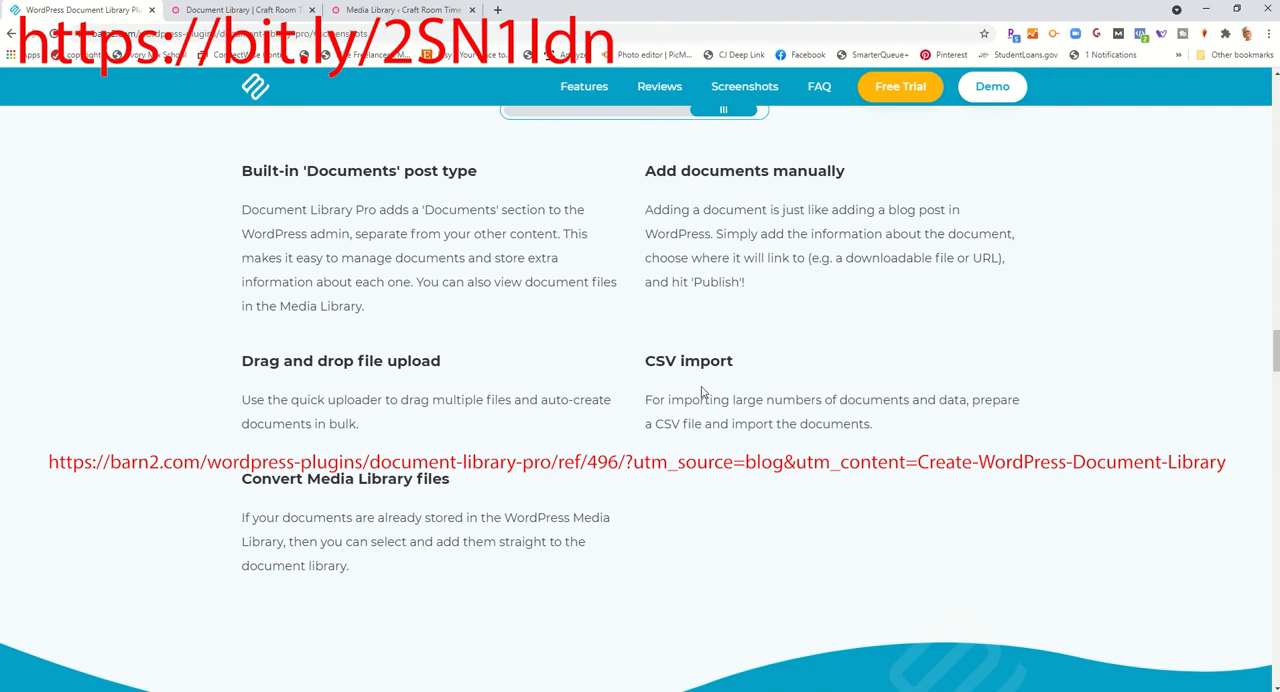
{"action": "mouse_move", "coordinate": [310, 112]}
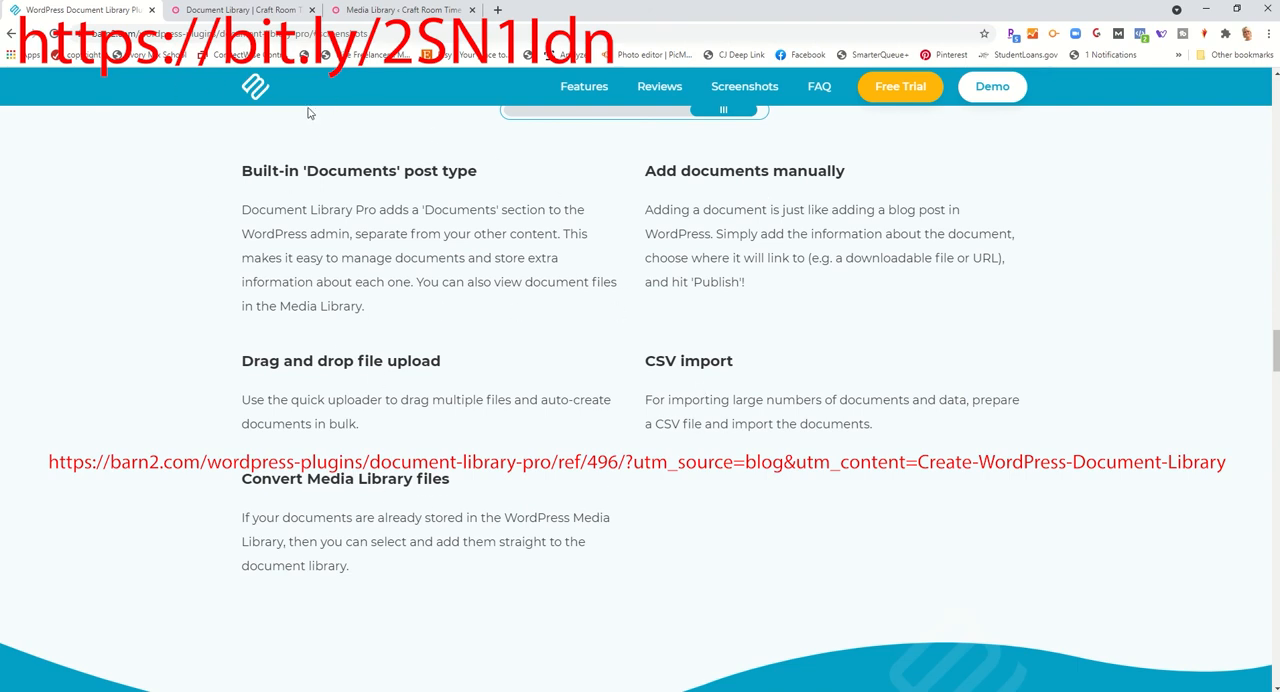
{"action": "left_click", "coordinate": [244, 8]}
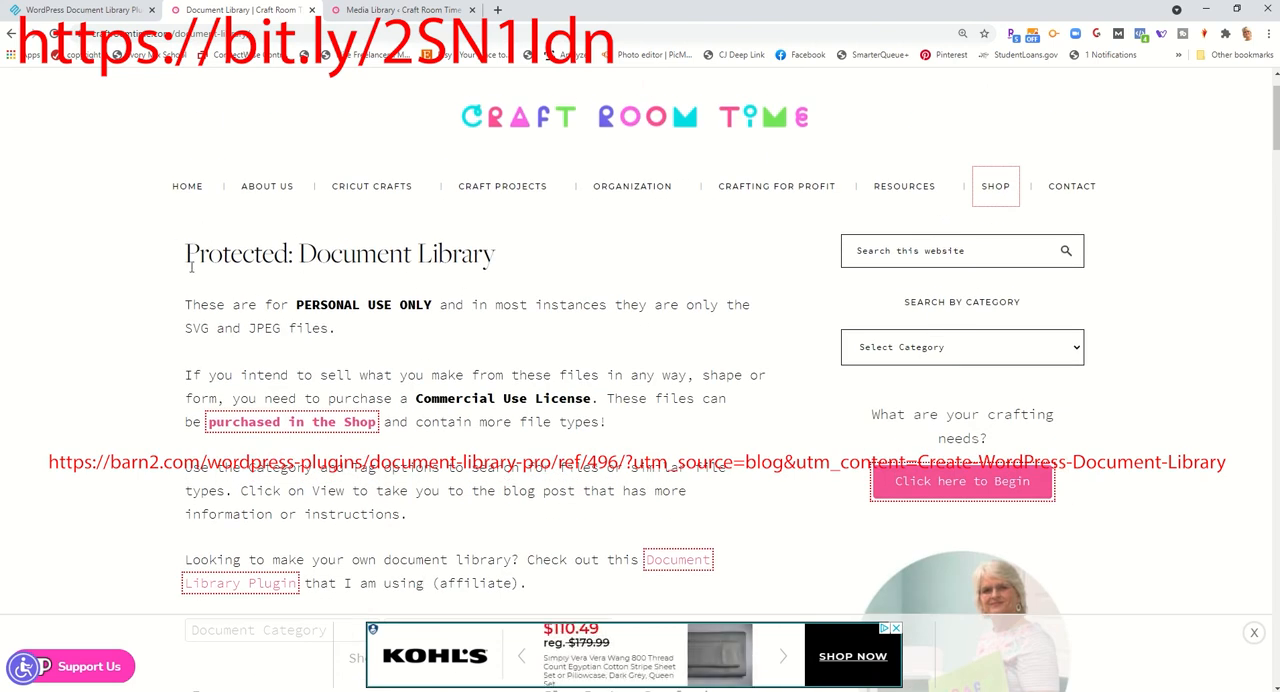
{"action": "mouse_move", "coordinate": [904, 186]}
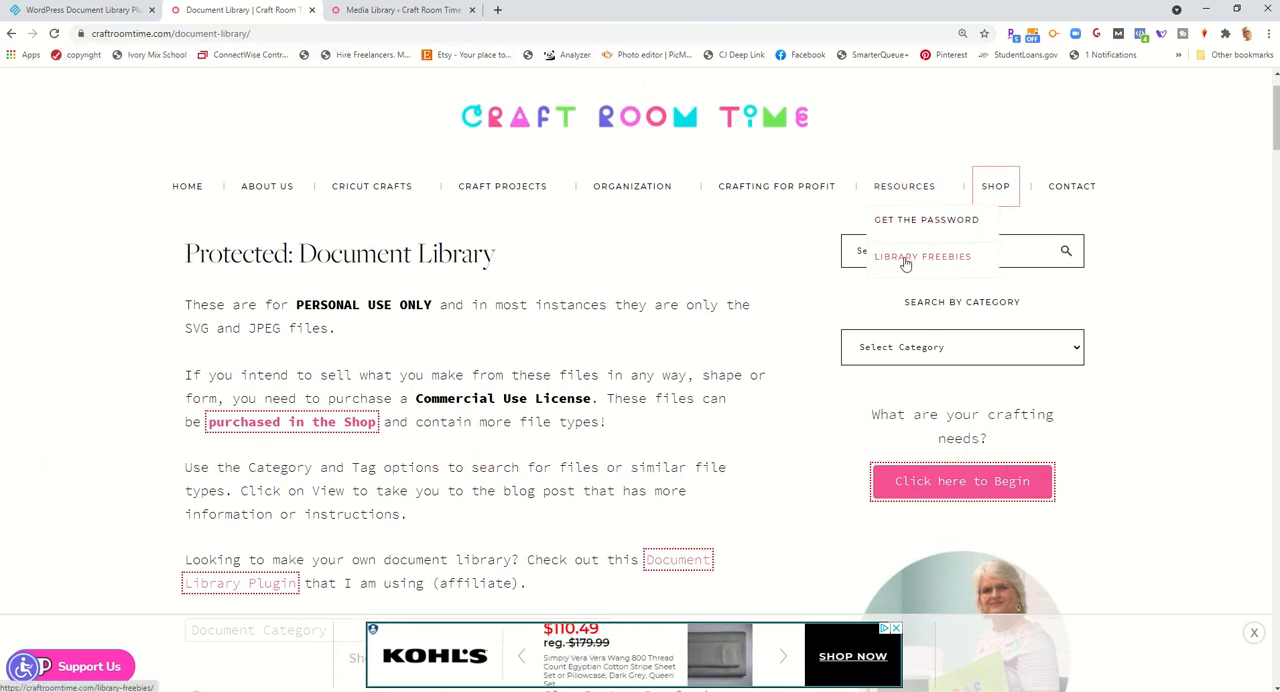
Filter the library by Reference Materials category and browse the Document Tag list toward Free SVGs
{"action": "scroll", "scroll_direction": "down", "scroll_amount": 3}
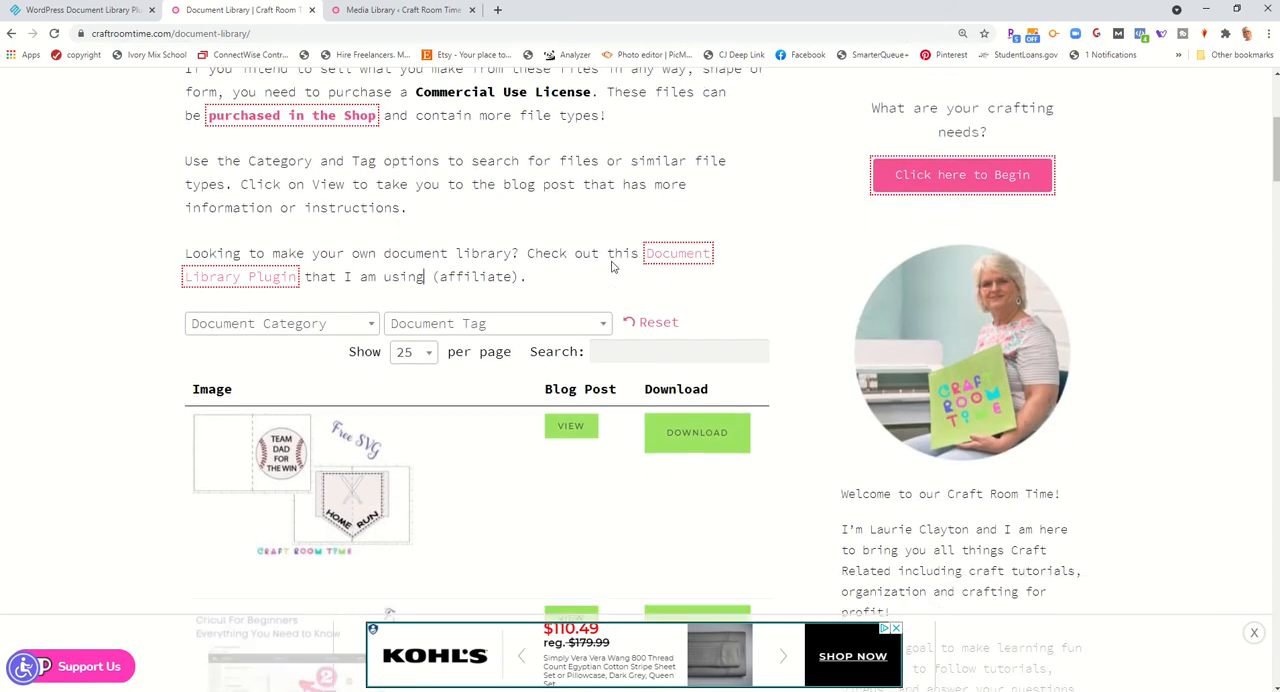
{"action": "left_click", "coordinate": [280, 324]}
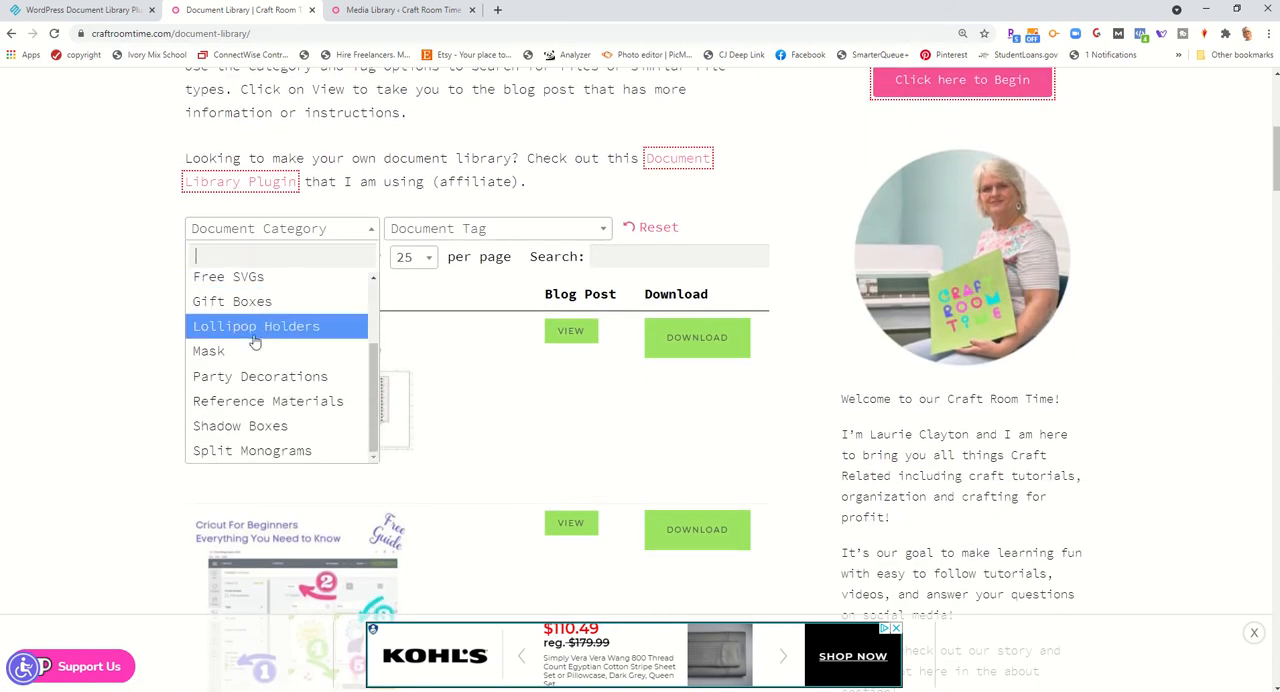
{"action": "mouse_move", "coordinate": [268, 400]}
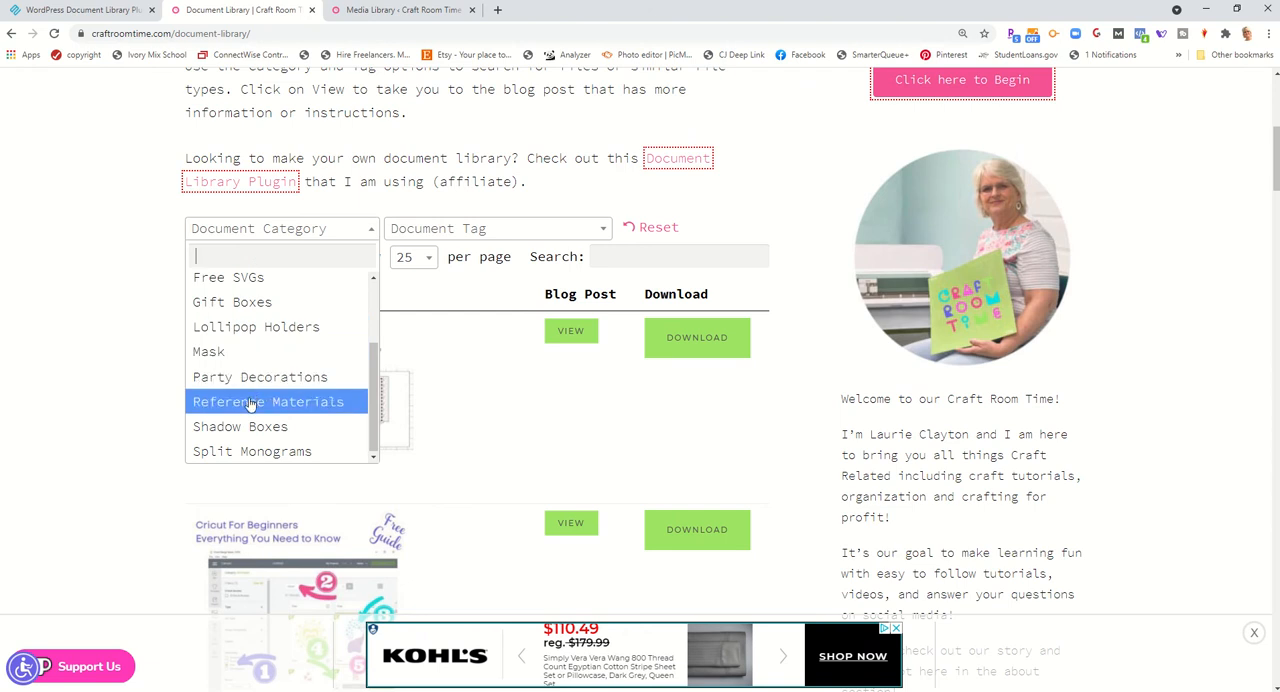
{"action": "left_click", "coordinate": [268, 400]}
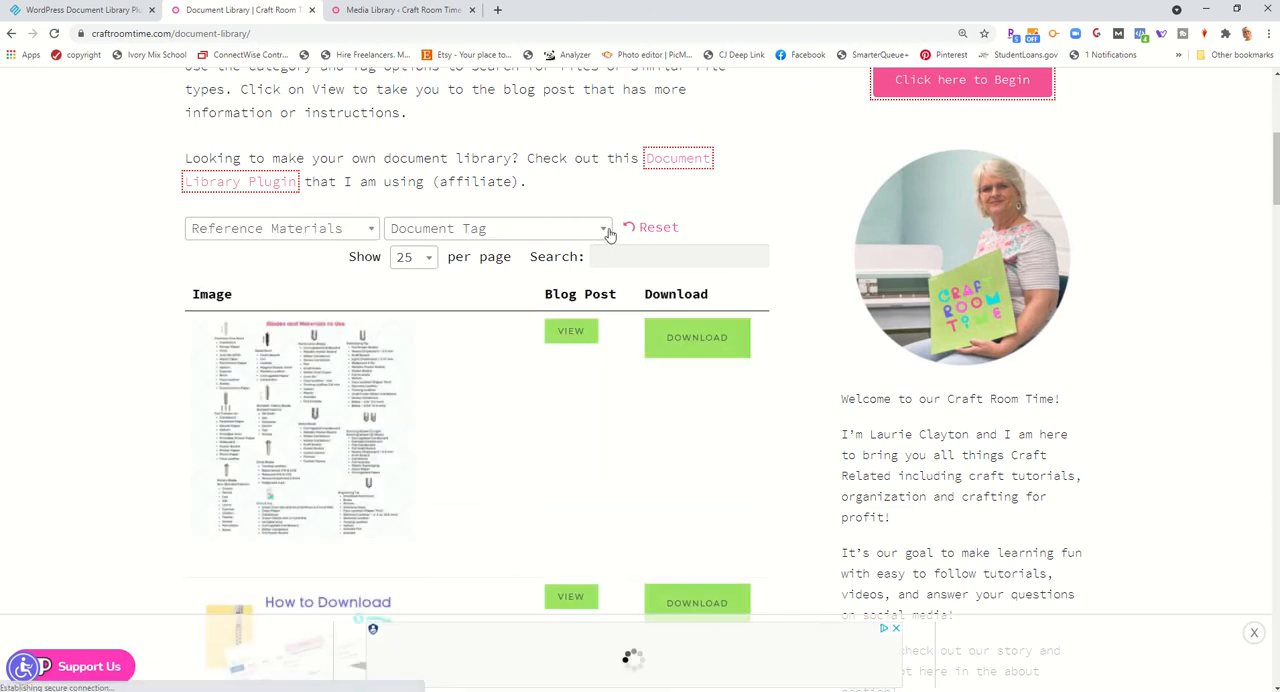
{"action": "left_click", "coordinate": [496, 228]}
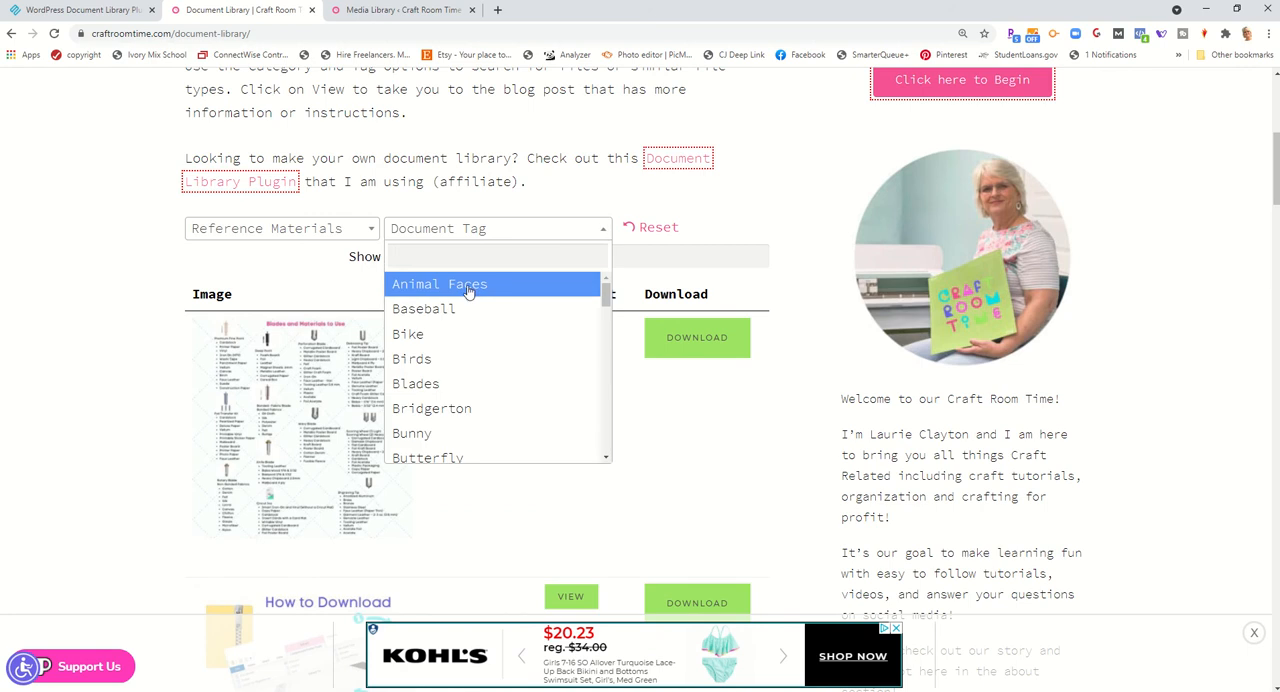
{"action": "scroll", "scroll_direction": "down", "scroll_amount": 3}
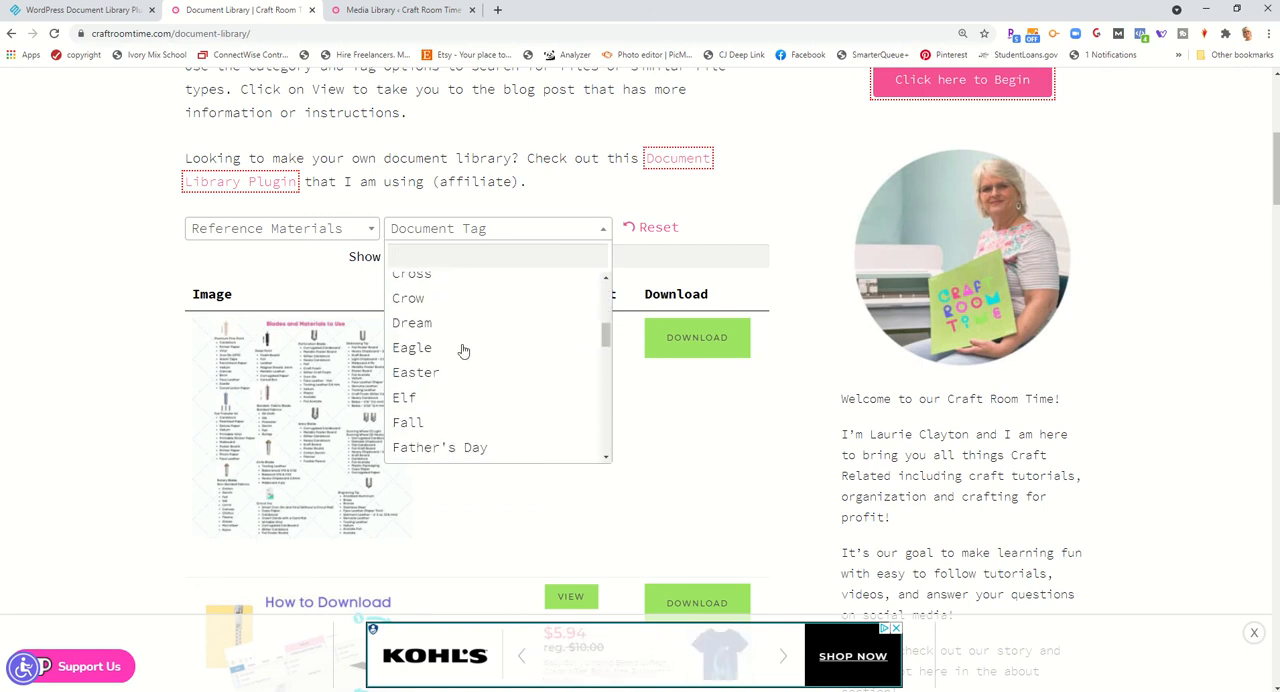
{"action": "scroll", "scroll_direction": "down", "scroll_amount": 3}
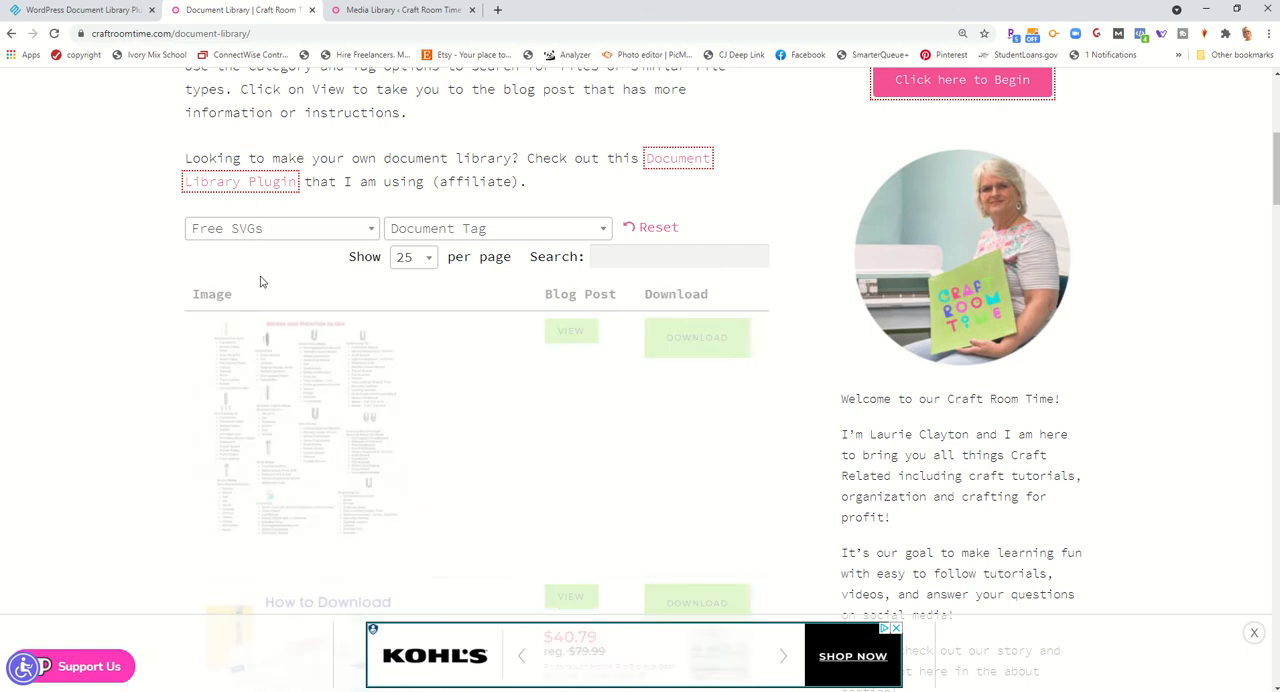
Filter by tags Christmas, Flamingo, Father's Day and Gnomes in turn
{"action": "left_click", "coordinate": [496, 228]}
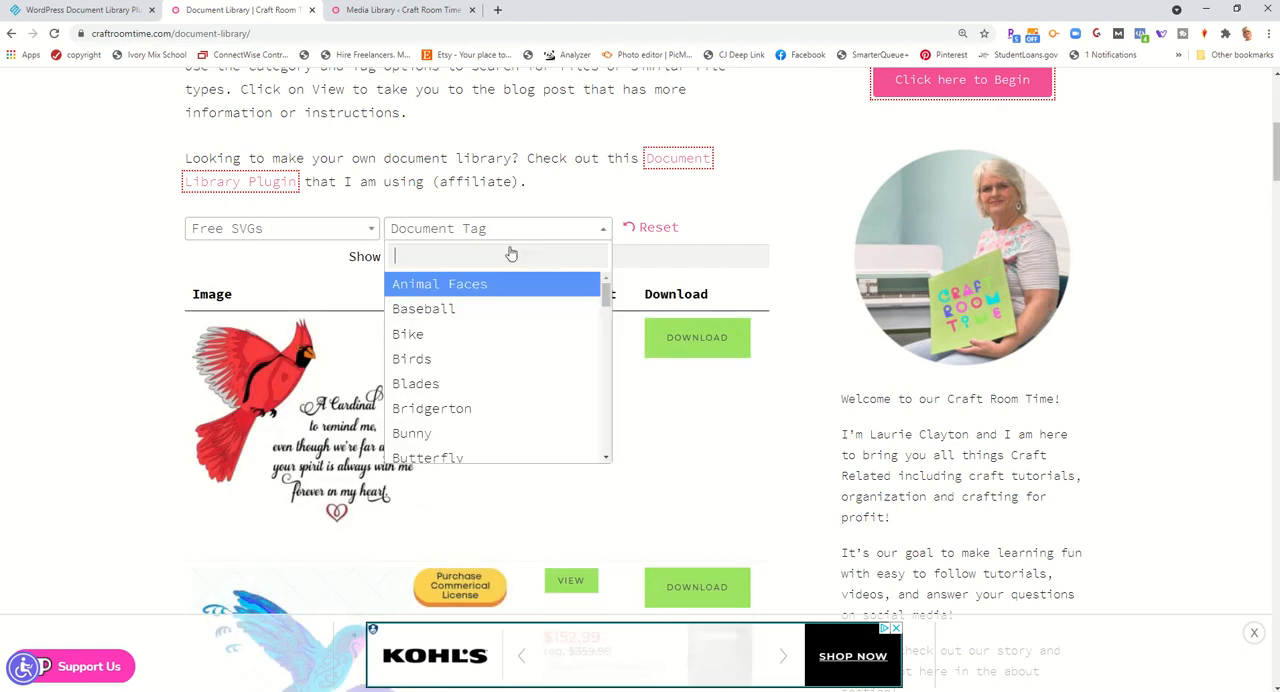
{"action": "mouse_move", "coordinate": [472, 360]}
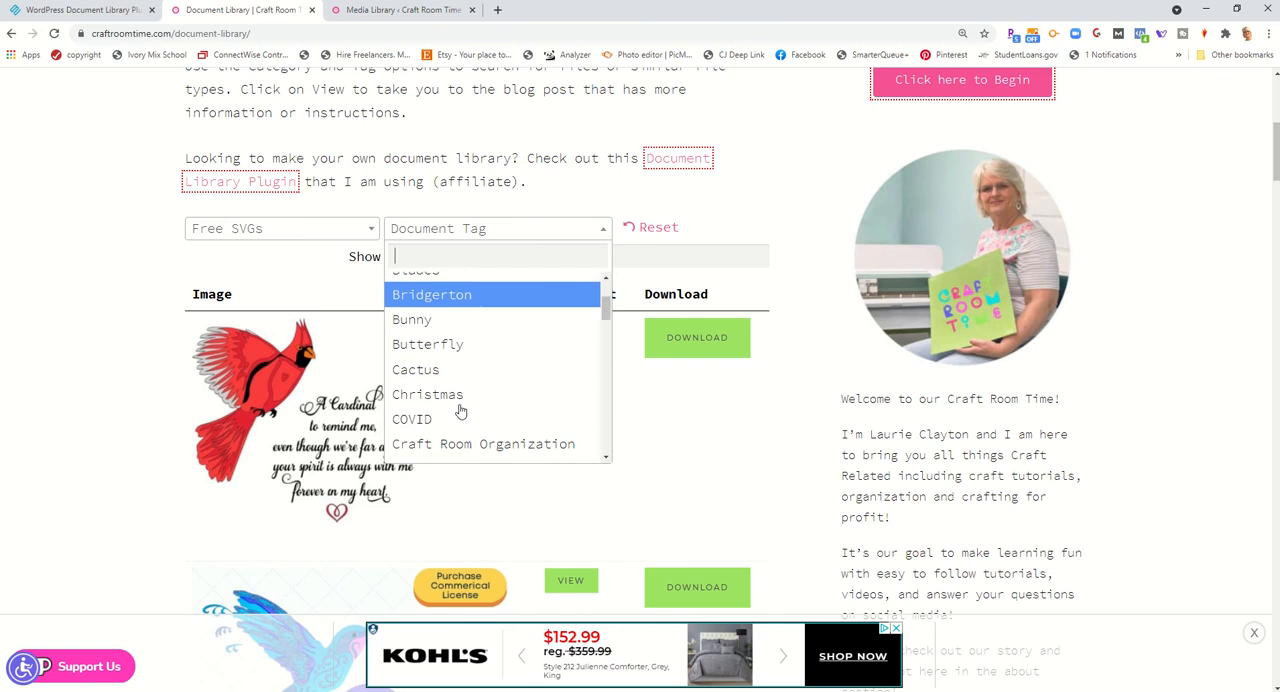
{"action": "left_click", "coordinate": [428, 392]}
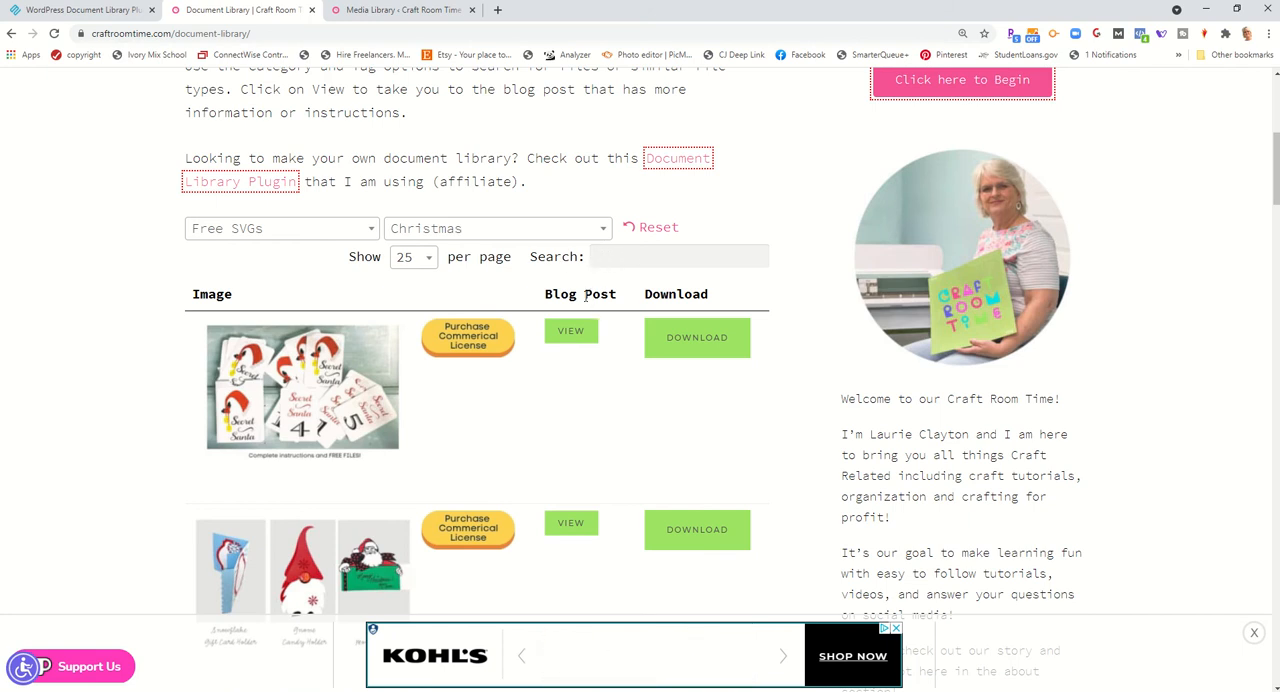
{"action": "left_click", "coordinate": [496, 228]}
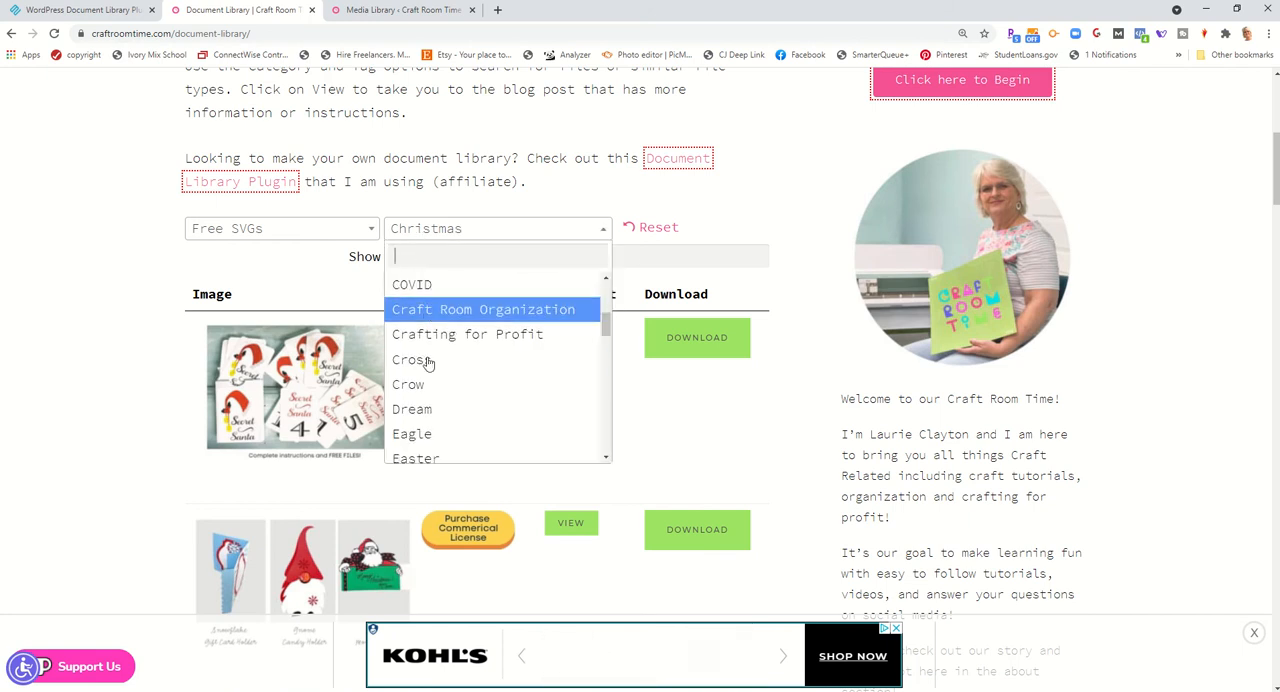
{"action": "scroll", "scroll_direction": "down", "scroll_amount": 3}
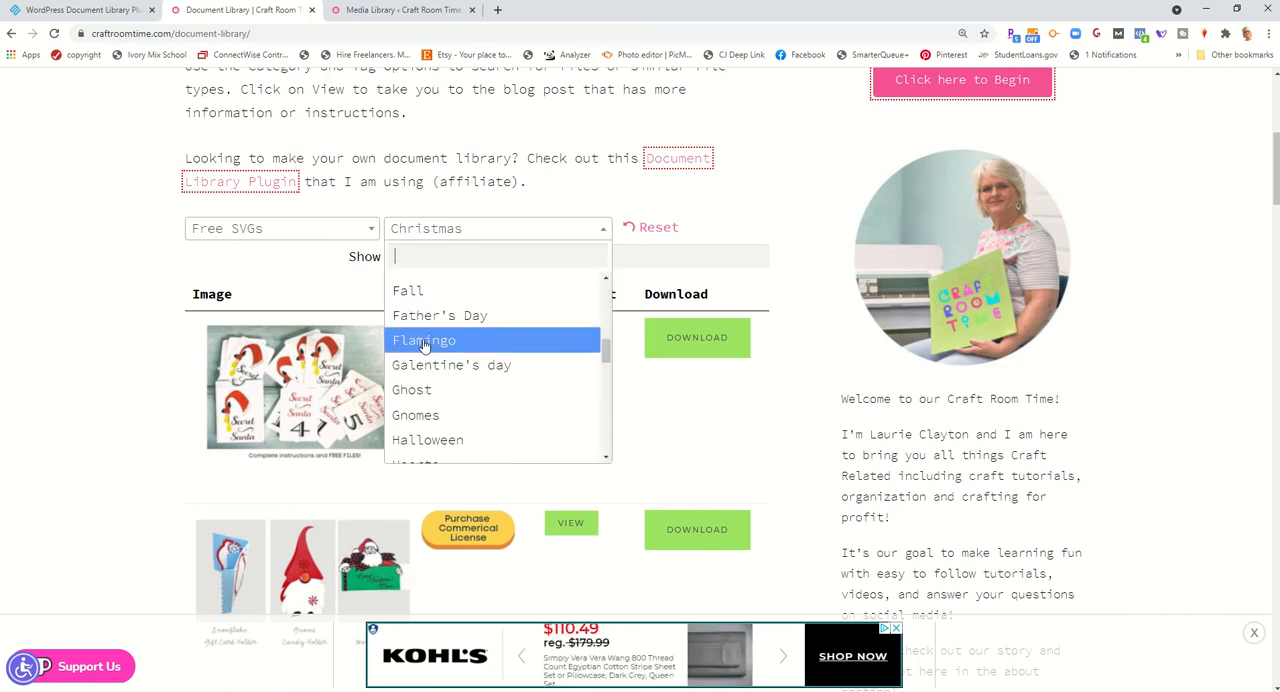
{"action": "left_click", "coordinate": [424, 340]}
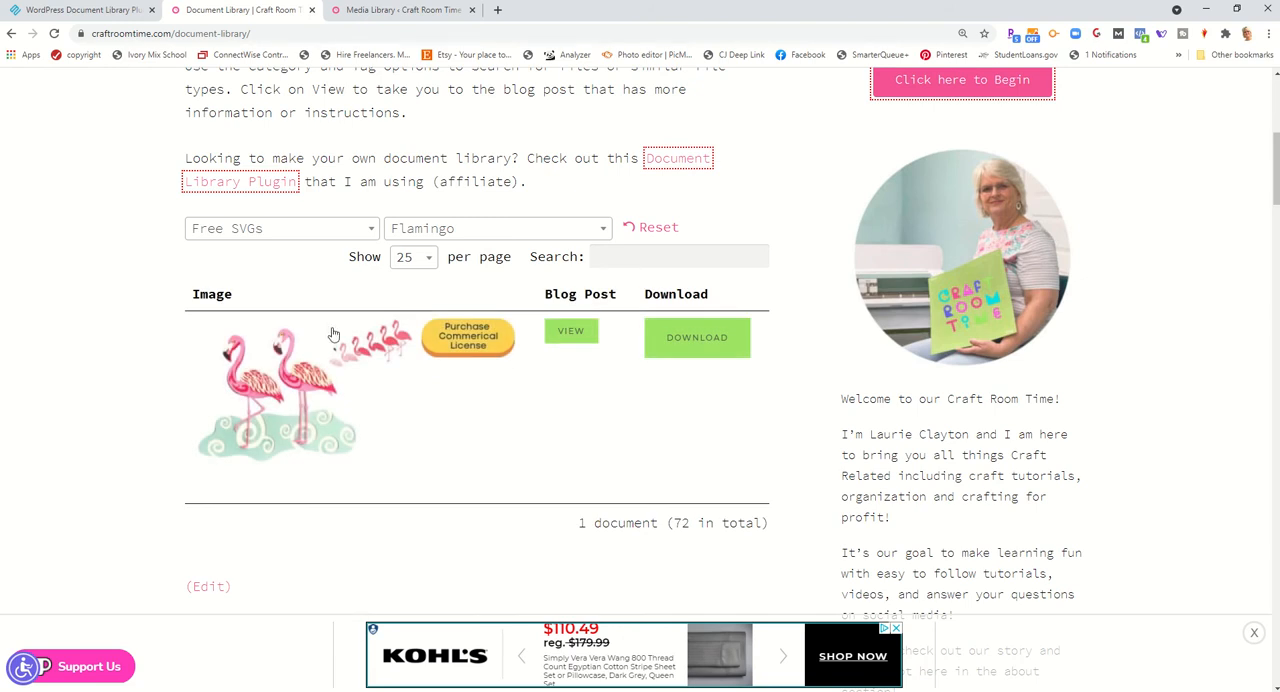
{"action": "mouse_move", "coordinate": [268, 354]}
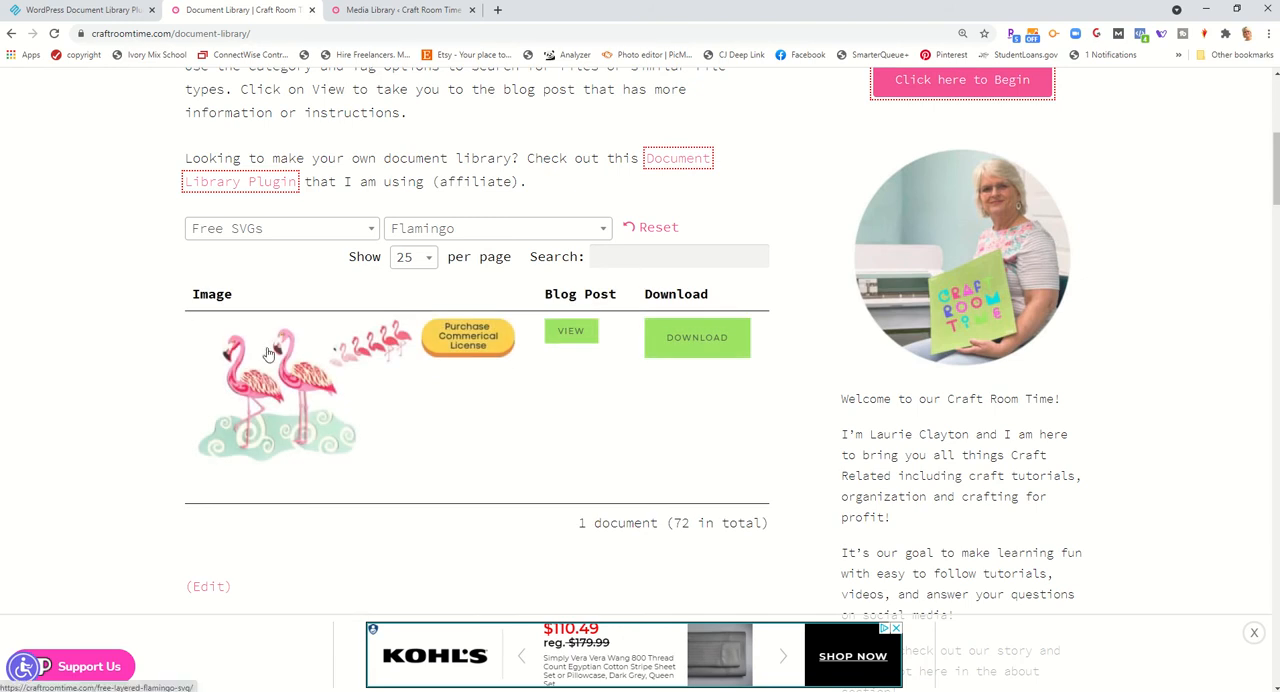
{"action": "left_click", "coordinate": [496, 228]}
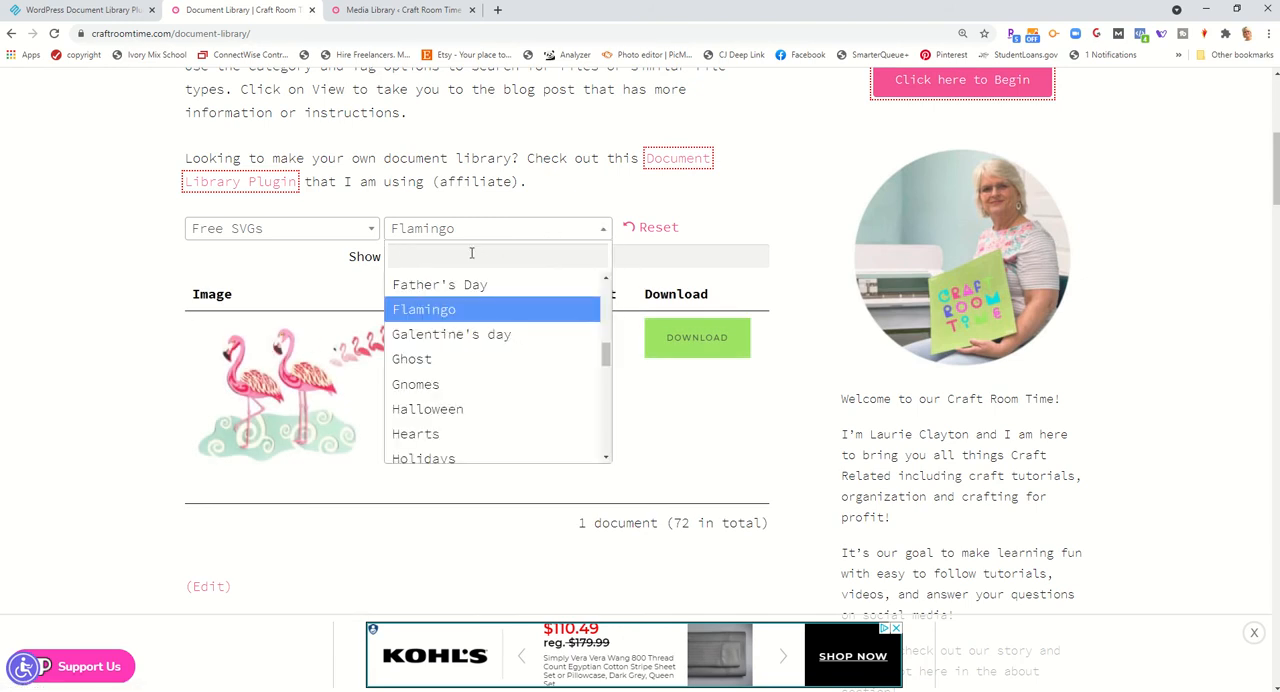
{"action": "left_click", "coordinate": [440, 284]}
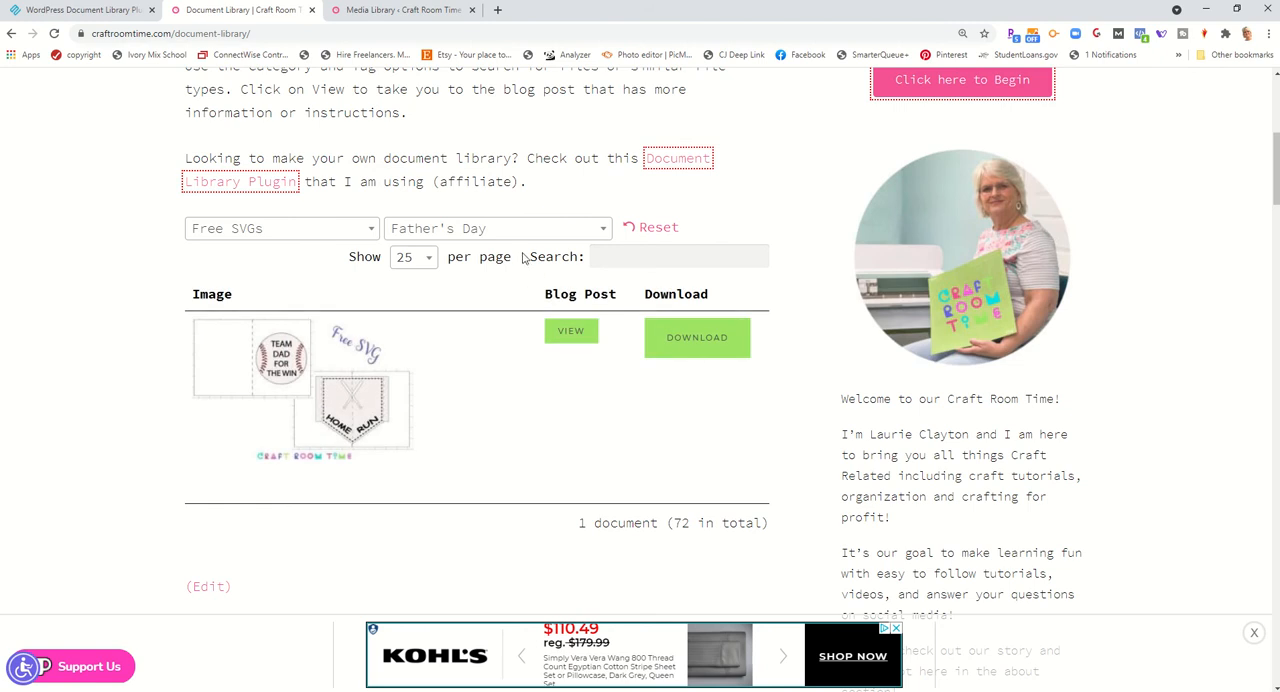
{"action": "left_click", "coordinate": [496, 228]}
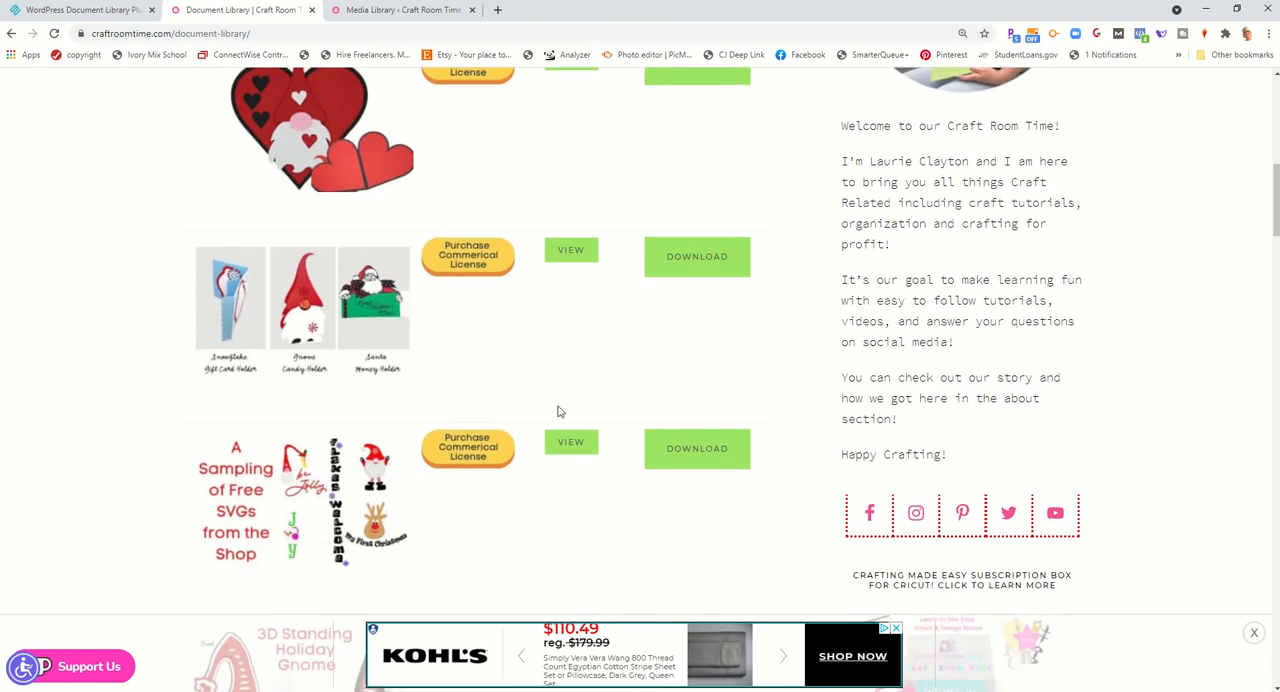
Reset the category and tag filters so all documents are listed again
{"action": "scroll", "scroll_direction": "down", "scroll_amount": 3}
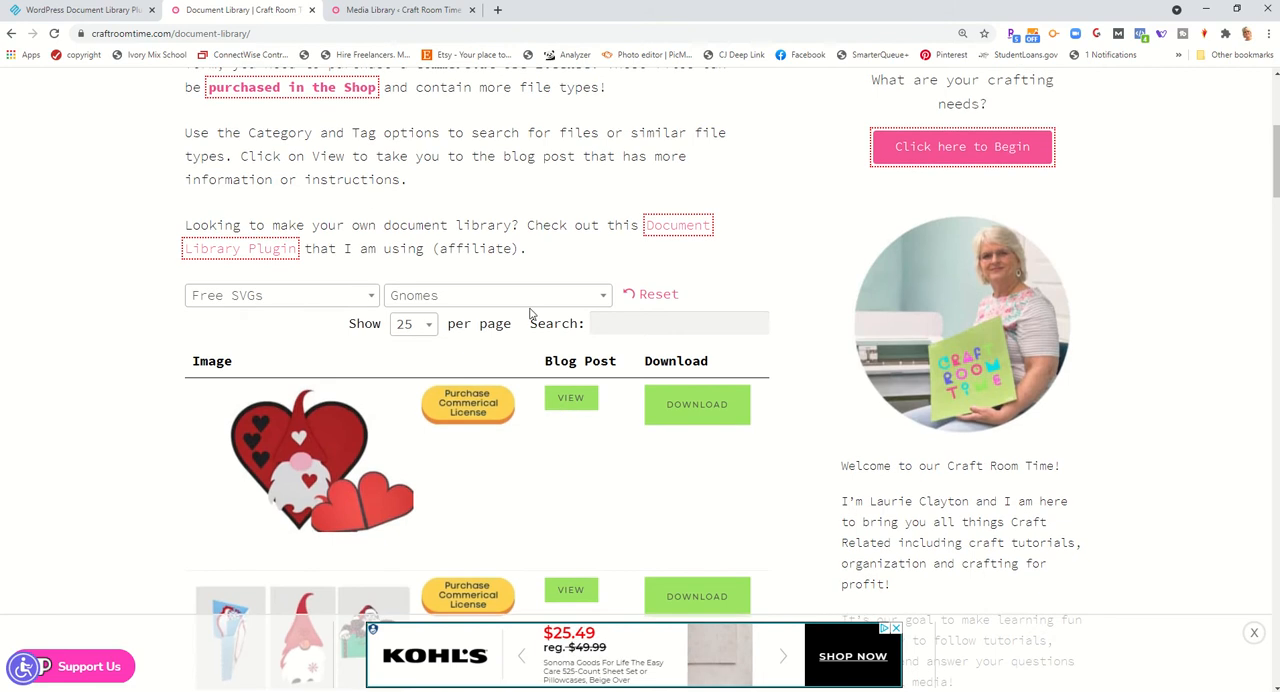
{"action": "left_click", "coordinate": [650, 294]}
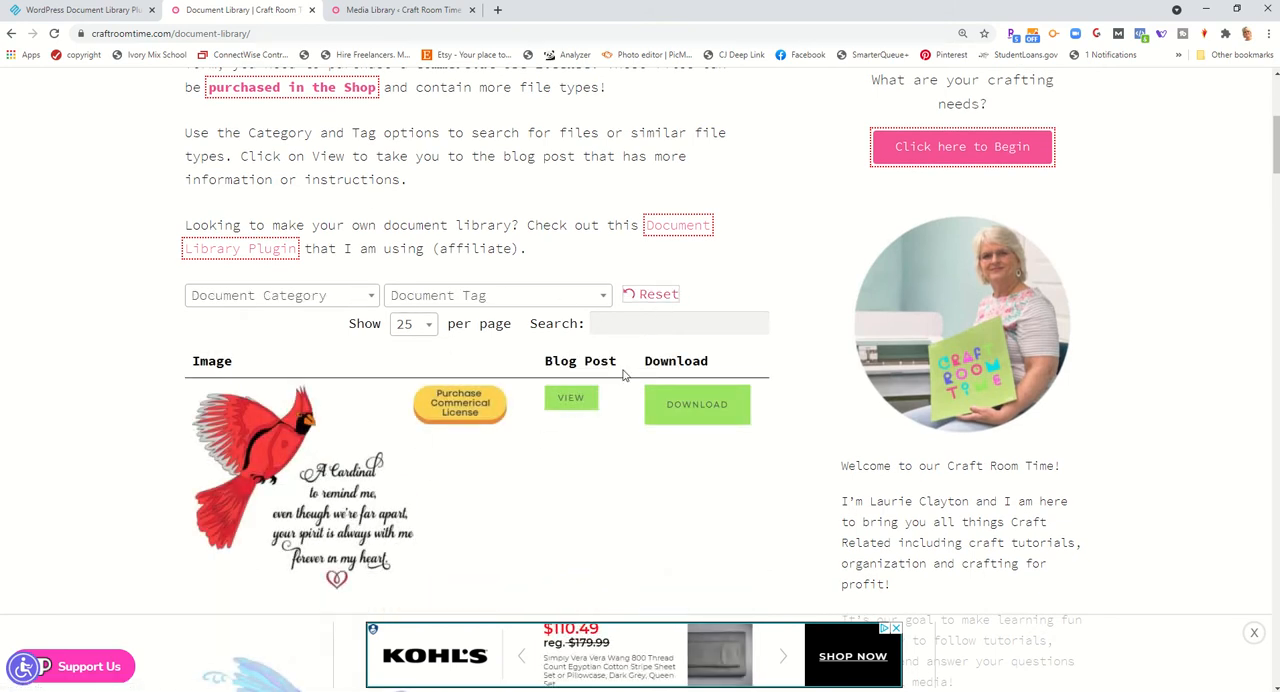
{"action": "mouse_move", "coordinate": [364, 484]}
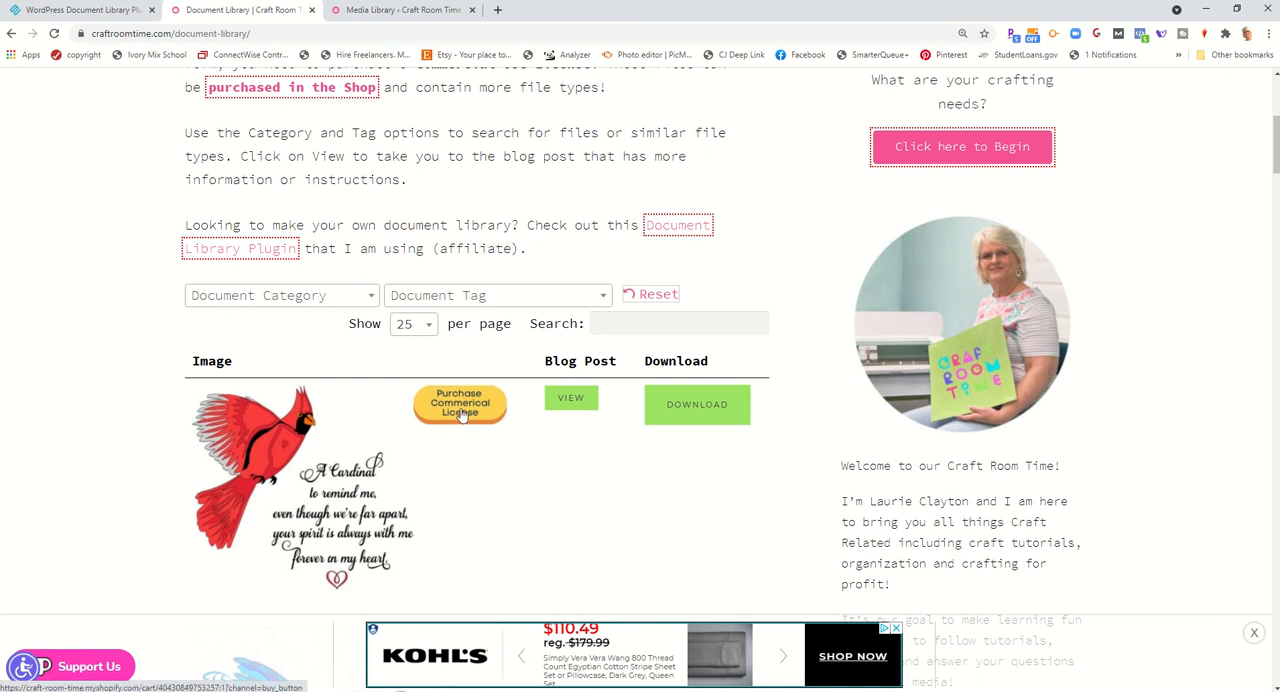
{"action": "mouse_move", "coordinate": [560, 428]}
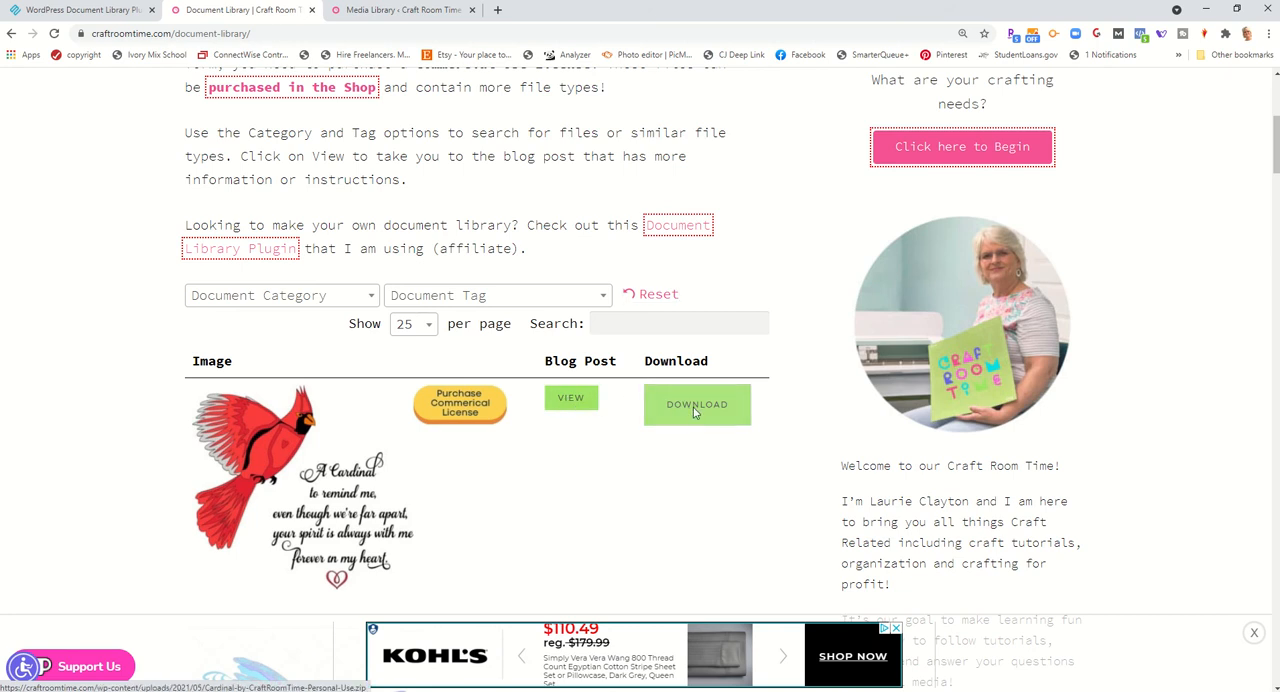
{"action": "left_click", "coordinate": [696, 404]}
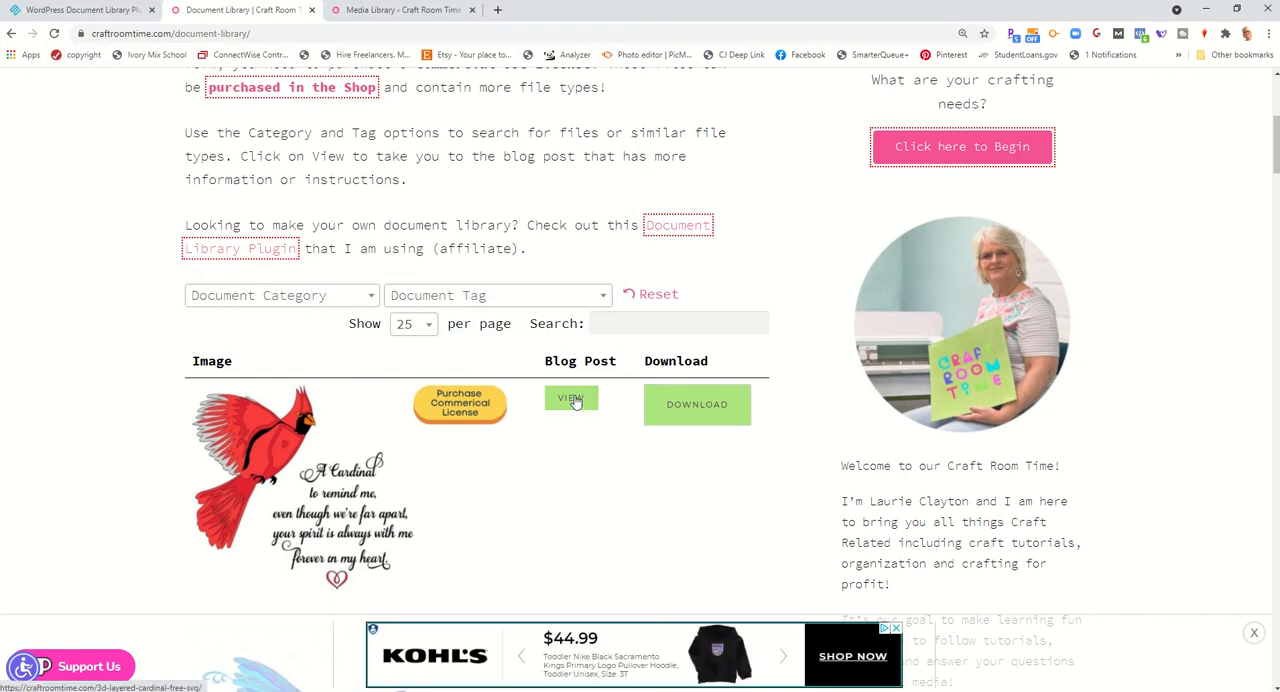
{"action": "left_click", "coordinate": [572, 398]}
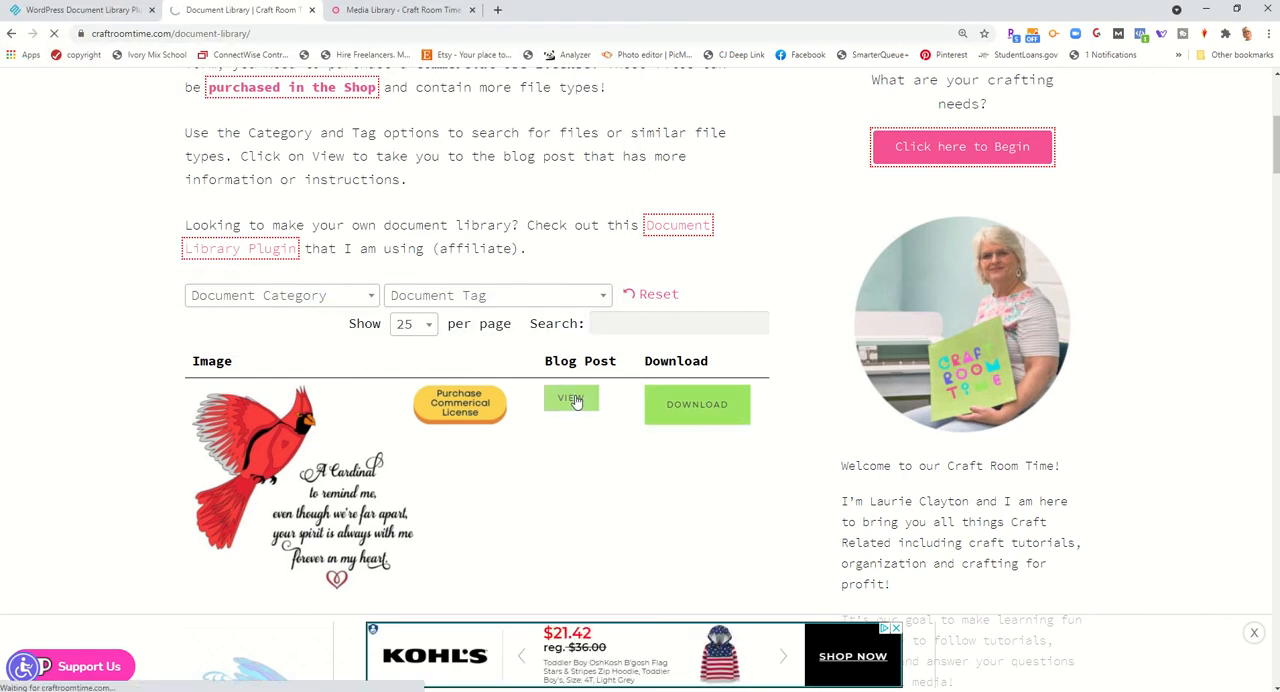
{"action": "left_click", "coordinate": [572, 398]}
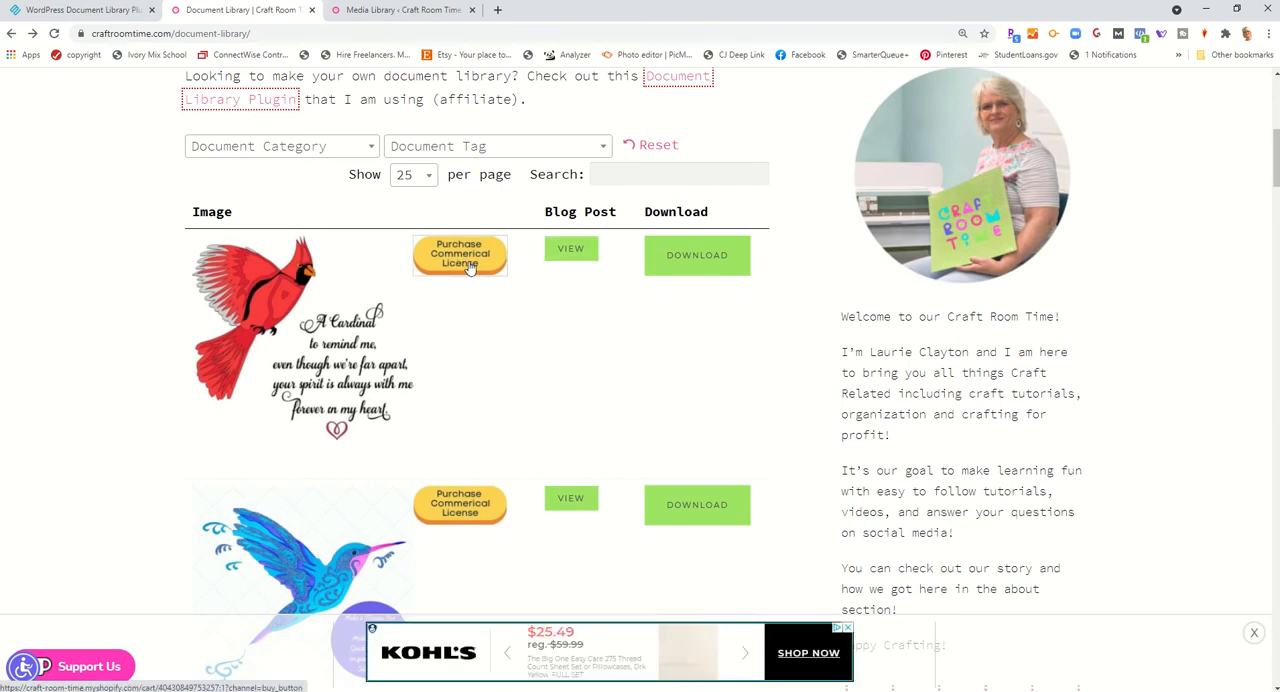
{"action": "left_click", "coordinate": [460, 254]}
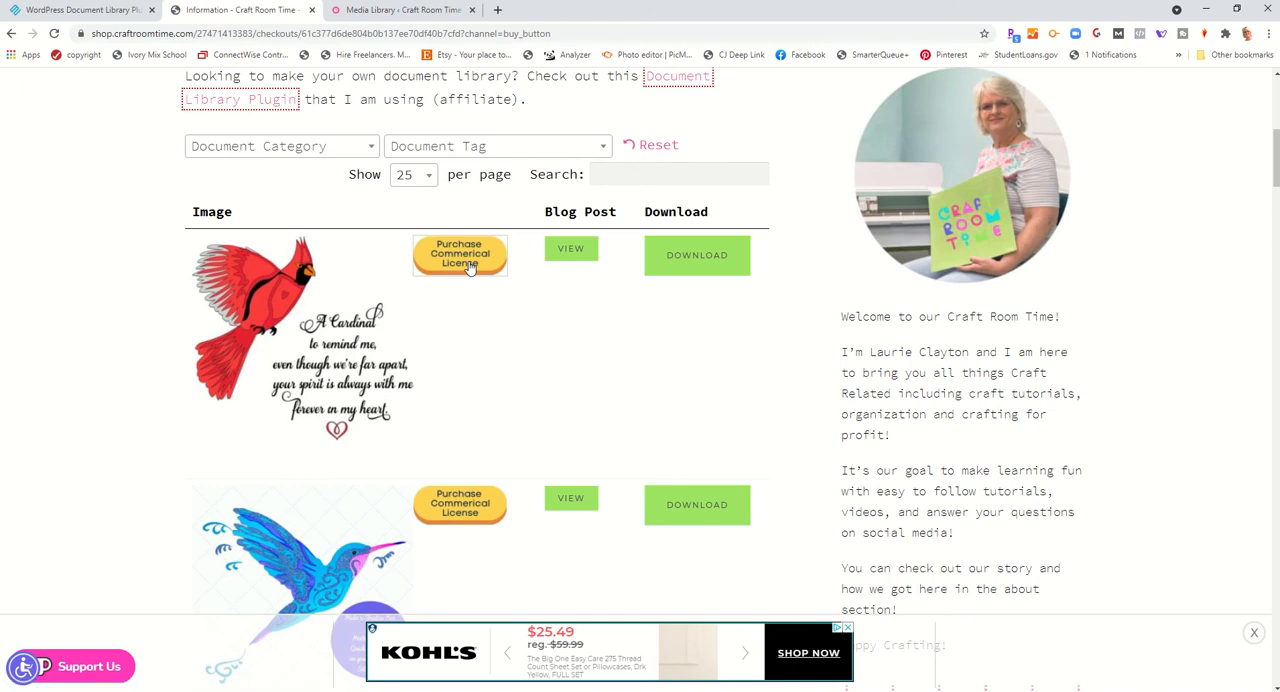
{"action": "left_click", "coordinate": [460, 254]}
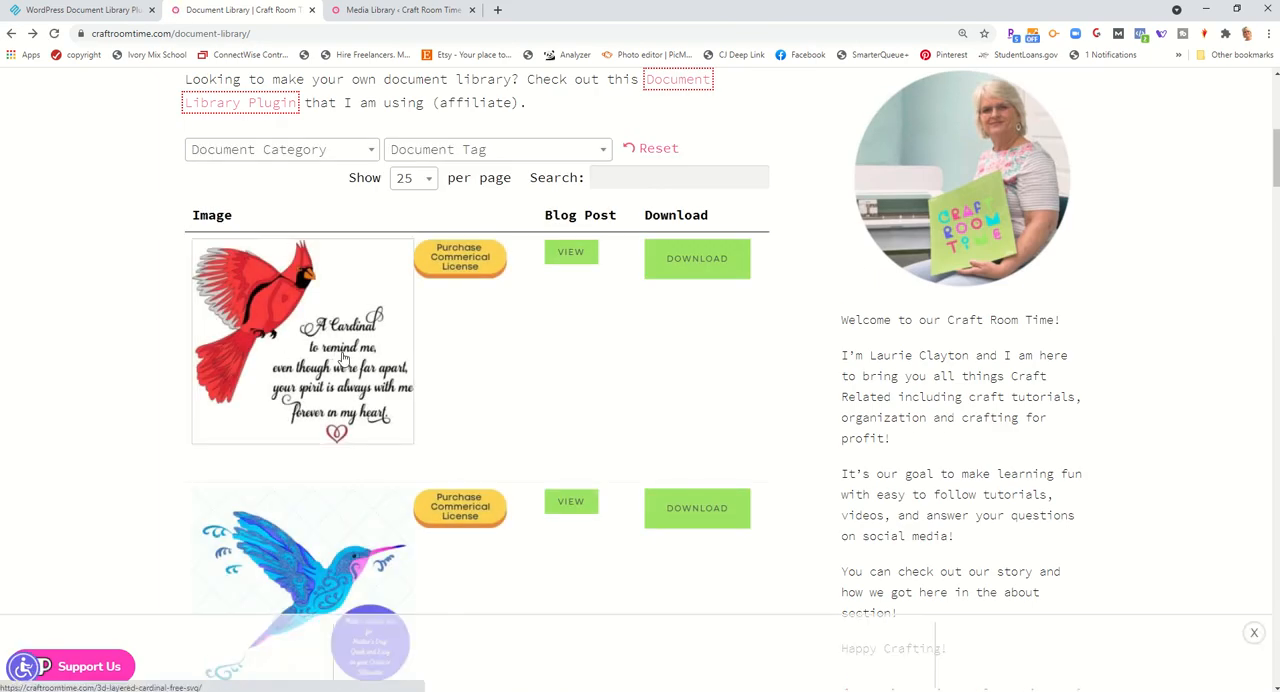
{"action": "left_click", "coordinate": [304, 340]}
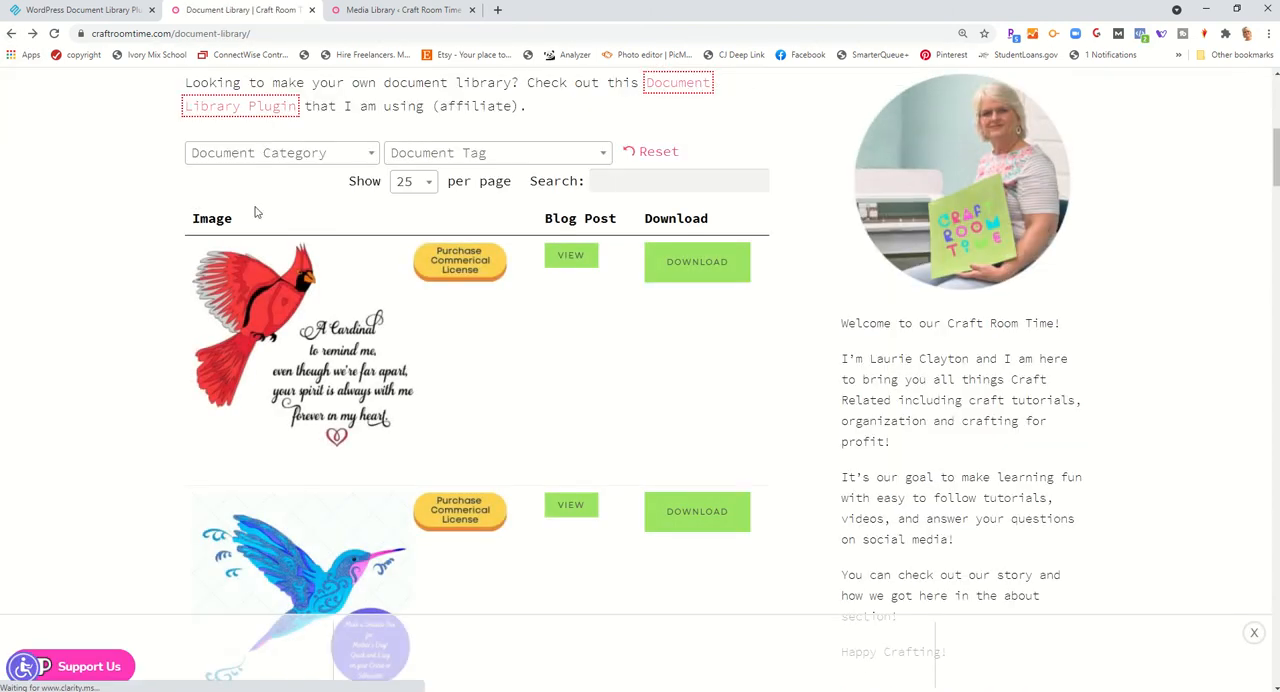
Move to page 2 of the 72-document table via the pagination at the bottom
{"action": "scroll", "scroll_direction": "down", "scroll_amount": 3}
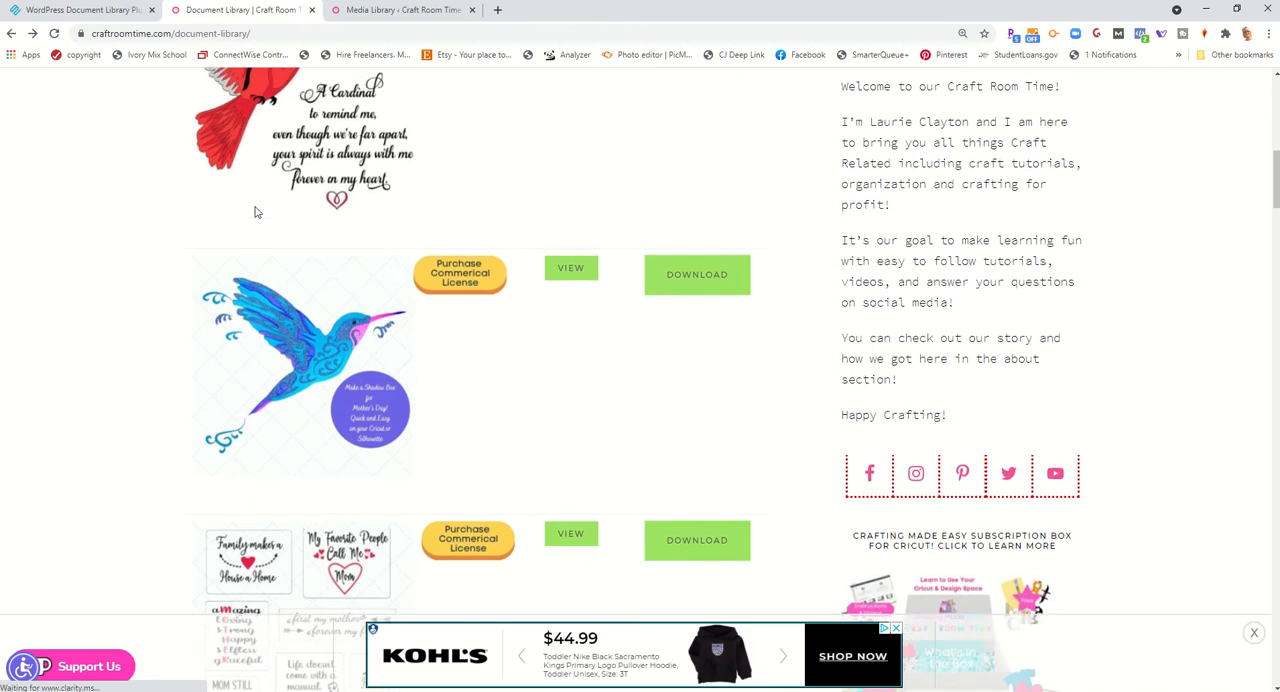
{"action": "scroll", "scroll_direction": "down", "scroll_amount": 3}
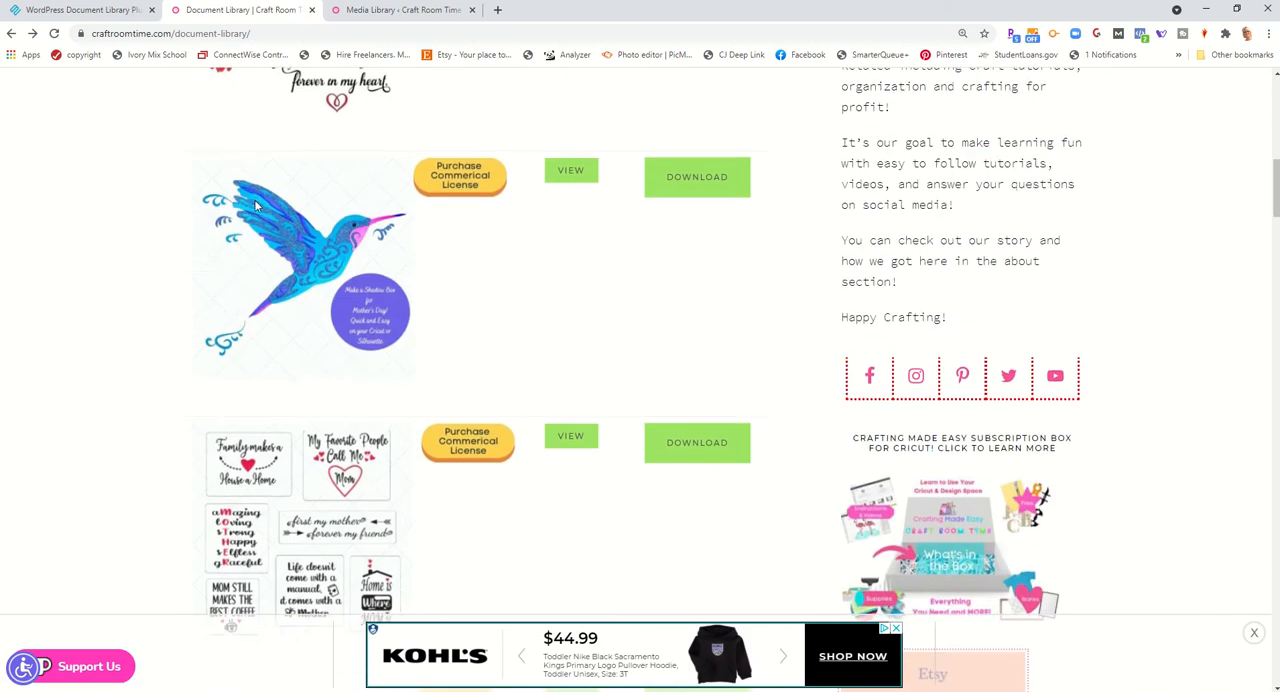
{"action": "scroll", "scroll_direction": "down", "scroll_amount": 3}
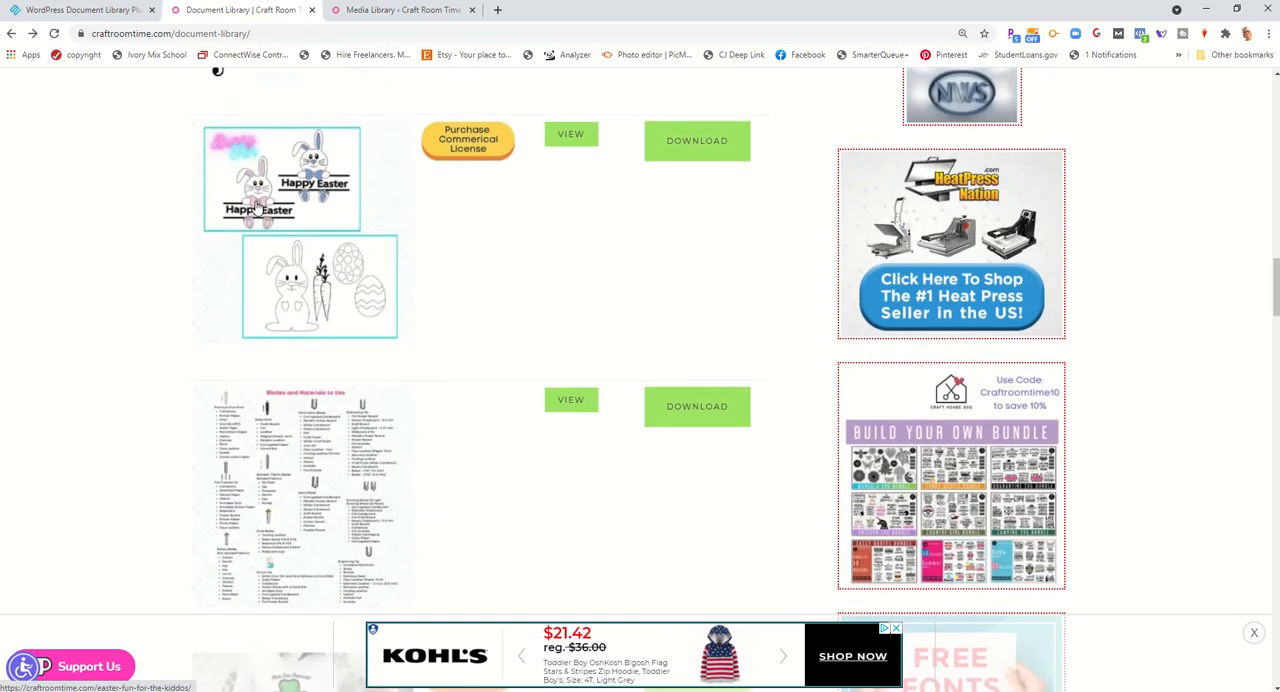
{"action": "scroll", "scroll_direction": "down", "scroll_amount": 3}
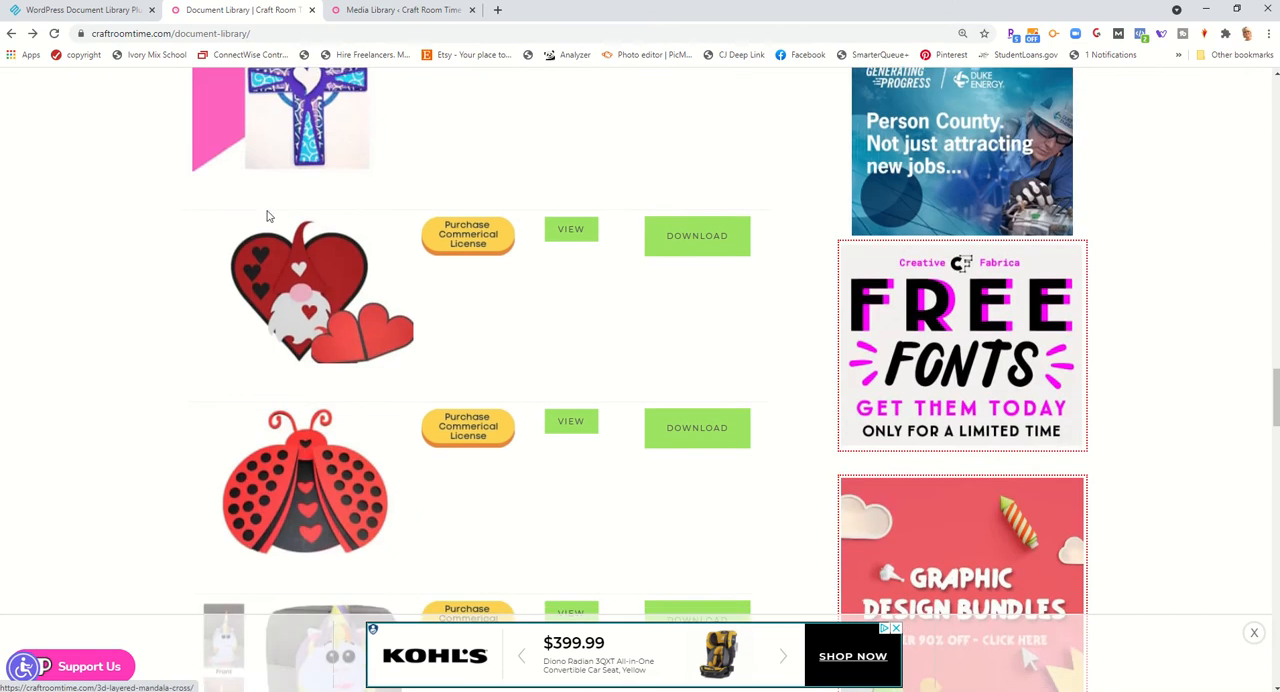
{"action": "scroll", "scroll_direction": "down", "scroll_amount": 3}
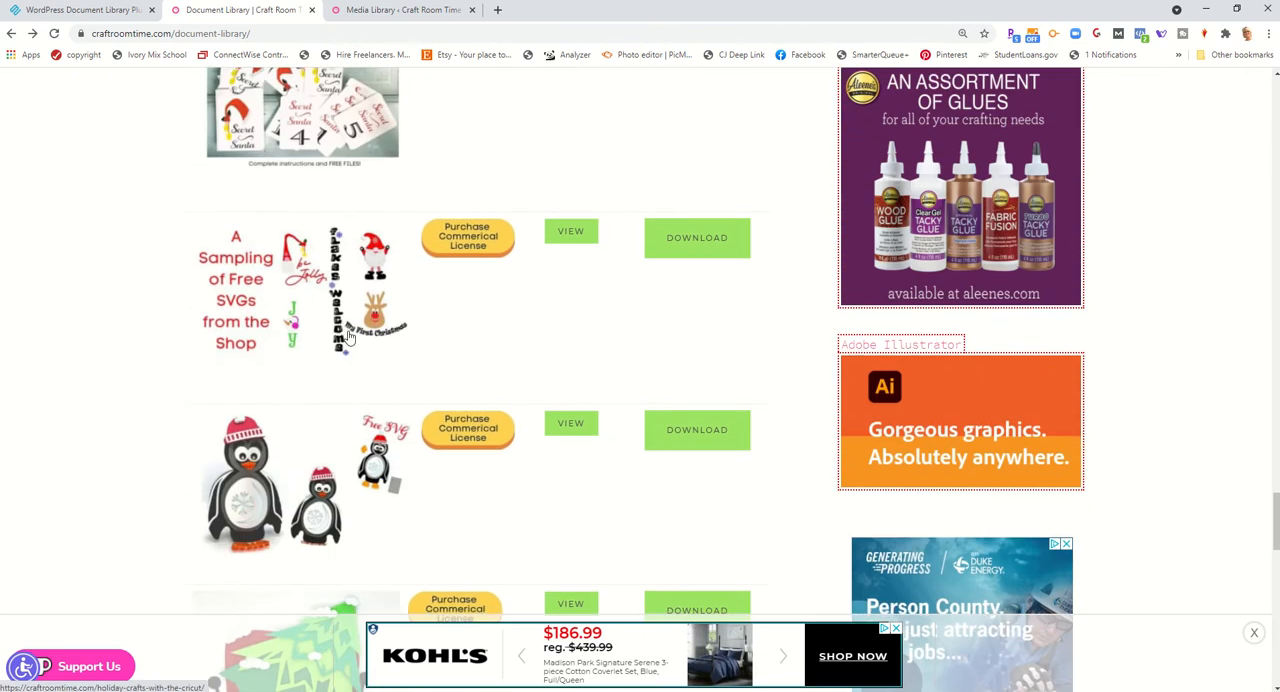
{"action": "scroll", "scroll_direction": "down", "scroll_amount": 3}
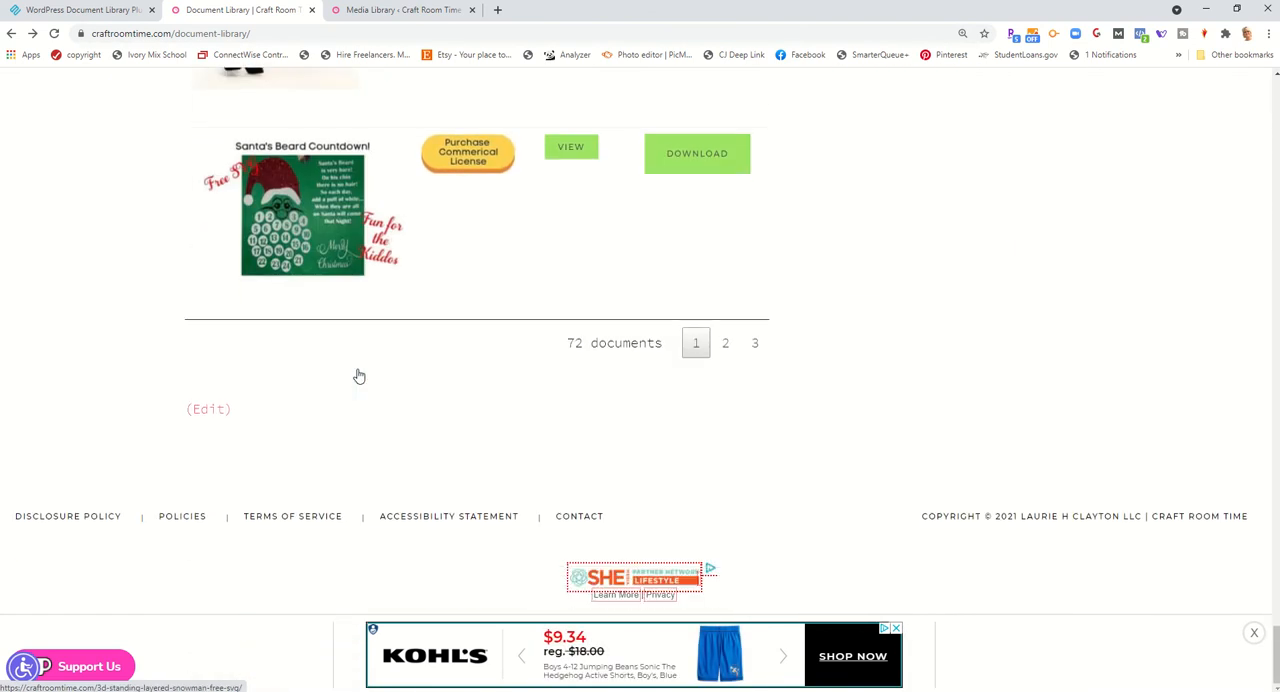
{"action": "left_click", "coordinate": [724, 344]}
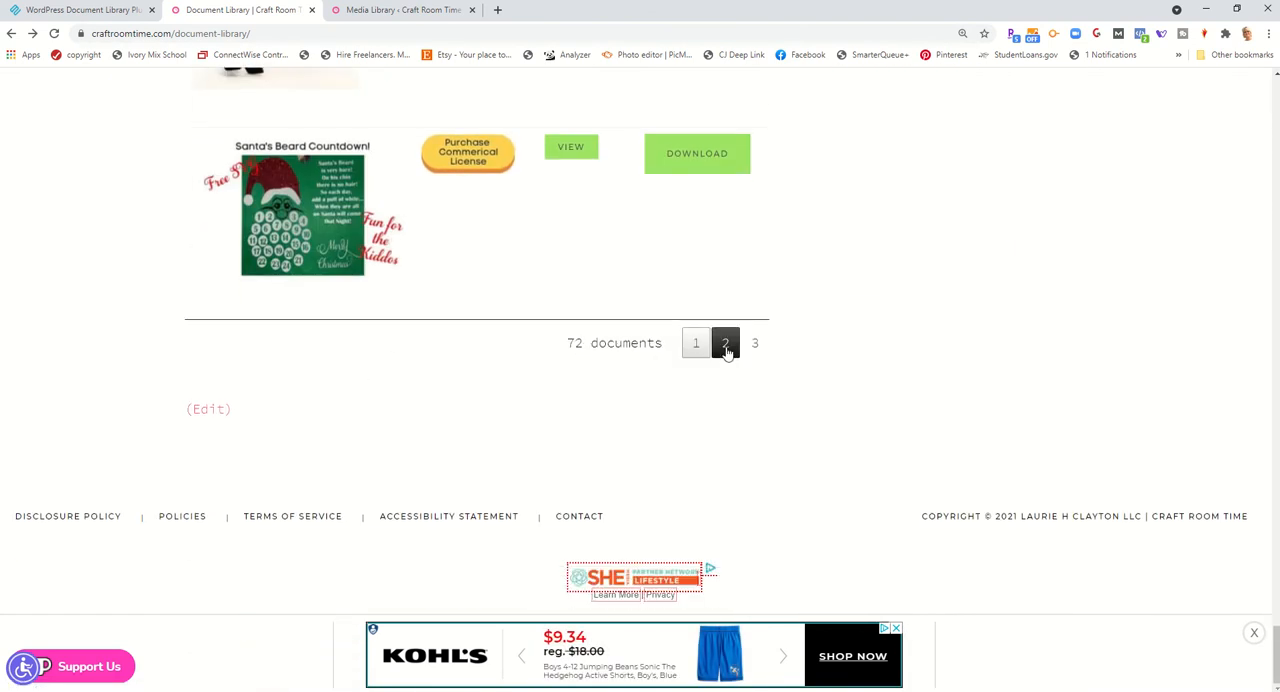
{"action": "left_click", "coordinate": [696, 344]}
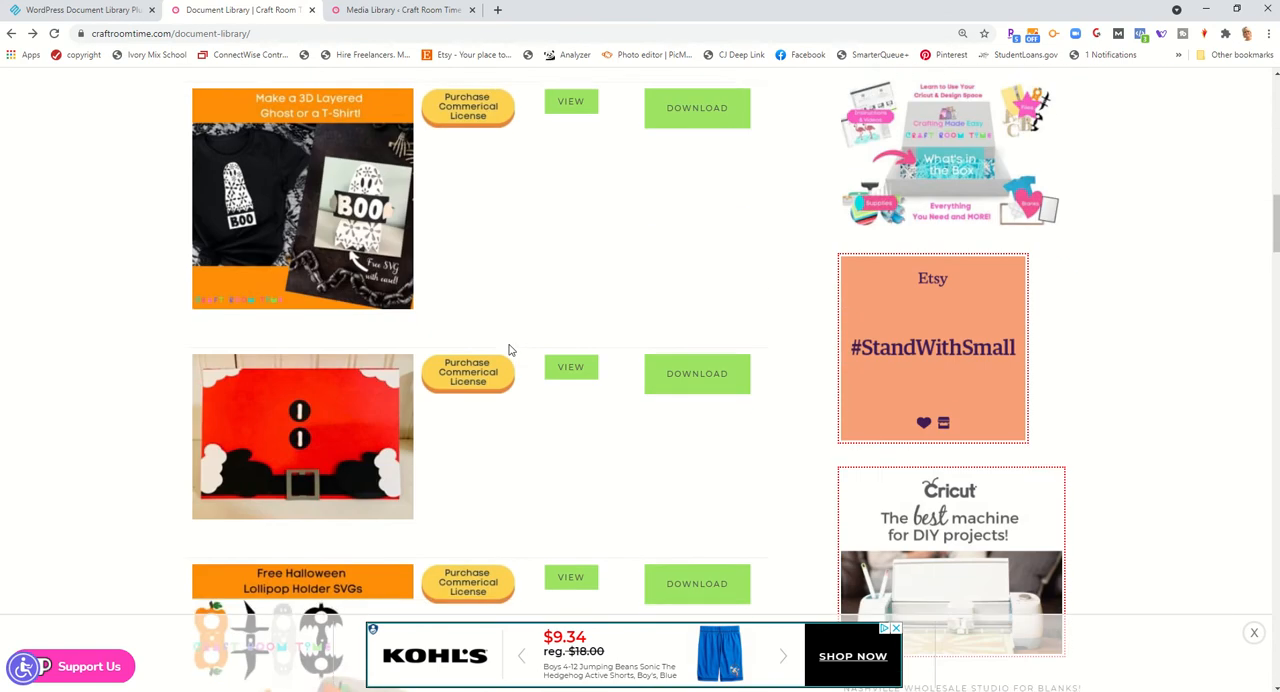
{"action": "scroll", "scroll_direction": "down", "scroll_amount": 3}
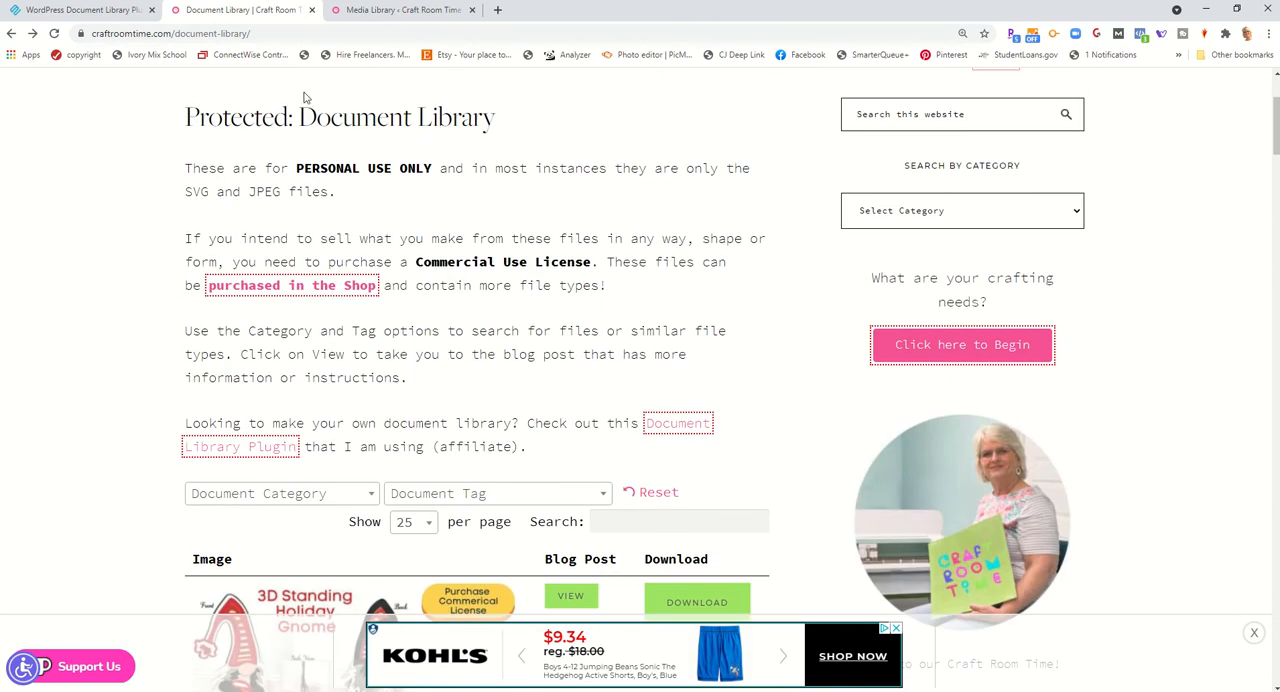
Switch to the site's WordPress Media Library tab
{"action": "left_click", "coordinate": [400, 10]}
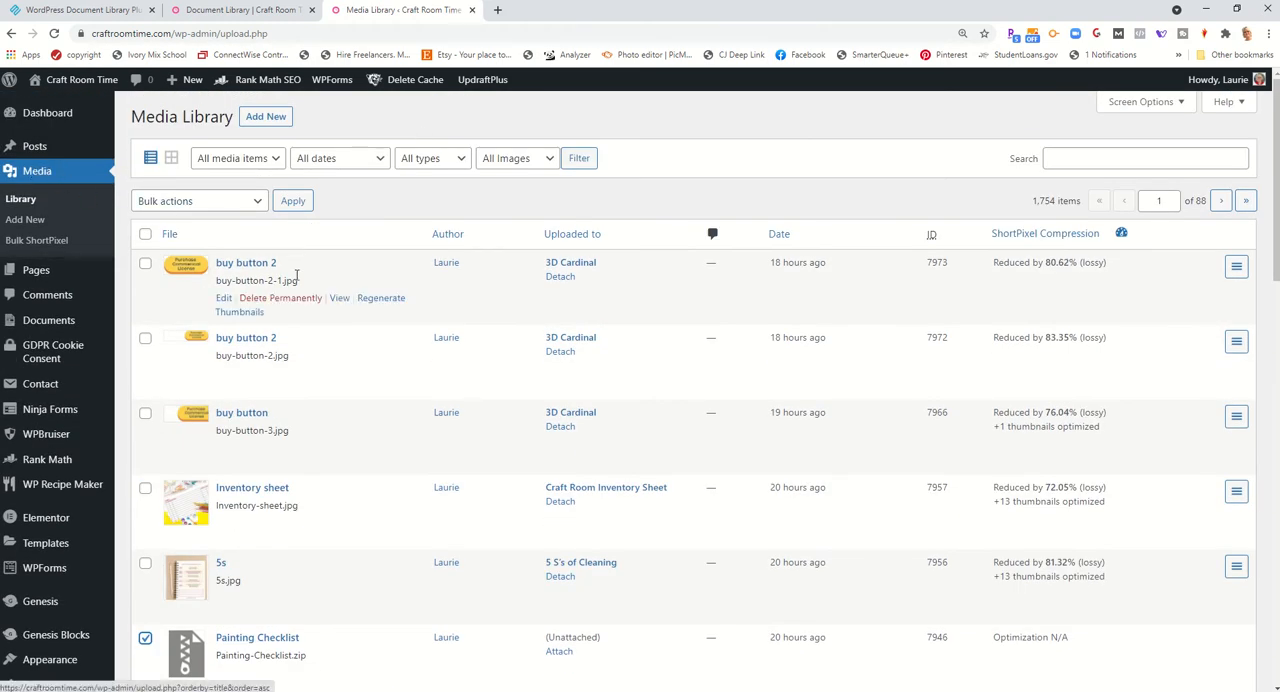
Tick Painting Checklist and choose Add to document library as the bulk action
{"action": "scroll", "scroll_direction": "down", "scroll_amount": 3}
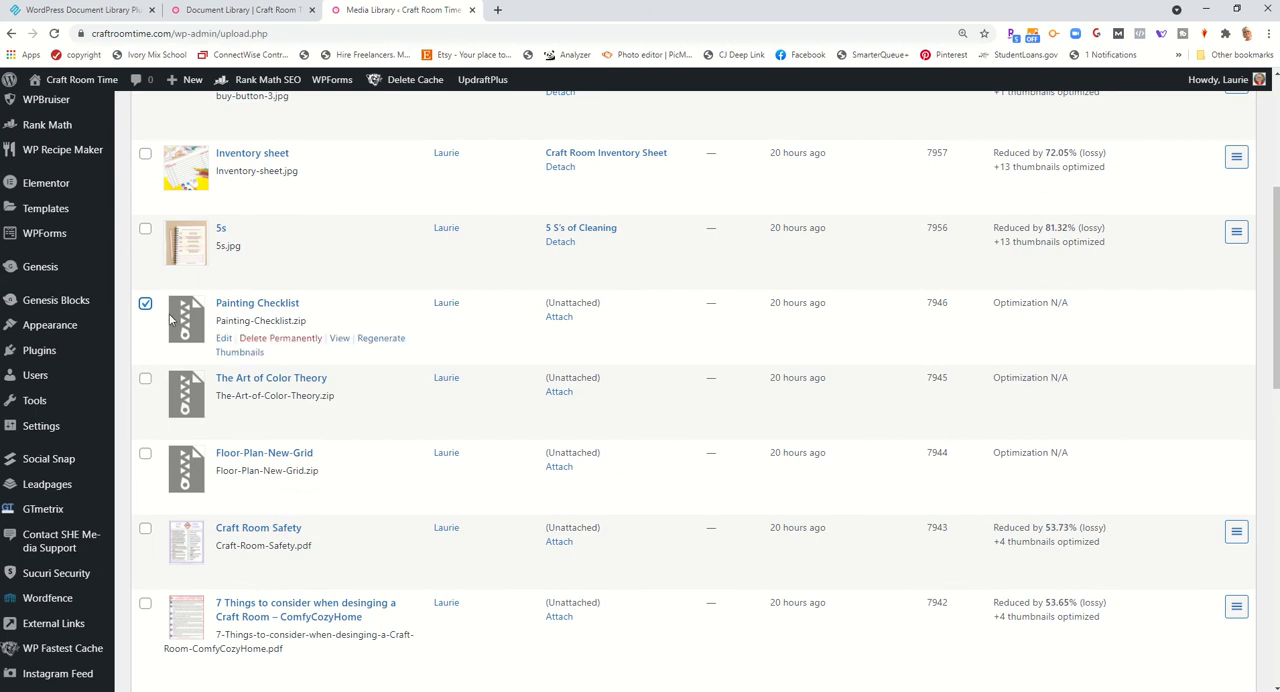
{"action": "mouse_move", "coordinate": [208, 328]}
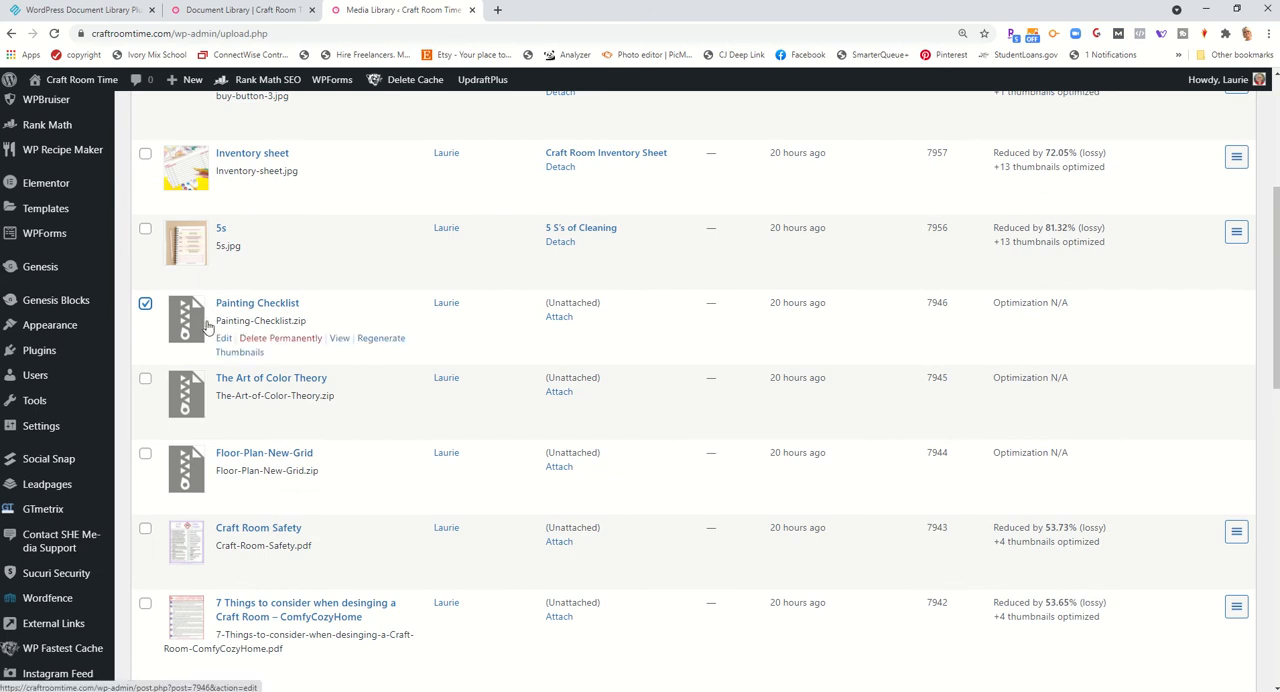
{"action": "left_click", "coordinate": [144, 376]}
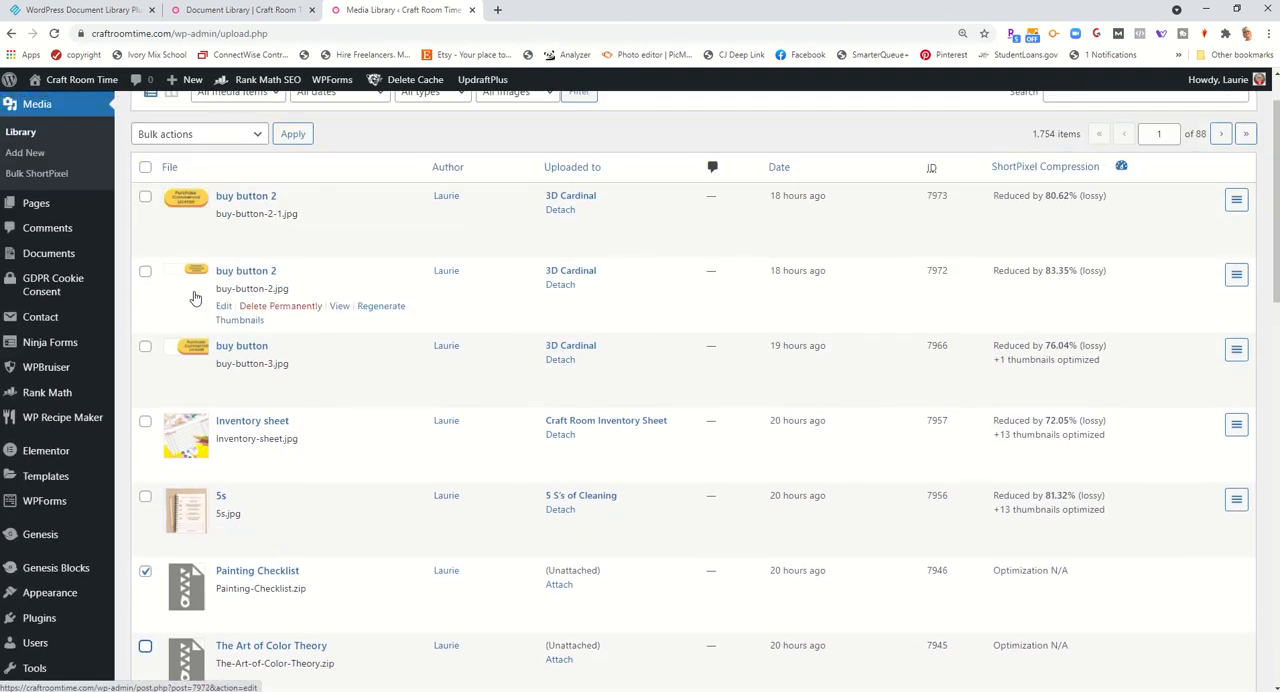
{"action": "left_click", "coordinate": [196, 132]}
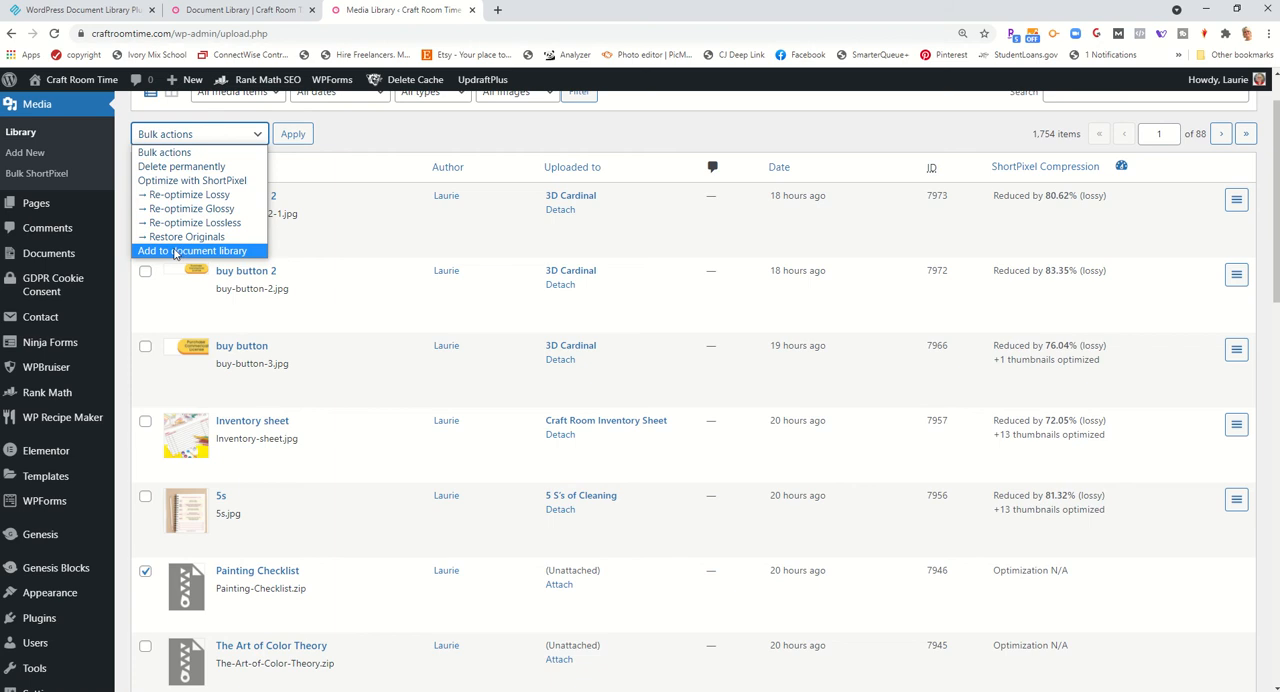
{"action": "left_click", "coordinate": [192, 250]}
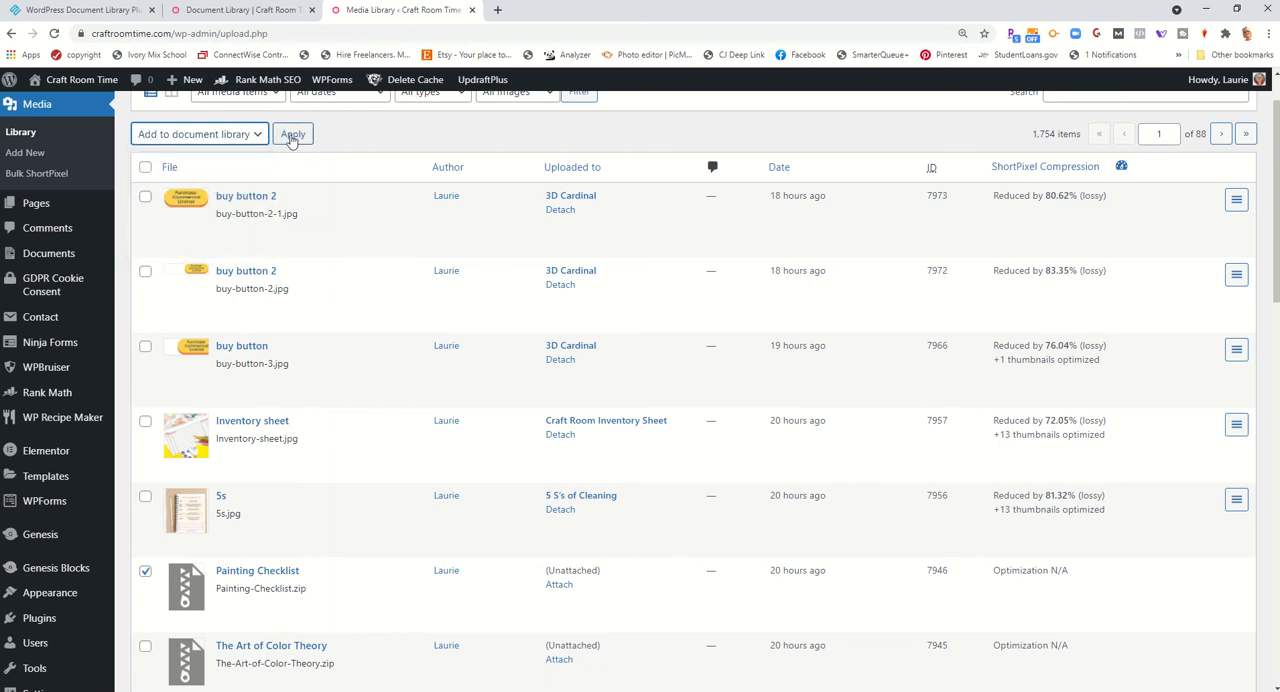
{"action": "mouse_move", "coordinate": [100, 228]}
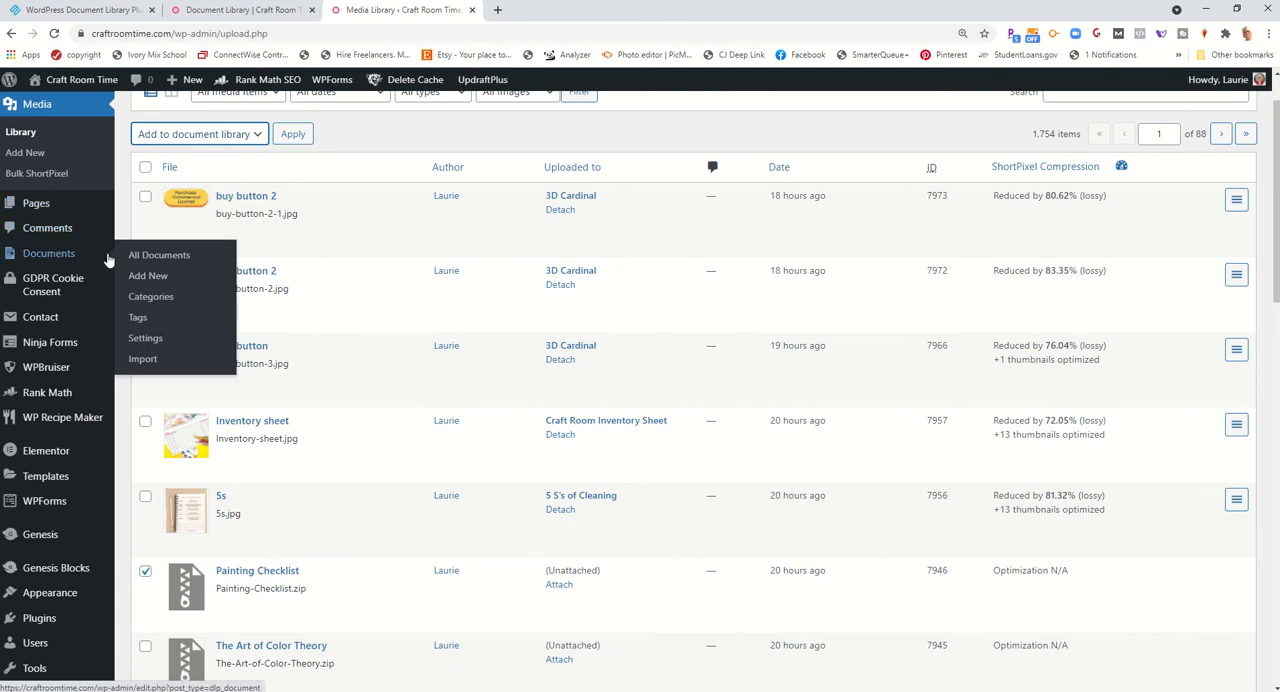
List all 72 documents under Documents and start editing 3D Cardinal
{"action": "left_click", "coordinate": [158, 254]}
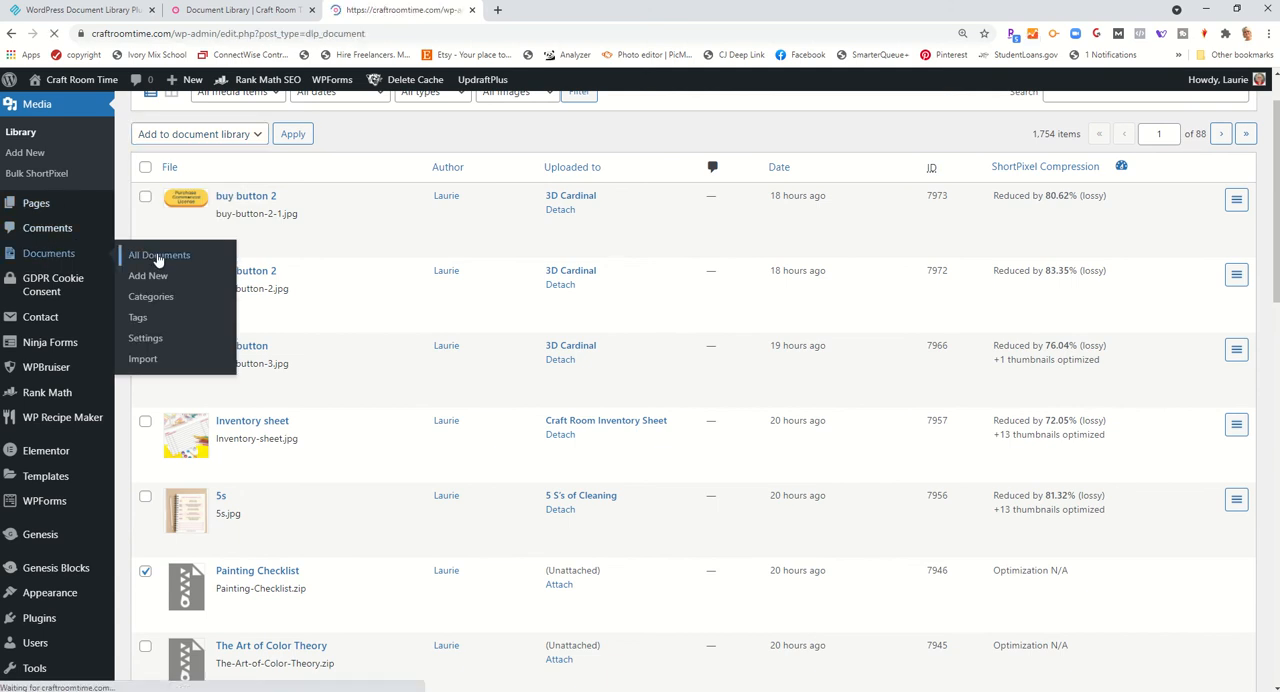
{"action": "left_click", "coordinate": [158, 254]}
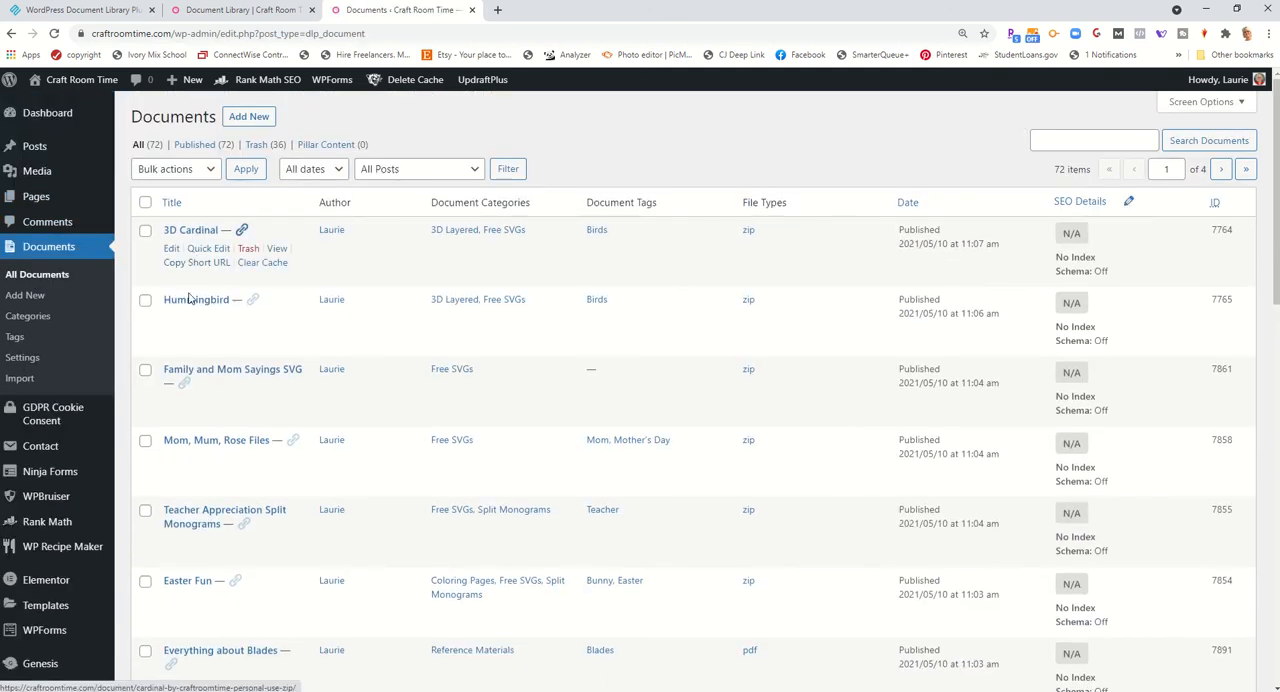
{"action": "mouse_move", "coordinate": [216, 440]}
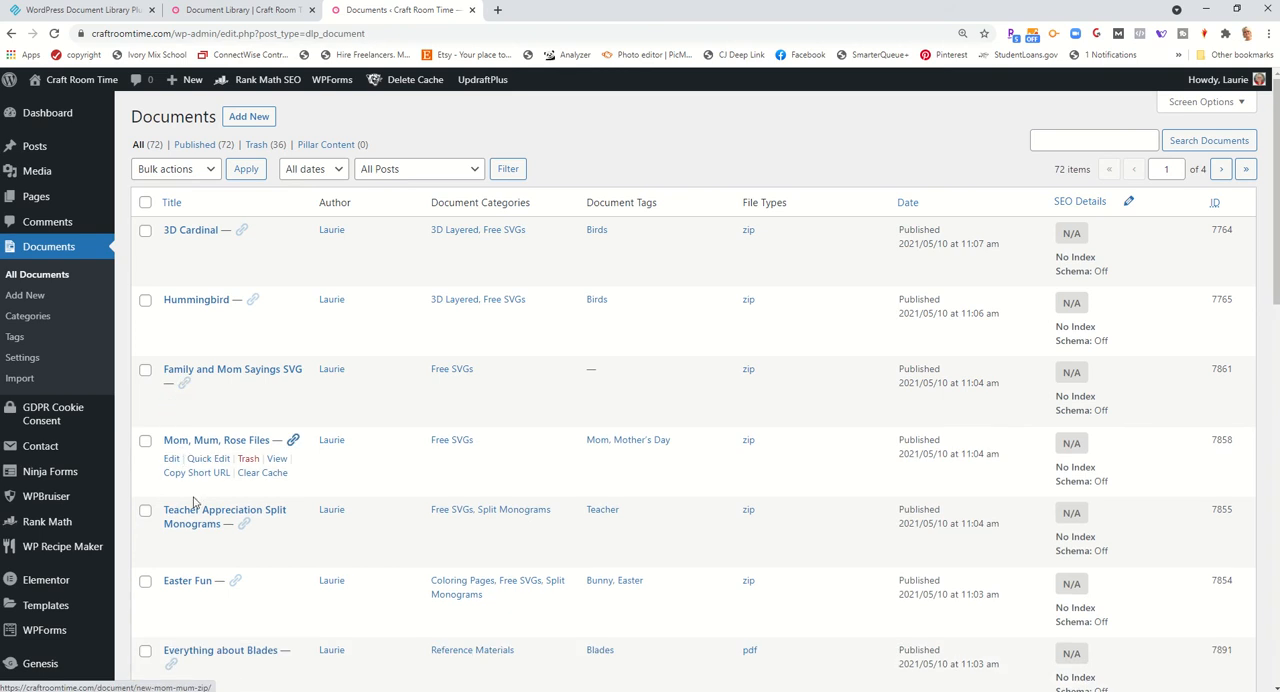
{"action": "mouse_move", "coordinate": [190, 228]}
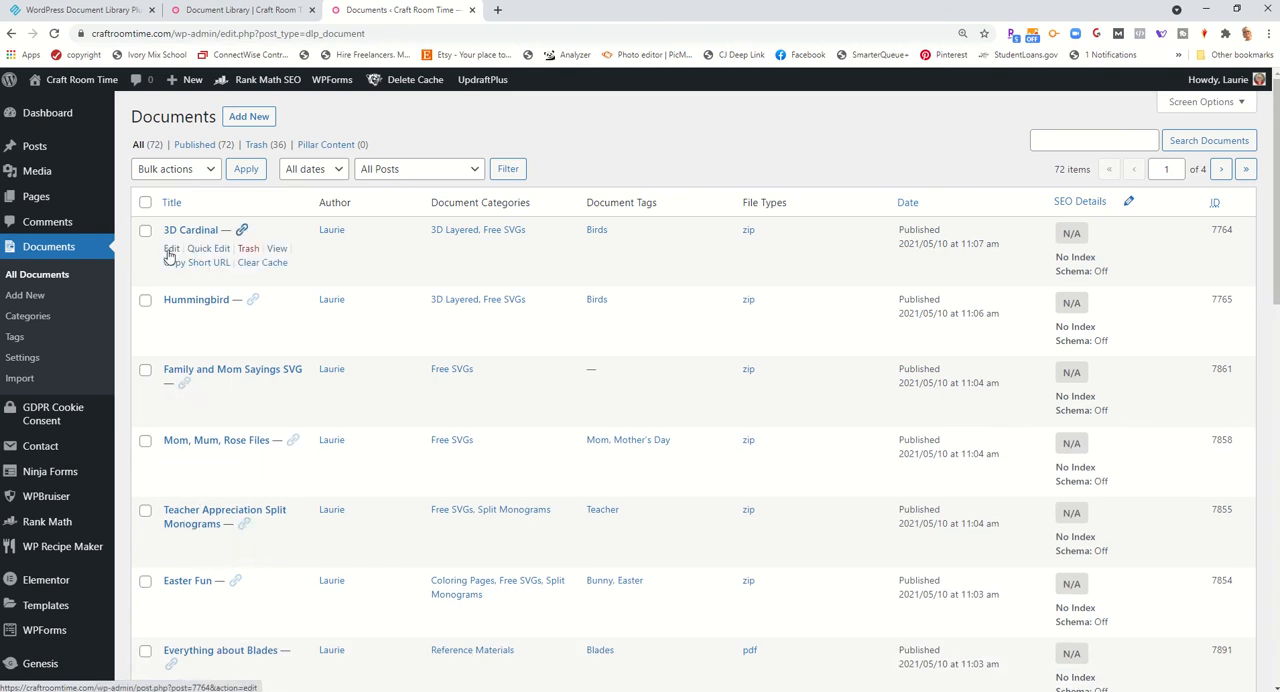
{"action": "left_click", "coordinate": [172, 248]}
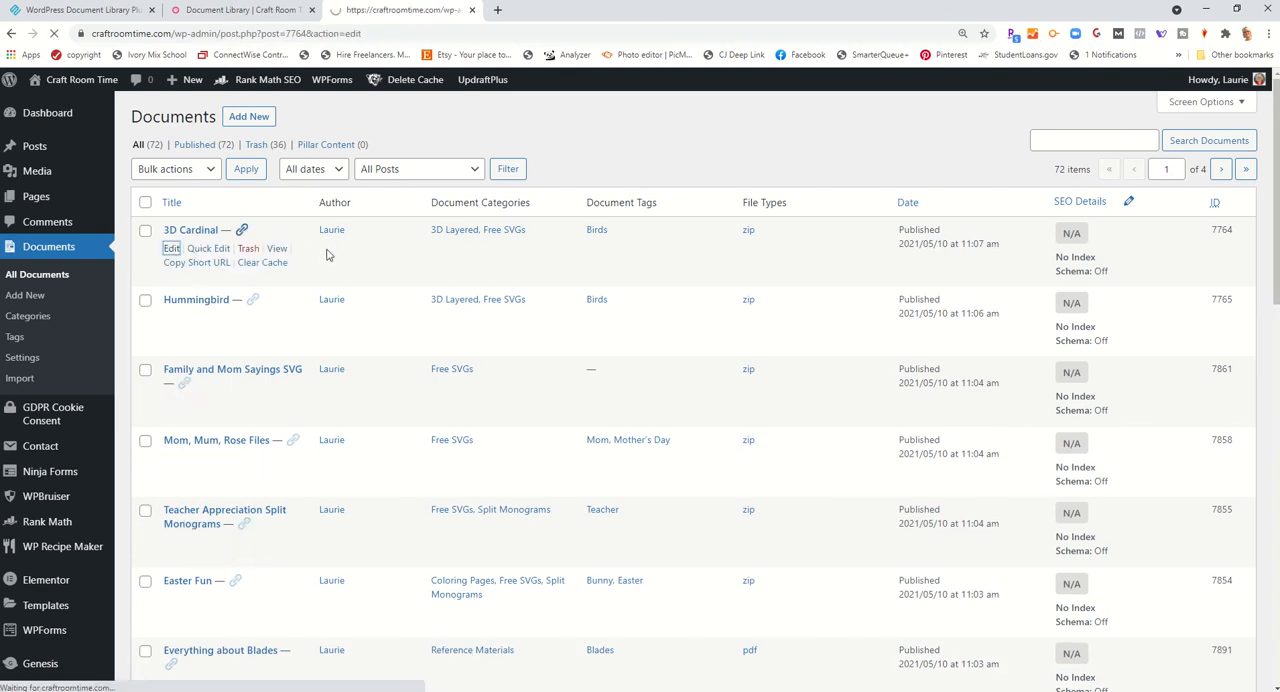
{"action": "left_click", "coordinate": [172, 248]}
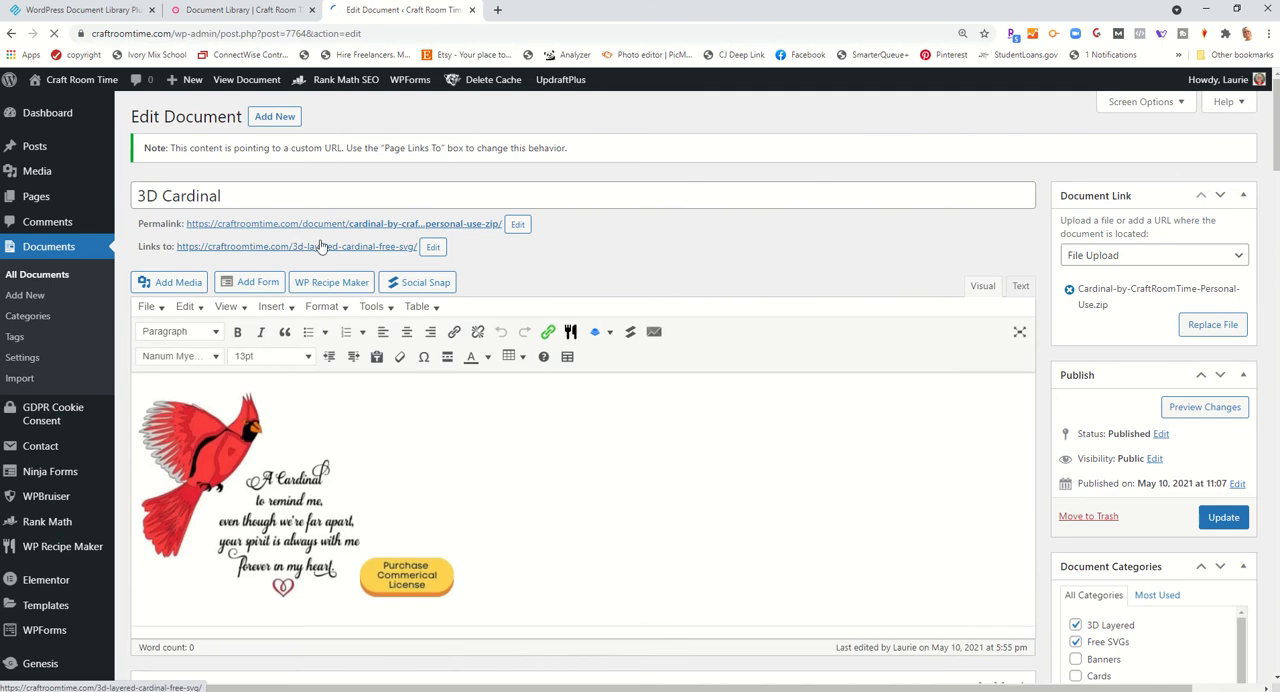
{"action": "double_click", "coordinate": [208, 196]}
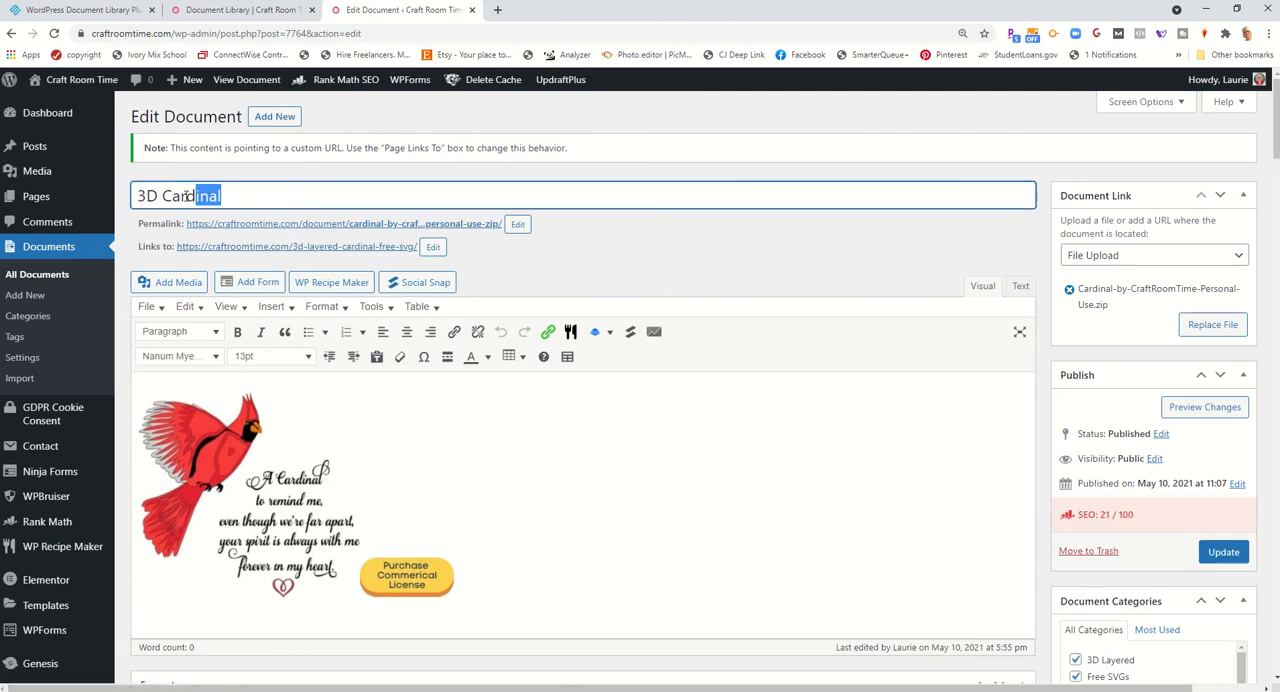
{"action": "triple_click", "coordinate": [178, 196]}
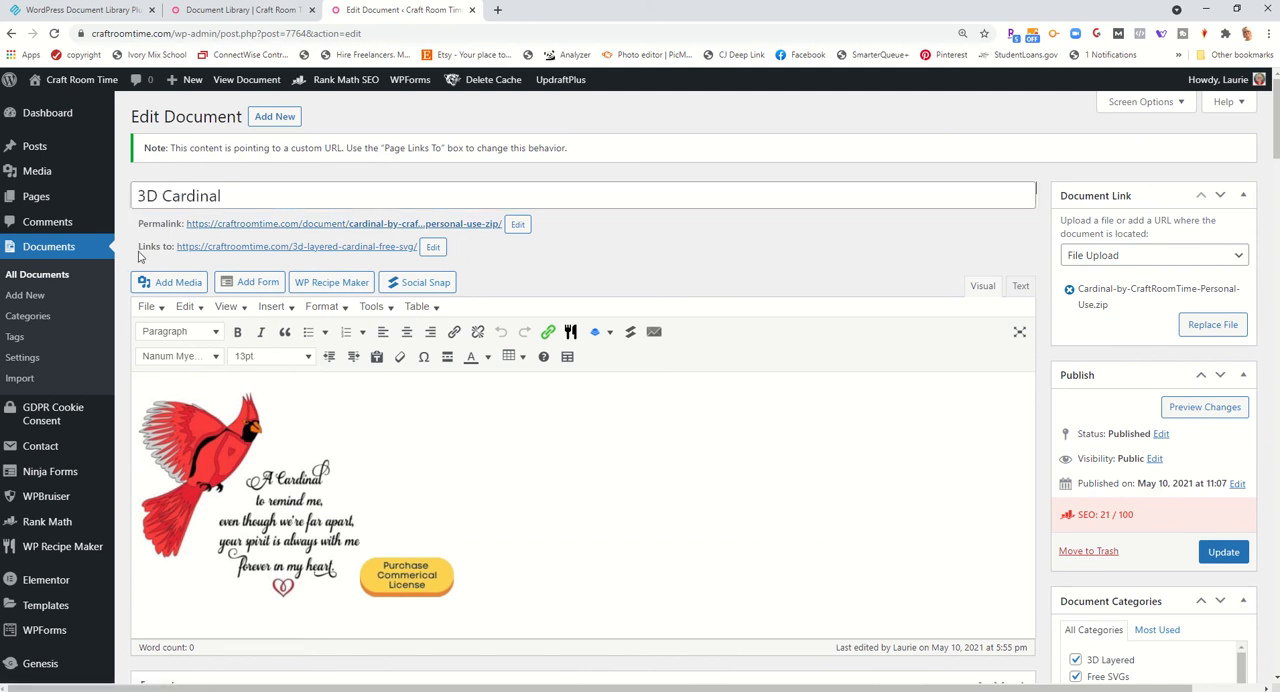
{"action": "scroll", "scroll_direction": "down", "scroll_amount": 3}
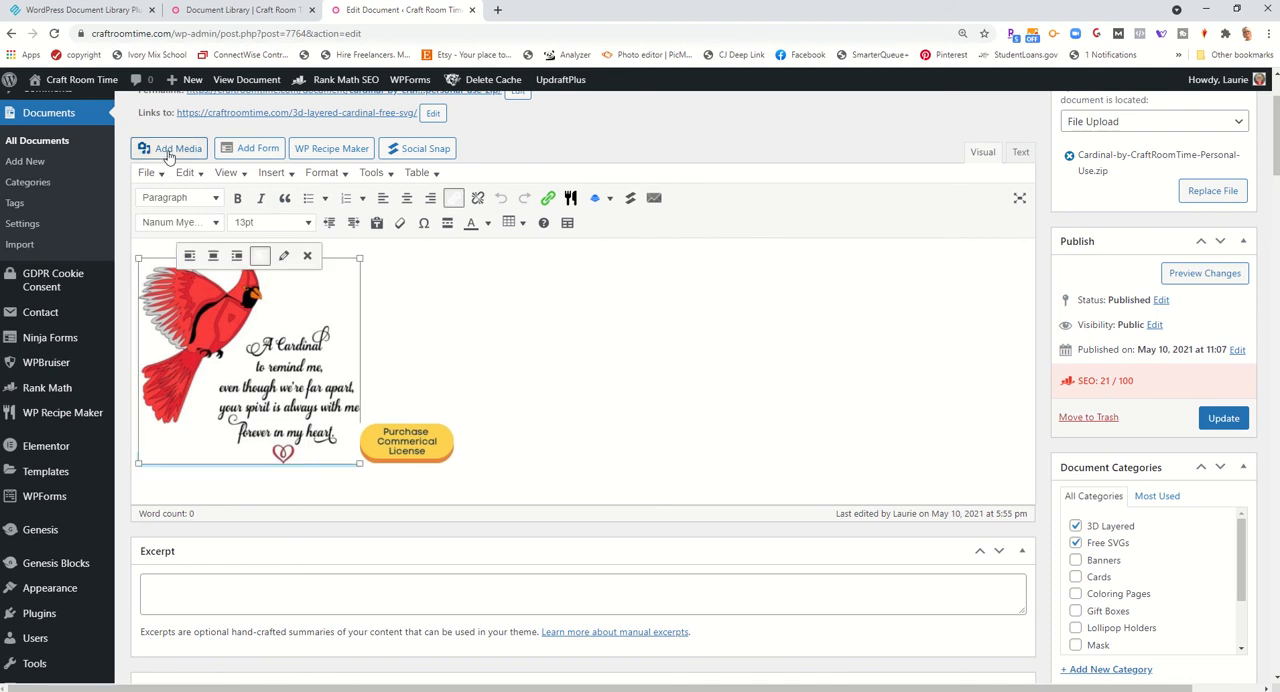
{"action": "left_click", "coordinate": [170, 148]}
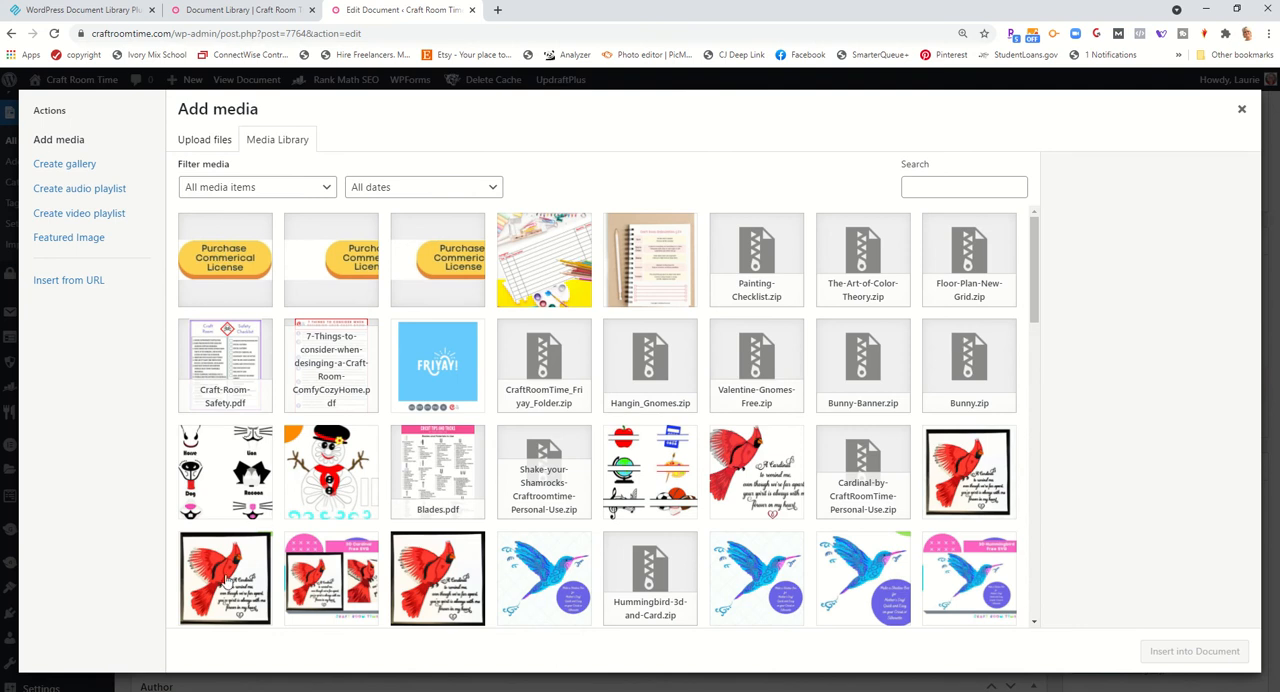
{"action": "mouse_move", "coordinate": [1148, 102]}
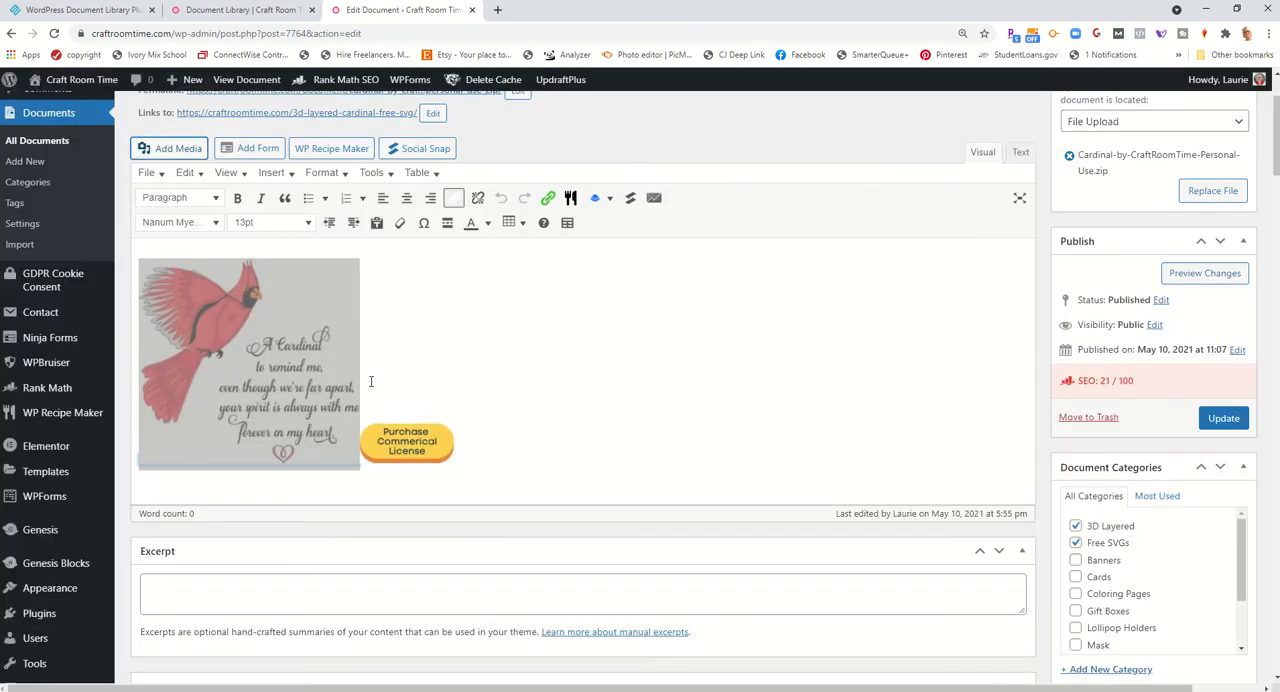
{"action": "left_click", "coordinate": [248, 360]}
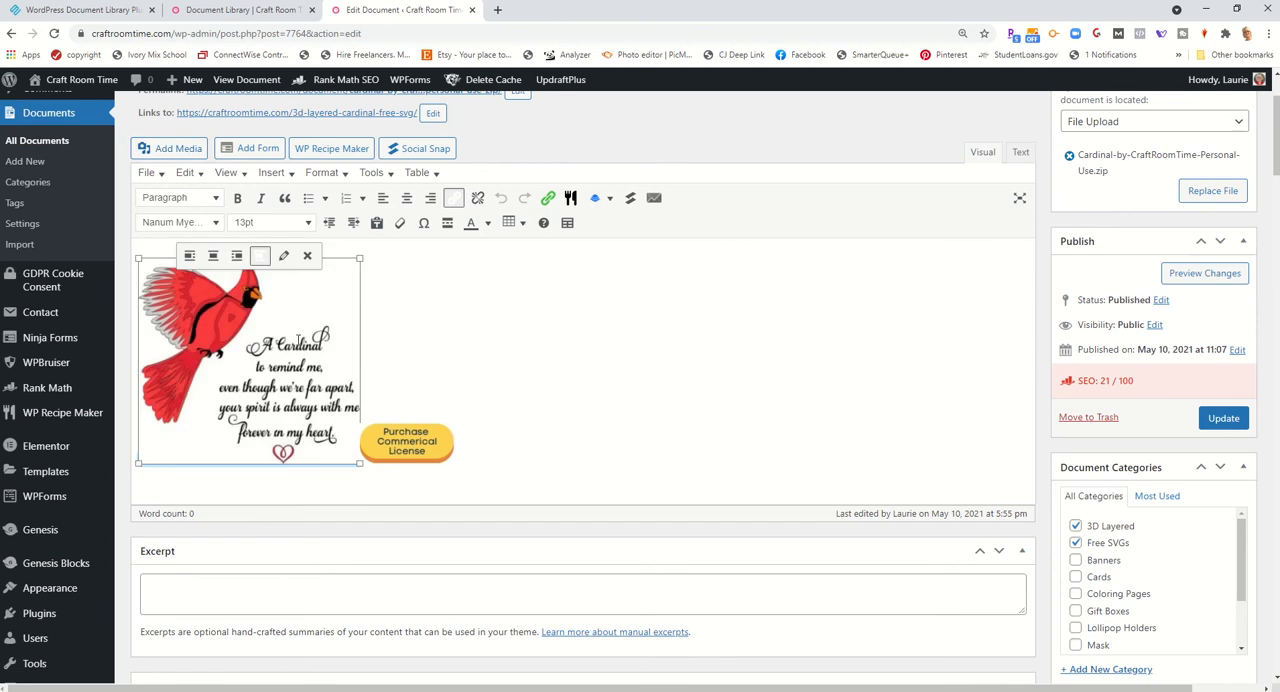
{"action": "left_click", "coordinate": [452, 196]}
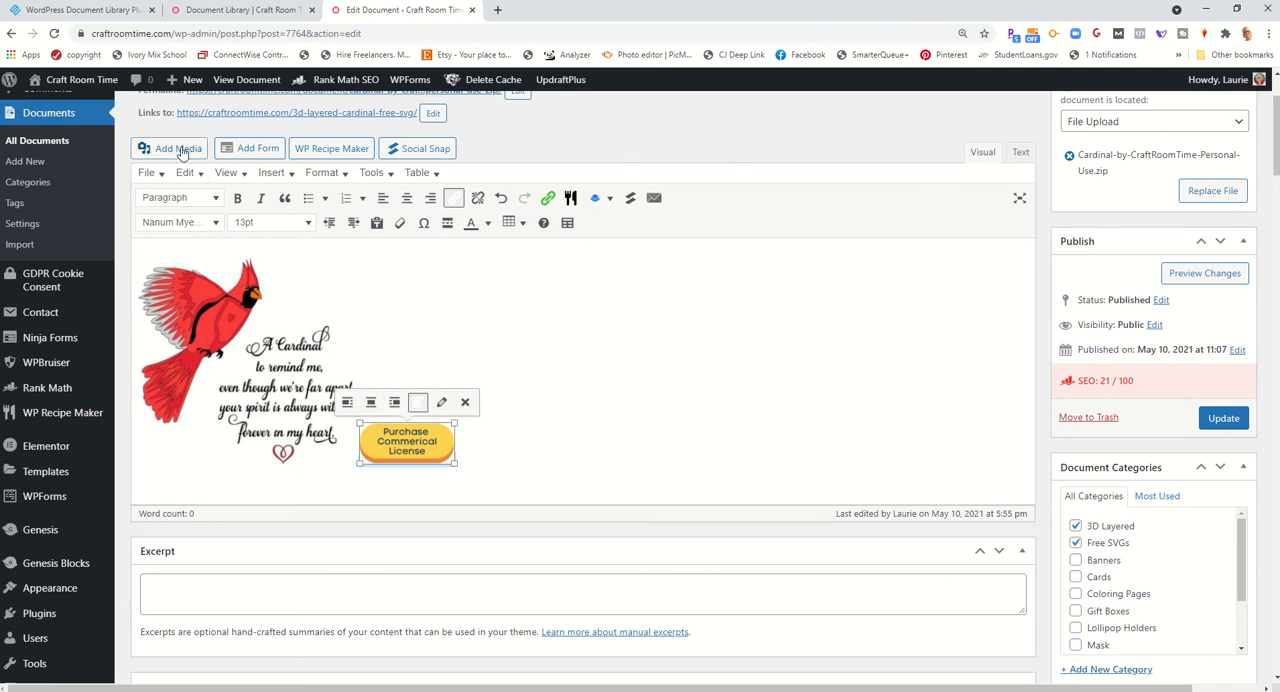
{"action": "left_click", "coordinate": [170, 148]}
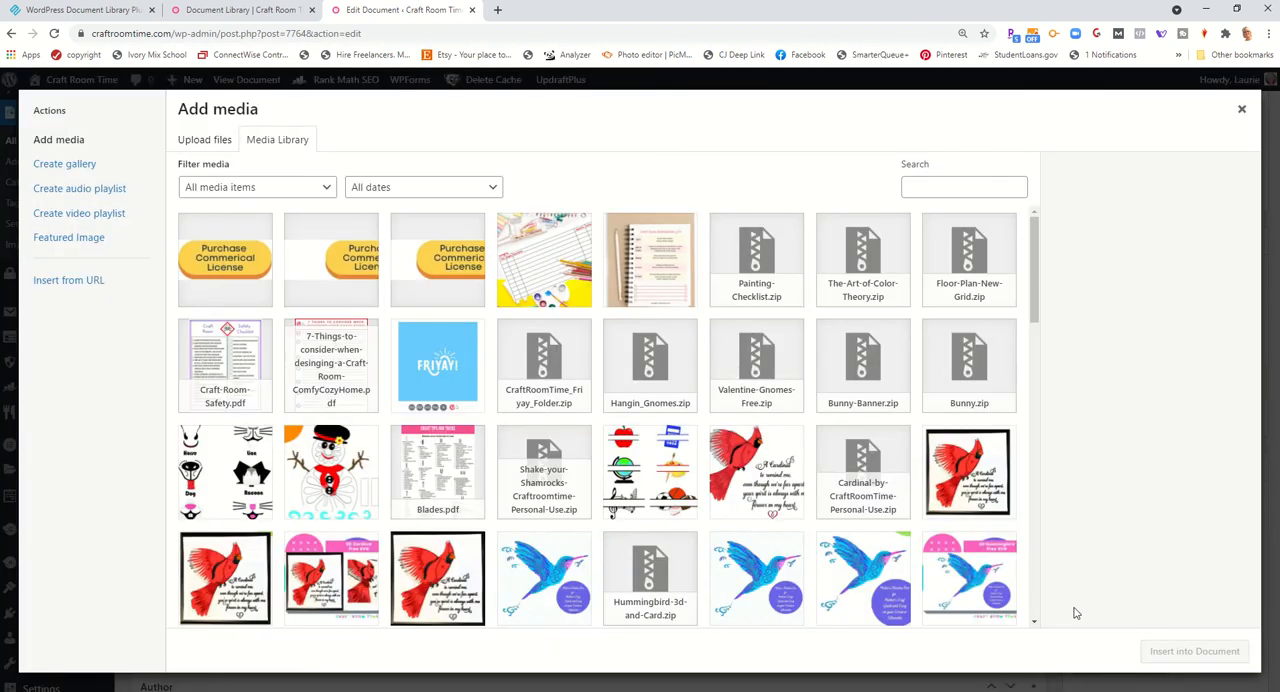
{"action": "mouse_move", "coordinate": [1244, 108]}
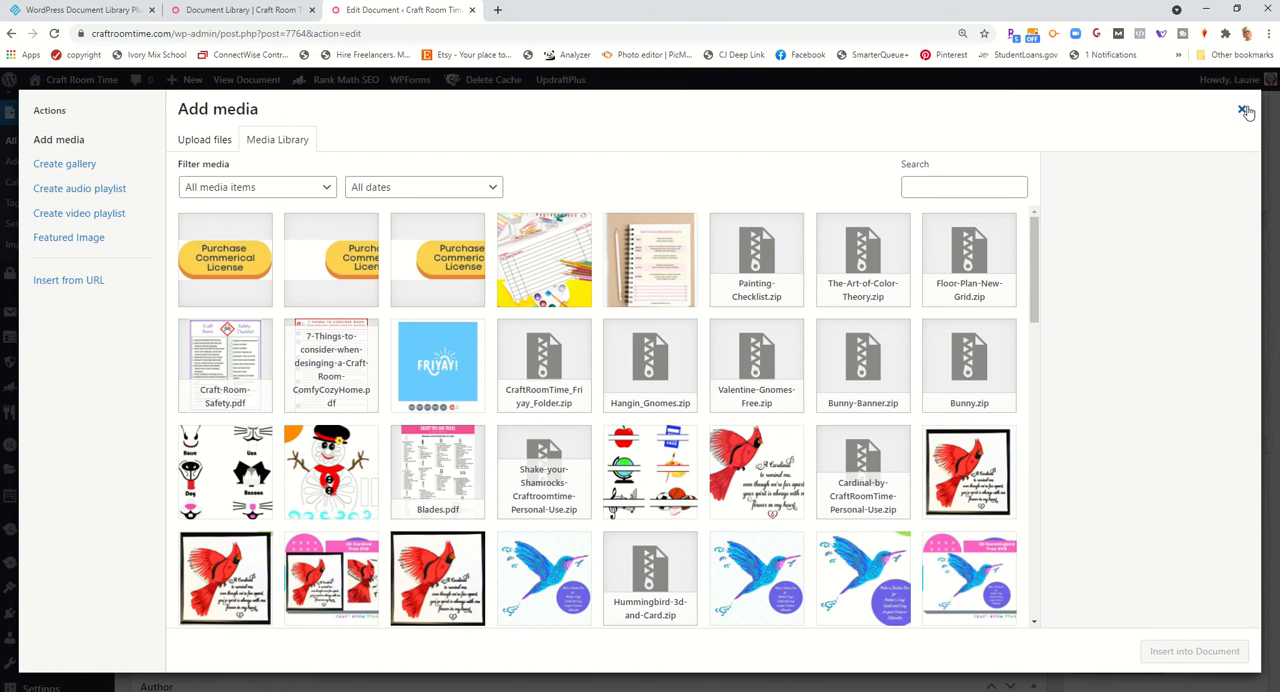
{"action": "left_click", "coordinate": [1248, 110]}
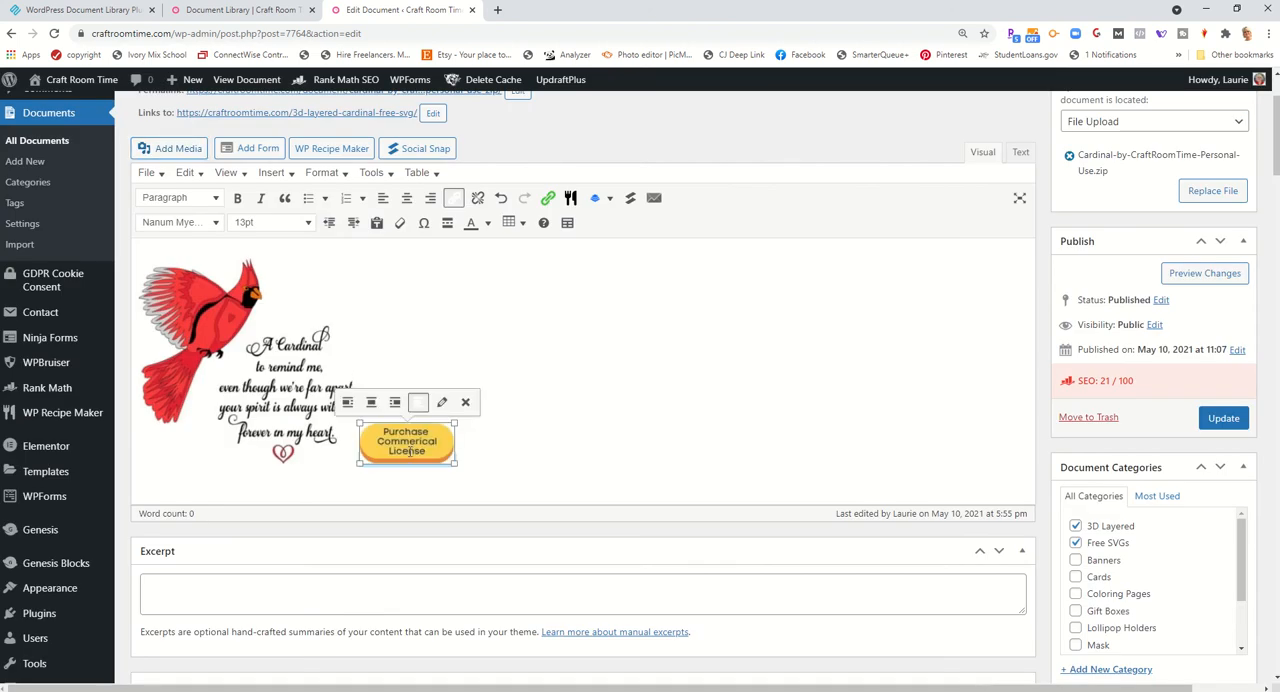
{"action": "left_click", "coordinate": [442, 402]}
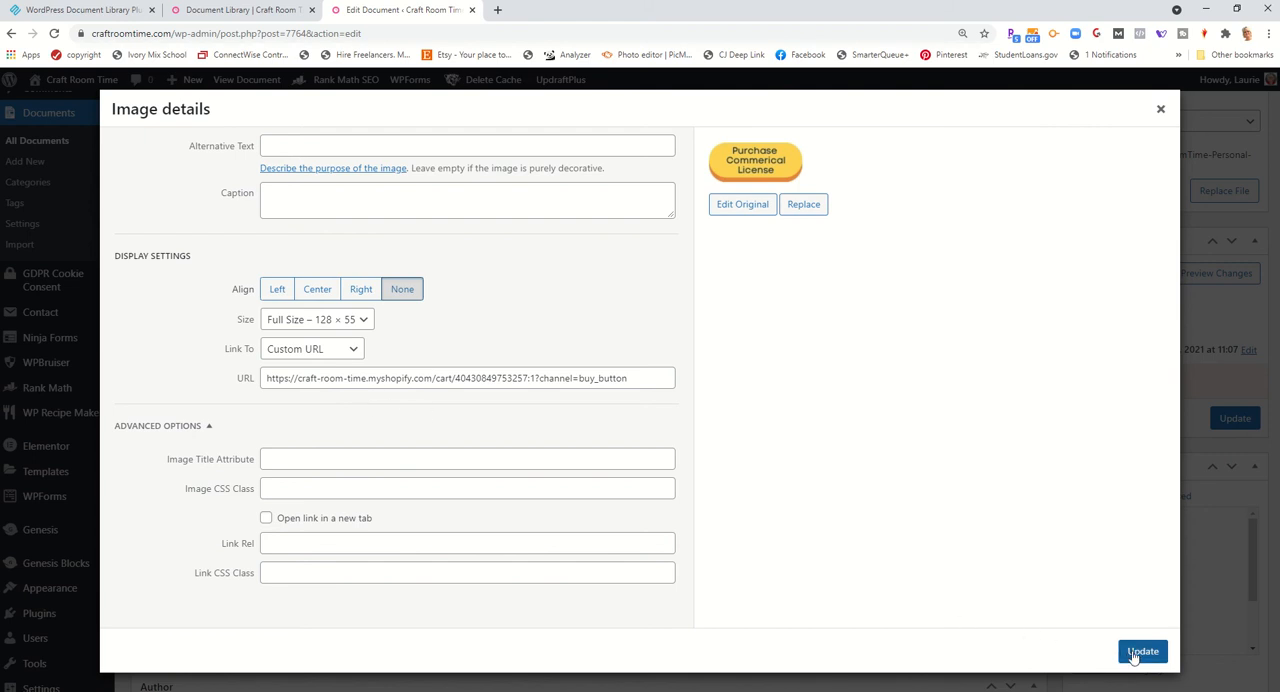
{"action": "left_click", "coordinate": [1142, 652]}
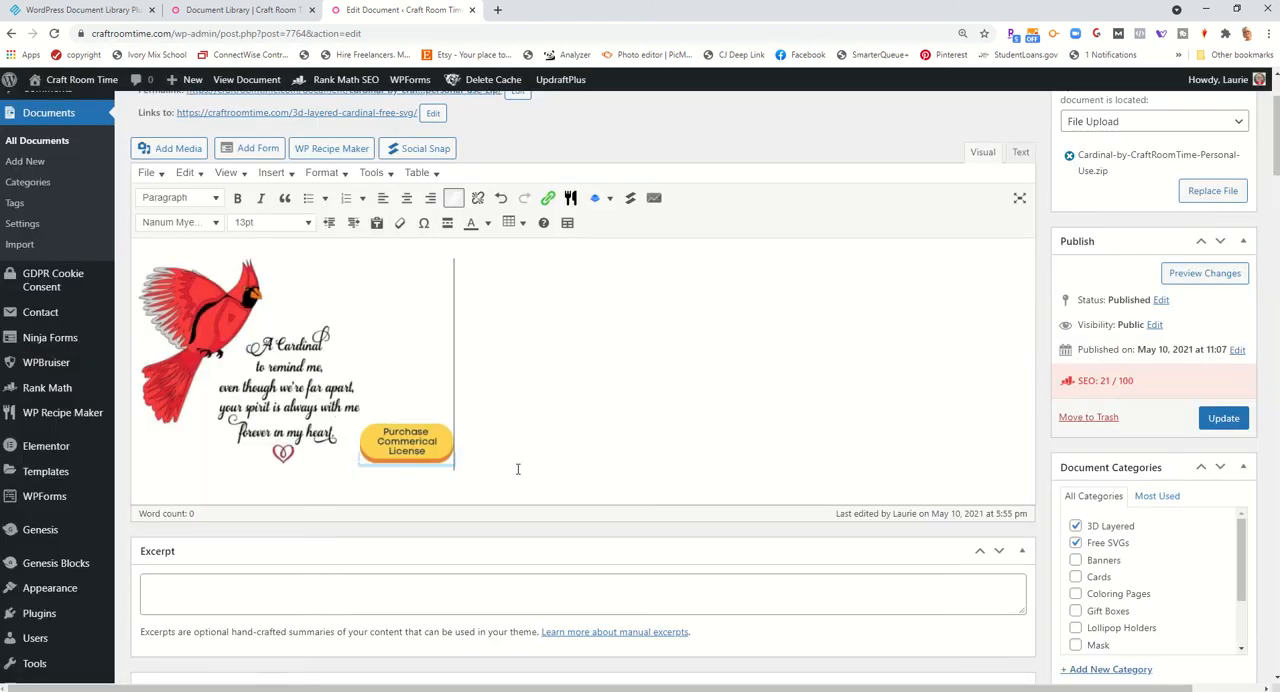
{"action": "scroll", "scroll_direction": "down", "scroll_amount": 3}
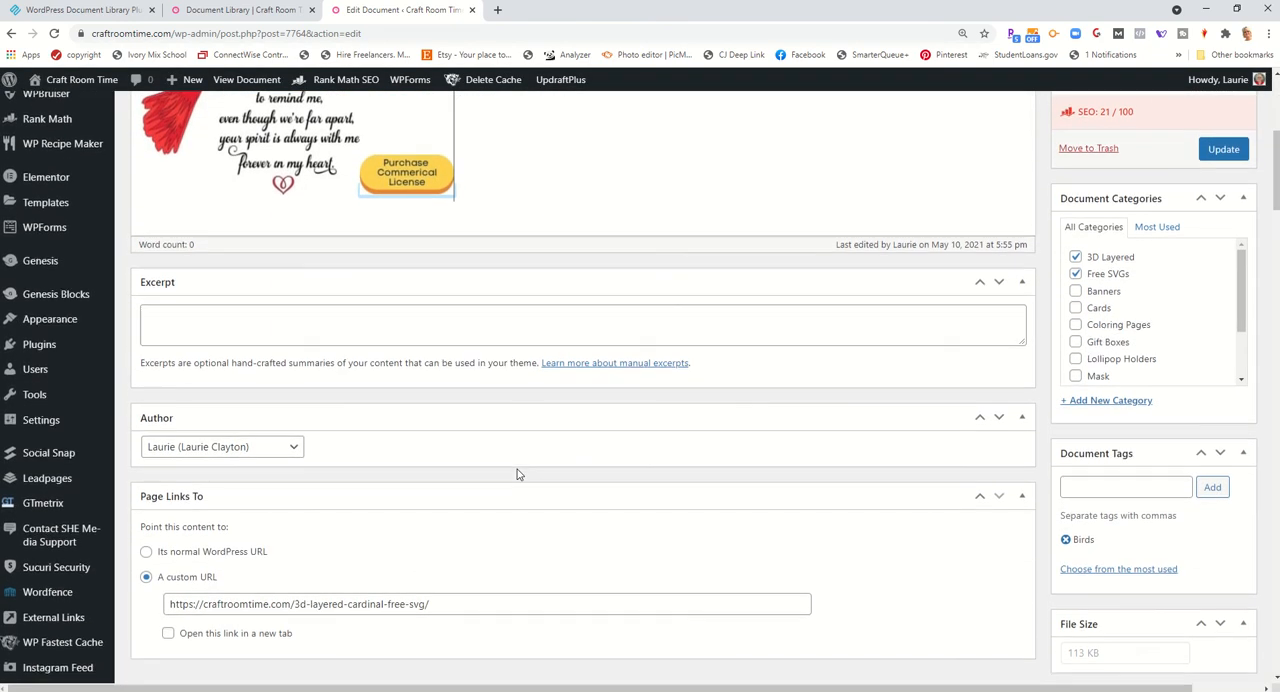
{"action": "scroll", "scroll_direction": "down", "scroll_amount": 3}
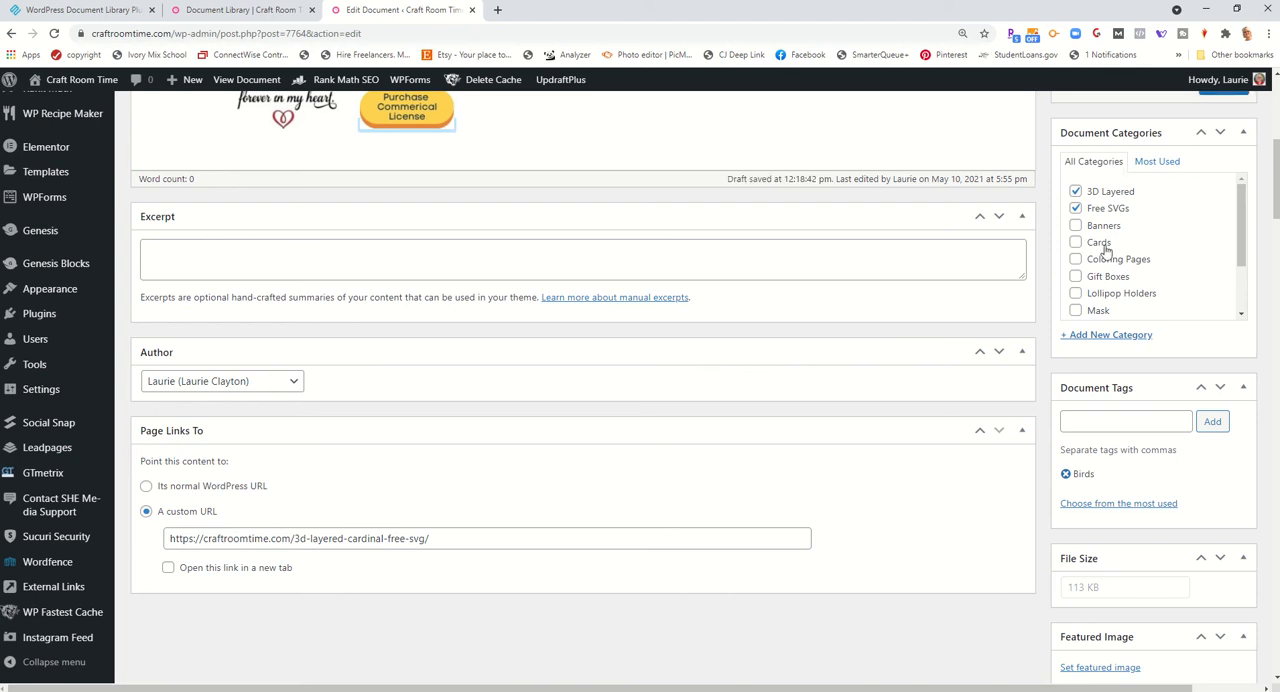
{"action": "left_click", "coordinate": [1106, 334]}
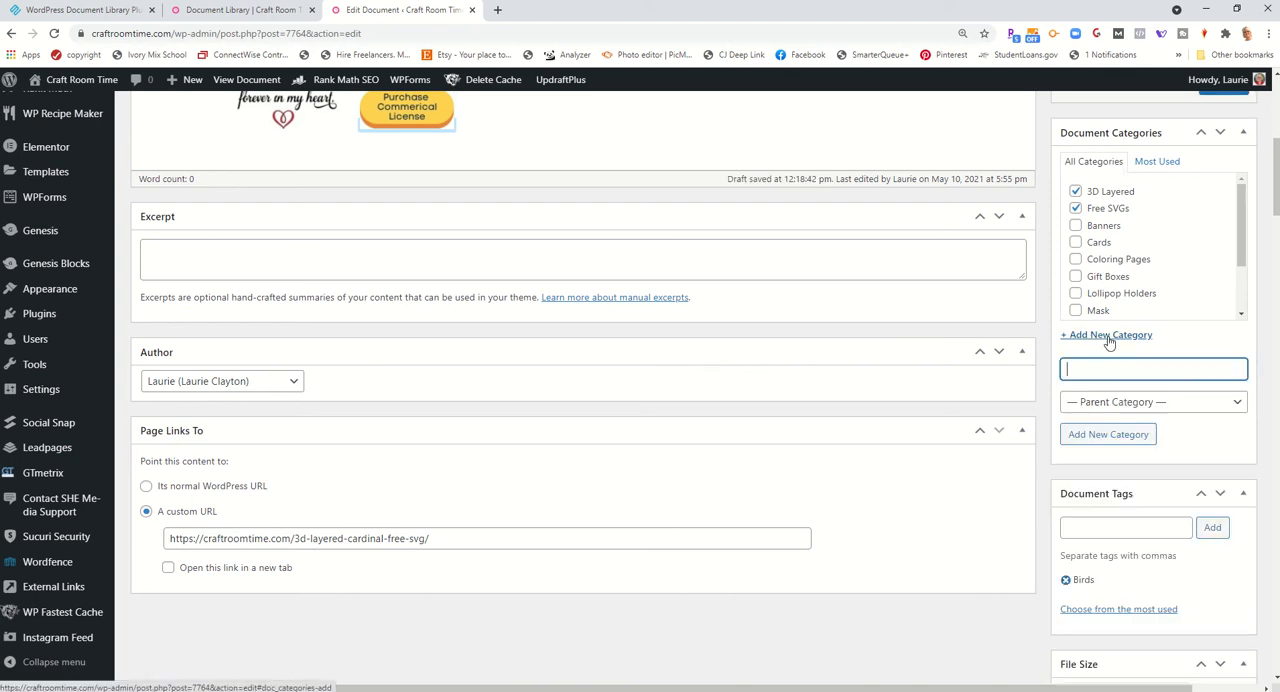
{"action": "left_click", "coordinate": [1152, 400]}
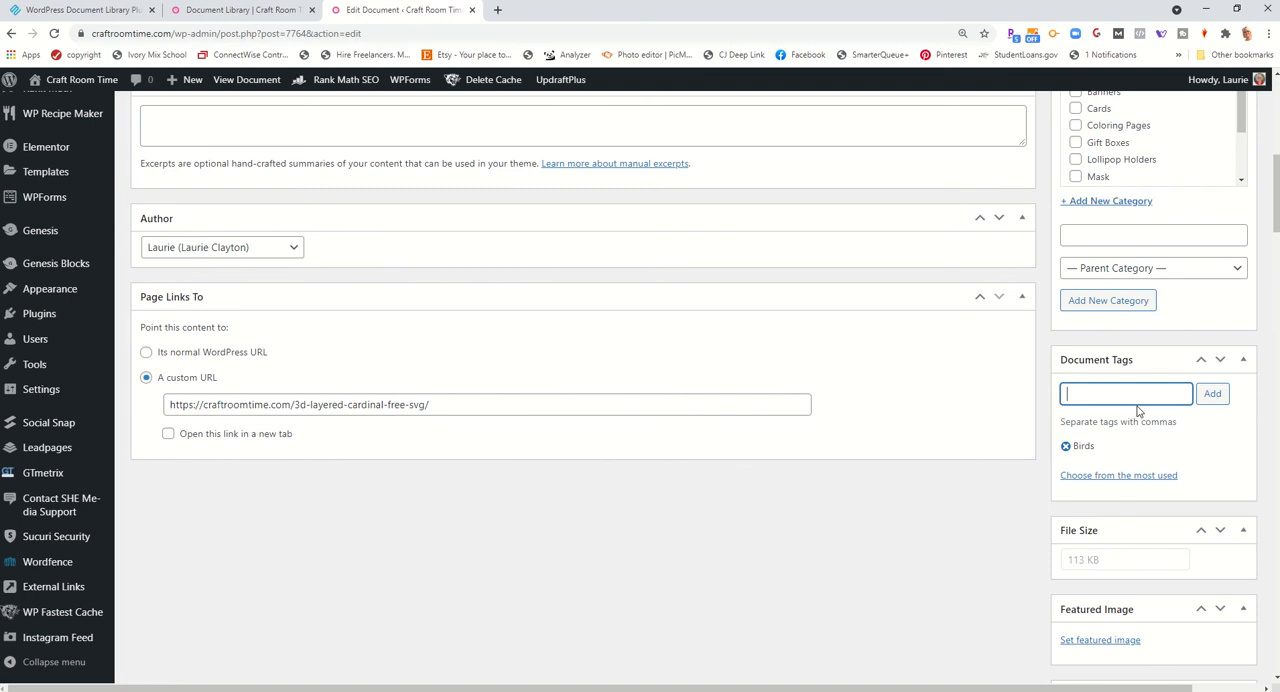
{"action": "mouse_move", "coordinate": [1128, 484]}
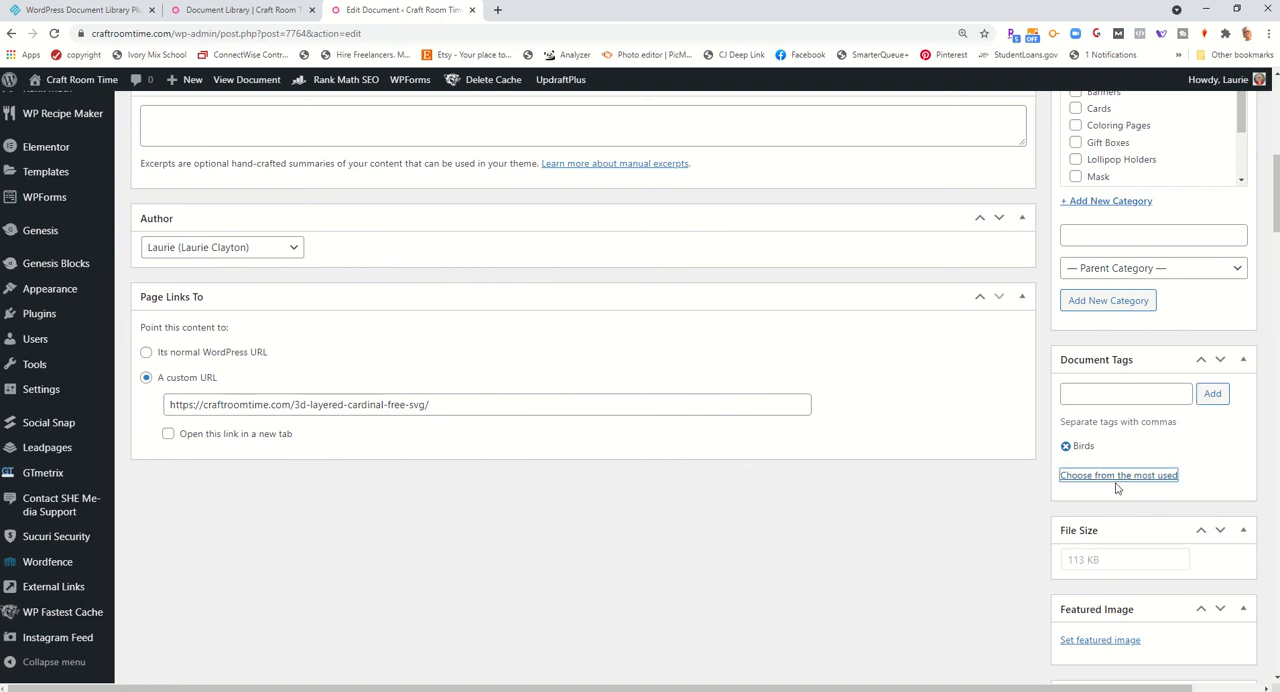
{"action": "left_click", "coordinate": [1118, 476]}
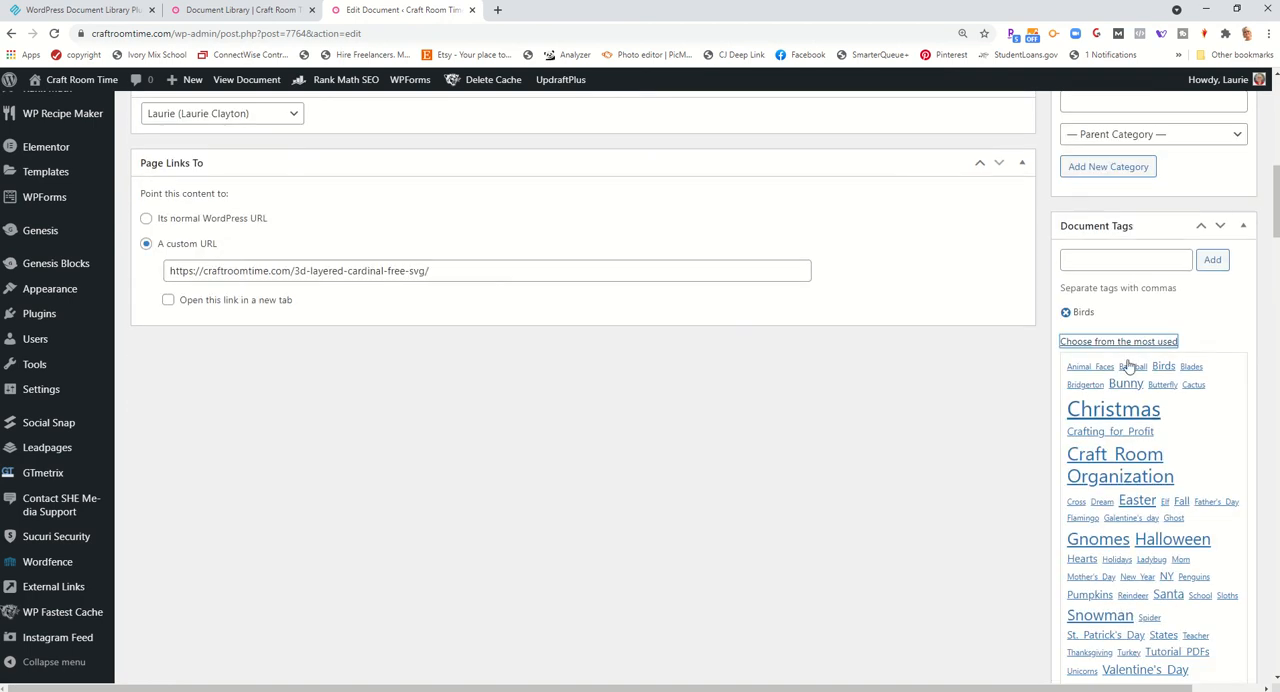
{"action": "scroll", "scroll_direction": "down", "scroll_amount": 3}
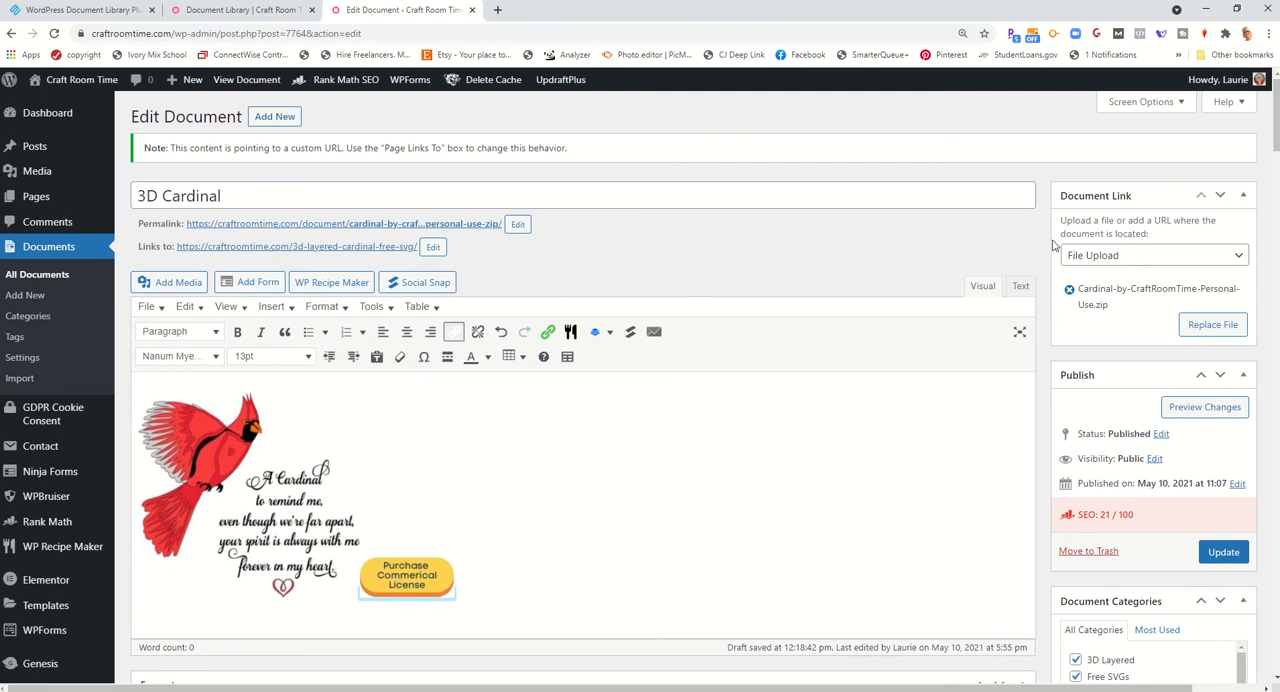
{"action": "mouse_move", "coordinate": [1096, 320]}
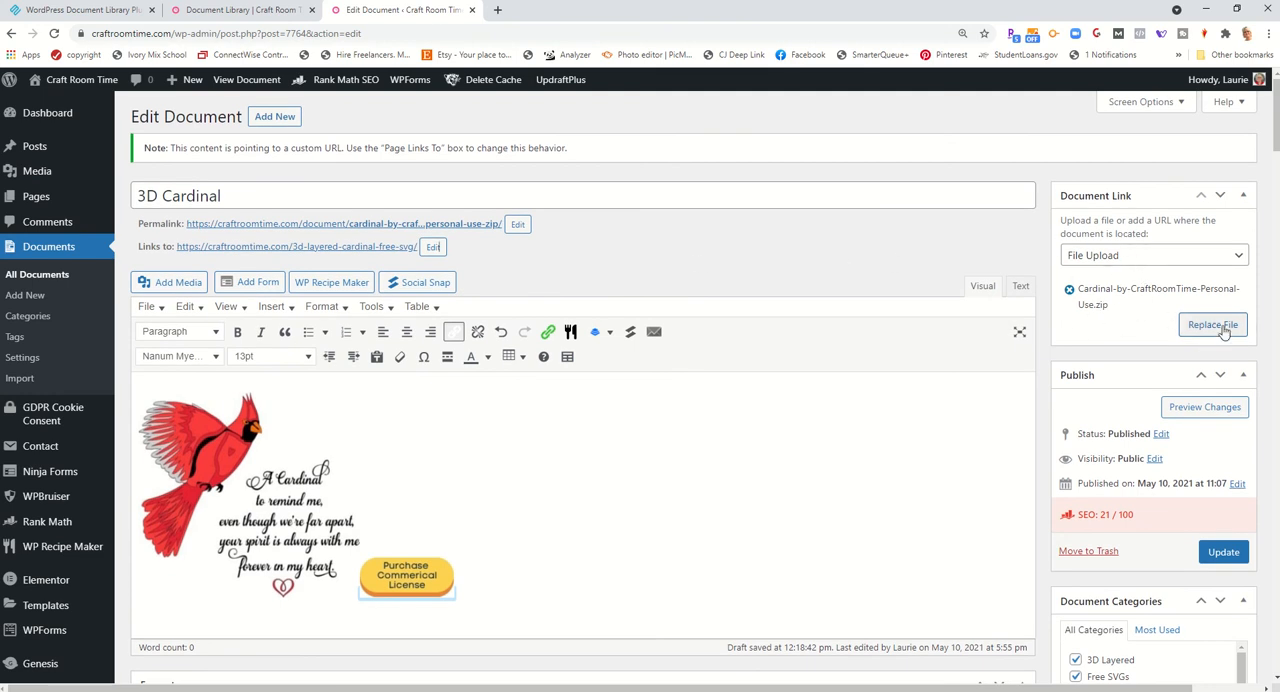
Change the 3D Cardinal document link source from File Upload to A custom URL
{"action": "left_click", "coordinate": [1152, 256]}
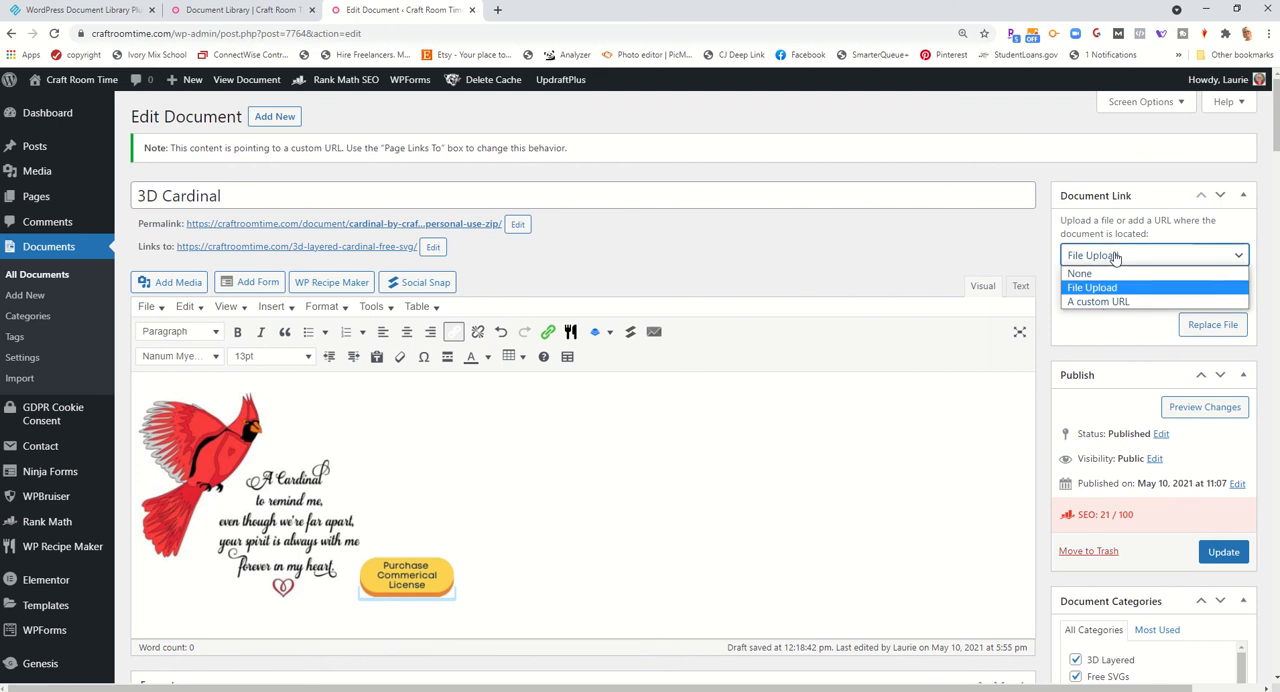
{"action": "mouse_move", "coordinate": [1096, 300]}
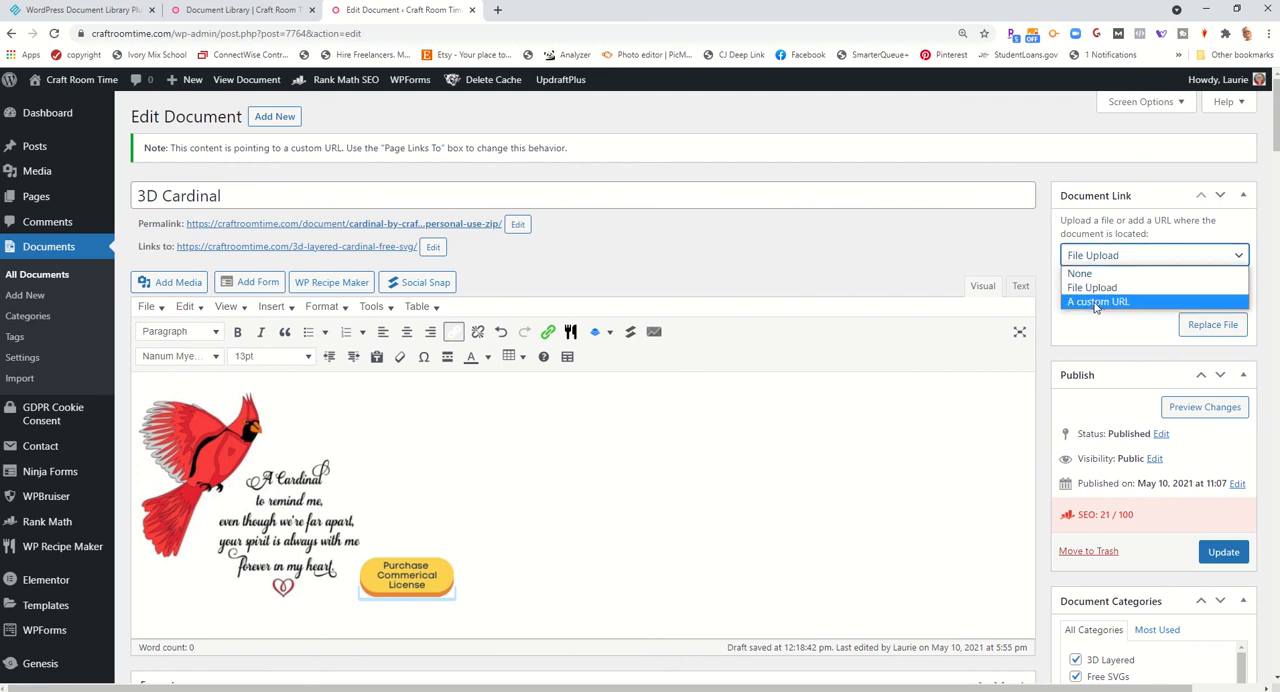
{"action": "left_click", "coordinate": [1092, 288]}
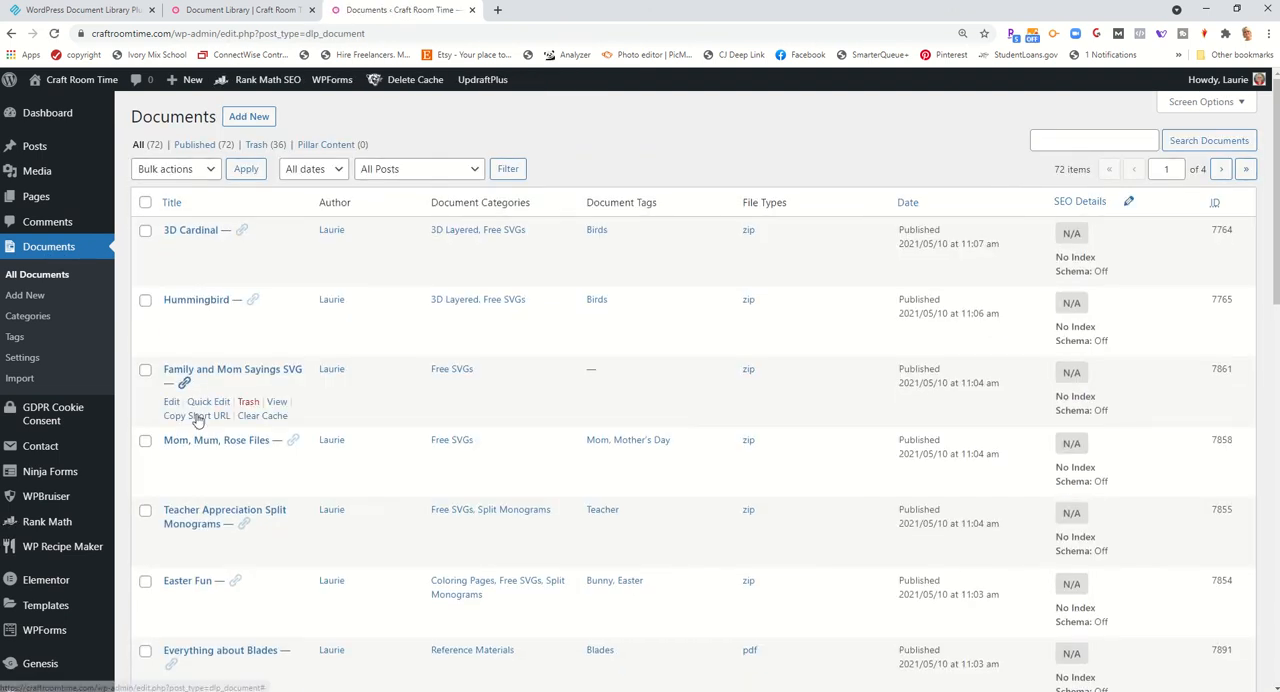
Browse the Documents list with categories, tags and file types, 3D Cardinal first
{"action": "scroll", "scroll_direction": "down", "scroll_amount": 3}
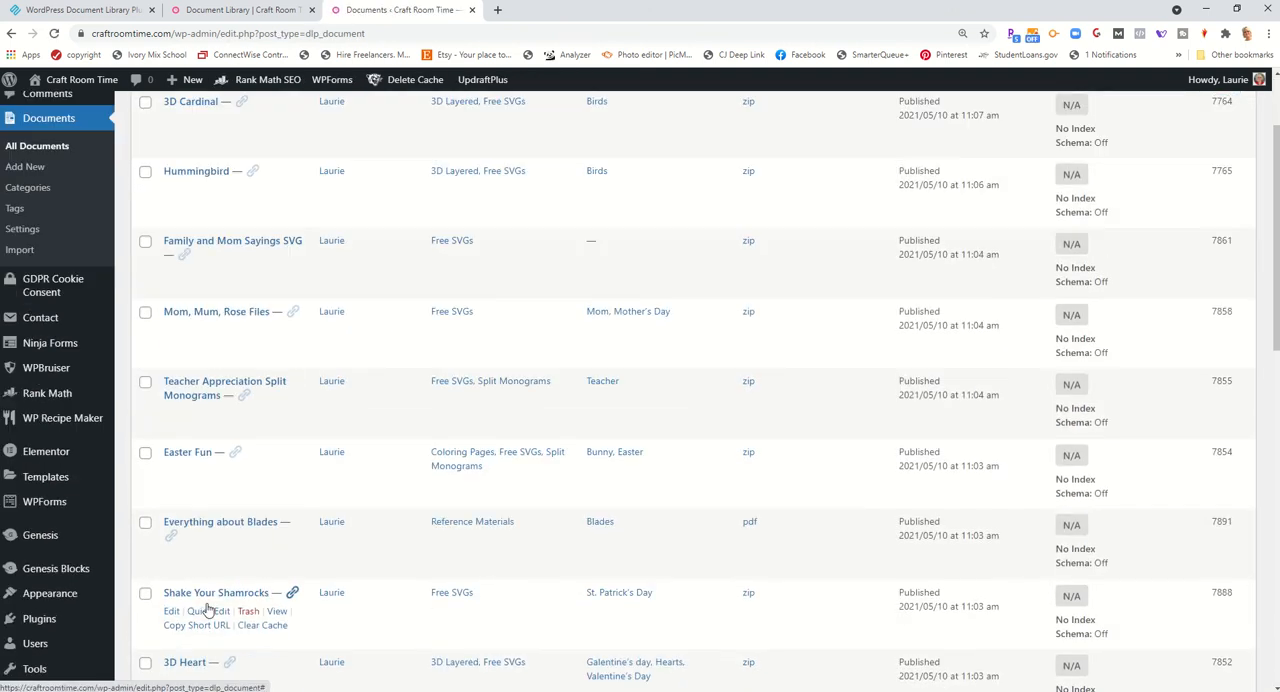
{"action": "scroll", "scroll_direction": "down", "scroll_amount": 3}
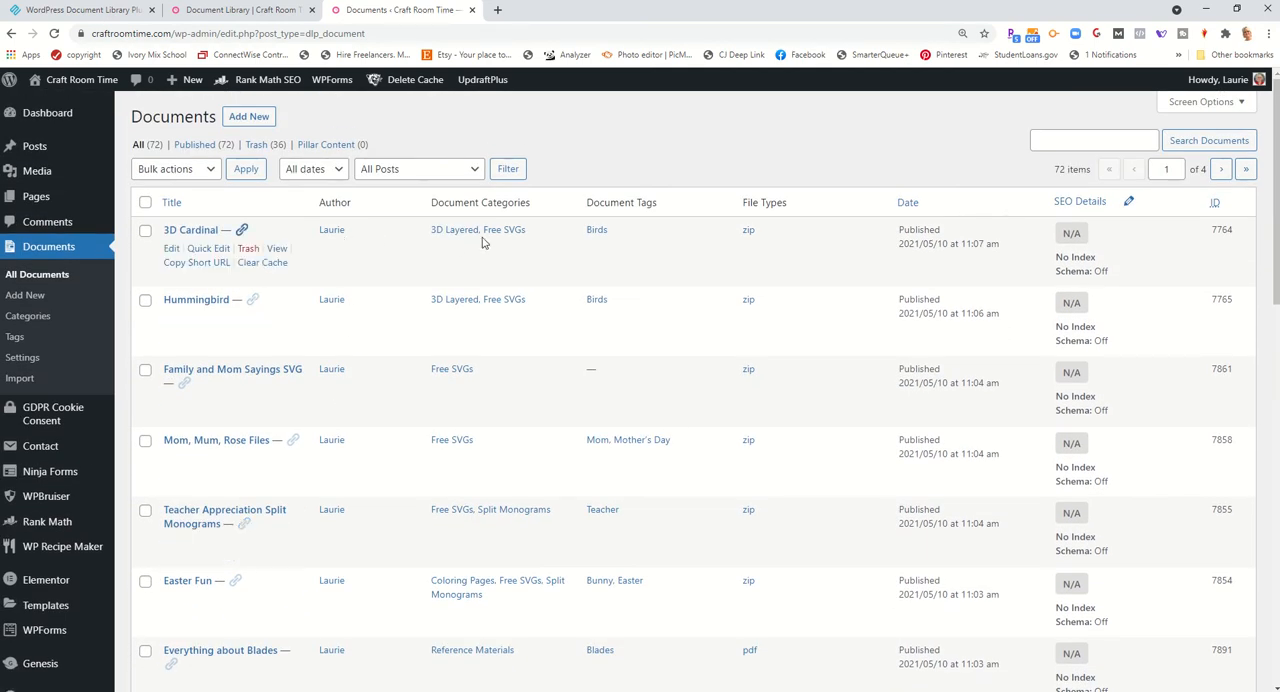
{"action": "mouse_move", "coordinate": [4, 364]}
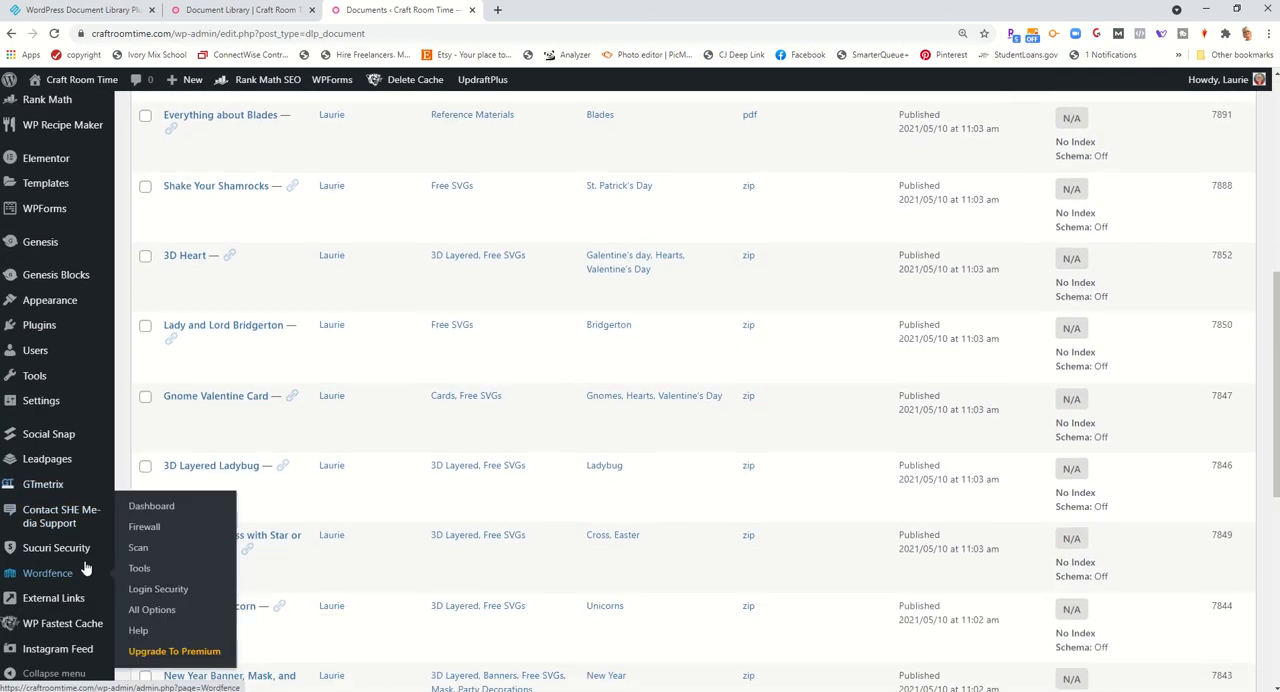
{"action": "mouse_move", "coordinate": [40, 324]}
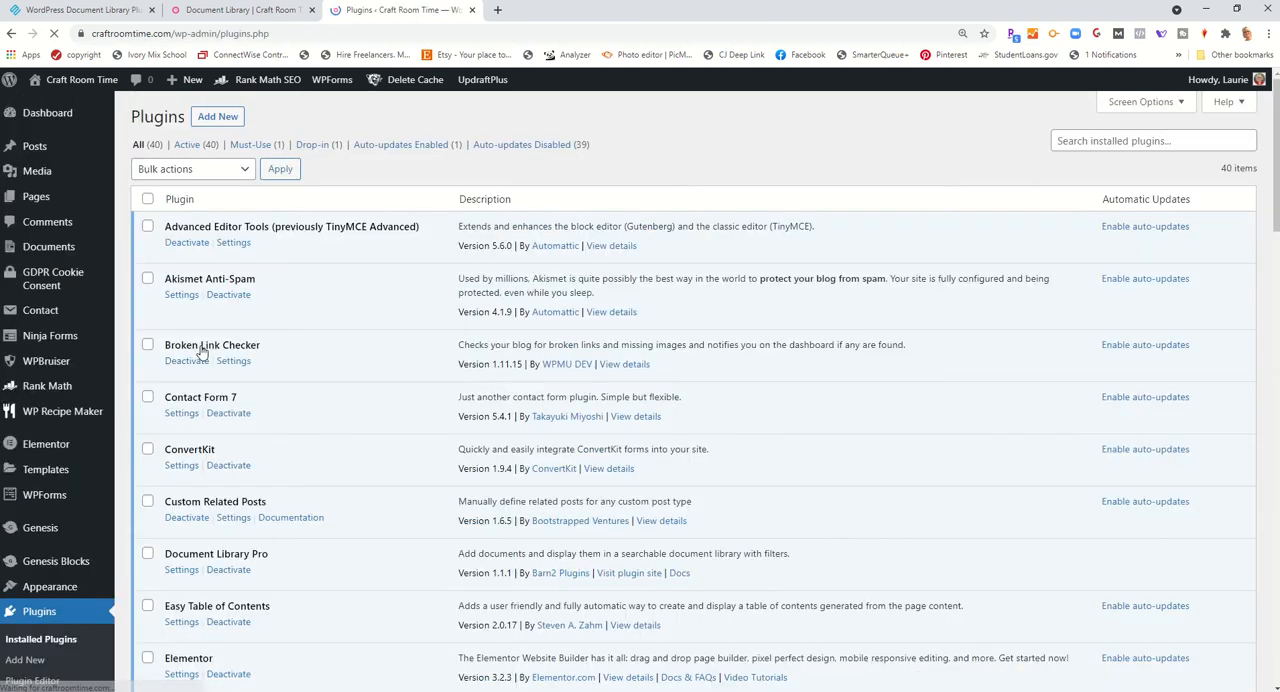
Browse the 40 installed plugins to locate Document Library Pro
{"action": "scroll", "scroll_direction": "down", "scroll_amount": 3}
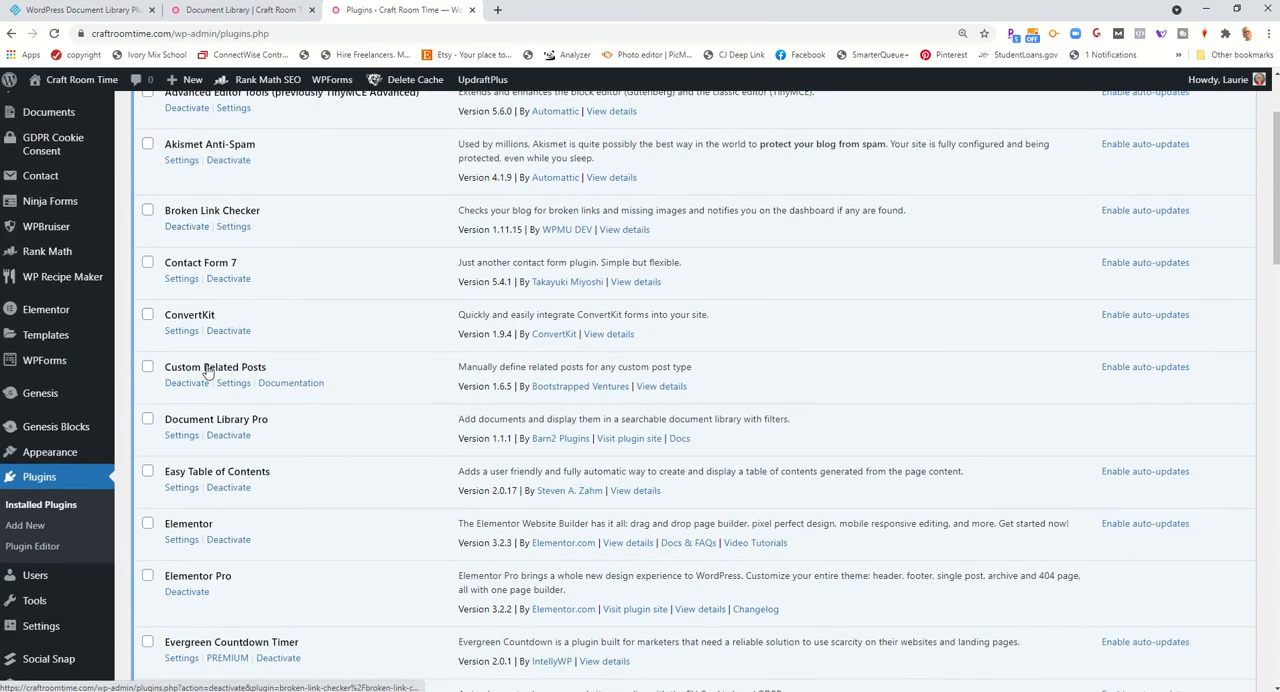
{"action": "scroll", "scroll_direction": "down", "scroll_amount": 3}
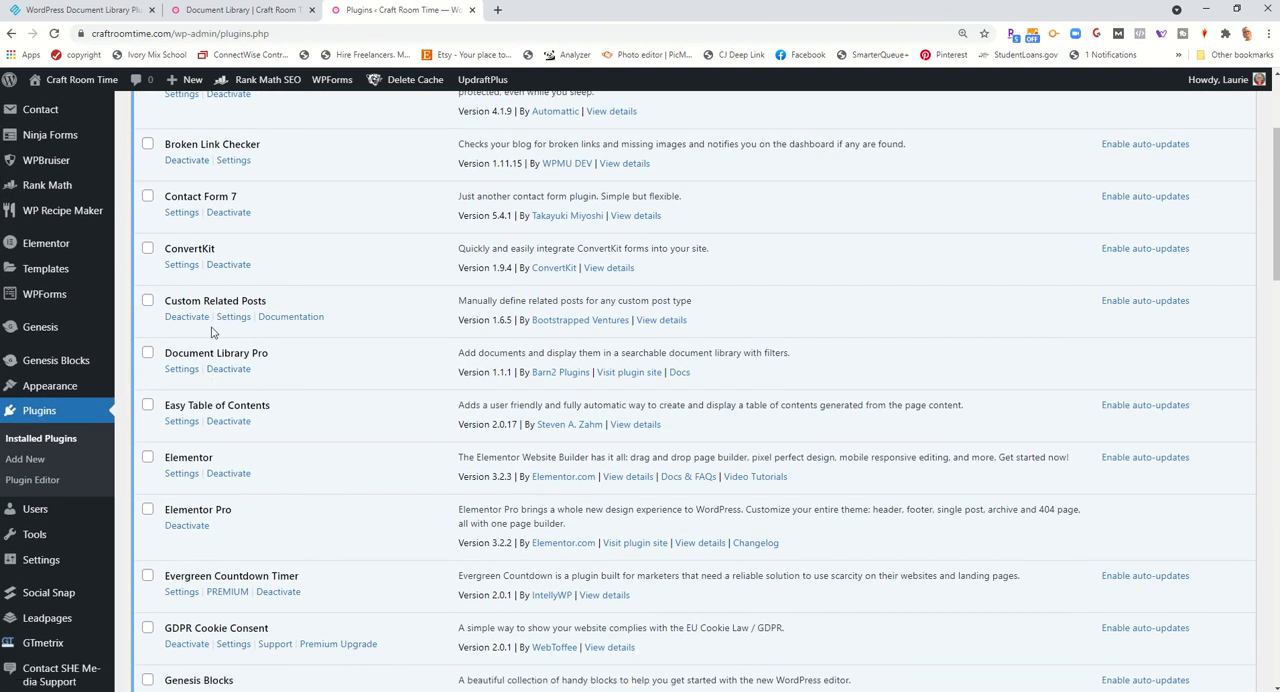
{"action": "scroll", "scroll_direction": "down", "scroll_amount": 3}
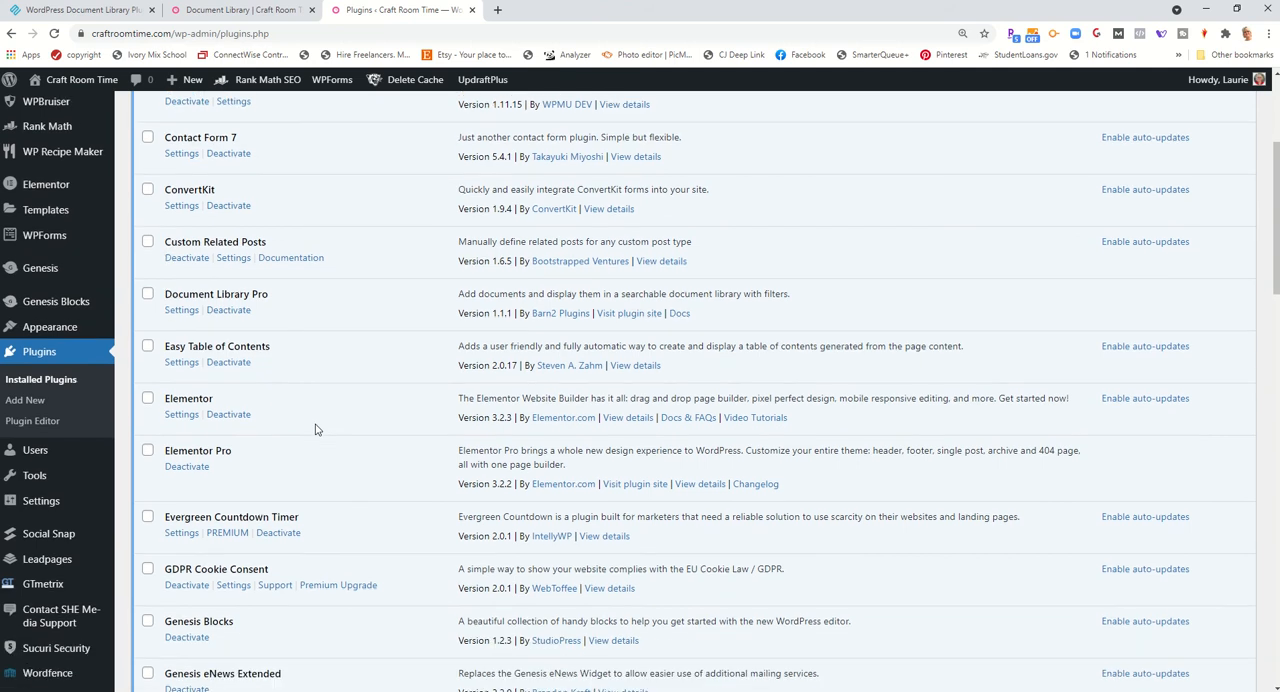
{"action": "scroll", "scroll_direction": "down", "scroll_amount": 3}
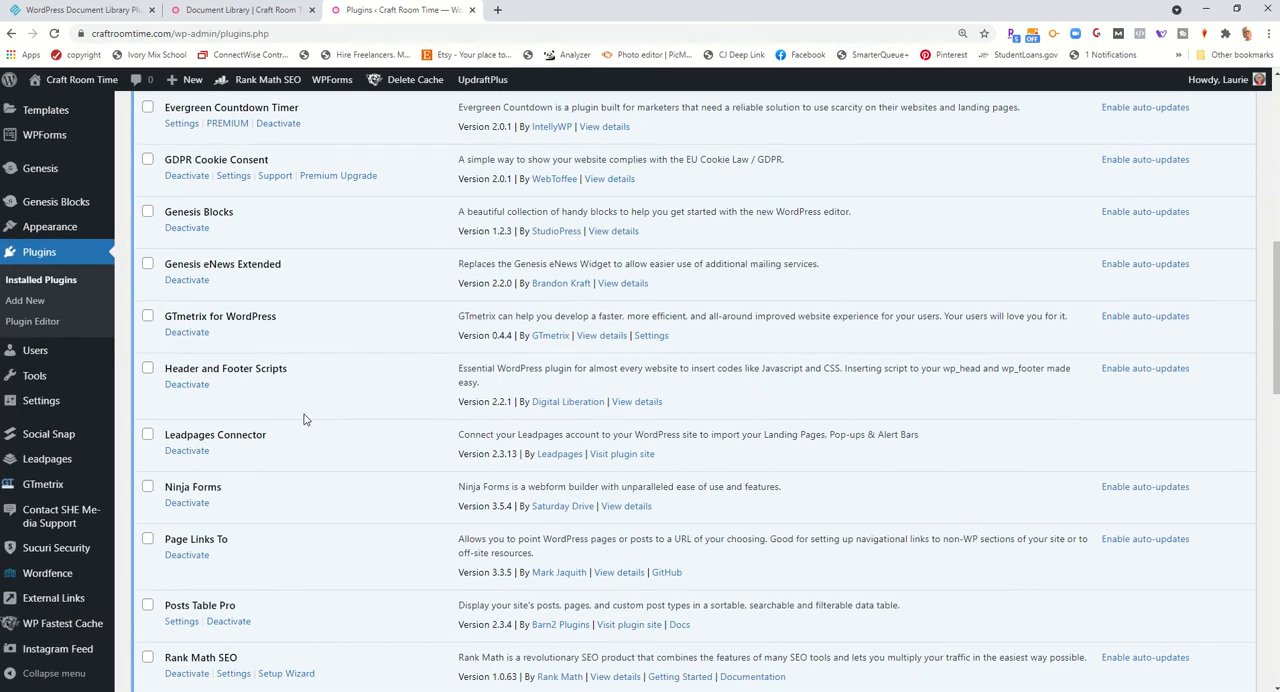
{"action": "mouse_move", "coordinate": [148, 558]}
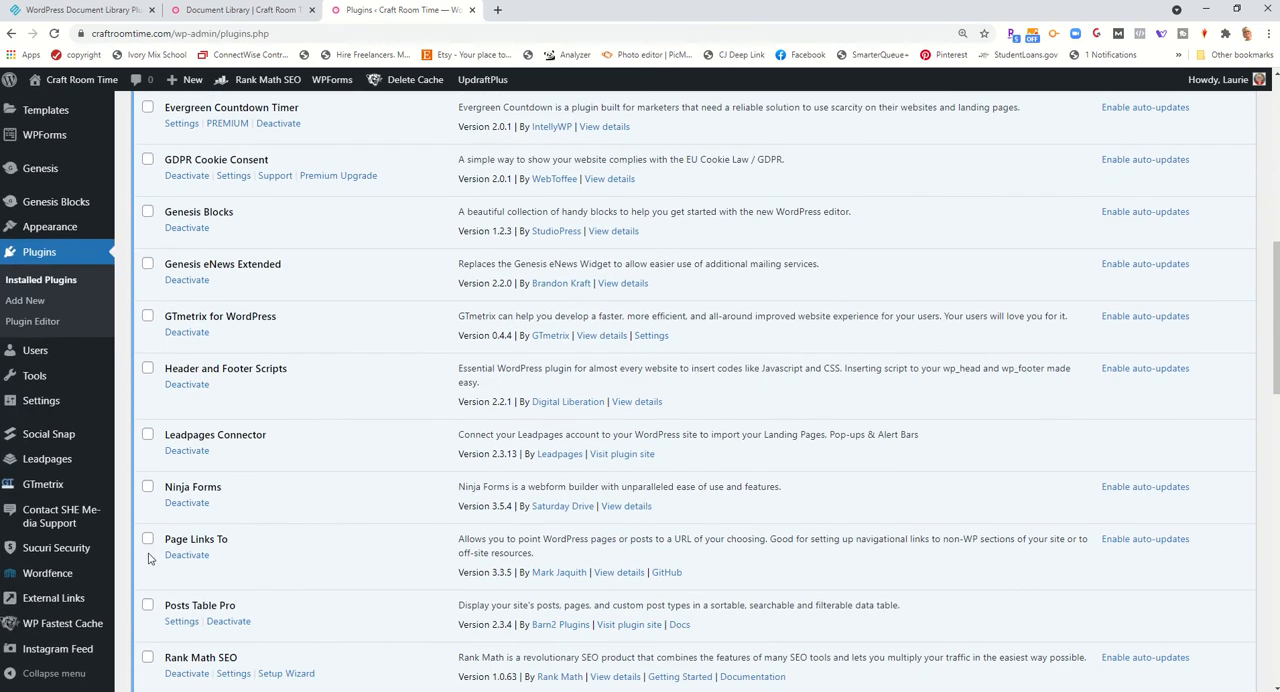
{"action": "mouse_move", "coordinate": [248, 556]}
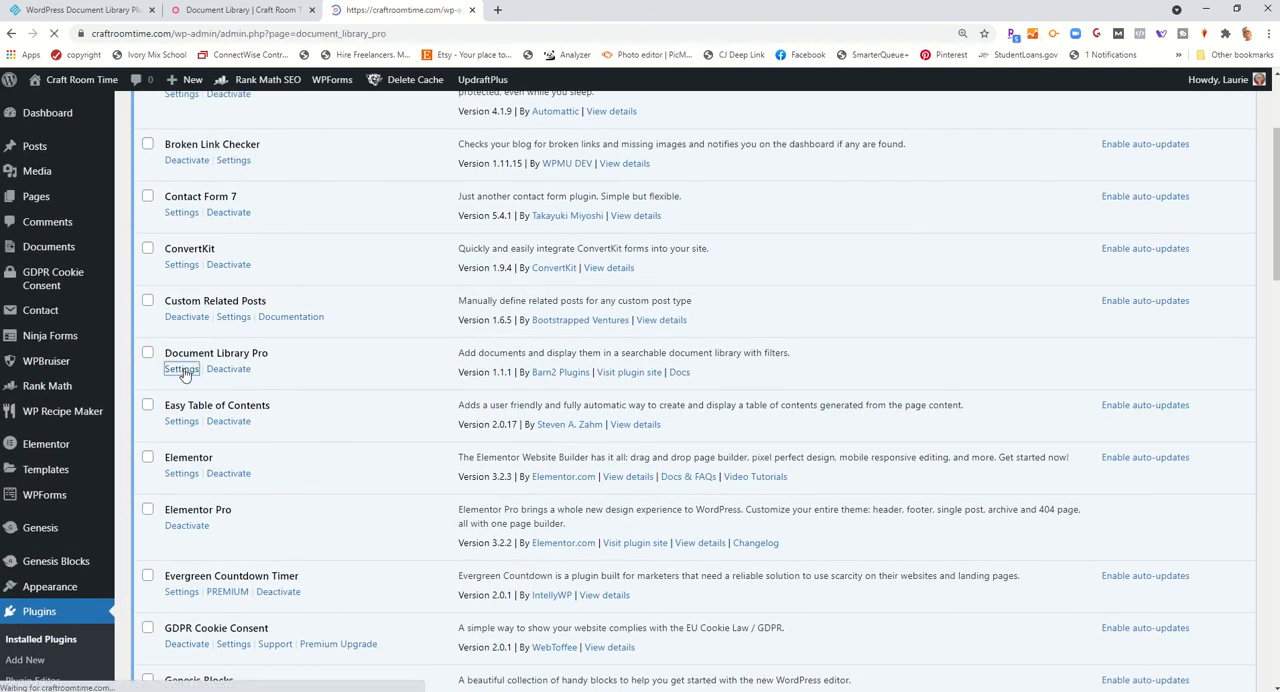
In Document Library Pro's Document Libraries settings, keep Document Library as the library page
{"action": "left_click", "coordinate": [180, 368]}
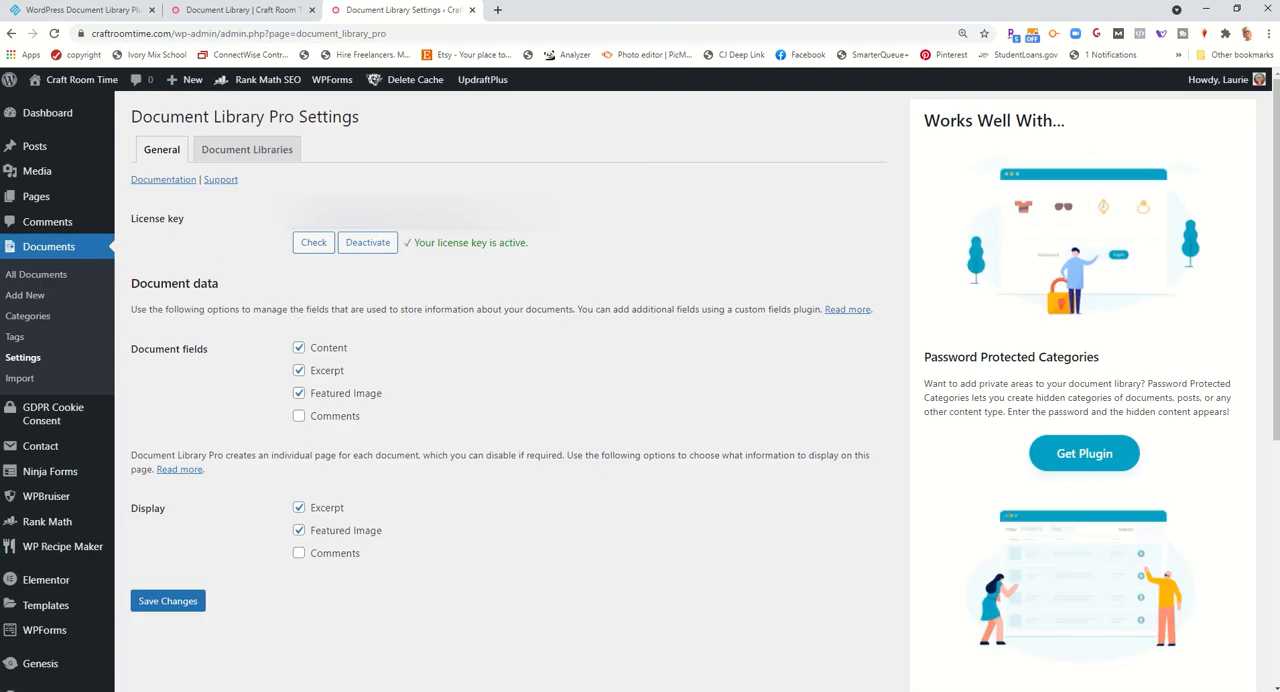
{"action": "mouse_move", "coordinate": [332, 384]}
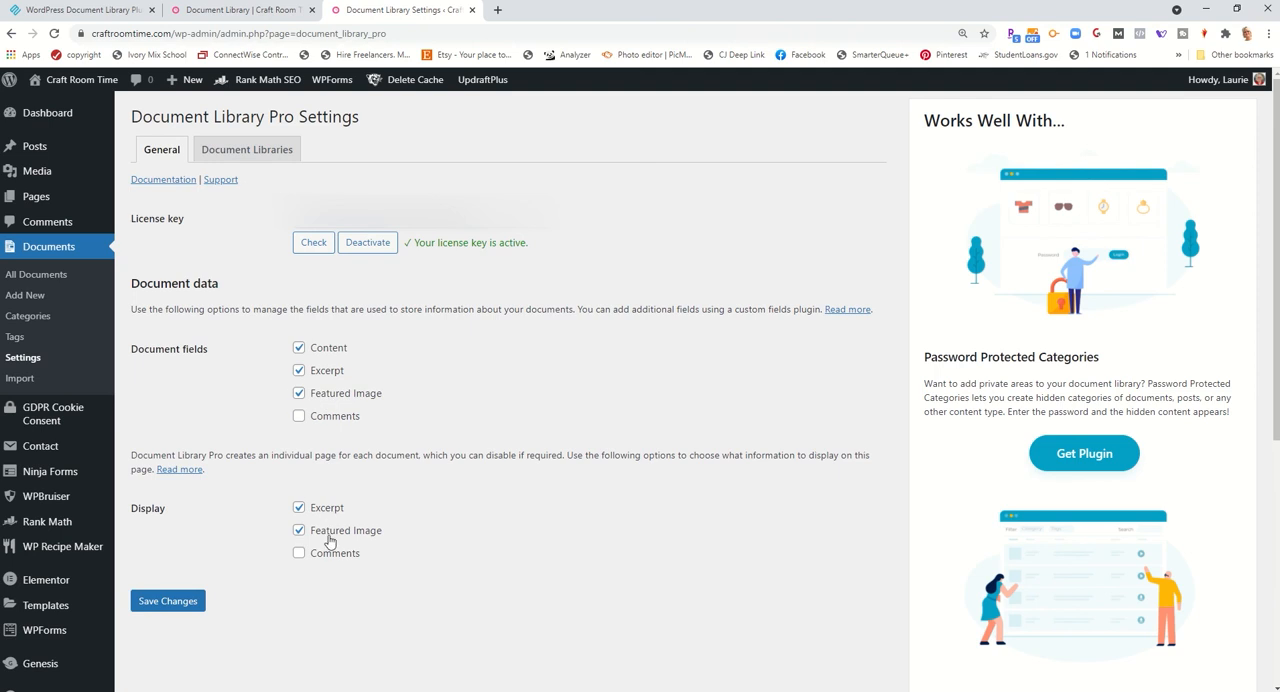
{"action": "left_click", "coordinate": [248, 148]}
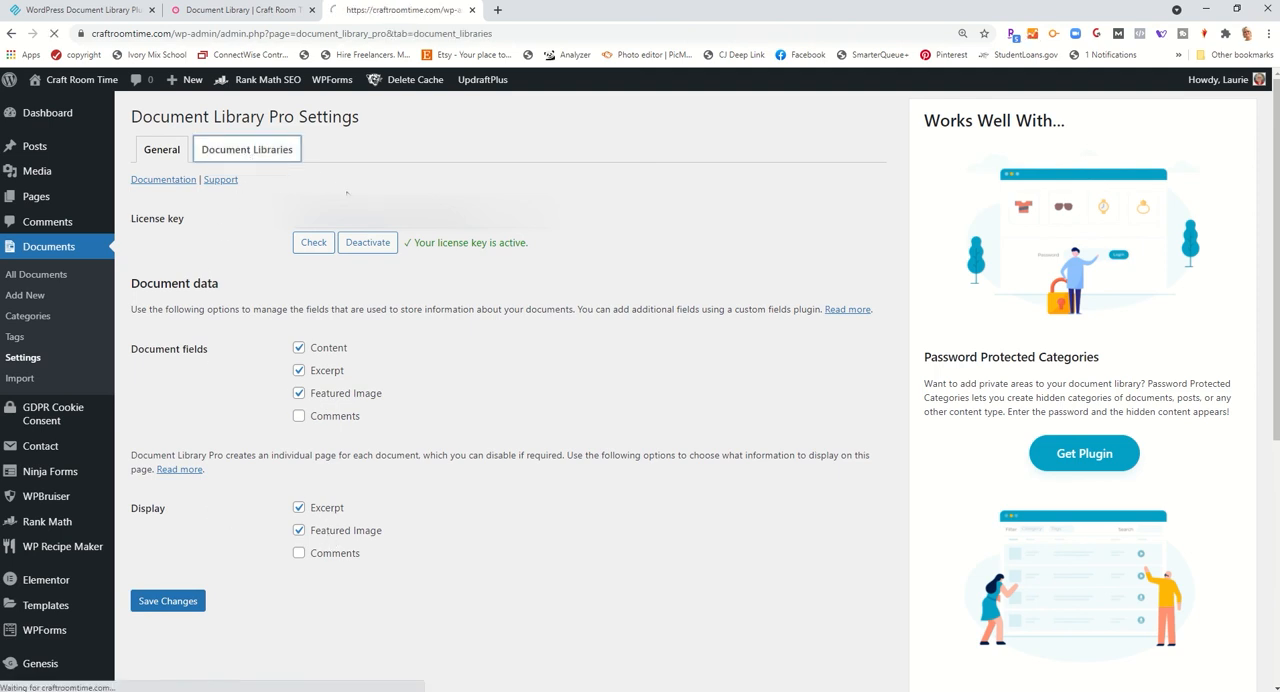
{"action": "left_click", "coordinate": [248, 148]}
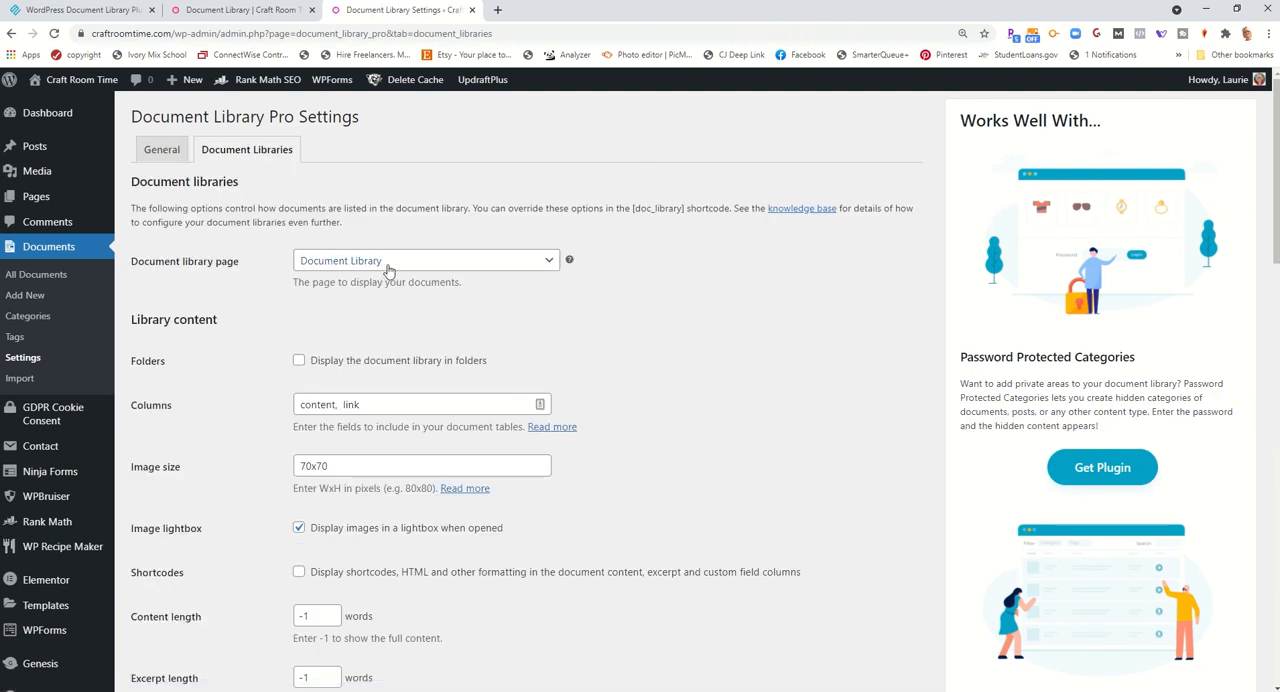
{"action": "left_click", "coordinate": [424, 260]}
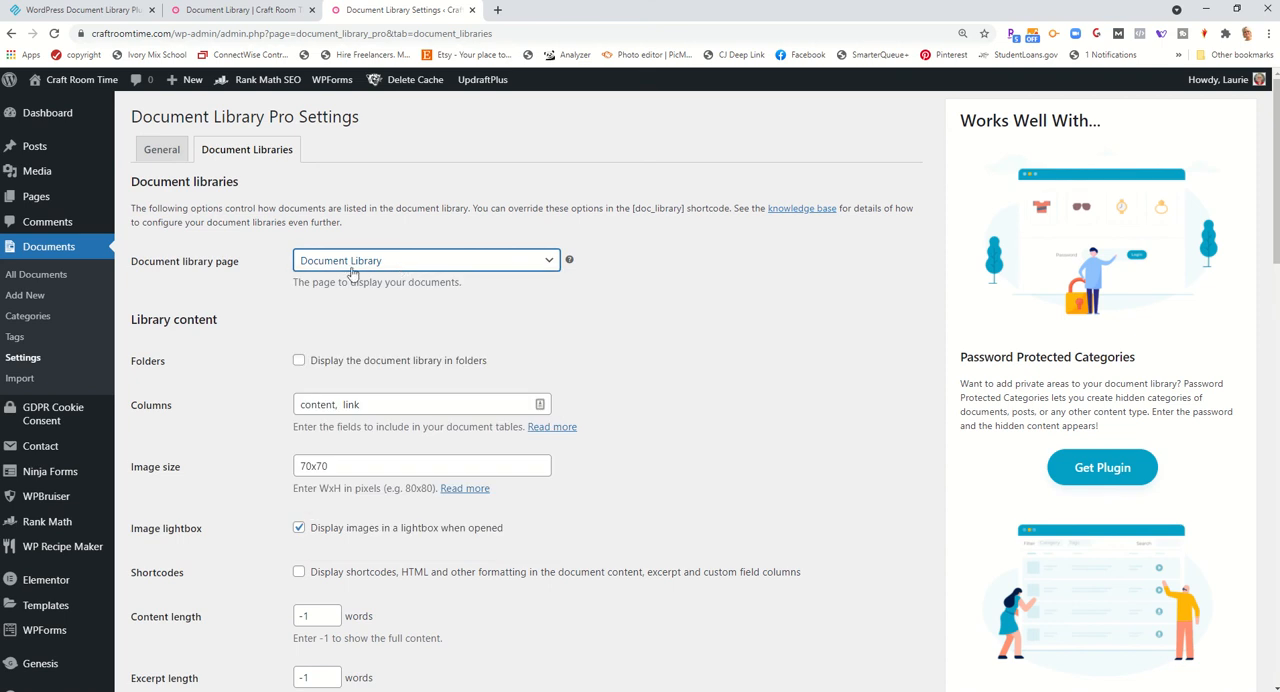
{"action": "scroll", "scroll_direction": "down", "scroll_amount": 3}
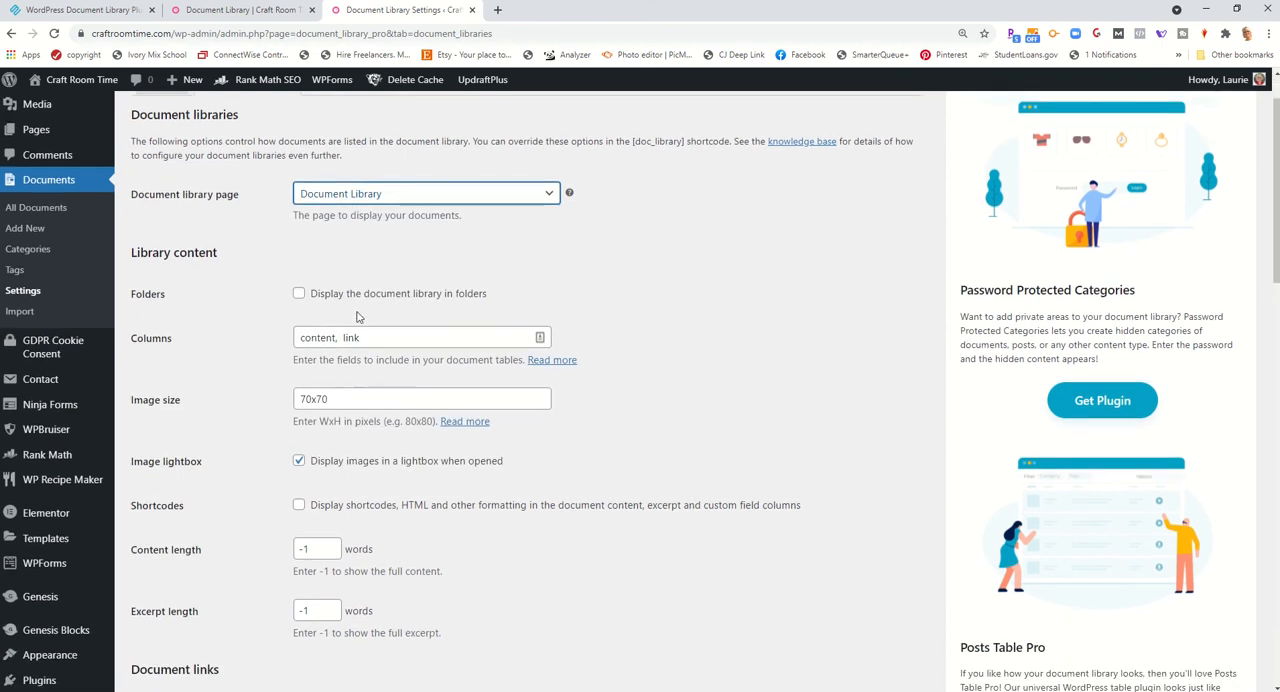
{"action": "mouse_move", "coordinate": [464, 310]}
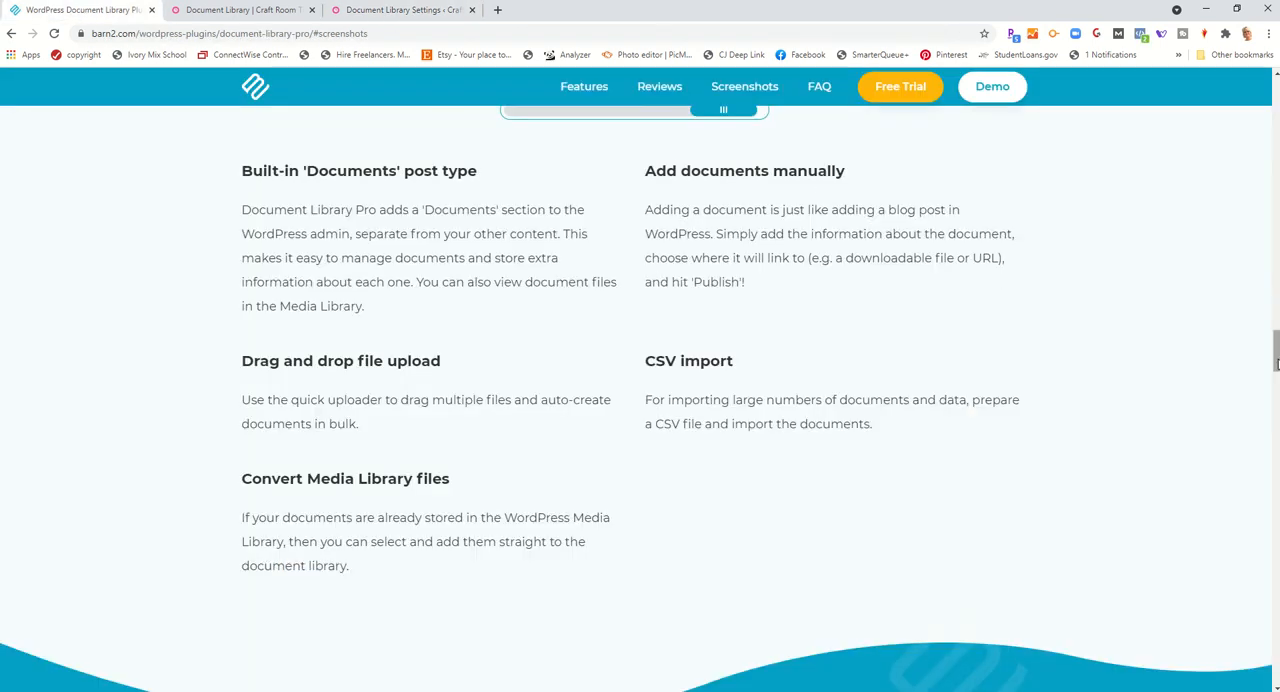
Browse the Barn2 Document Library Pro feature list and return to the plugin's settings tab
{"action": "scroll", "scroll_direction": "up", "scroll_amount": 3}
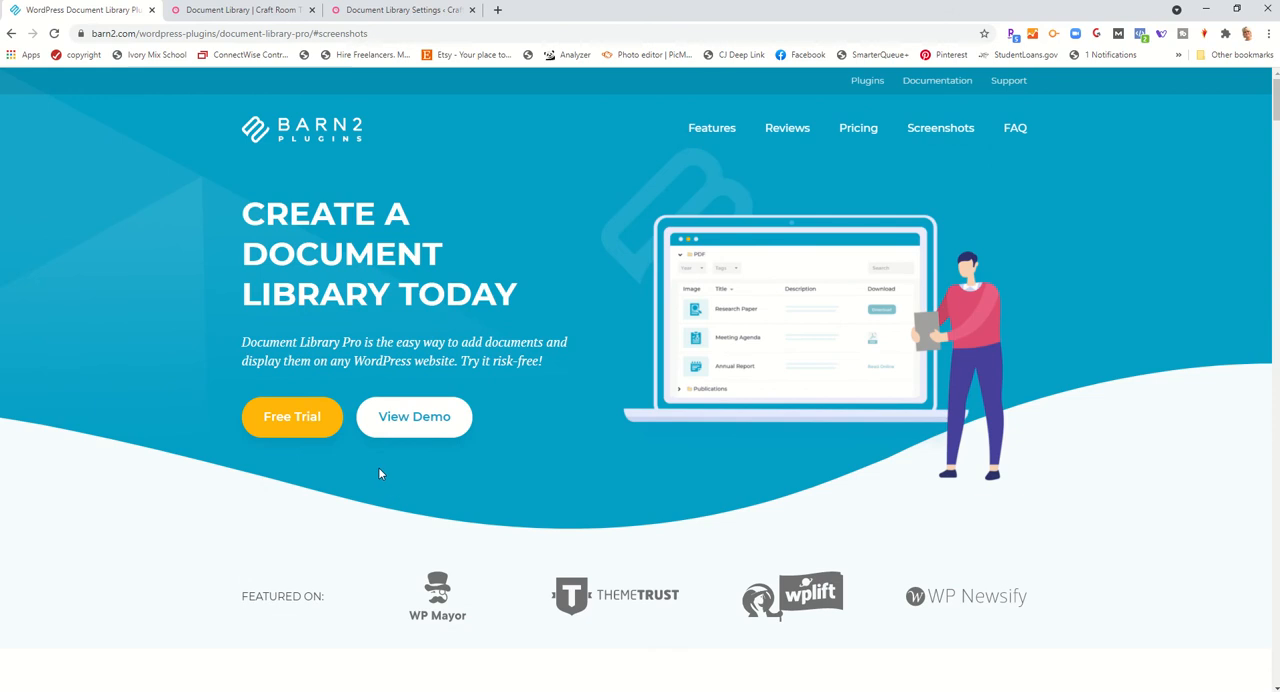
{"action": "scroll", "scroll_direction": "down", "scroll_amount": 3}
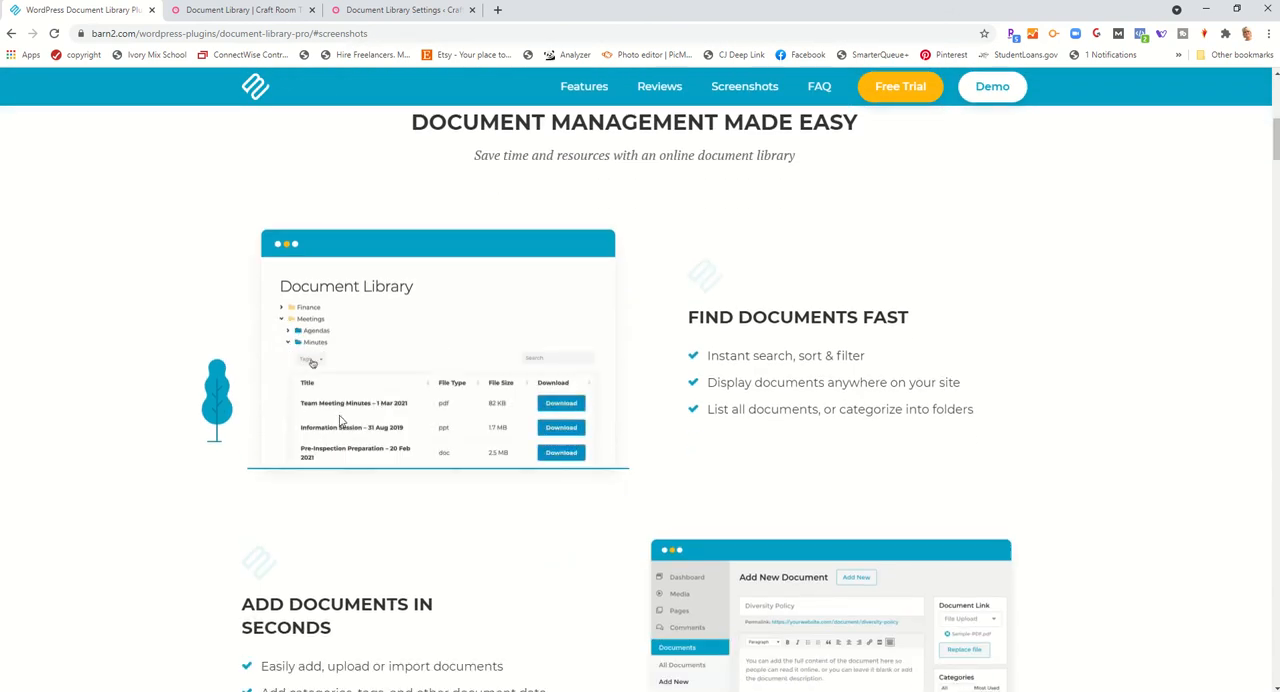
{"action": "scroll", "scroll_direction": "down", "scroll_amount": 3}
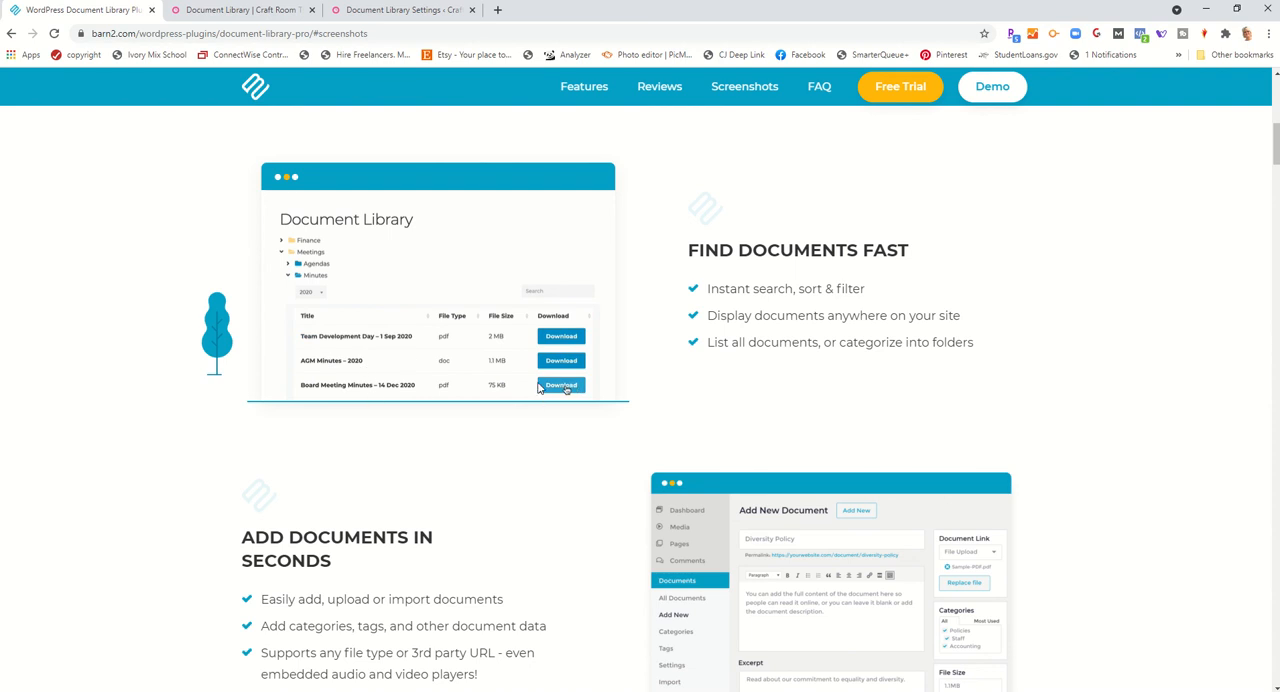
{"action": "mouse_move", "coordinate": [404, 8]}
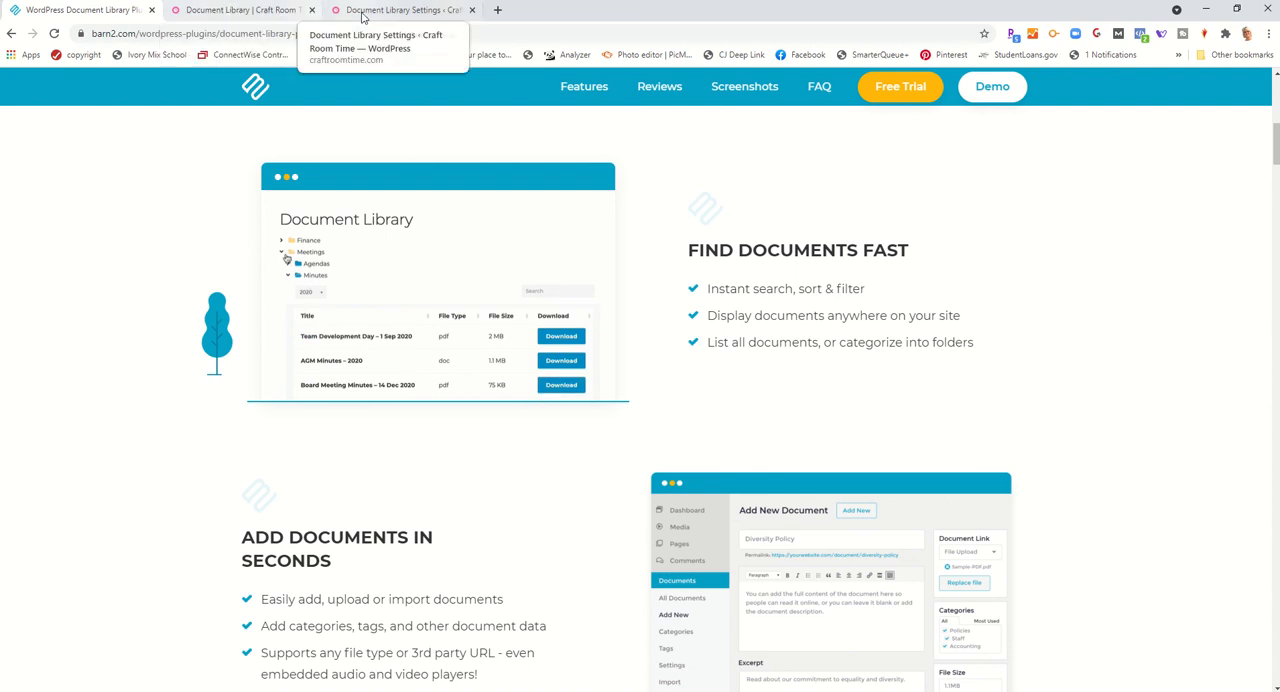
{"action": "left_click", "coordinate": [400, 10]}
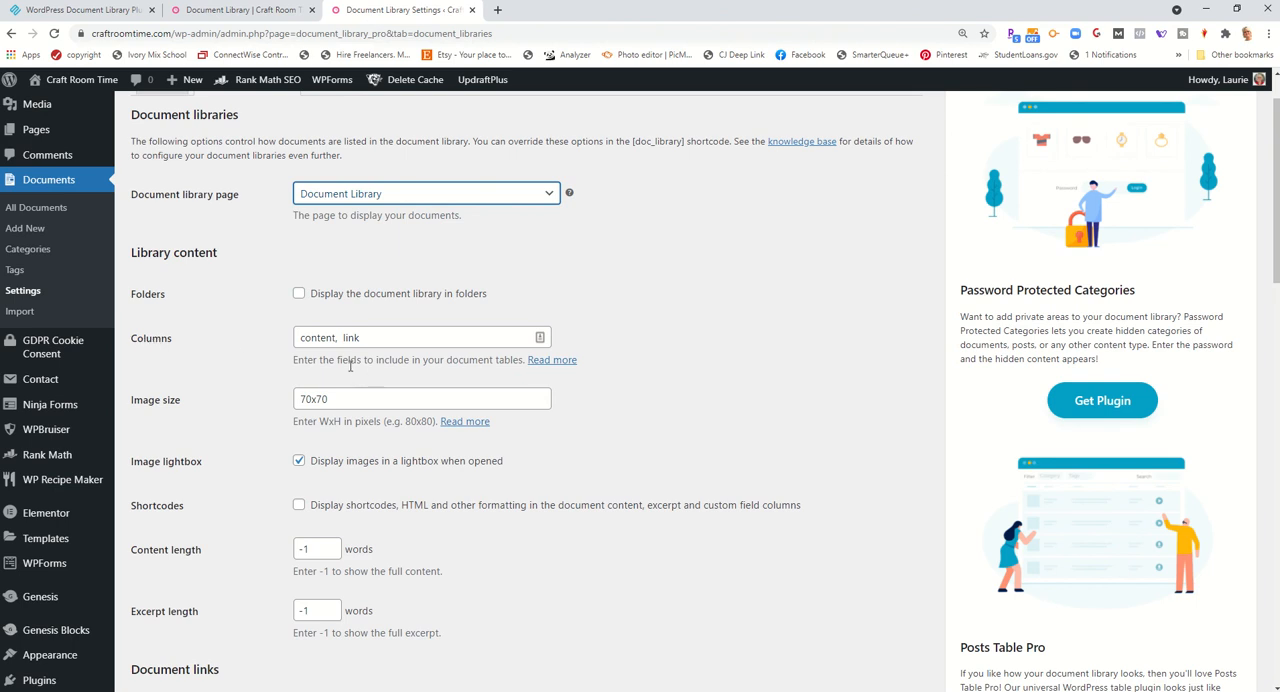
{"action": "mouse_move", "coordinate": [548, 368]}
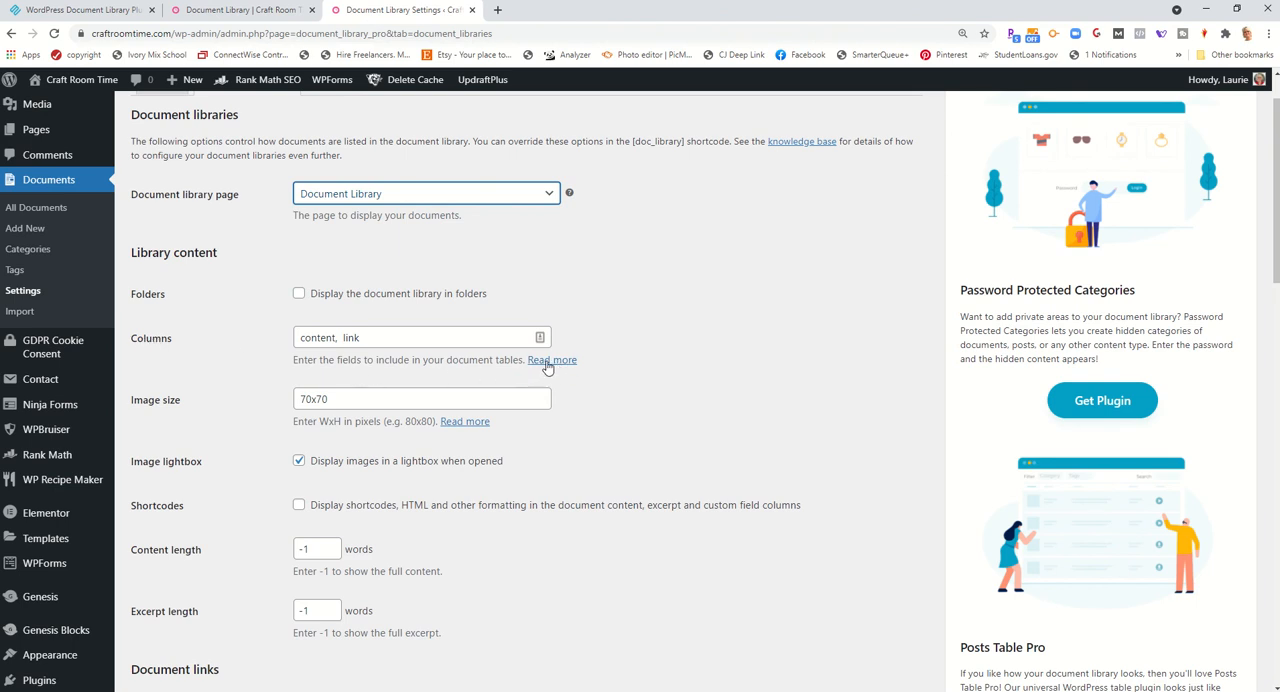
Open the Columns 'Read more' help article in a new browser tab
{"action": "right_click", "coordinate": [552, 360]}
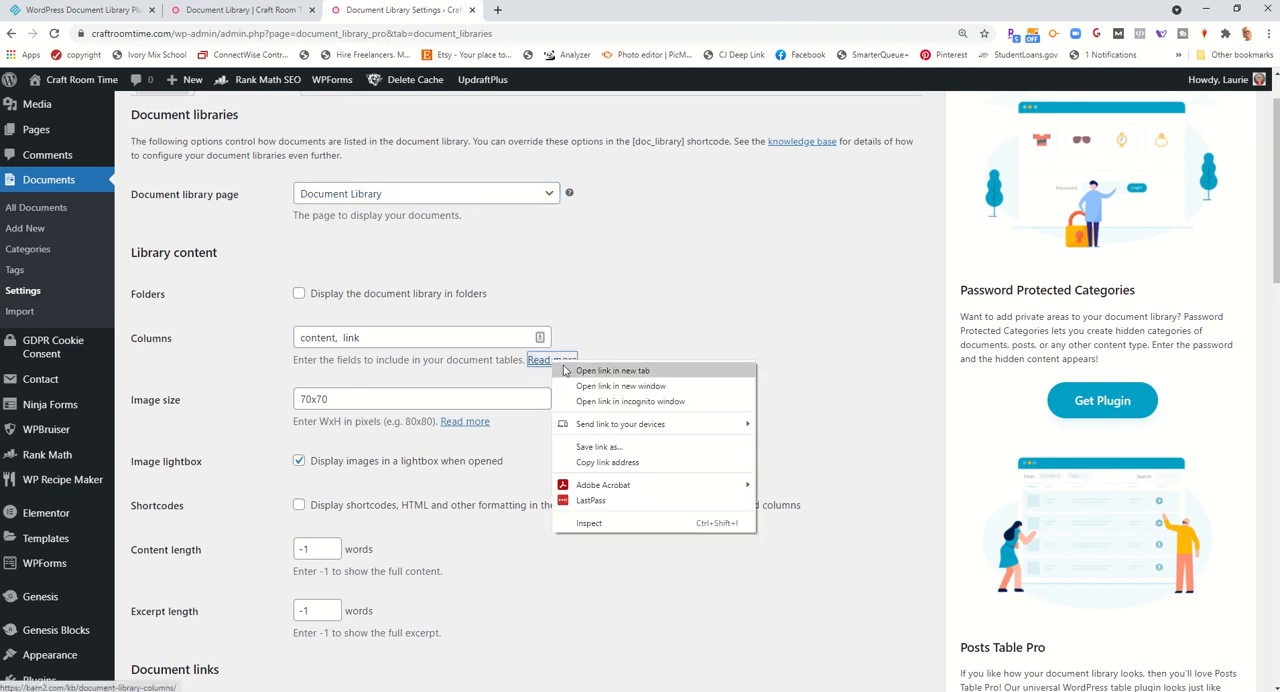
{"action": "left_click", "coordinate": [612, 370]}
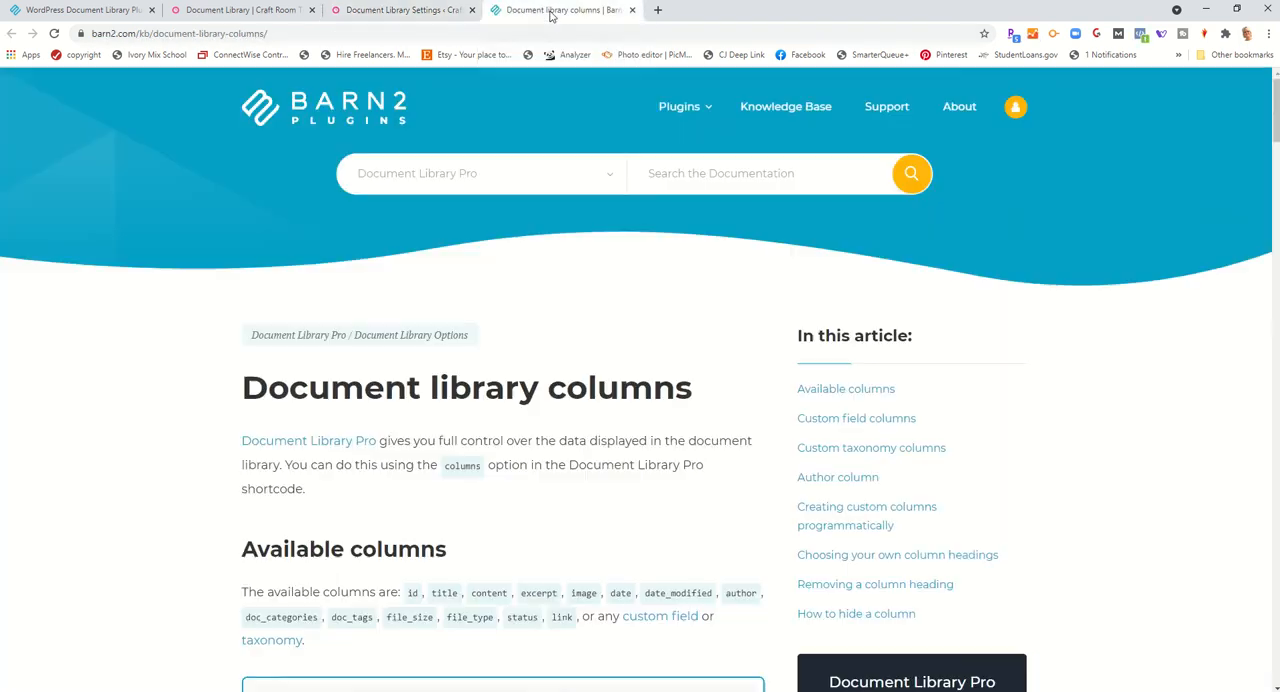
Read the Document library columns article from id and title down to status and link
{"action": "scroll", "scroll_direction": "down", "scroll_amount": 3}
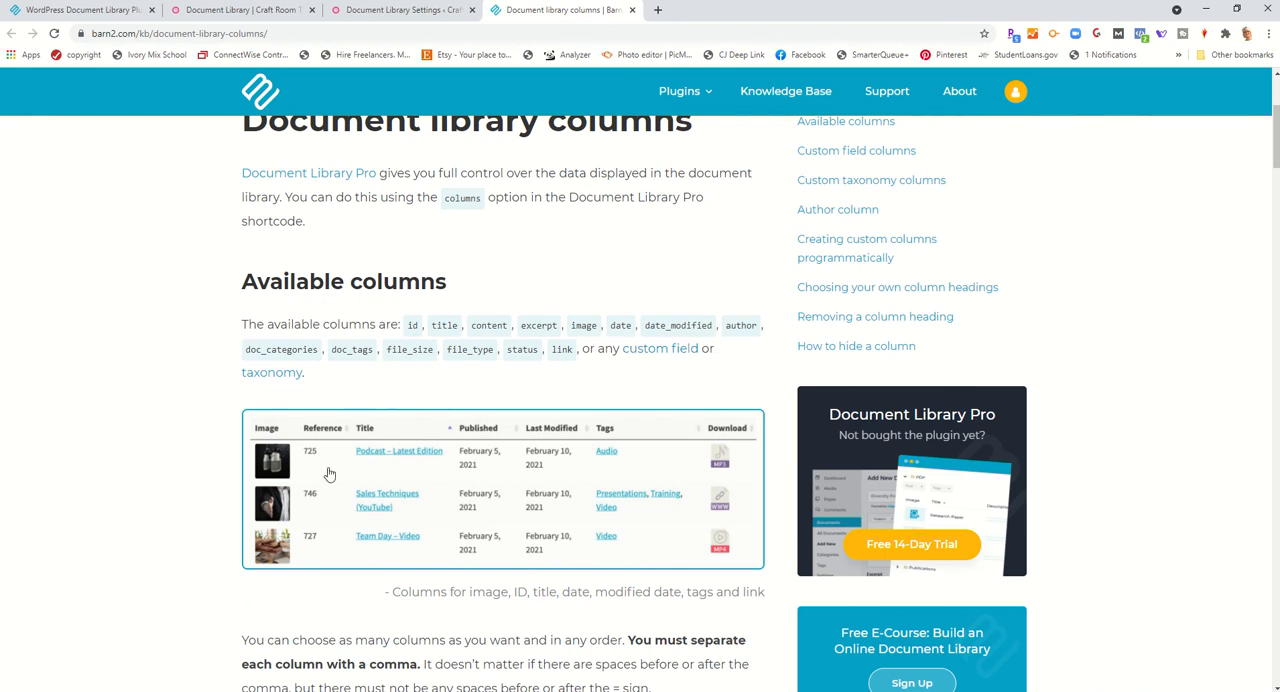
{"action": "scroll", "scroll_direction": "down", "scroll_amount": 3}
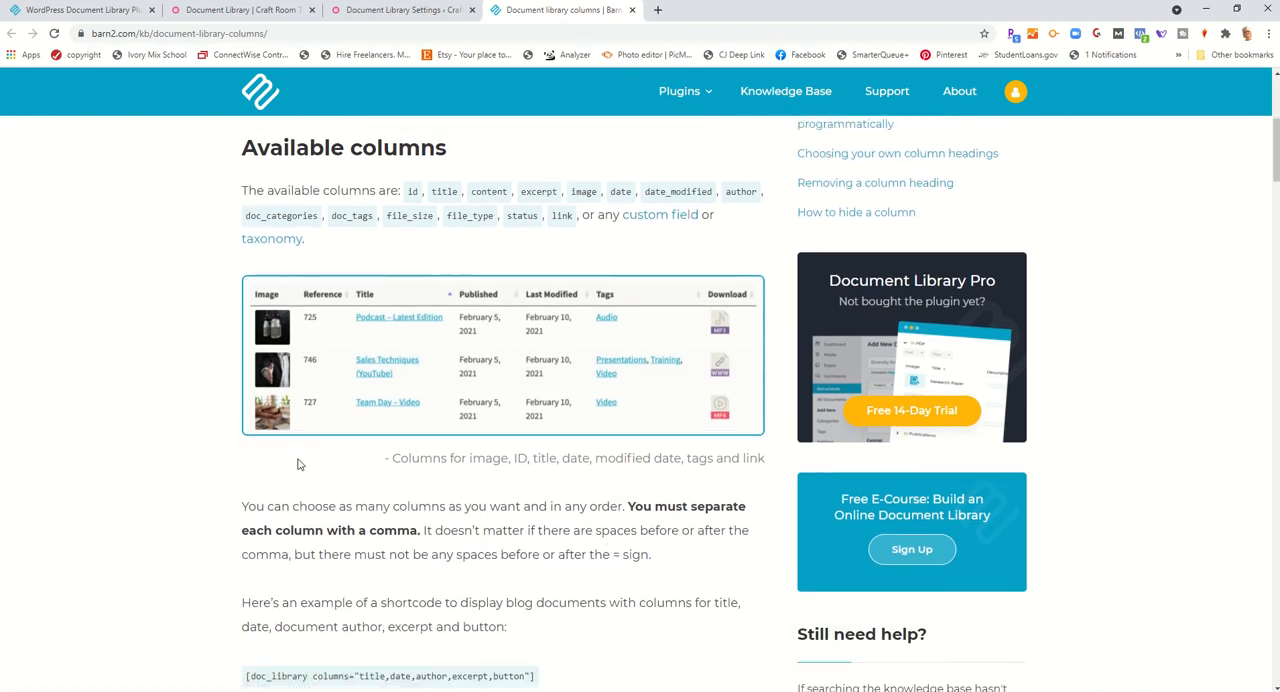
{"action": "scroll", "scroll_direction": "down", "scroll_amount": 3}
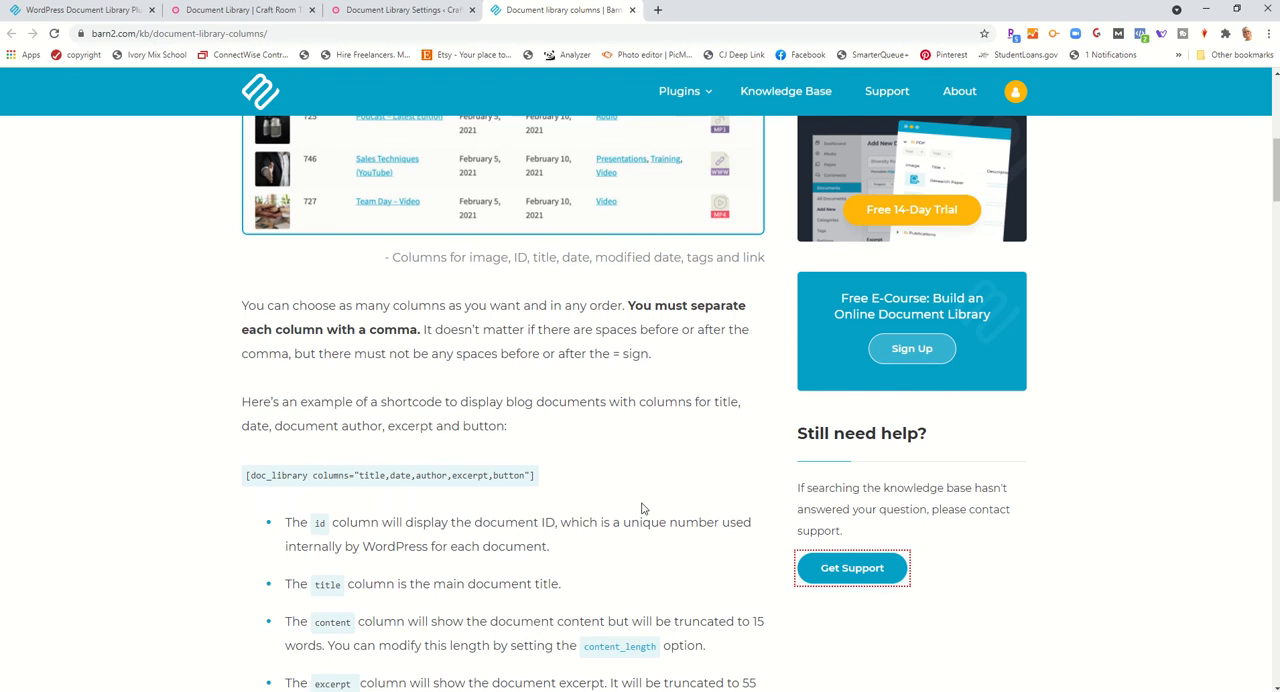
{"action": "scroll", "scroll_direction": "down", "scroll_amount": 3}
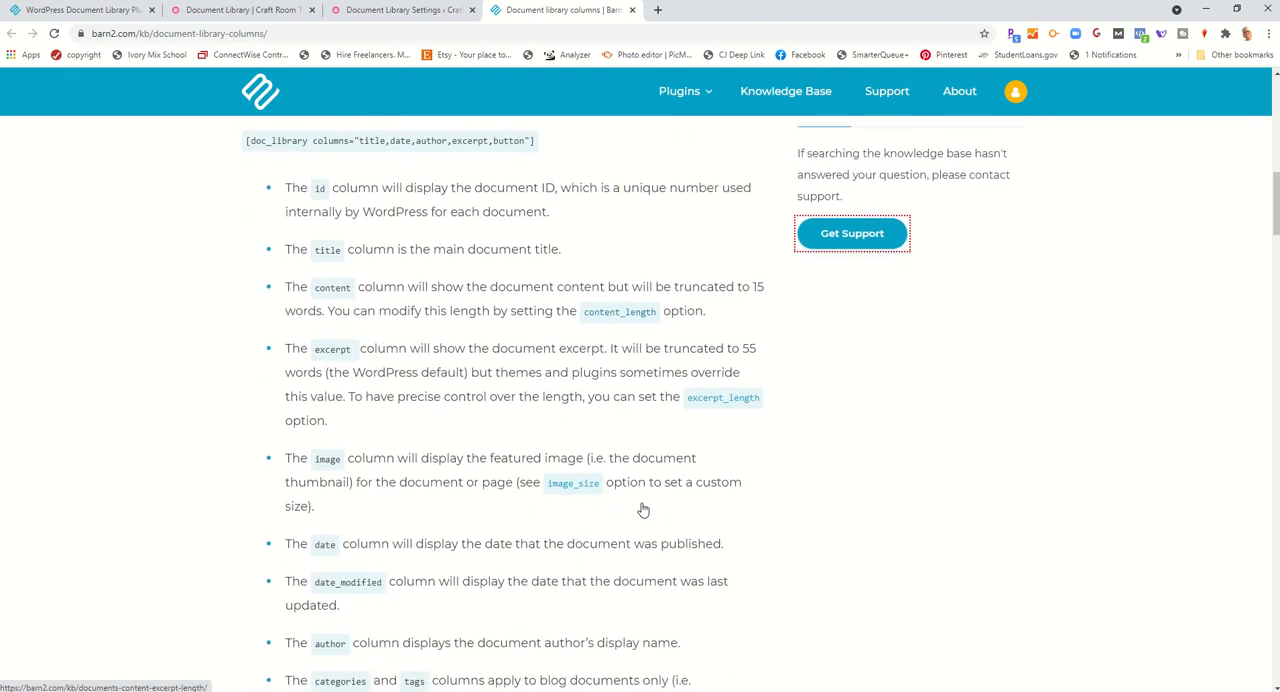
{"action": "scroll", "scroll_direction": "down", "scroll_amount": 3}
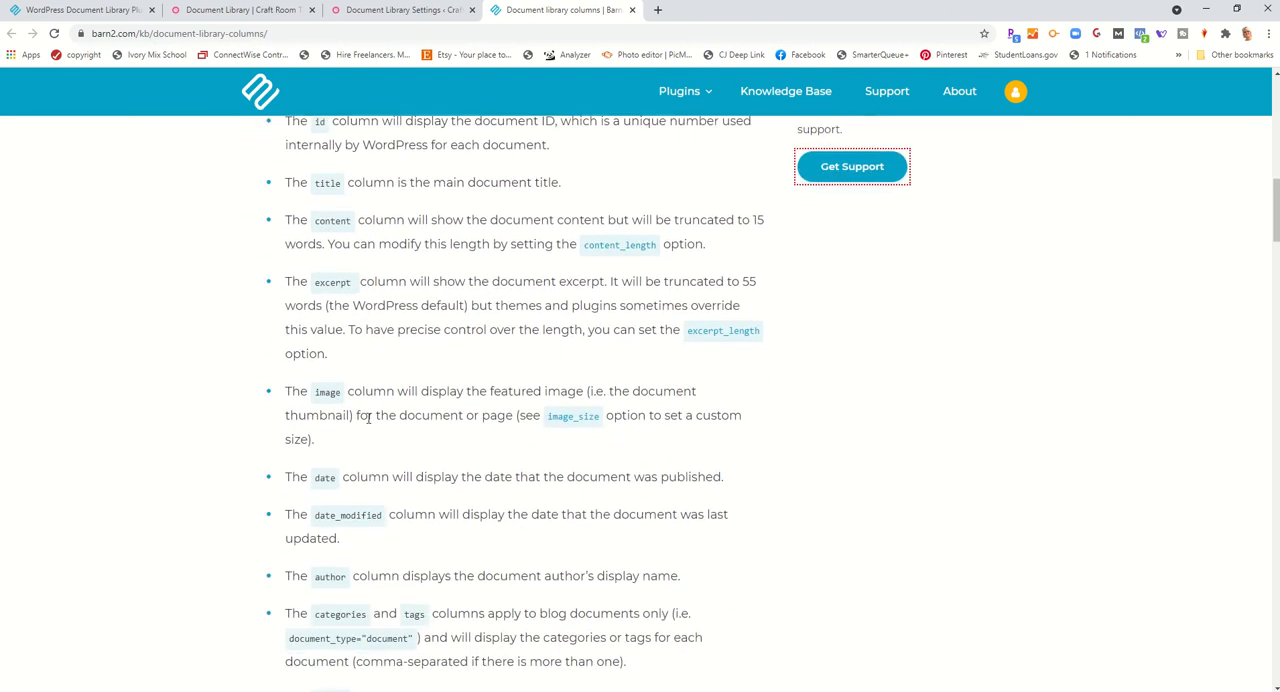
{"action": "mouse_move", "coordinate": [520, 468]}
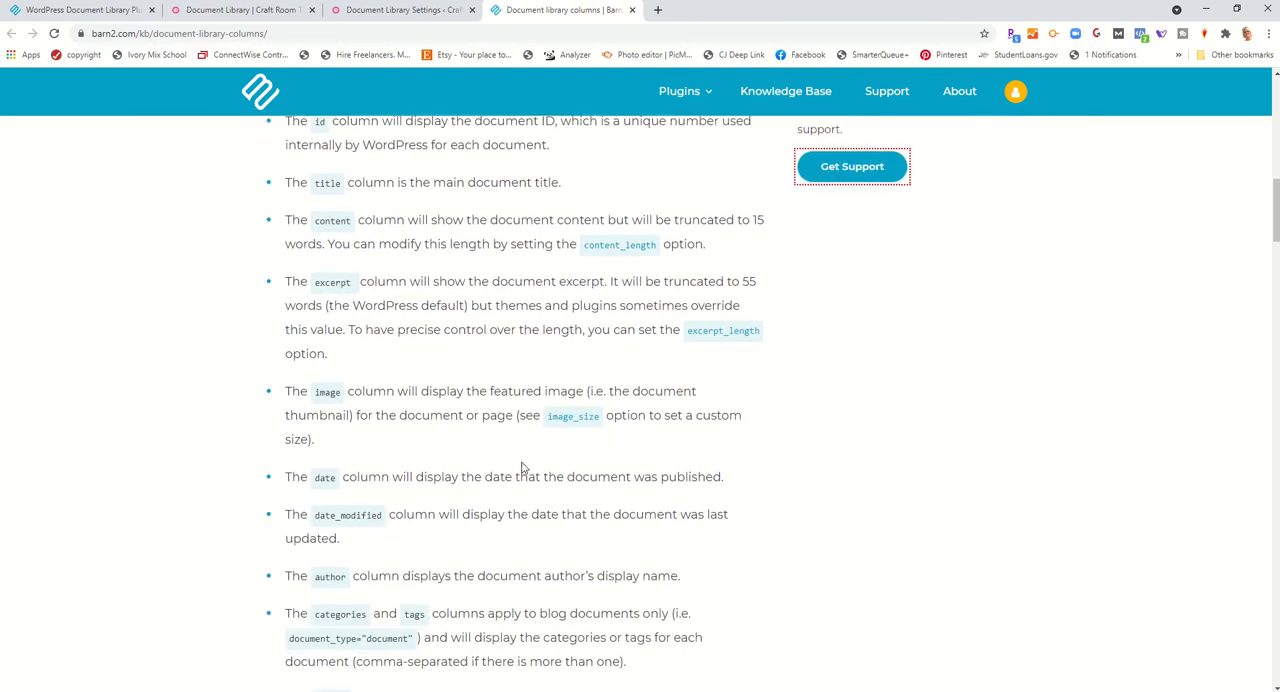
{"action": "scroll", "scroll_direction": "down", "scroll_amount": 3}
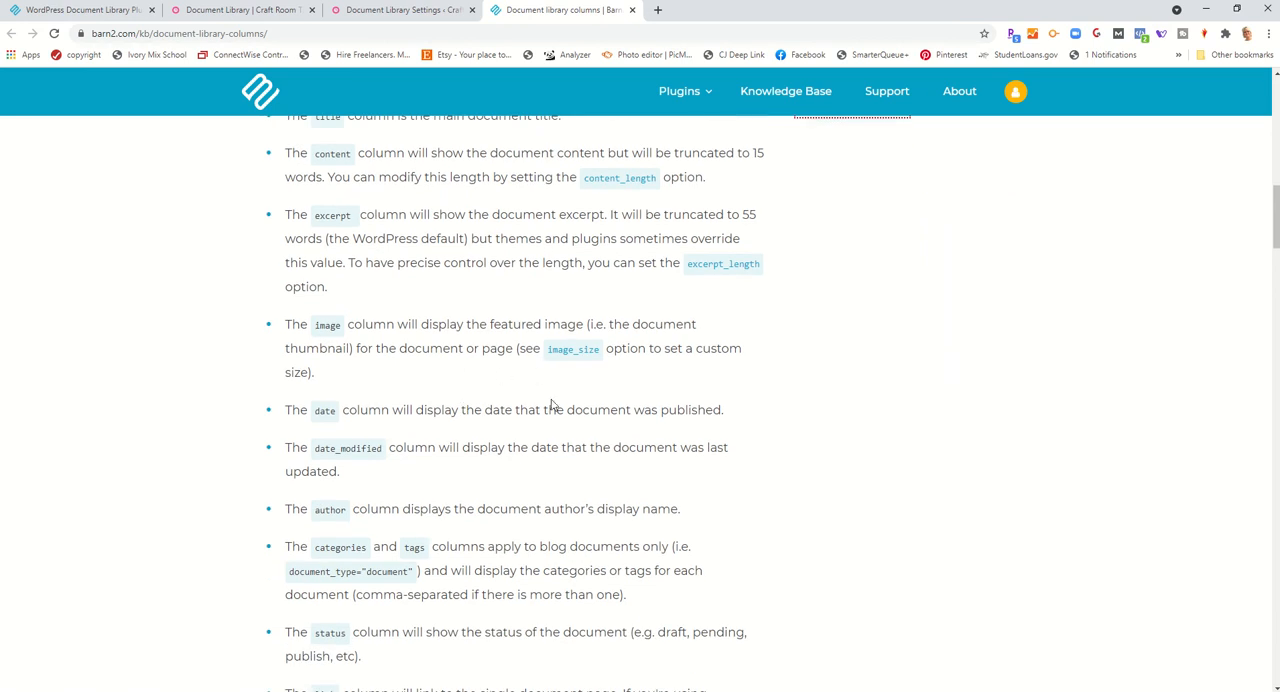
{"action": "scroll", "scroll_direction": "down", "scroll_amount": 3}
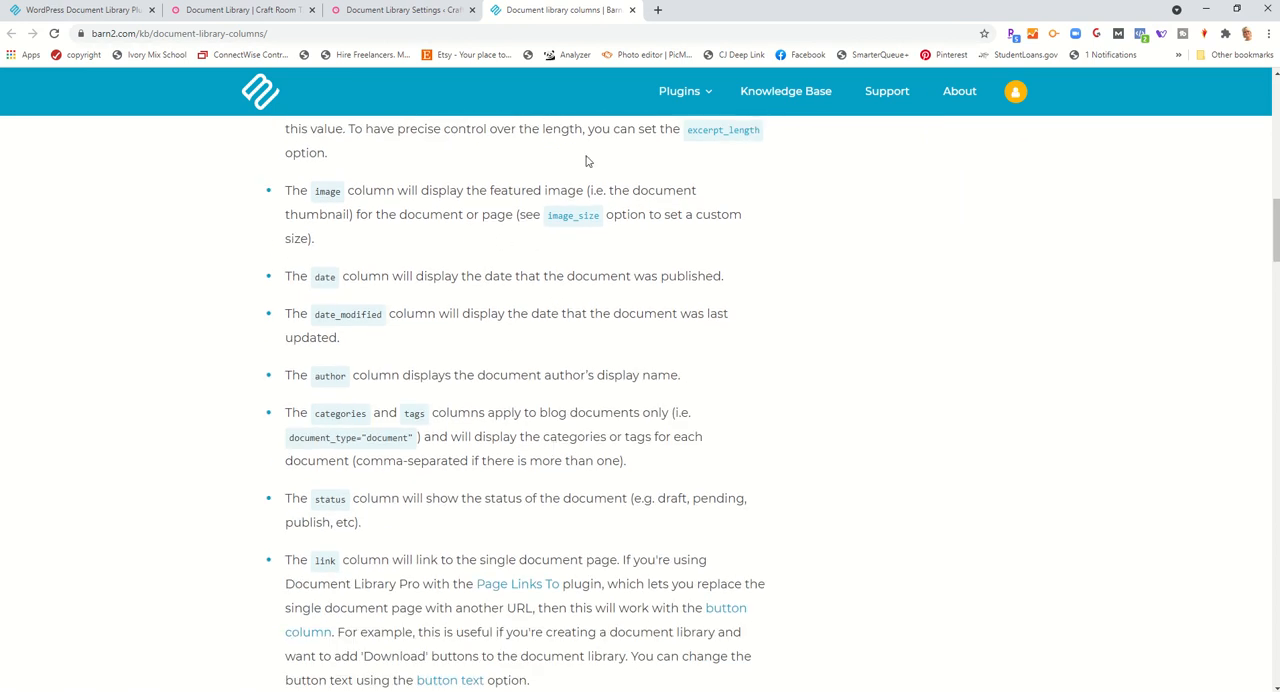
Return to the Document Library settings and review image and content length options
{"action": "left_click", "coordinate": [400, 10]}
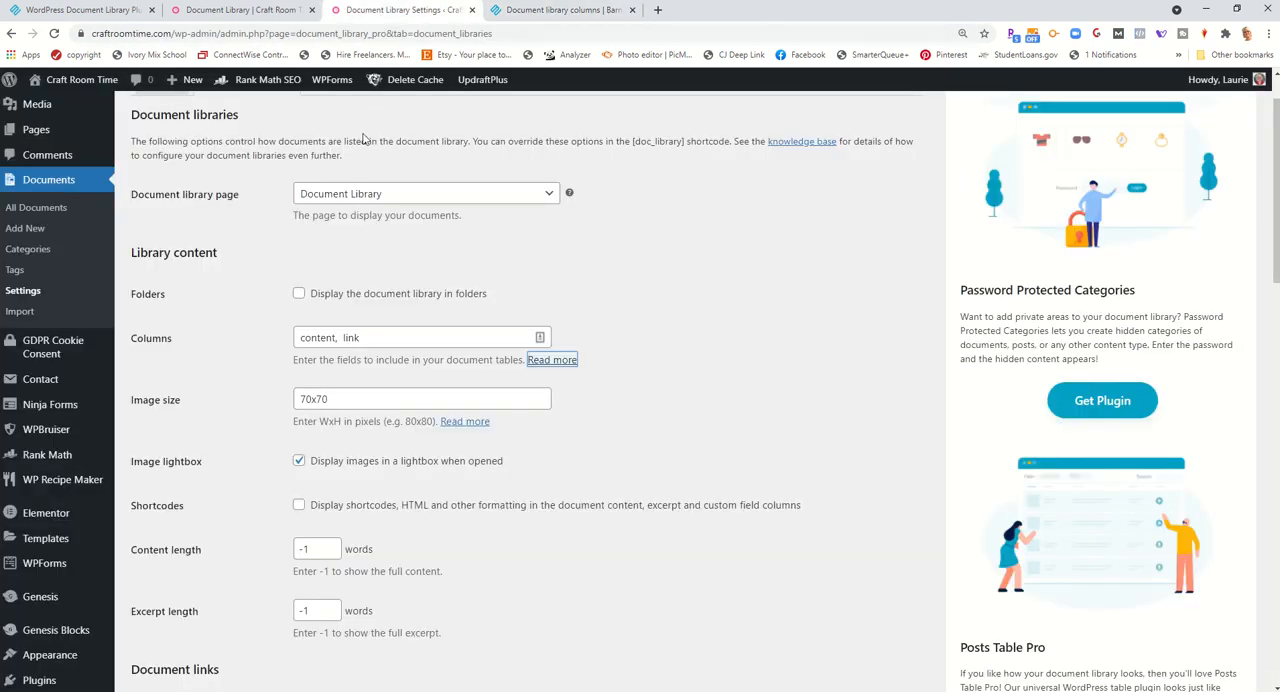
{"action": "left_click", "coordinate": [344, 398]}
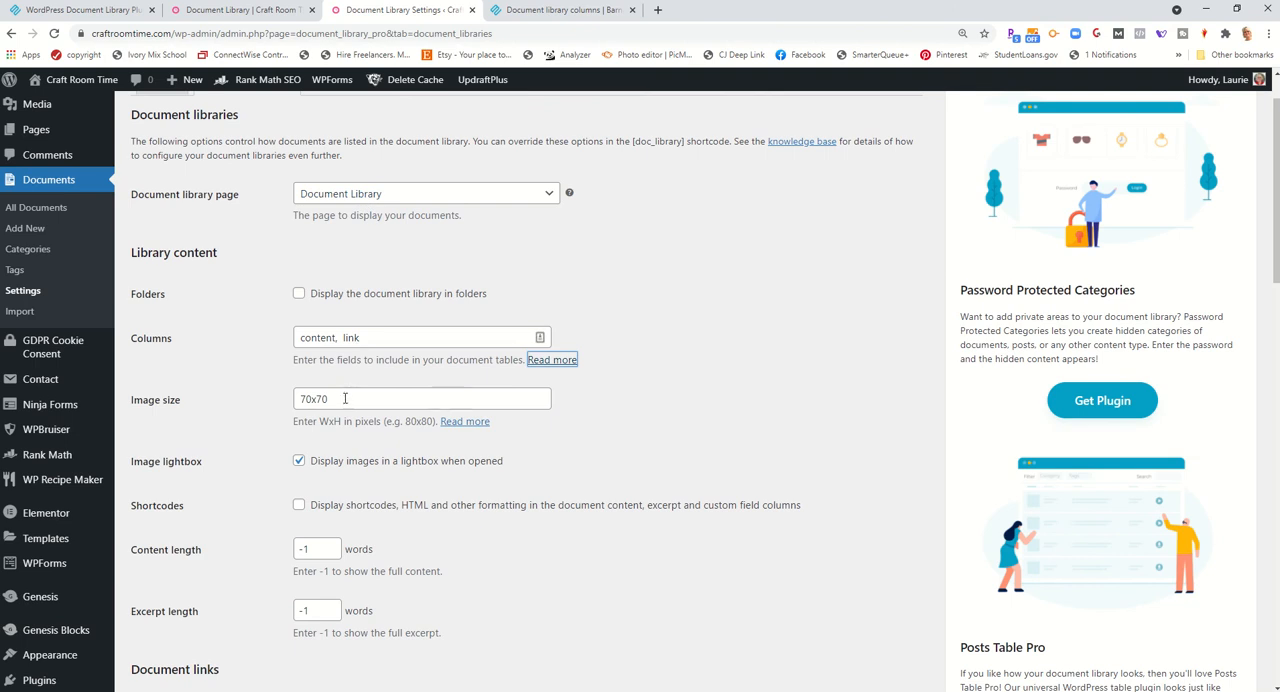
{"action": "scroll", "scroll_direction": "down", "scroll_amount": 3}
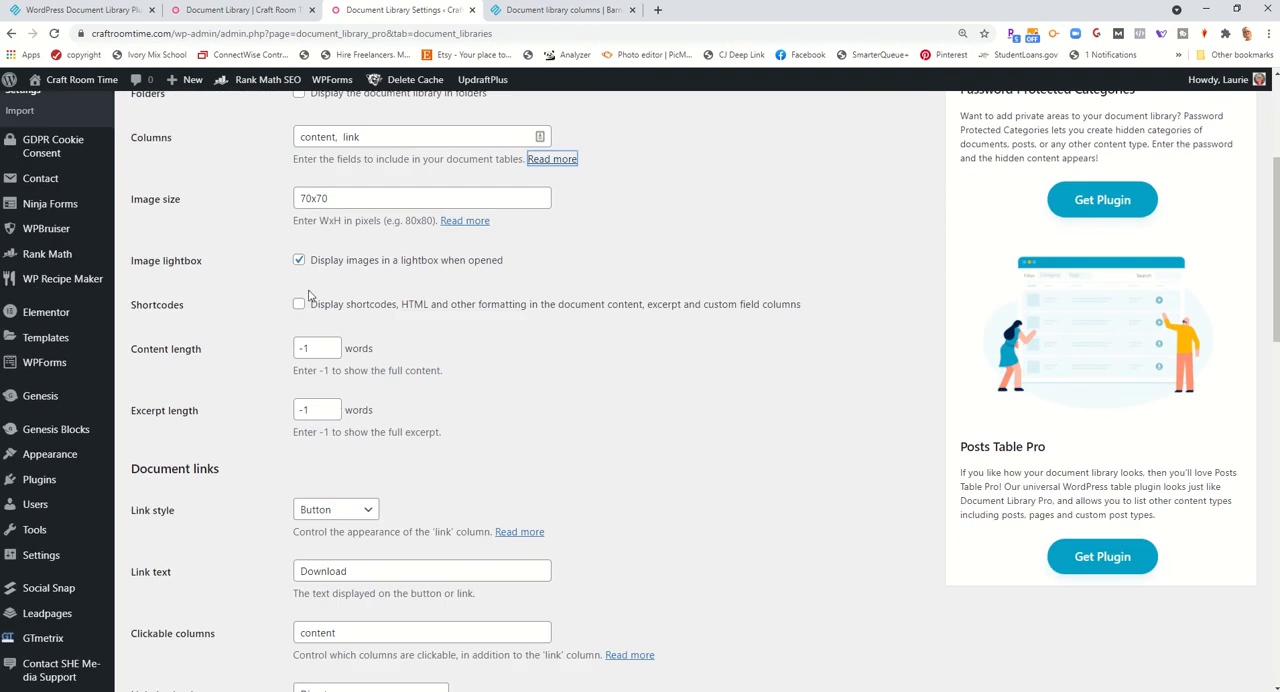
{"action": "mouse_move", "coordinate": [388, 360]}
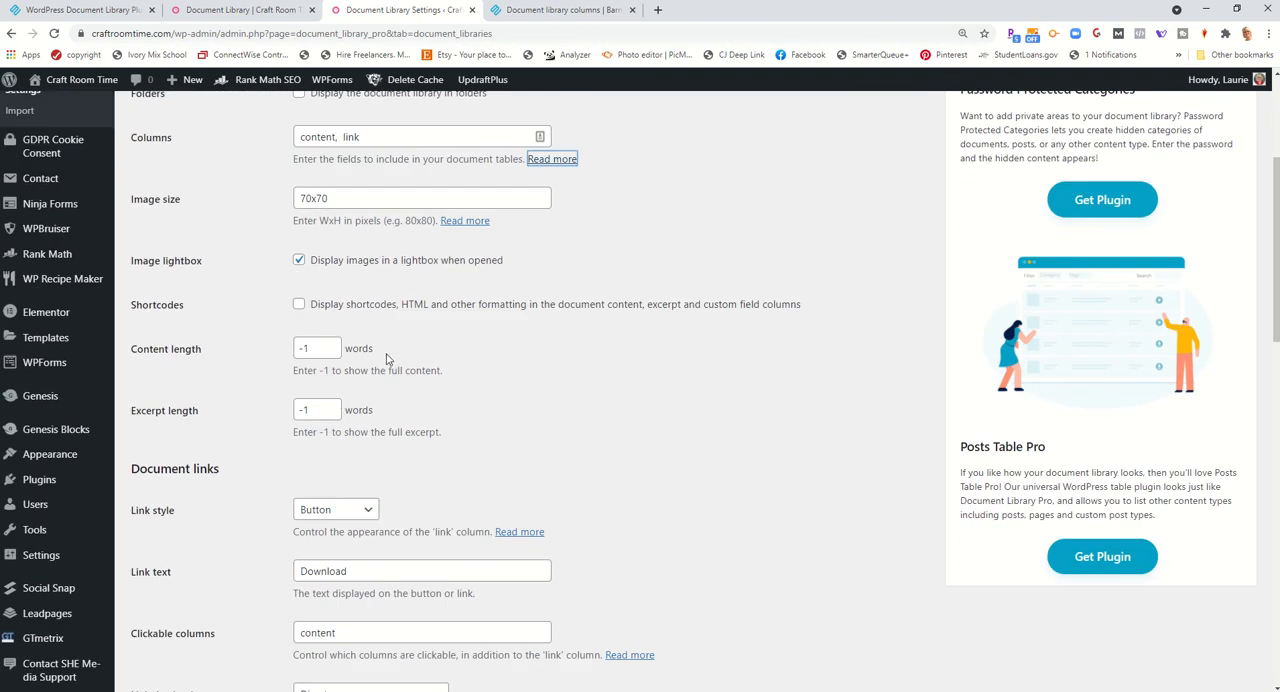
{"action": "scroll", "scroll_direction": "down", "scroll_amount": 3}
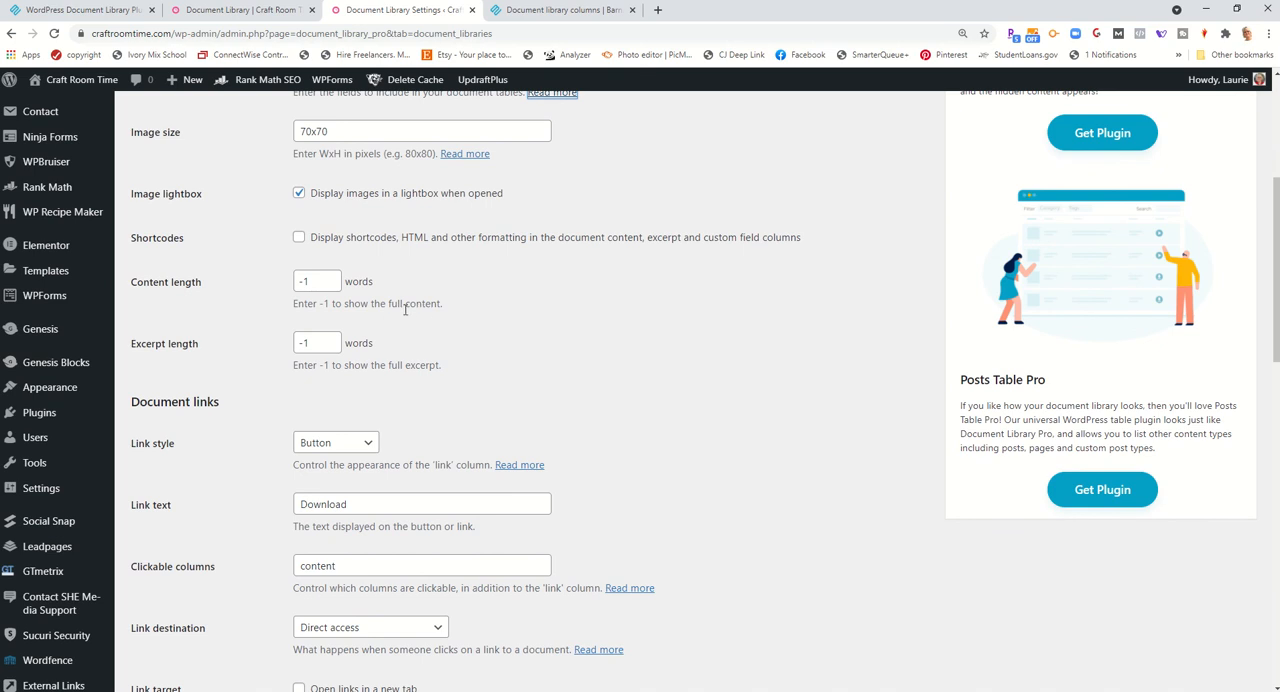
{"action": "scroll", "scroll_direction": "down", "scroll_amount": 3}
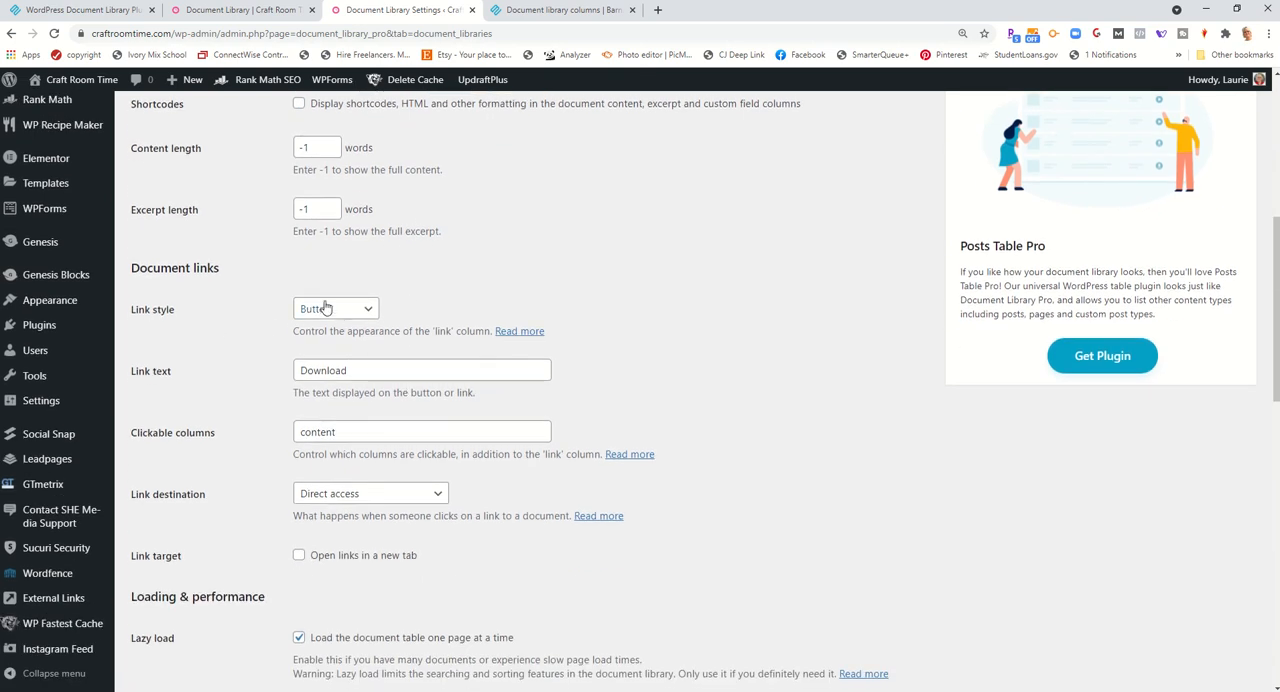
Reach the Document links section and bring up link options for the Clickable columns help
{"action": "scroll", "scroll_direction": "down", "scroll_amount": 3}
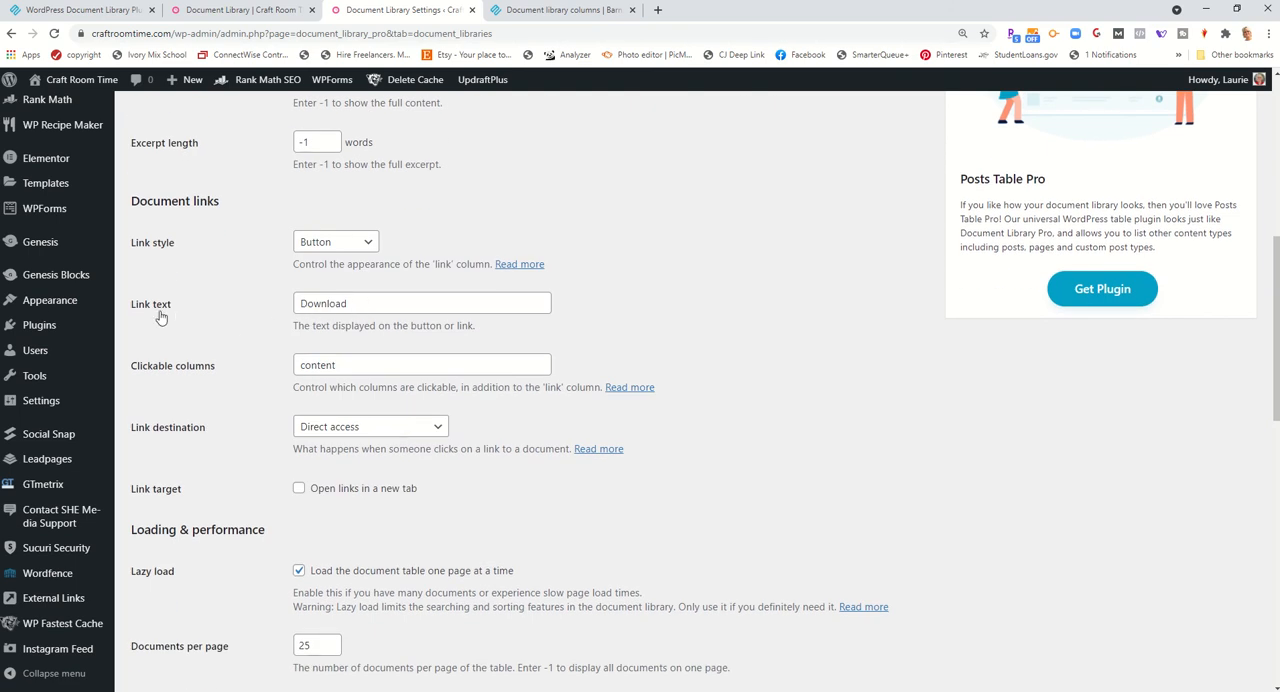
{"action": "scroll", "scroll_direction": "down", "scroll_amount": 3}
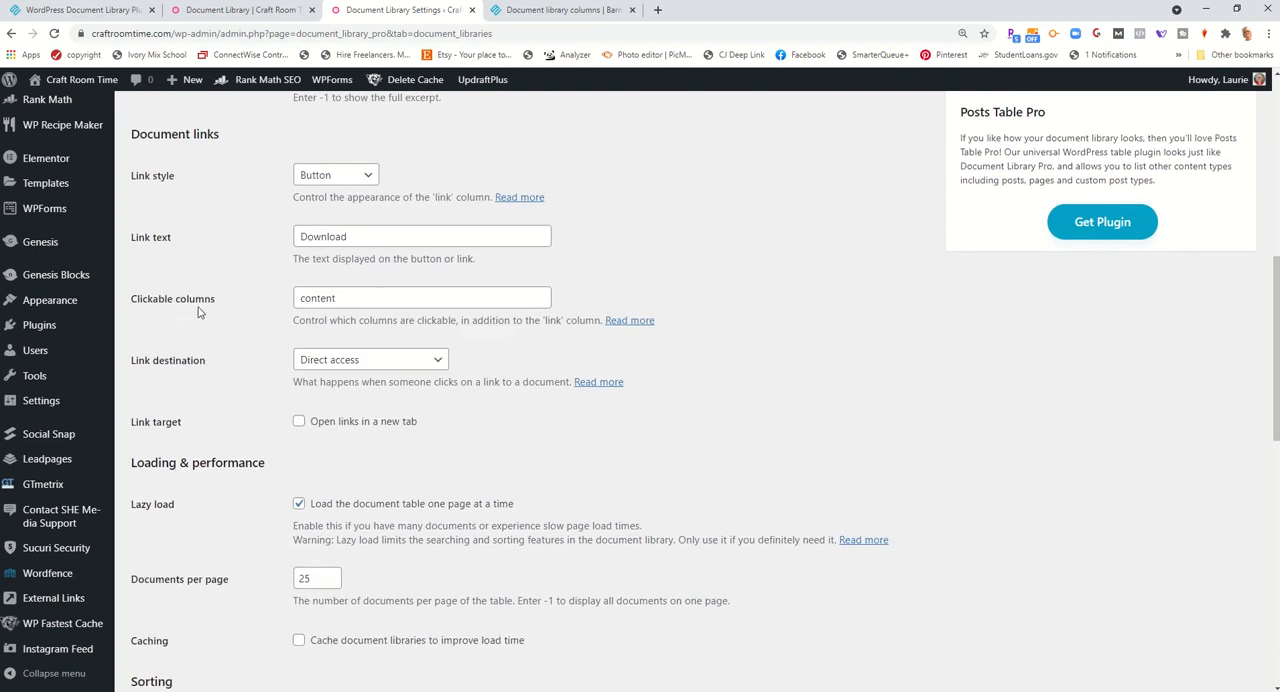
{"action": "mouse_move", "coordinate": [564, 338]}
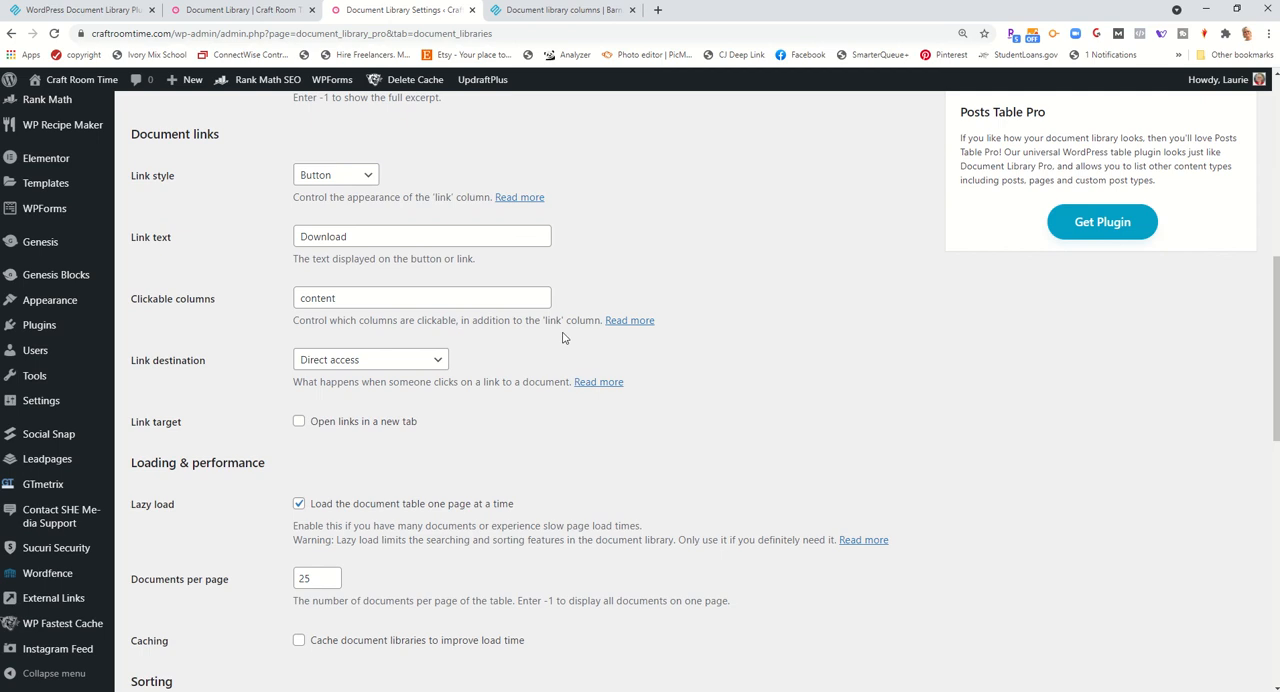
{"action": "right_click", "coordinate": [628, 320]}
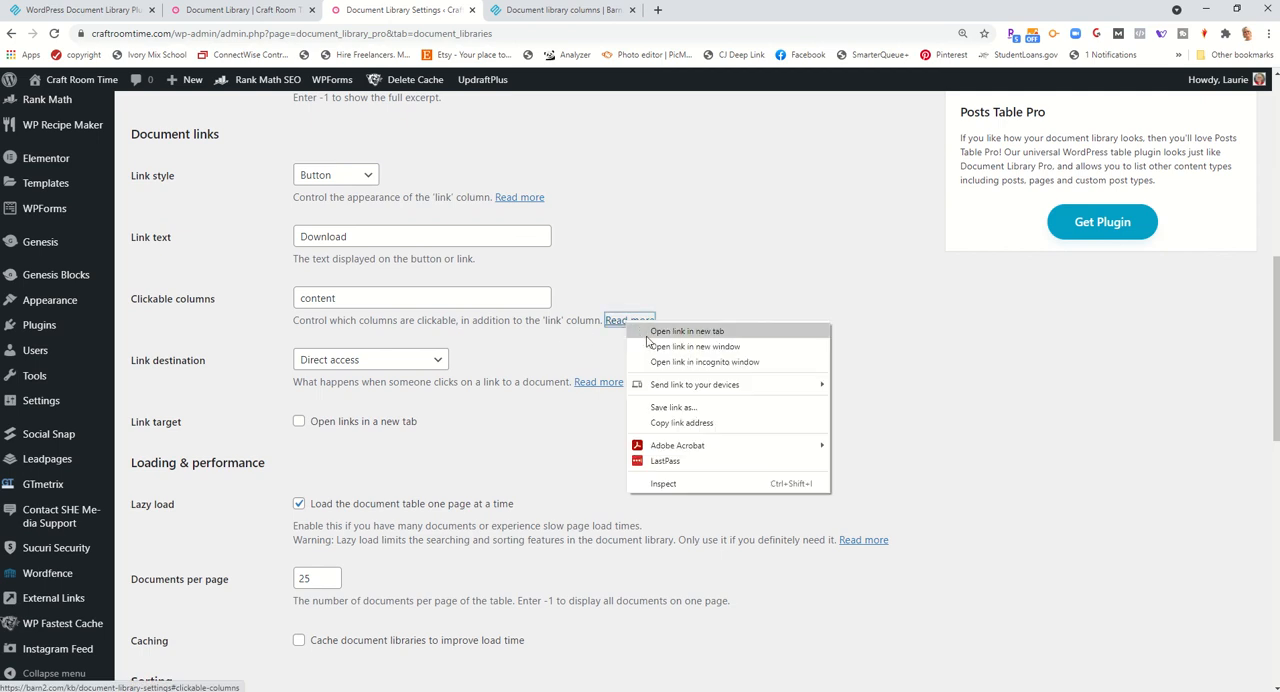
Read the knowledge base article on clickable columns, lazy load and documents per page
{"action": "left_click", "coordinate": [688, 332]}
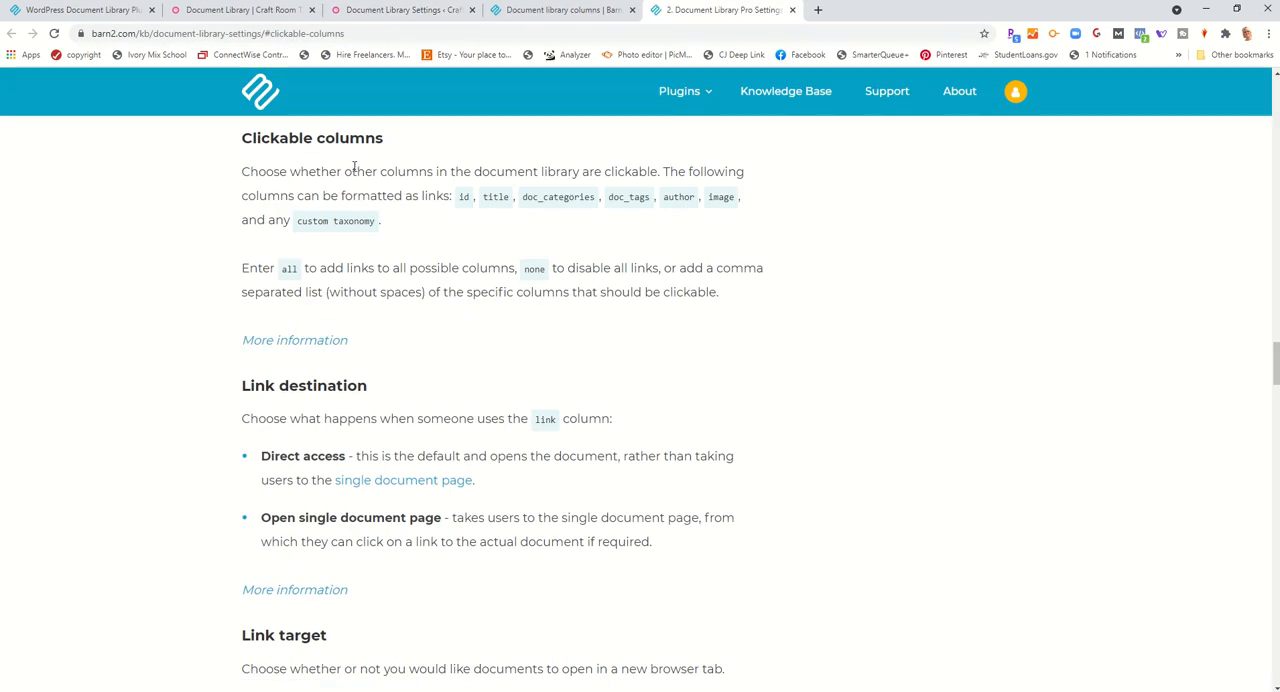
{"action": "mouse_move", "coordinate": [660, 220]}
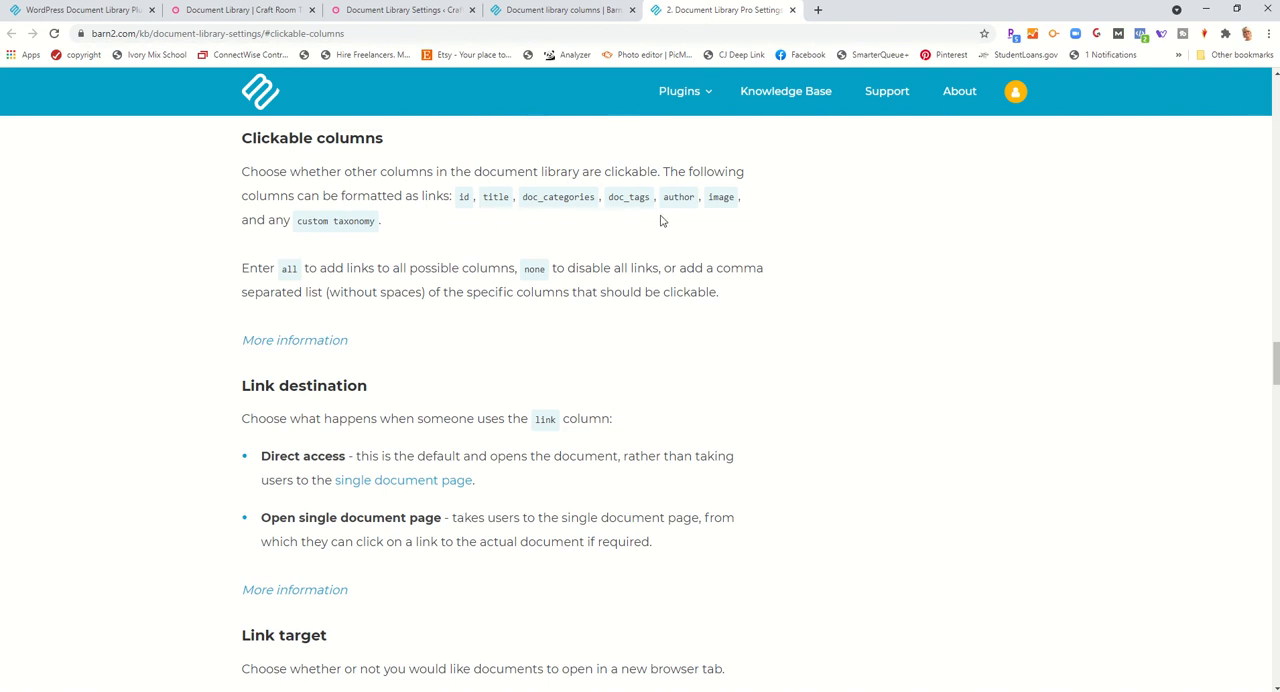
{"action": "mouse_move", "coordinate": [368, 284]}
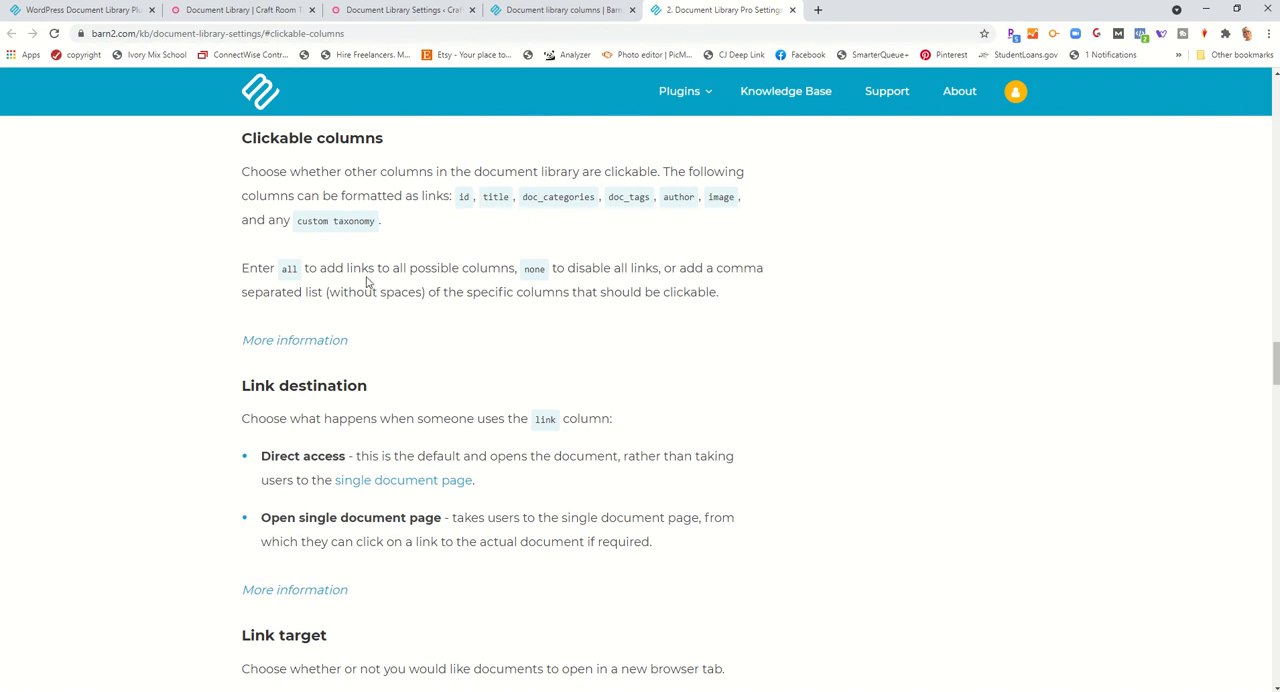
{"action": "scroll", "scroll_direction": "down", "scroll_amount": 3}
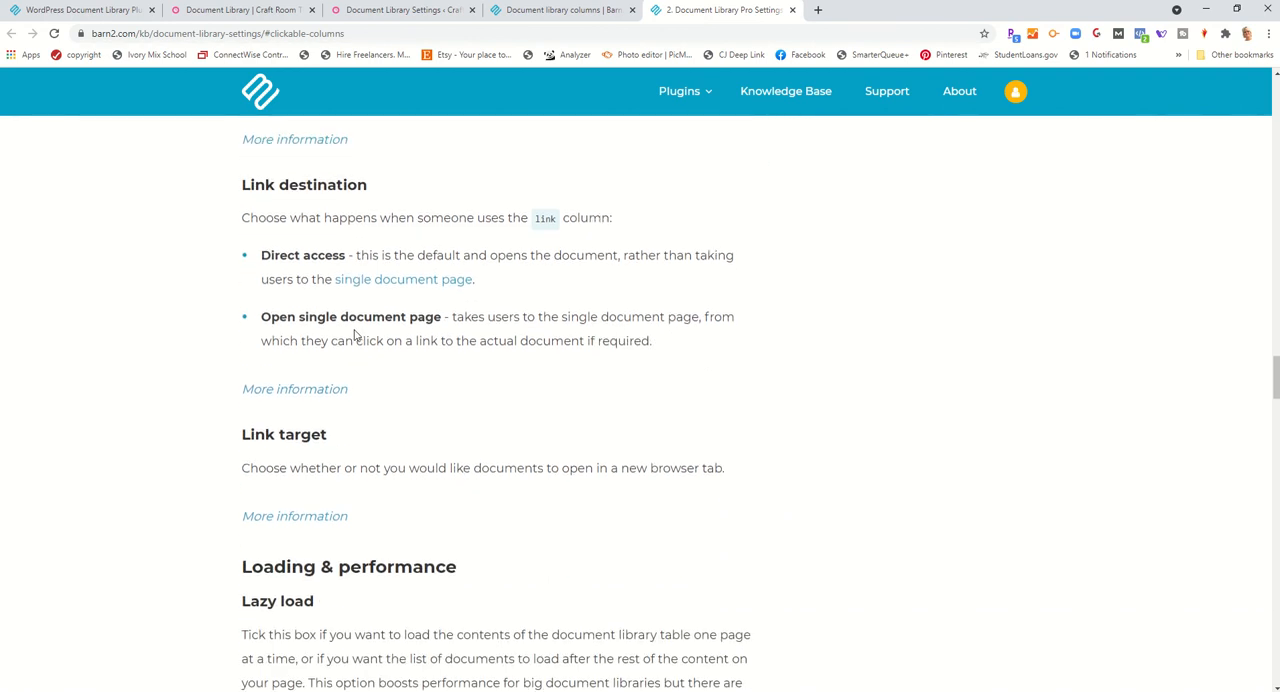
{"action": "scroll", "scroll_direction": "down", "scroll_amount": 3}
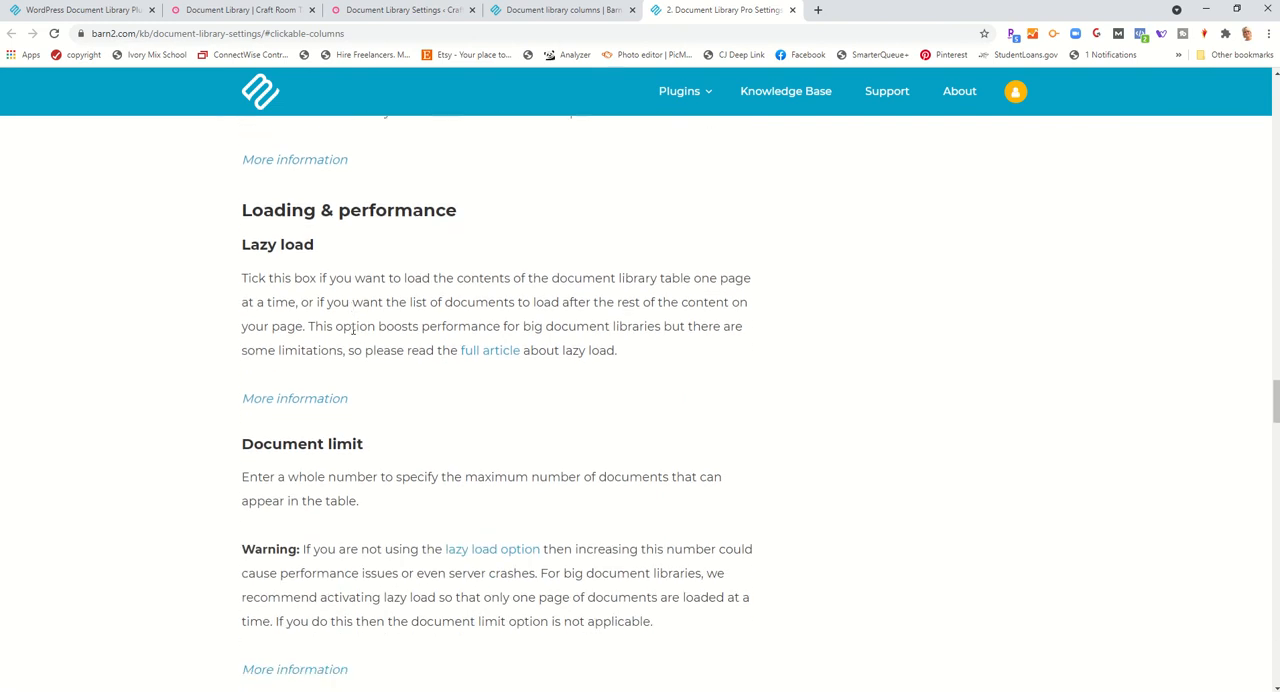
{"action": "scroll", "scroll_direction": "down", "scroll_amount": 3}
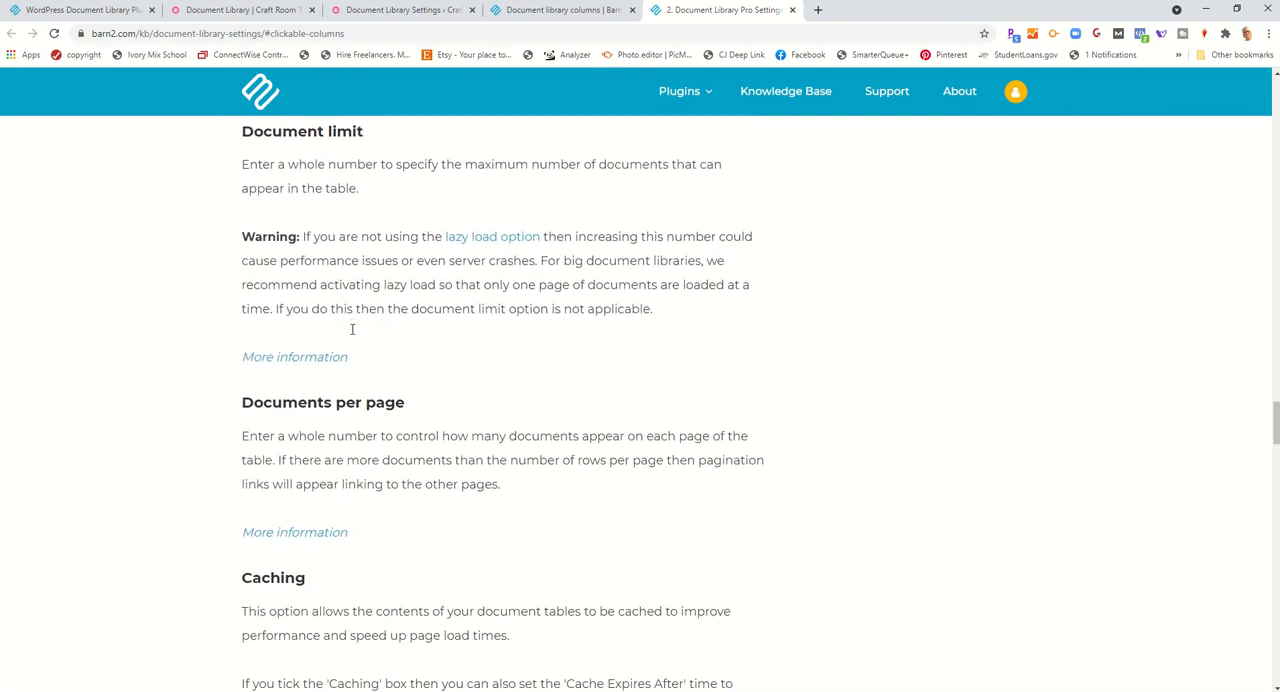
Enable caching for document libraries under Loading & performance with the 6-hour expiry
{"action": "left_click", "coordinate": [400, 8]}
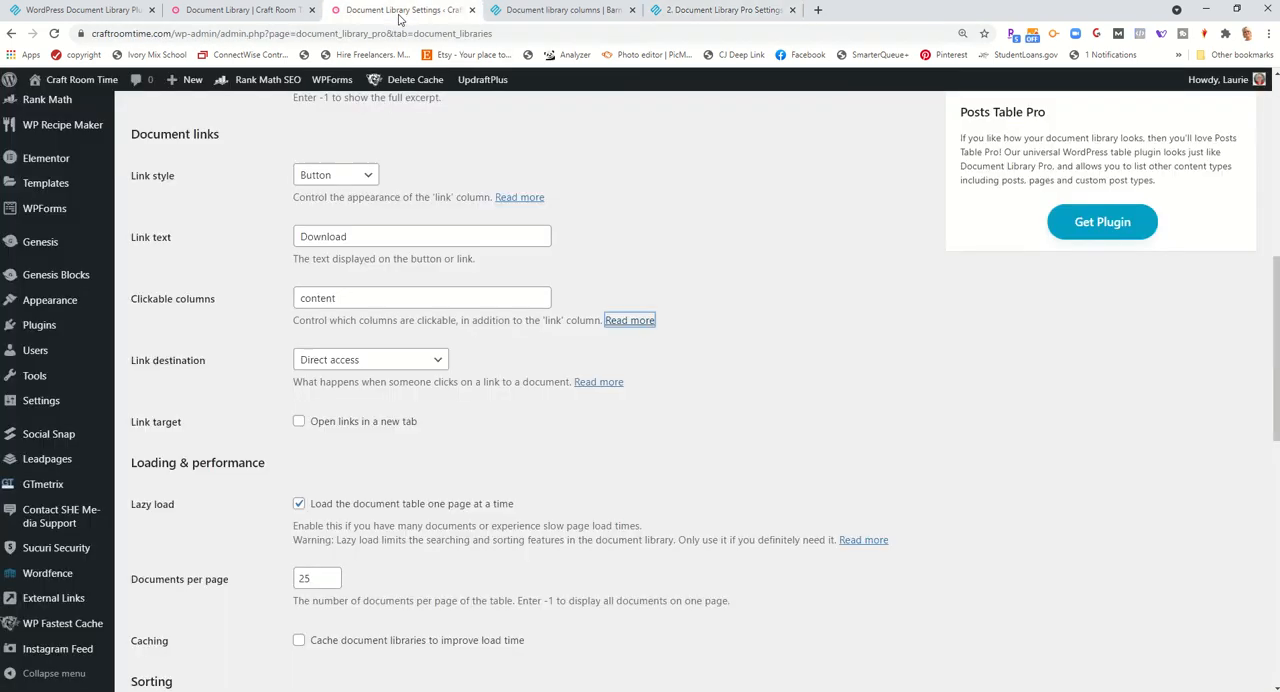
{"action": "scroll", "scroll_direction": "down", "scroll_amount": 3}
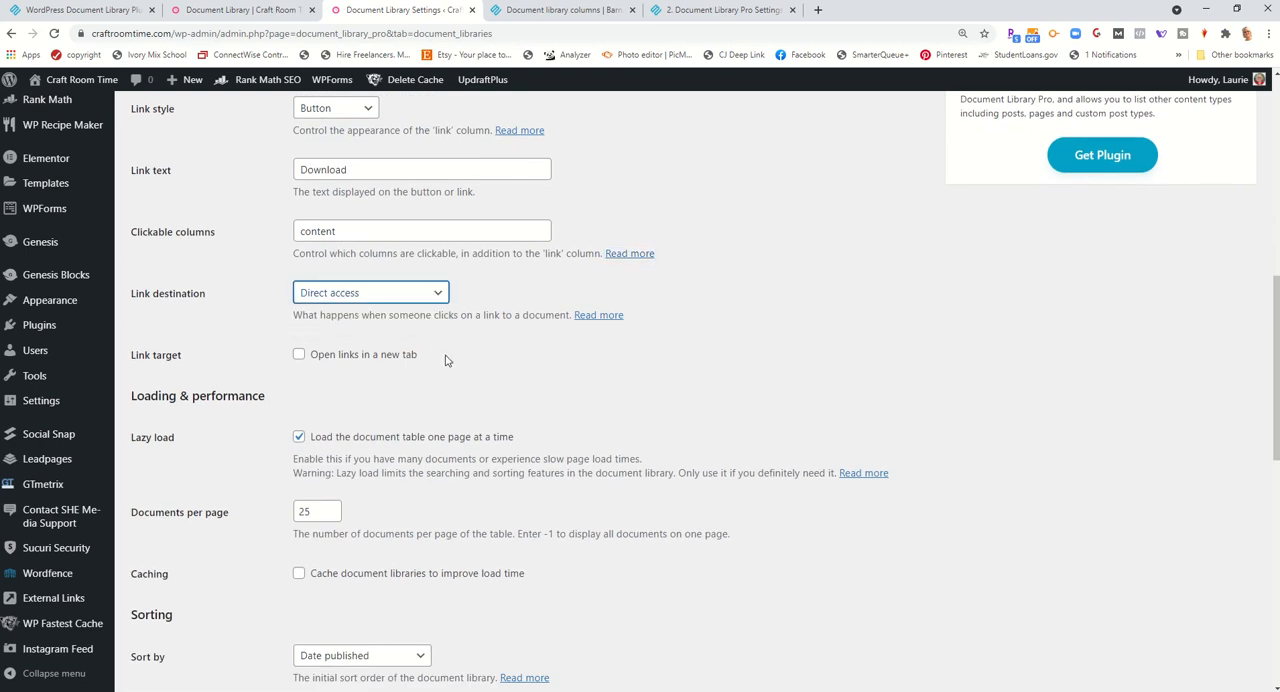
{"action": "scroll", "scroll_direction": "down", "scroll_amount": 3}
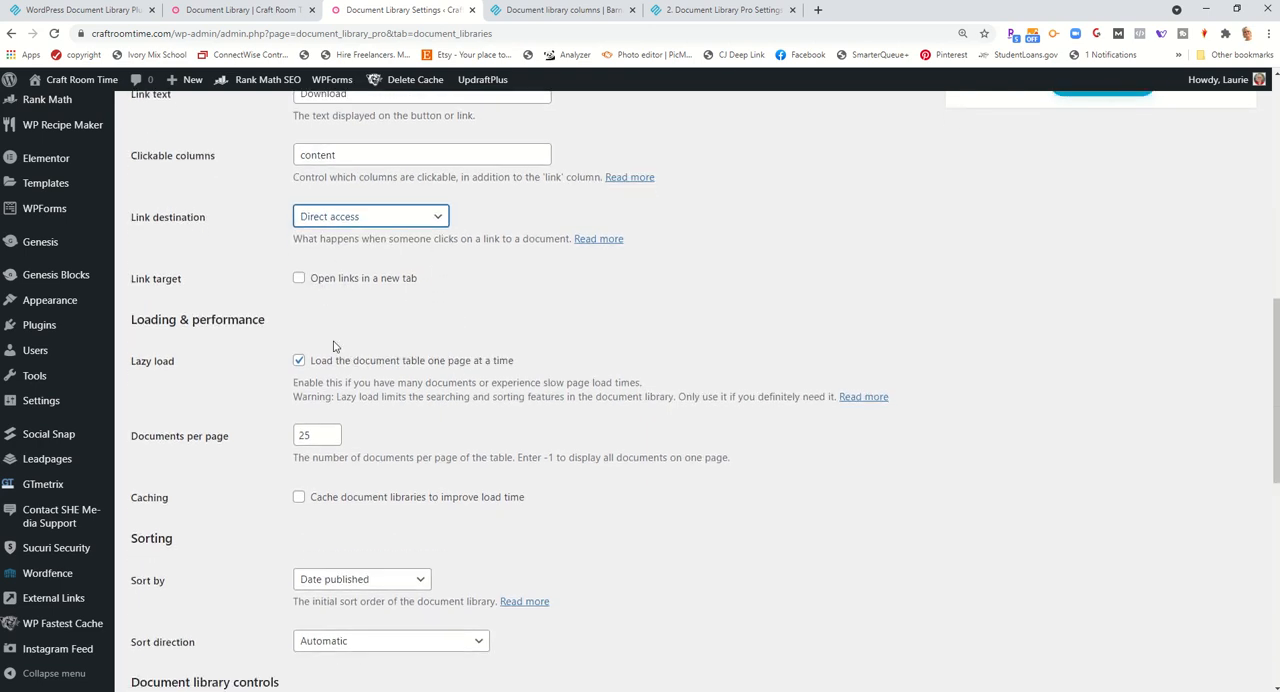
{"action": "scroll", "scroll_direction": "down", "scroll_amount": 3}
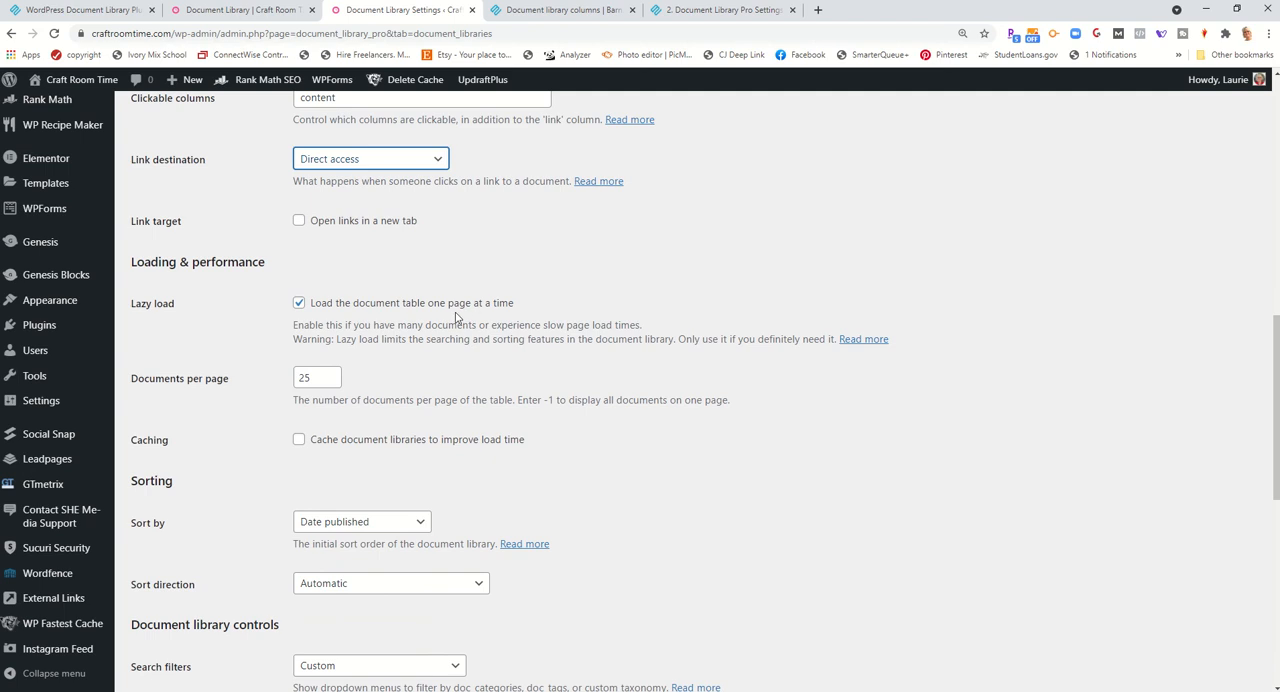
{"action": "mouse_move", "coordinate": [140, 330]}
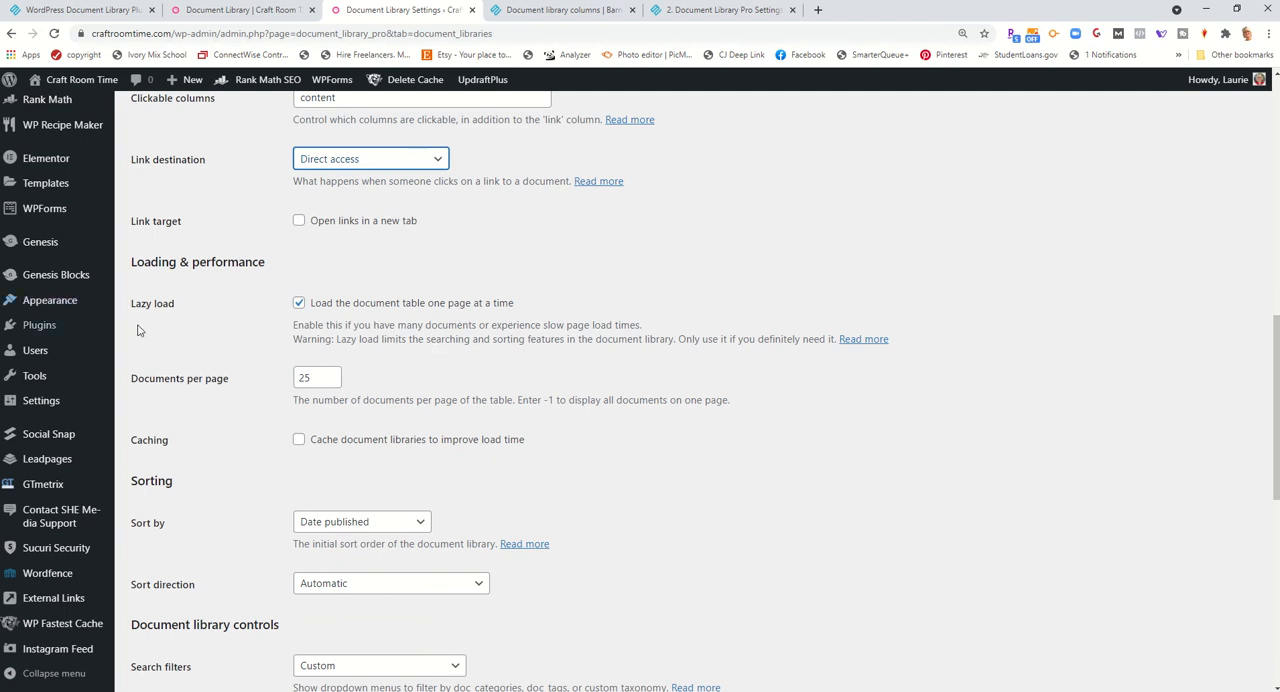
{"action": "scroll", "scroll_direction": "down", "scroll_amount": 3}
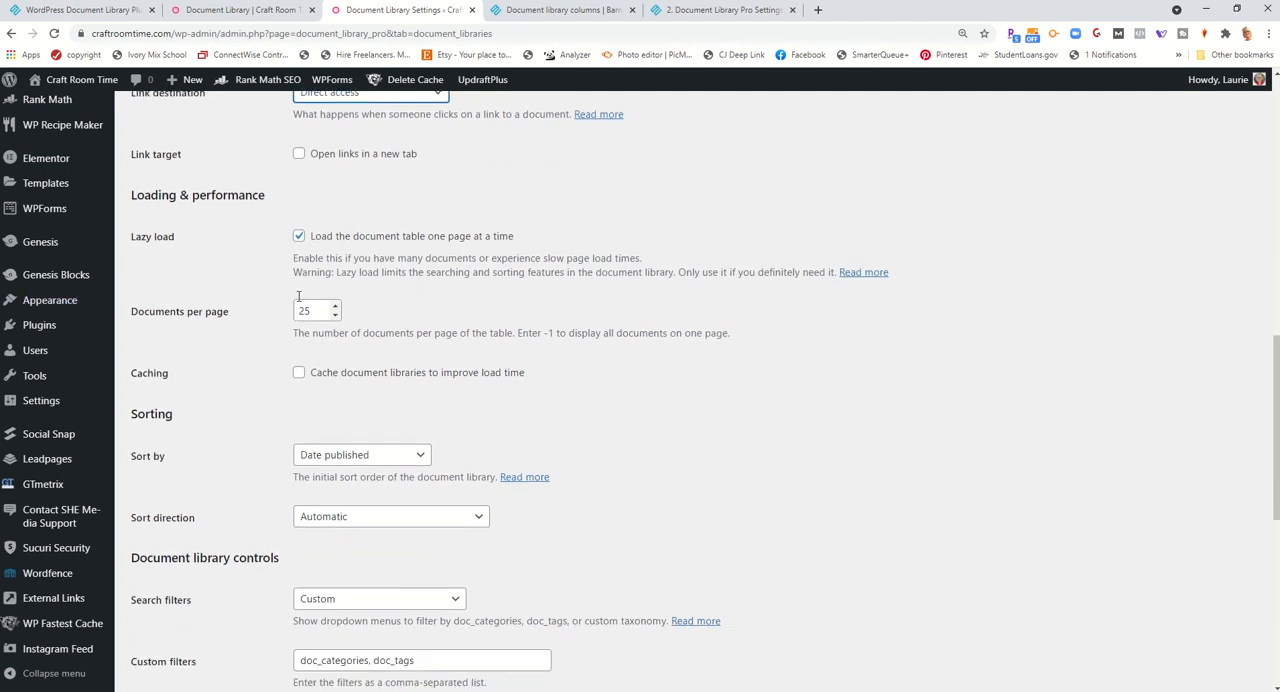
{"action": "scroll", "scroll_direction": "down", "scroll_amount": 3}
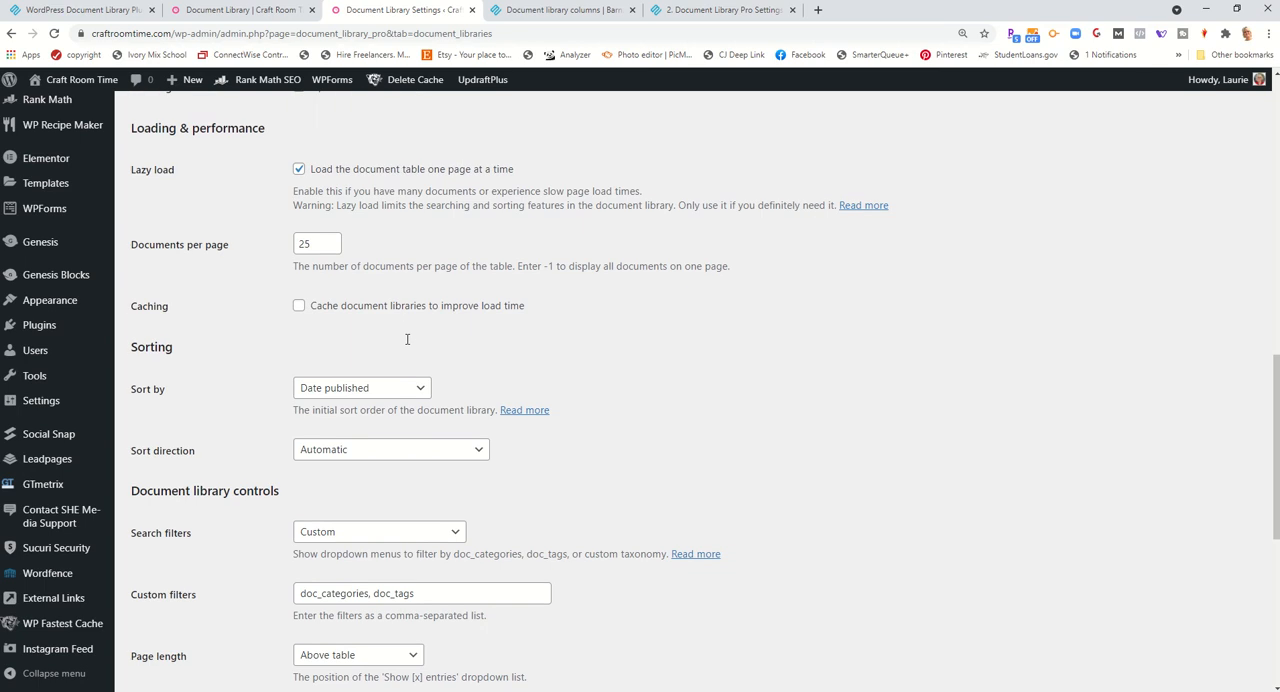
{"action": "scroll", "scroll_direction": "down", "scroll_amount": 3}
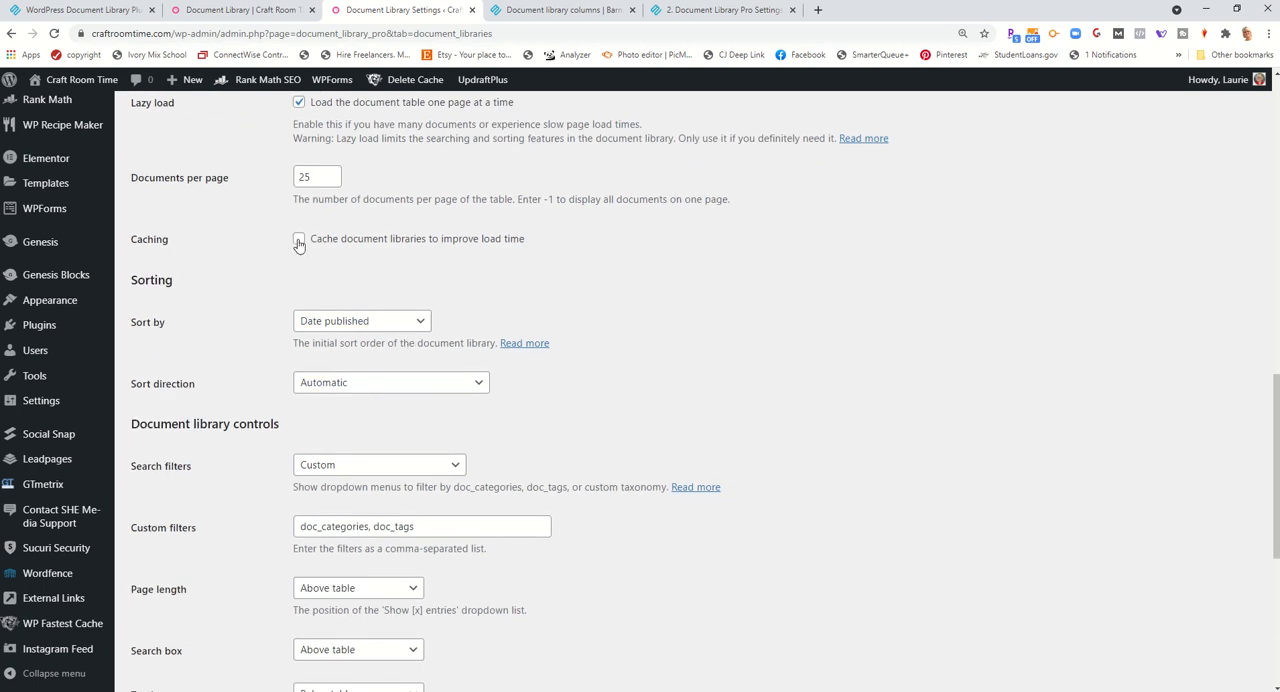
{"action": "left_click", "coordinate": [298, 240]}
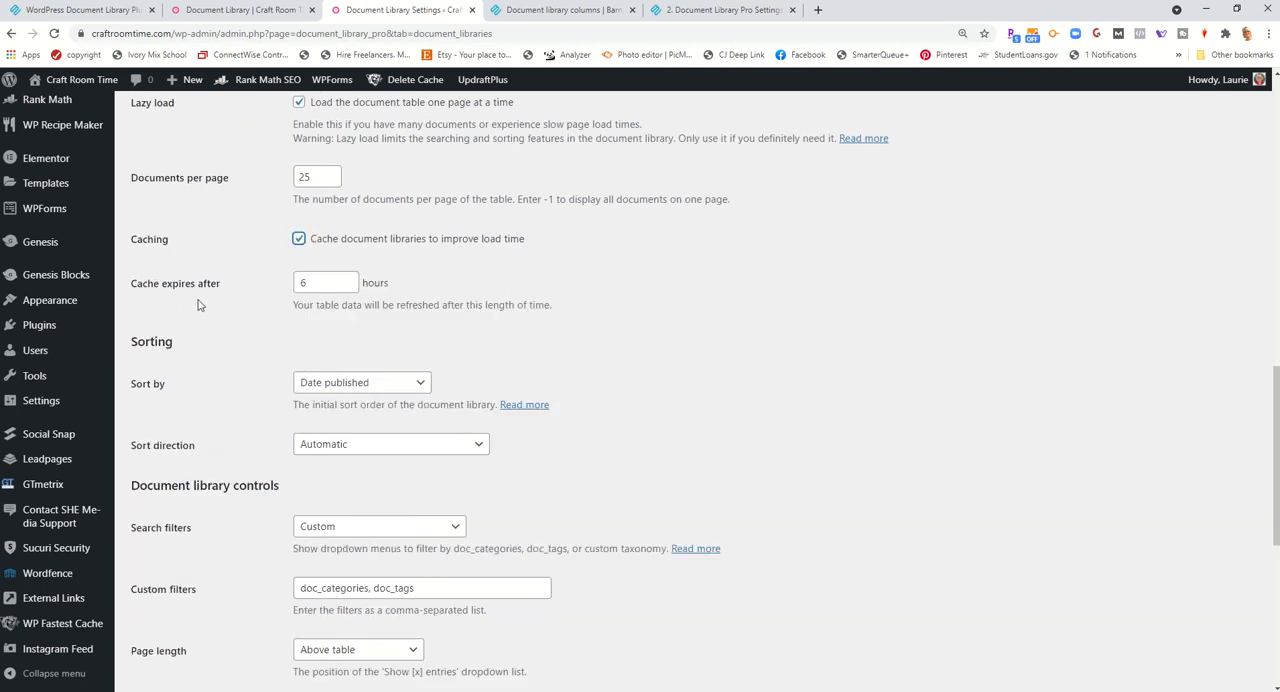
Check the initial sort order setting in the sorting options
{"action": "scroll", "scroll_direction": "down", "scroll_amount": 3}
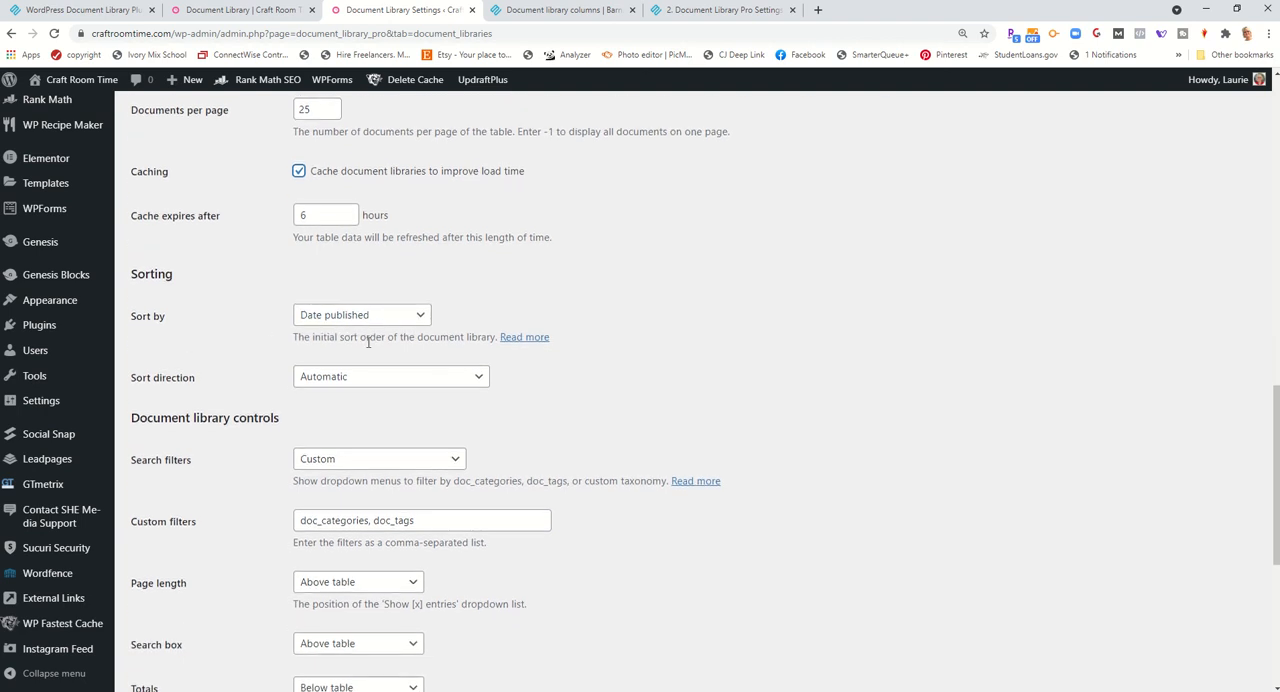
{"action": "left_click", "coordinate": [360, 314]}
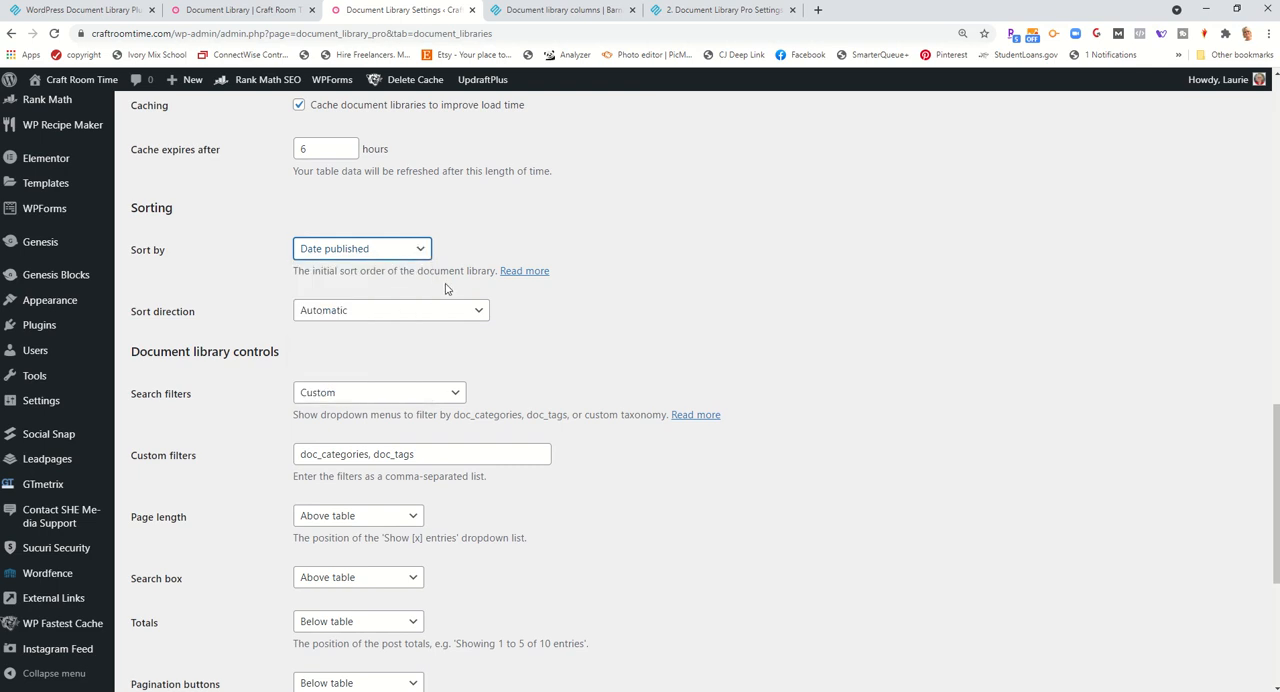
Review sort direction and keep Custom search filters using doc_categories and doc_tags, reaching Design
{"action": "left_click", "coordinate": [390, 242]}
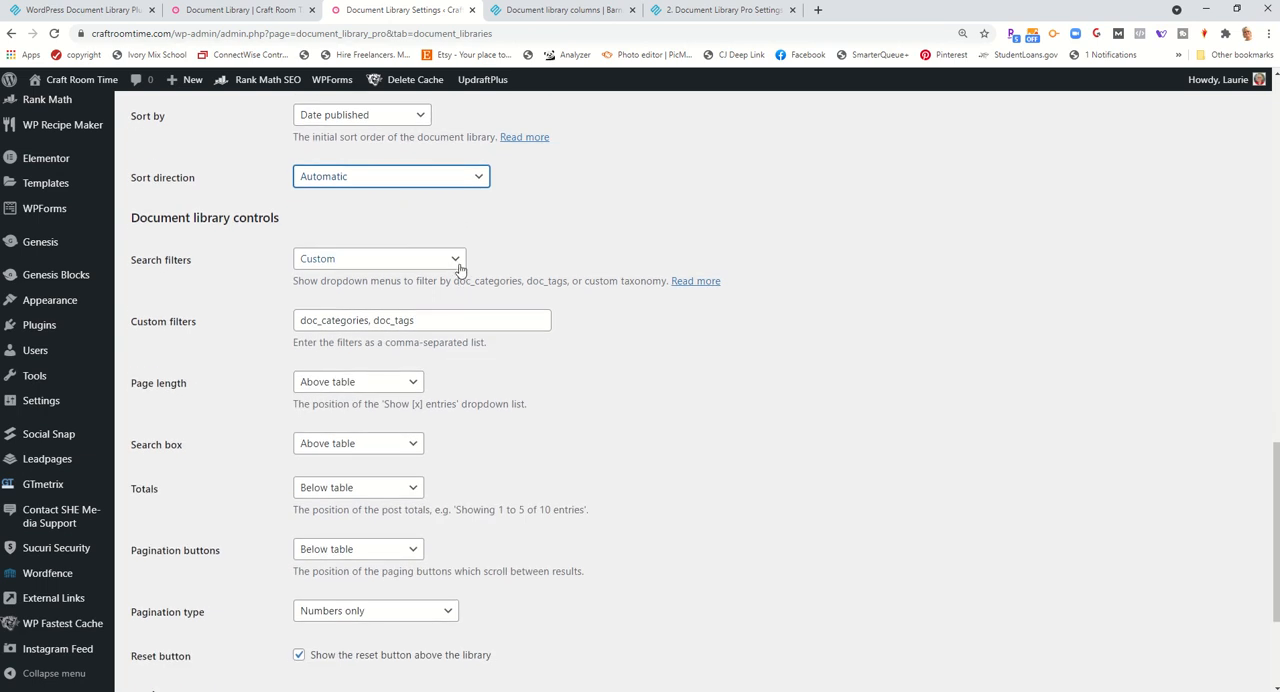
{"action": "mouse_move", "coordinate": [460, 260]}
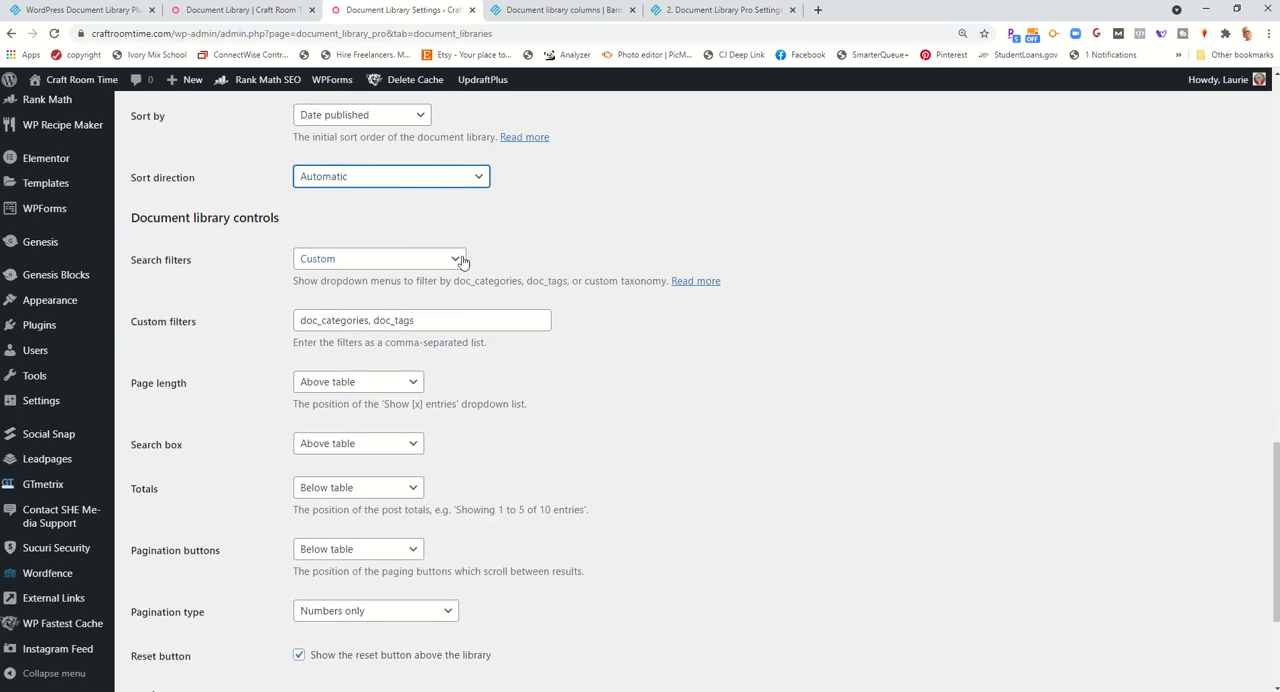
{"action": "left_click", "coordinate": [380, 258]}
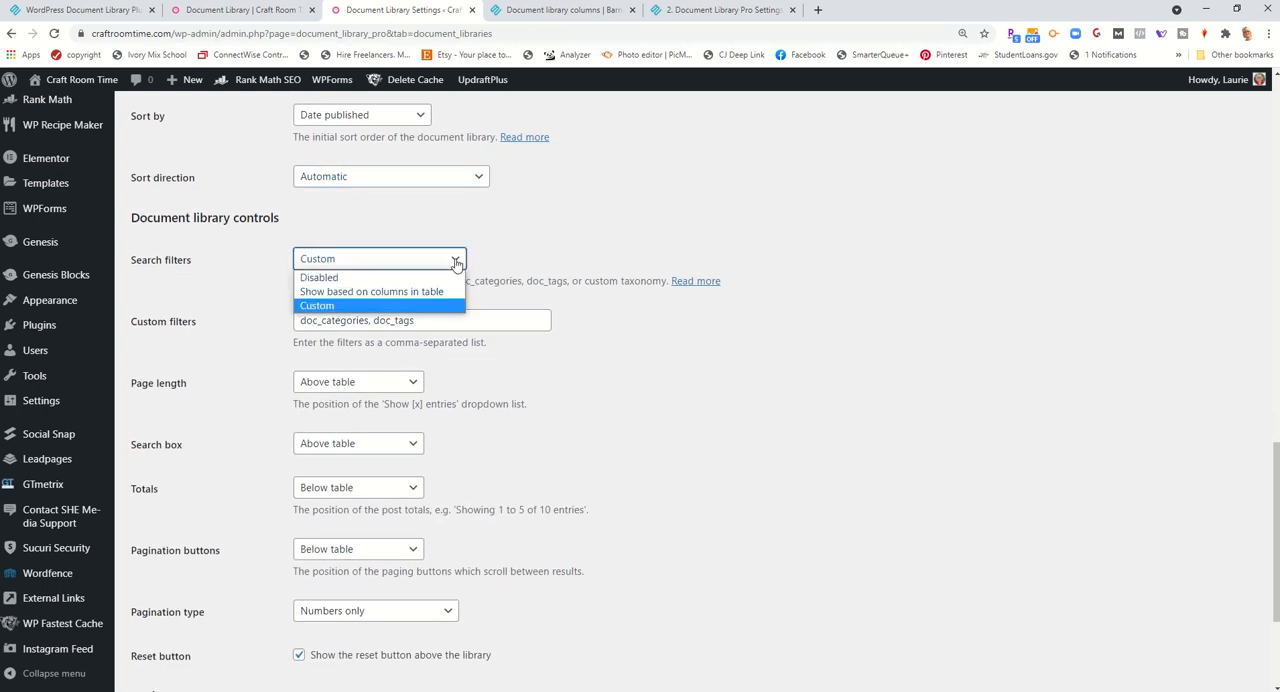
{"action": "left_click", "coordinate": [316, 304]}
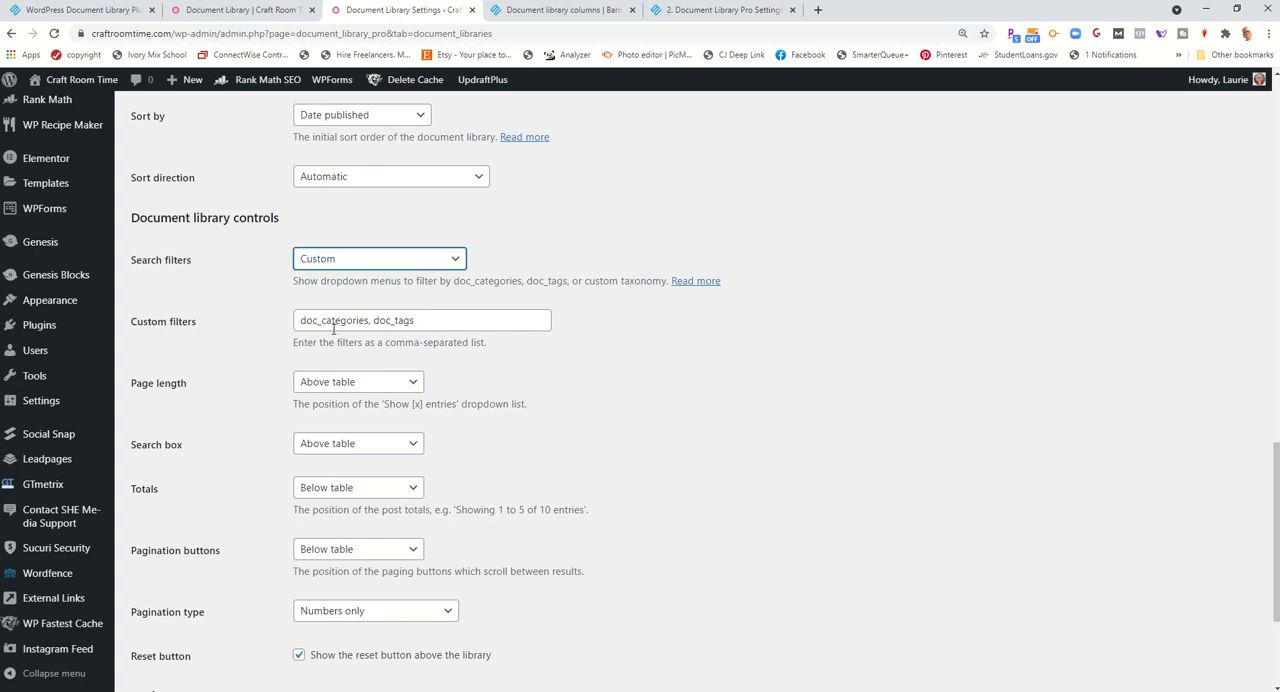
{"action": "mouse_move", "coordinate": [436, 344]}
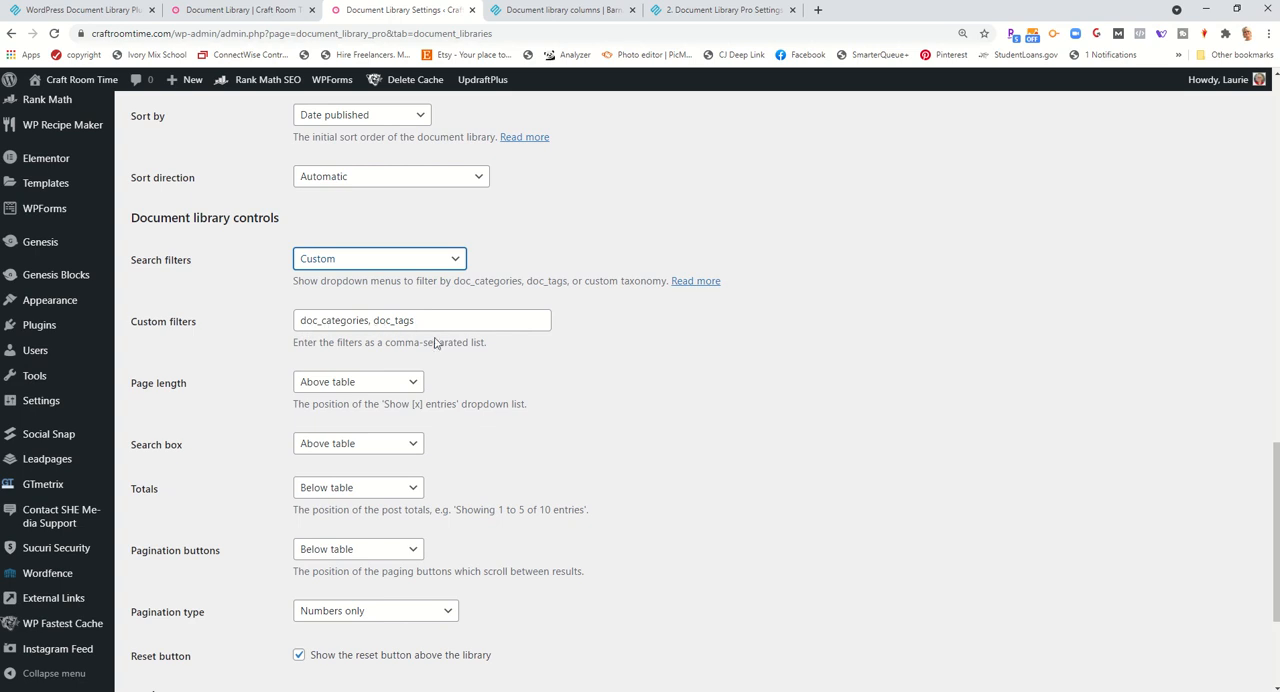
{"action": "scroll", "scroll_direction": "down", "scroll_amount": 3}
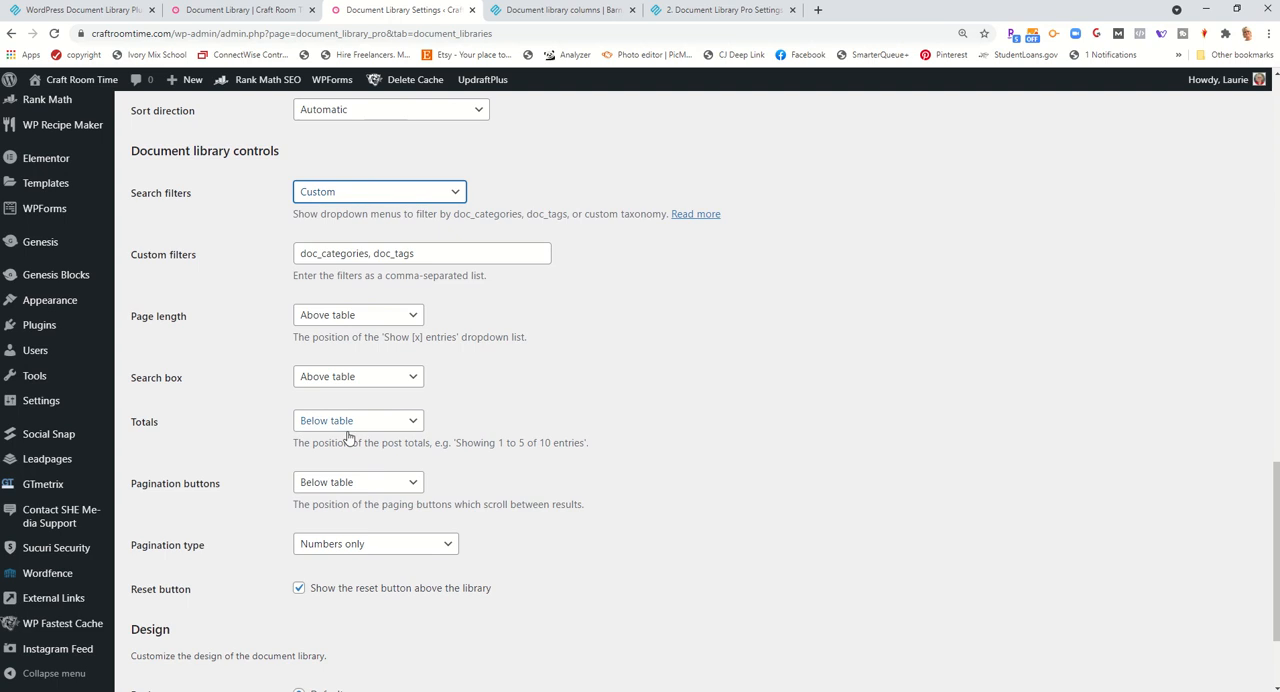
{"action": "mouse_move", "coordinate": [504, 436]}
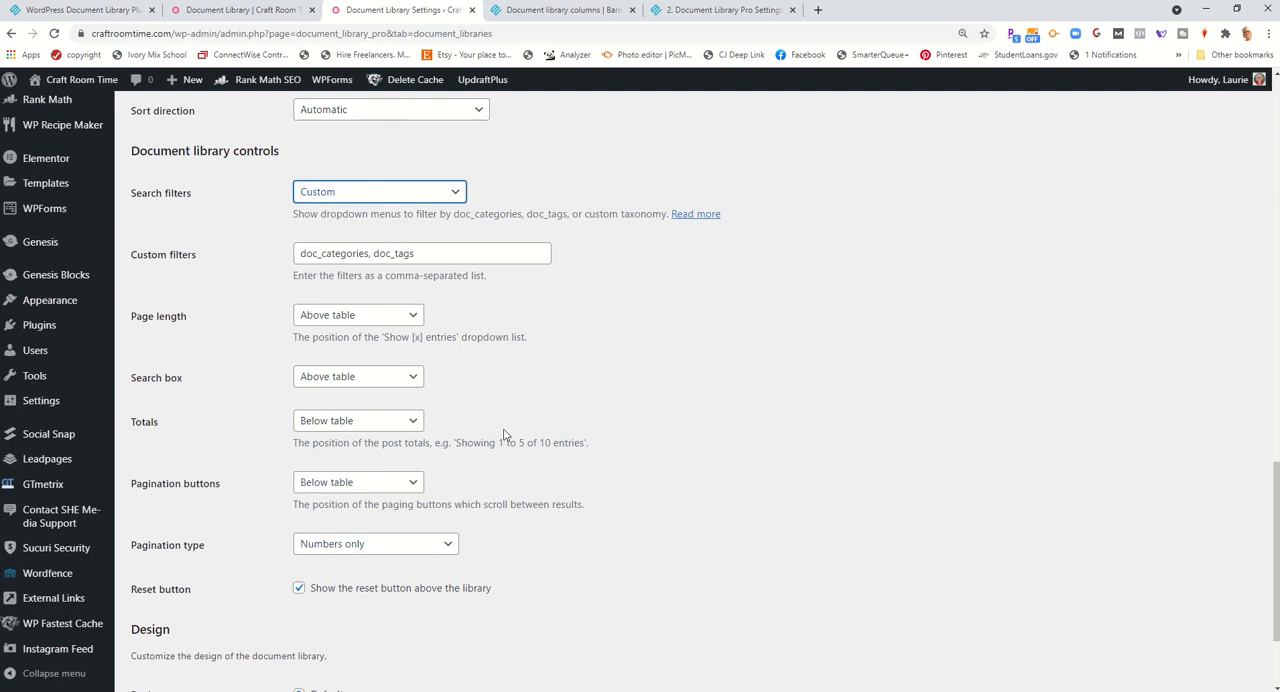
{"action": "scroll", "scroll_direction": "down", "scroll_amount": 3}
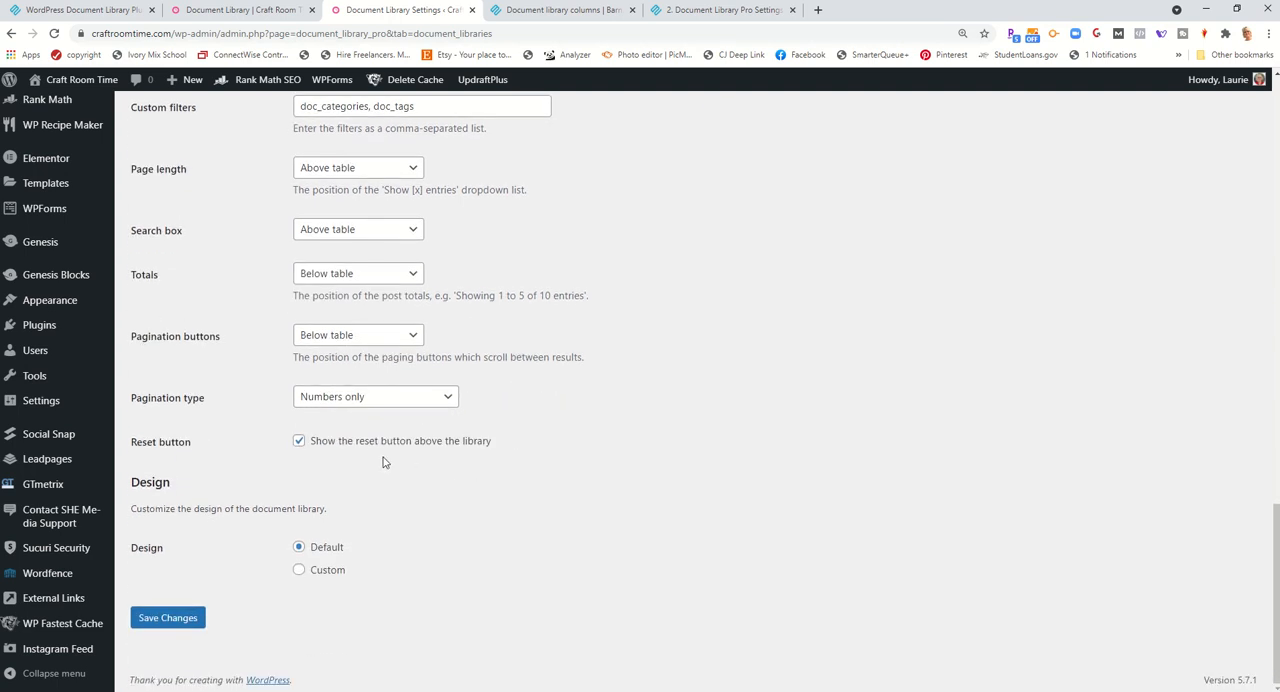
{"action": "mouse_move", "coordinate": [440, 458]}
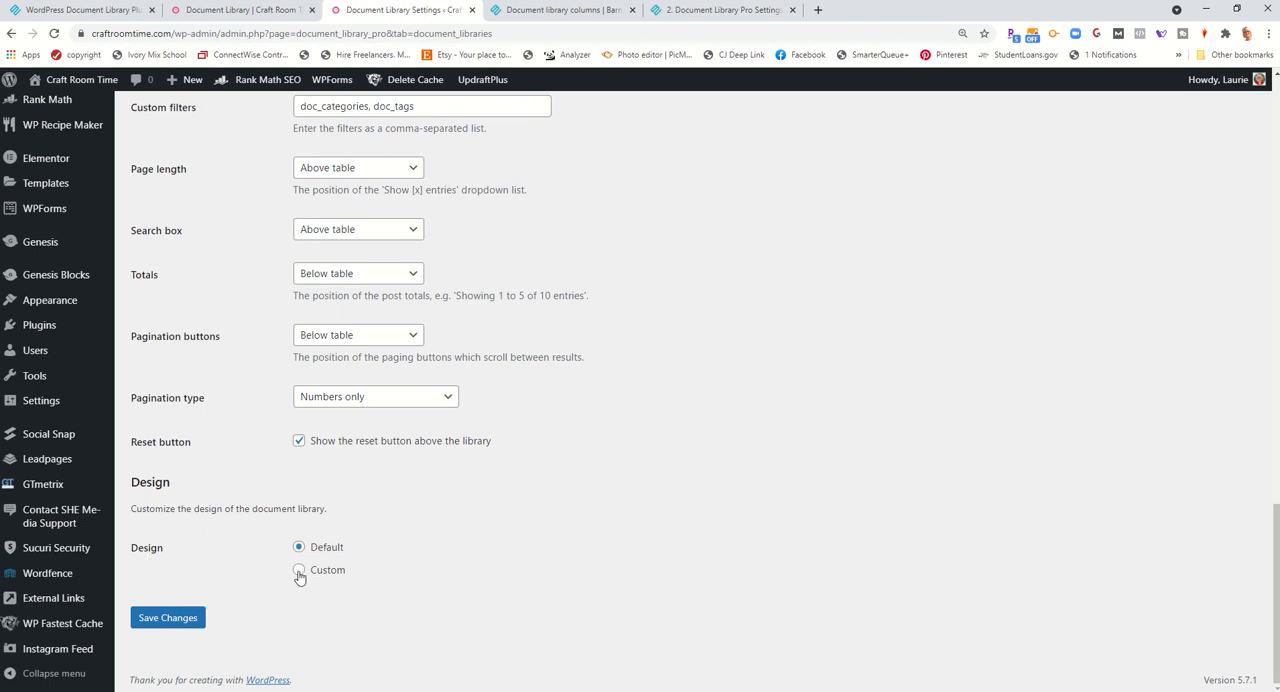
Set the document library design to Custom and save the settings
{"action": "left_click", "coordinate": [298, 572]}
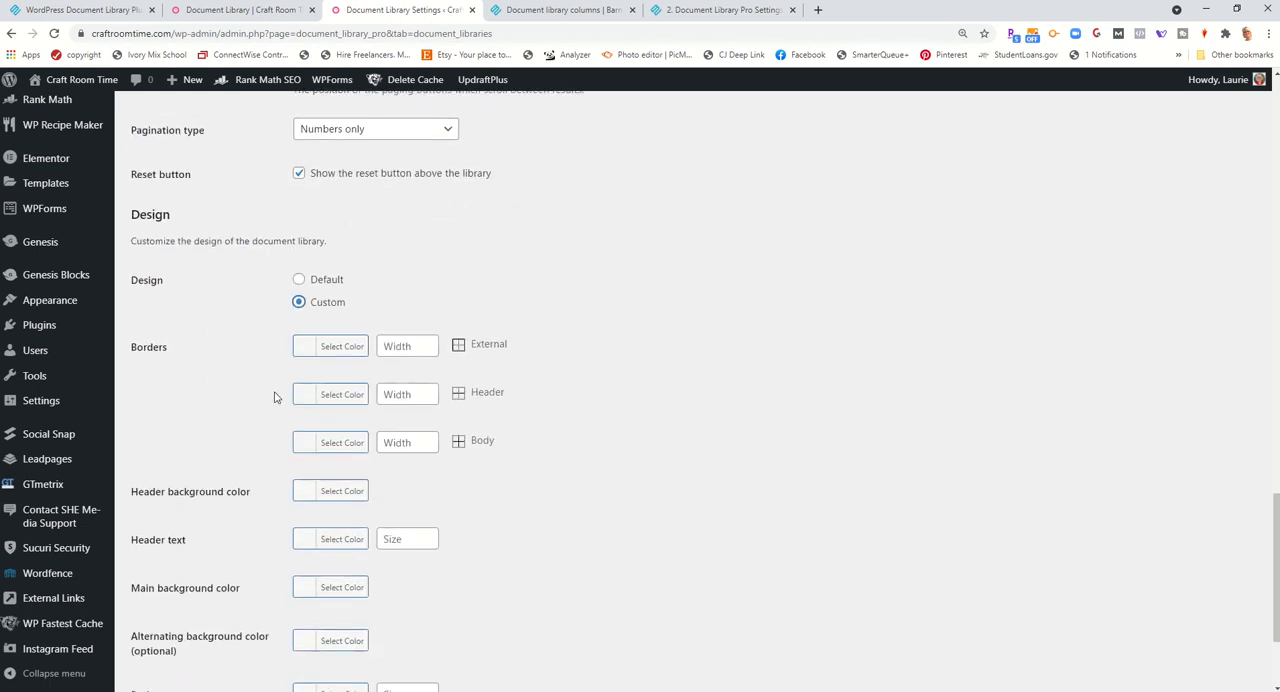
{"action": "scroll", "scroll_direction": "down", "scroll_amount": 3}
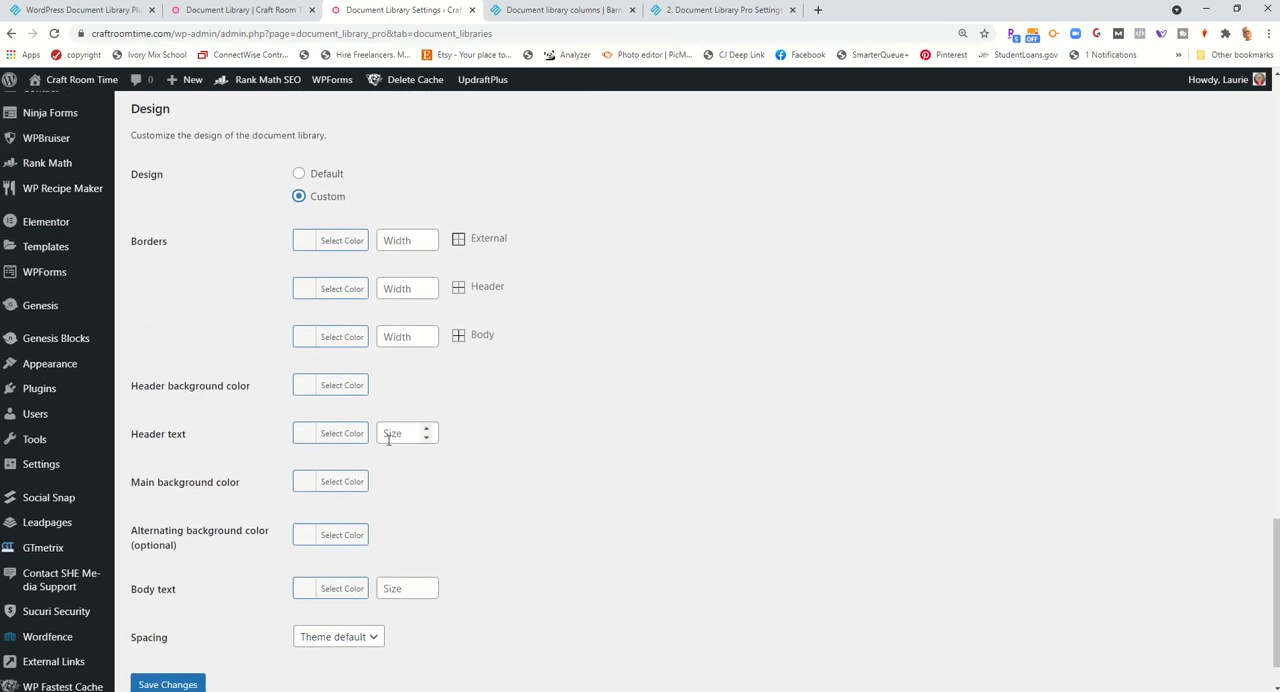
{"action": "scroll", "scroll_direction": "down", "scroll_amount": 3}
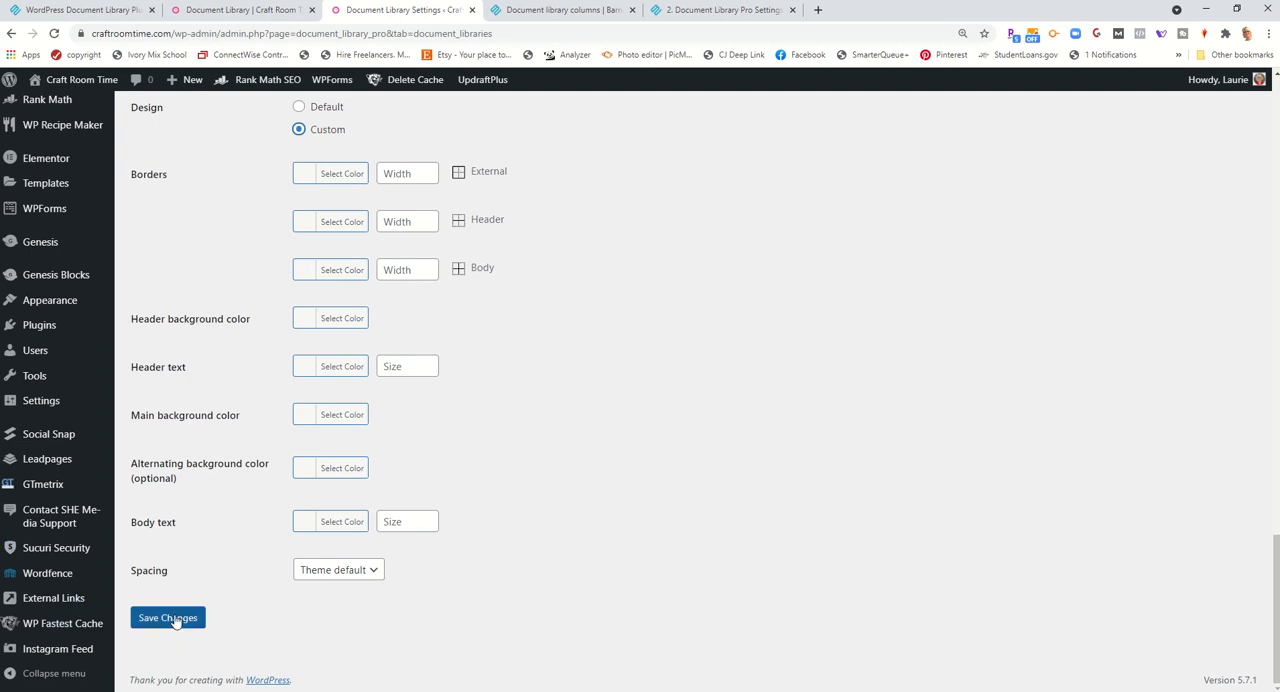
{"action": "left_click", "coordinate": [168, 616]}
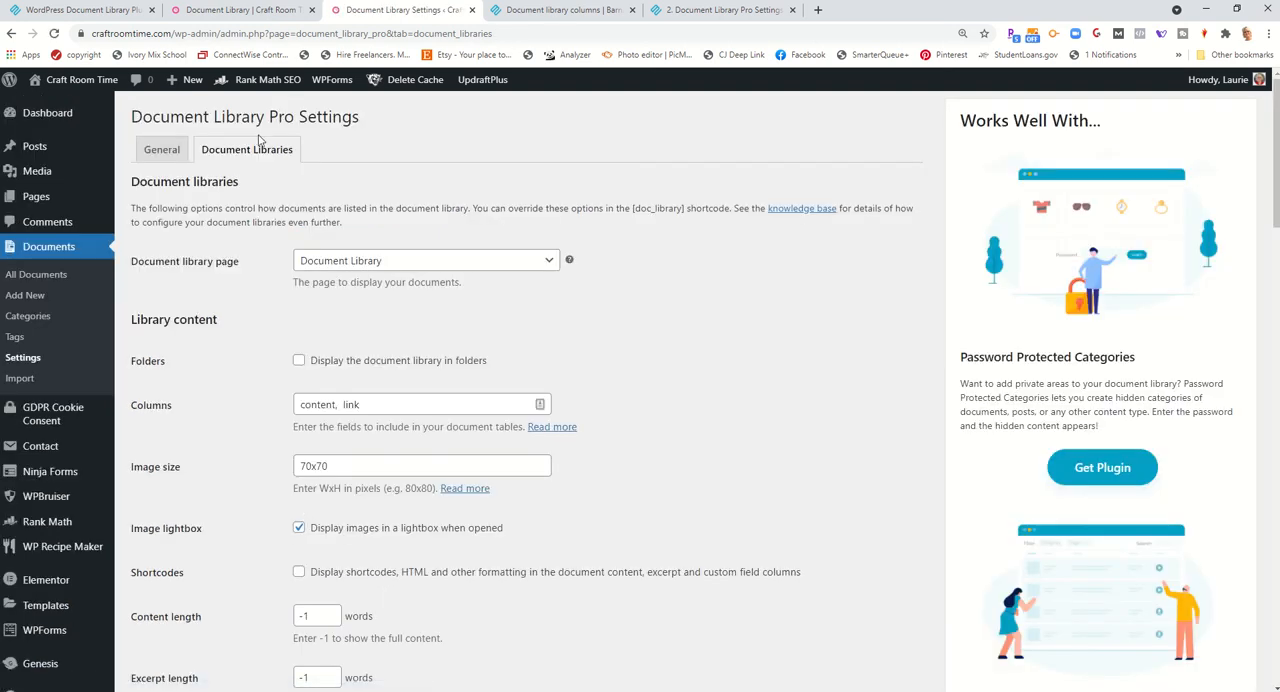
{"action": "mouse_move", "coordinate": [210, 364]}
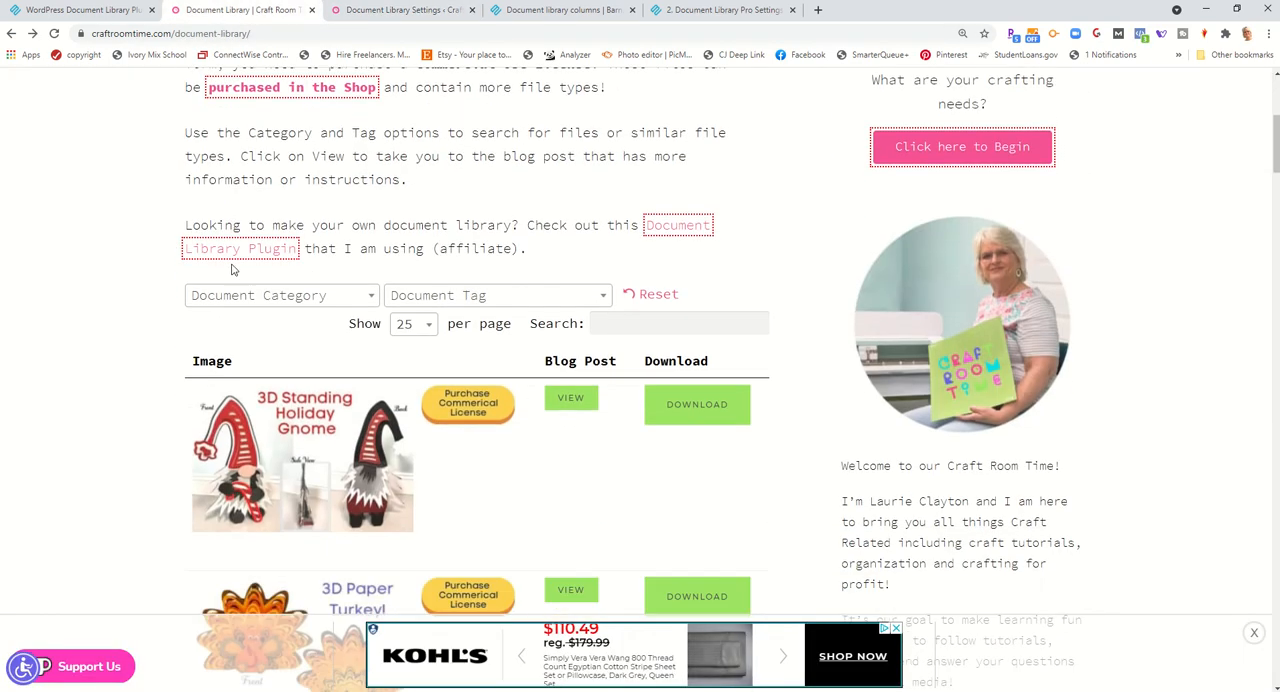
Scroll through the live Craft Room Time document library table with its category and tag filters
{"action": "scroll", "scroll_direction": "down", "scroll_amount": 3}
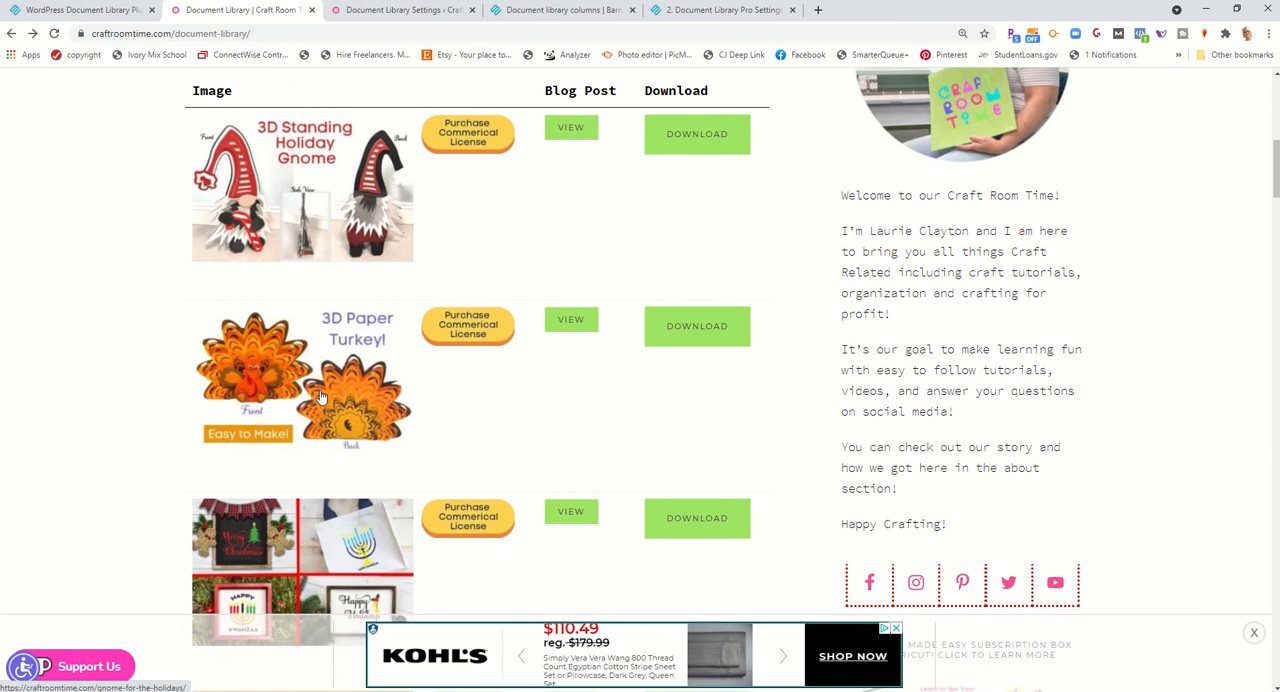
{"action": "scroll", "scroll_direction": "down", "scroll_amount": 3}
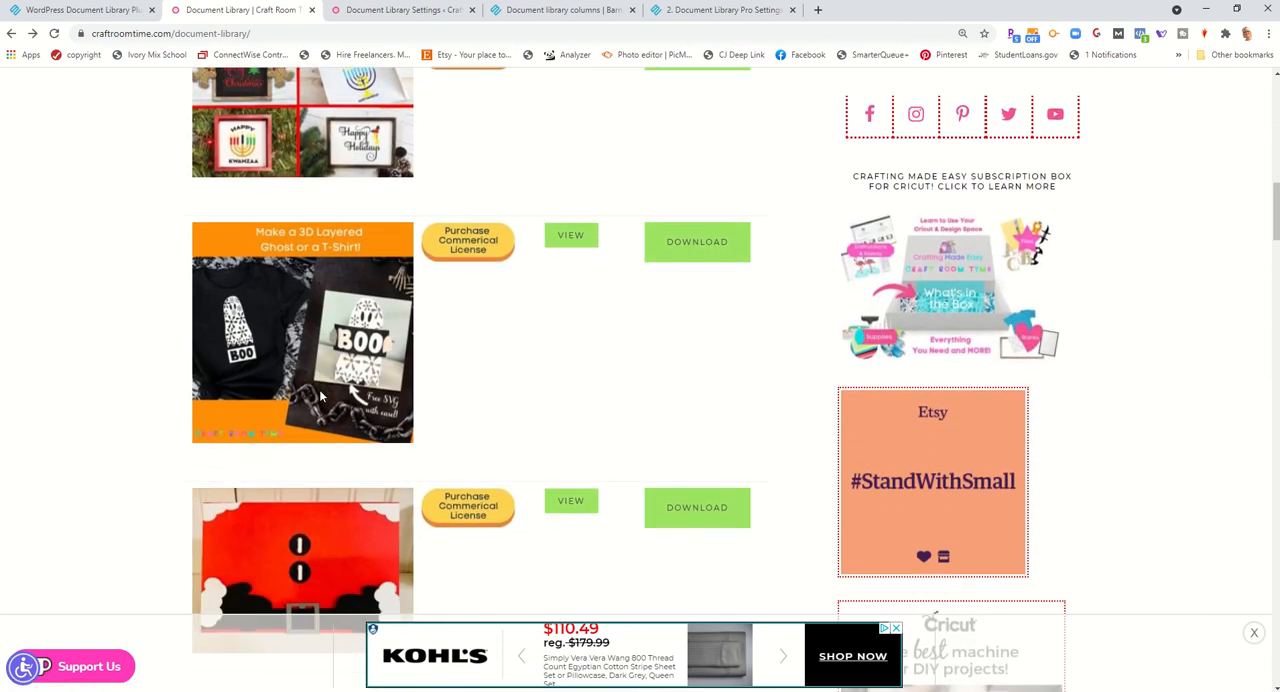
{"action": "scroll", "scroll_direction": "up", "scroll_amount": 3}
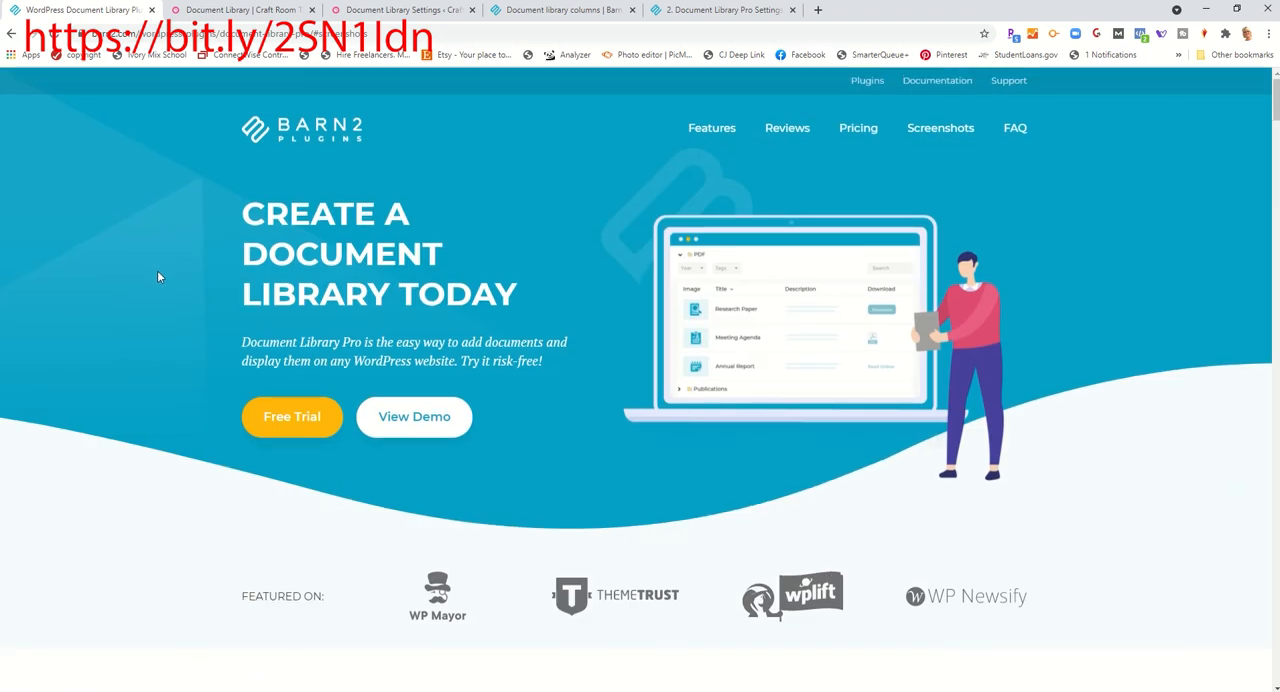
{"action": "mouse_move", "coordinate": [244, 210]}
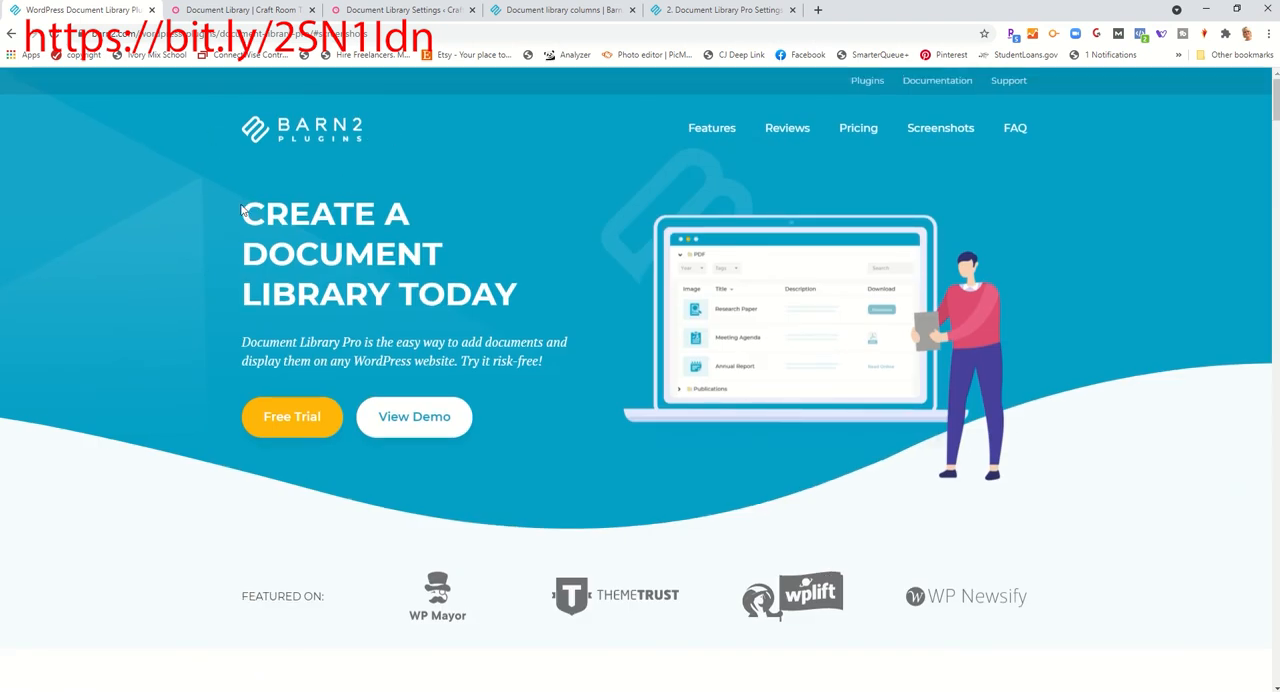
{"action": "mouse_move", "coordinate": [262, 386]}
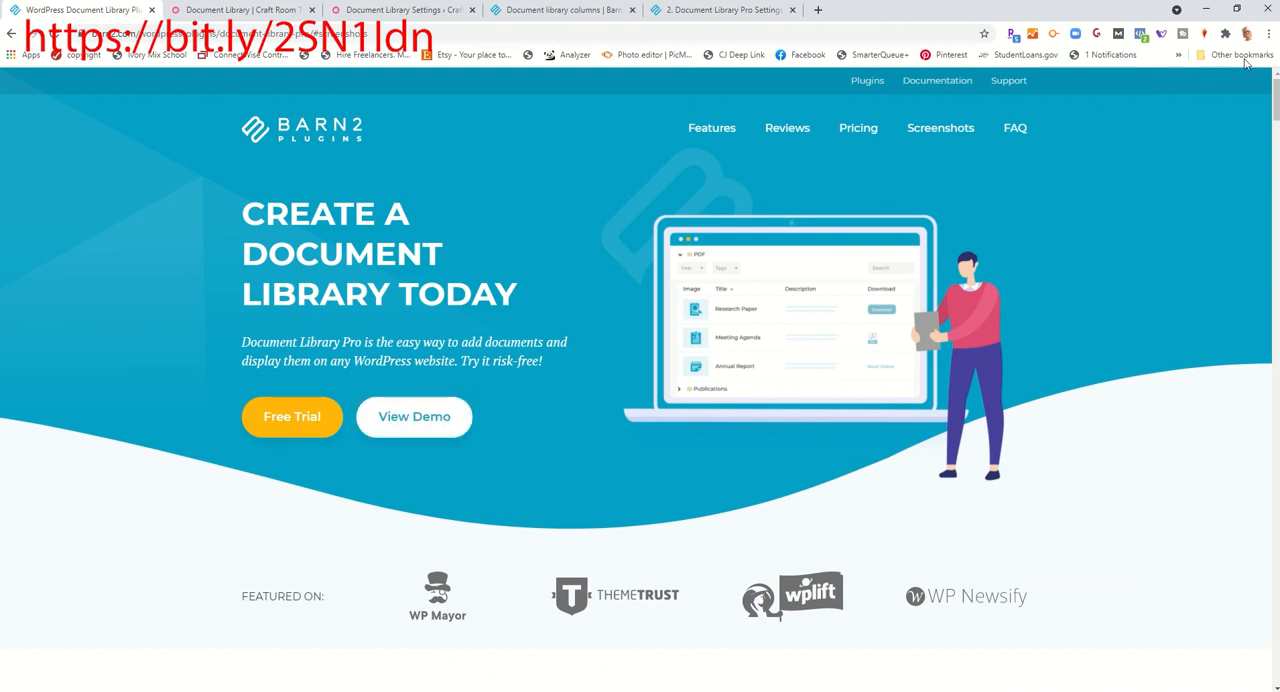
Browse the Barn2 sales page past screenshots and FAQ to the 30-day money-back guarantee
{"action": "scroll", "scroll_direction": "down", "scroll_amount": 3}
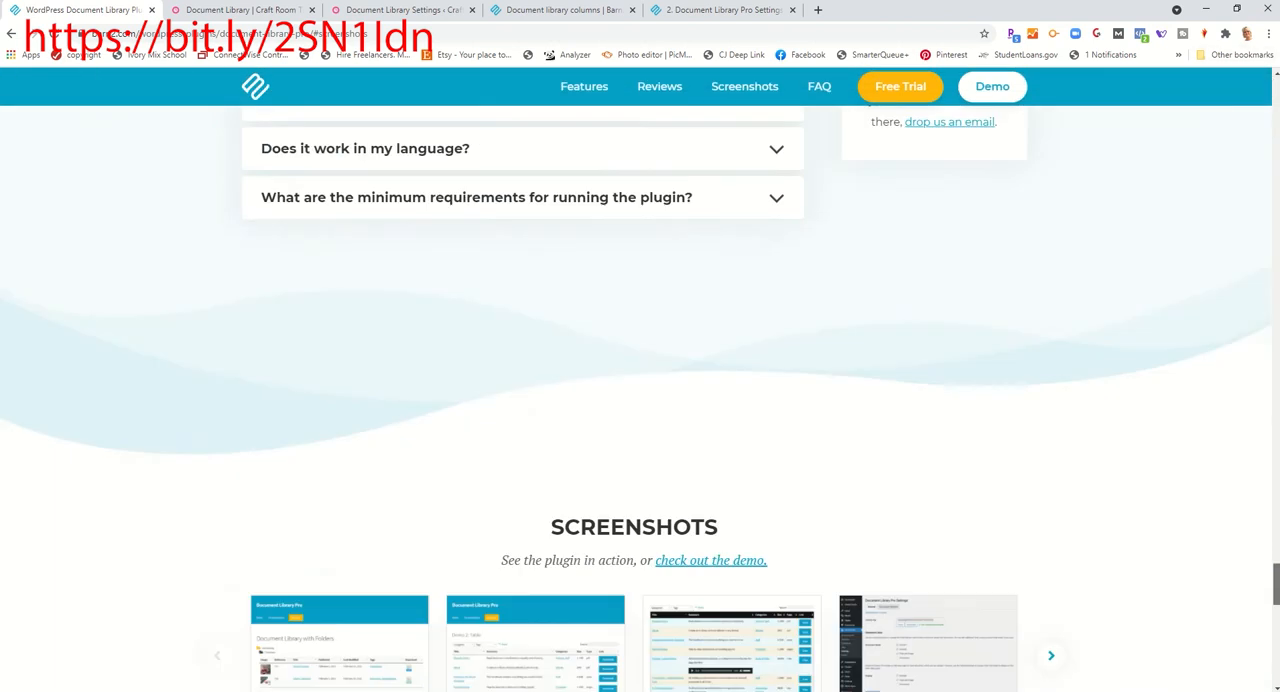
{"action": "scroll", "scroll_direction": "down", "scroll_amount": 3}
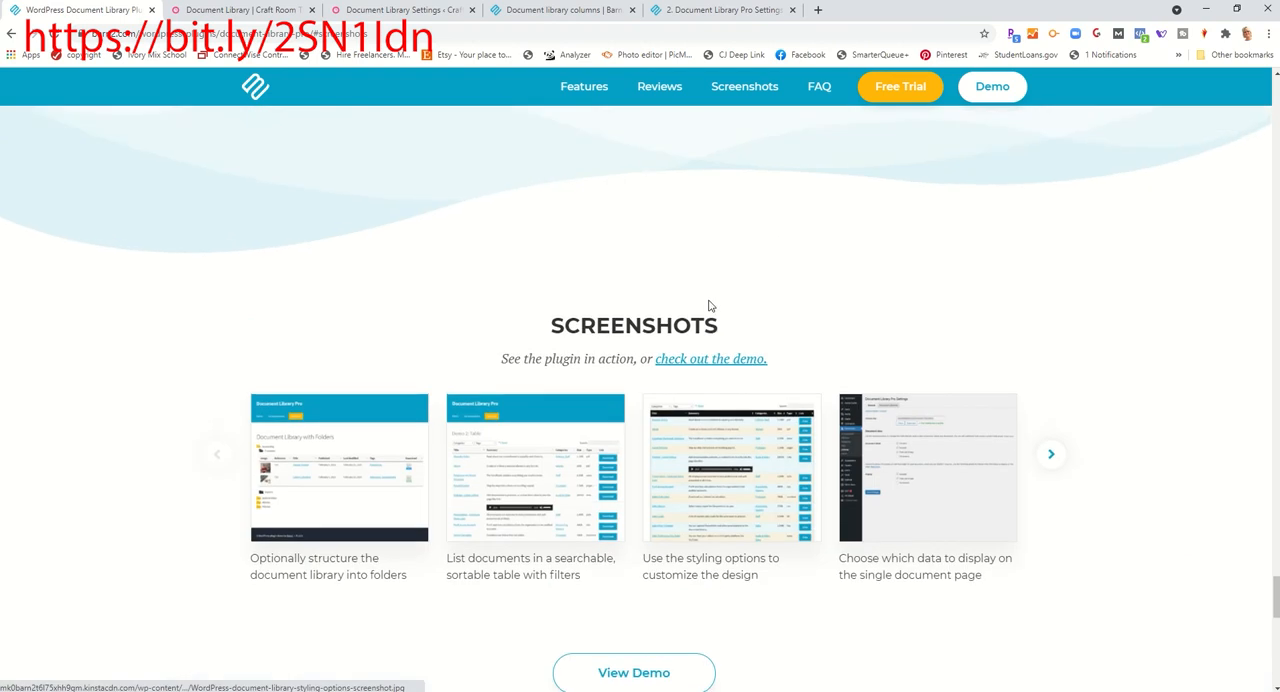
{"action": "scroll", "scroll_direction": "down", "scroll_amount": 3}
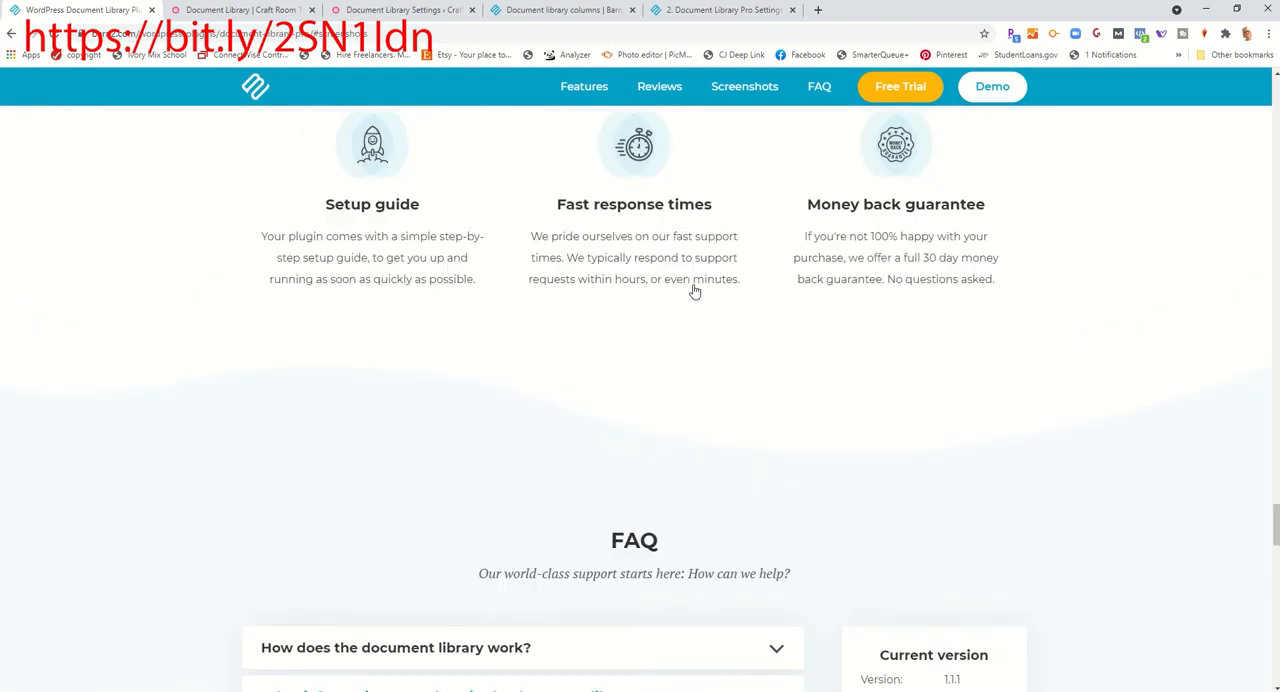
{"action": "scroll", "scroll_direction": "down", "scroll_amount": 3}
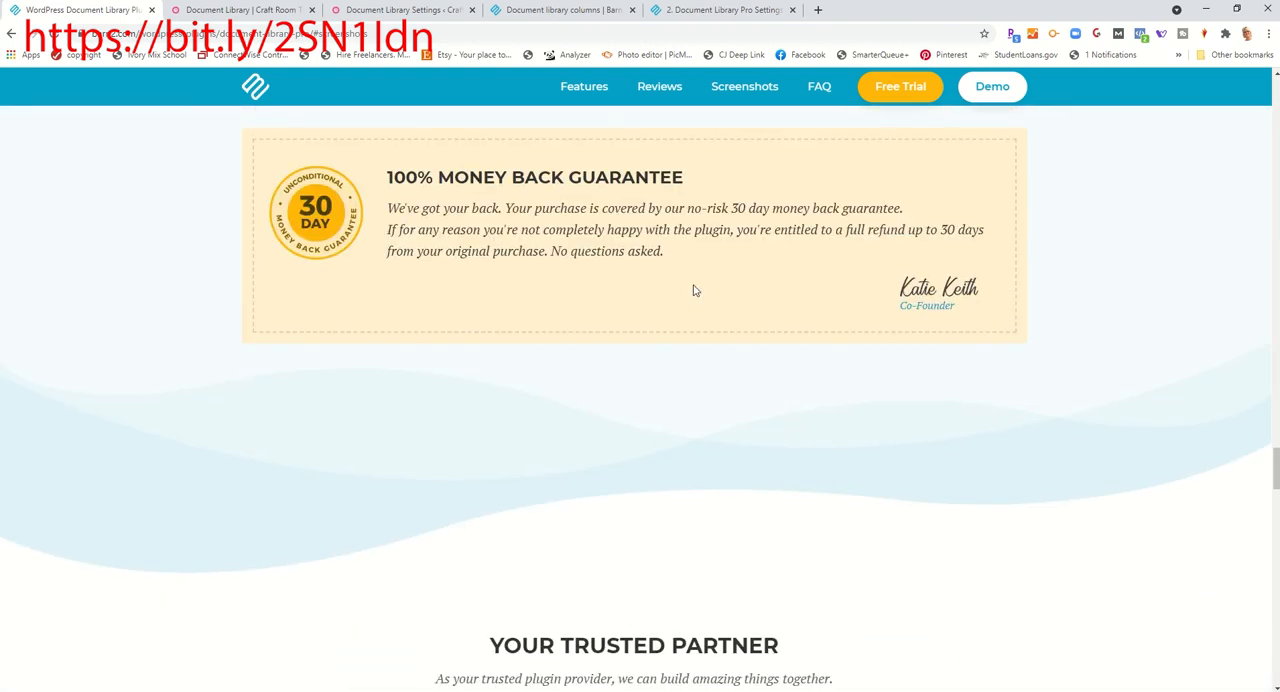
{"action": "mouse_move", "coordinate": [458, 284]}
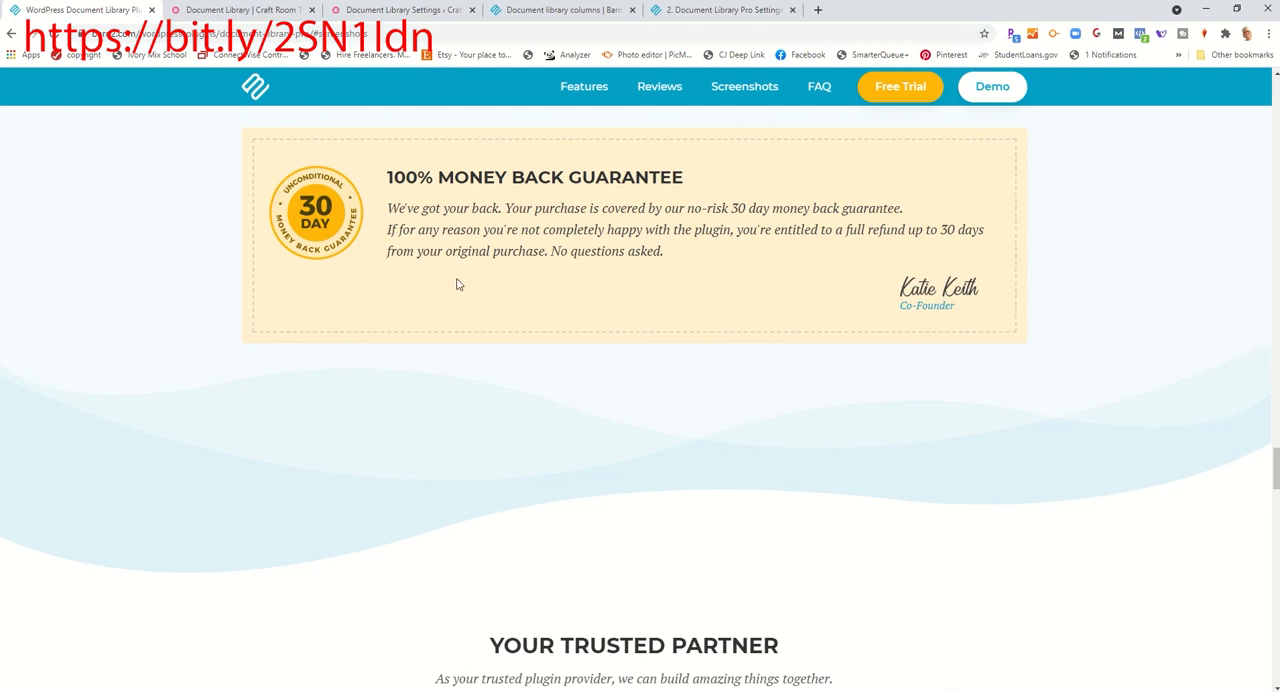
{"action": "mouse_move", "coordinate": [772, 224]}
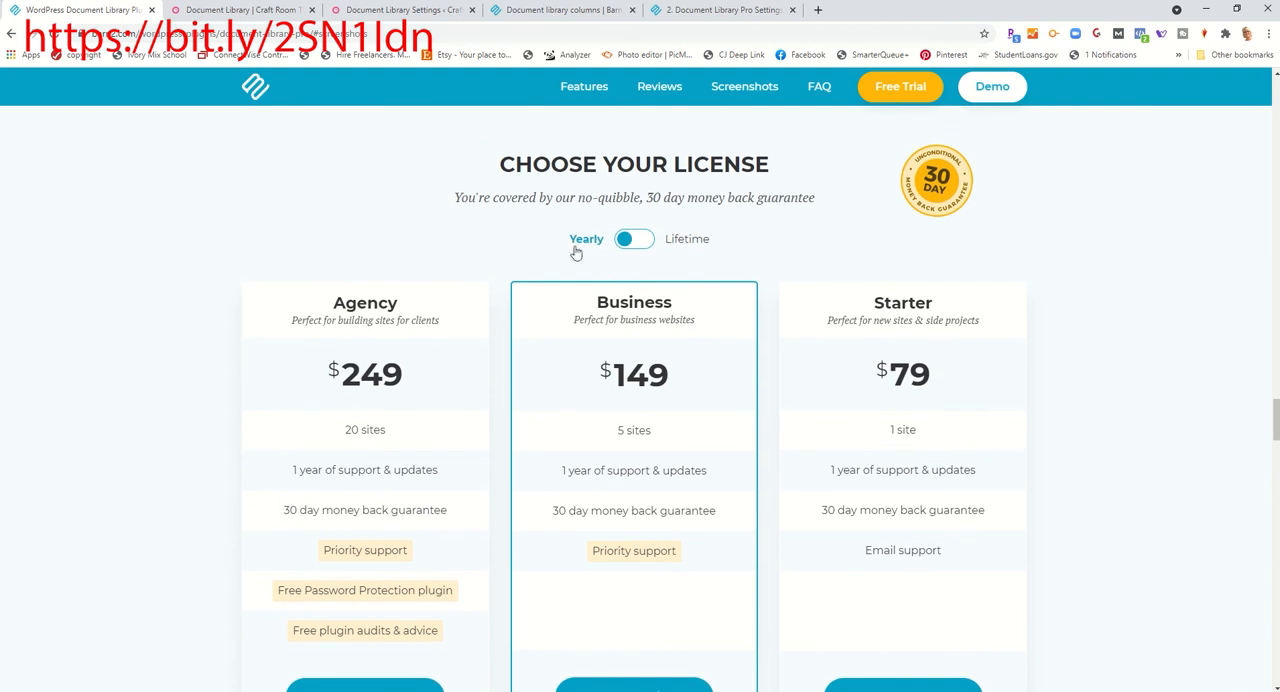
{"action": "mouse_move", "coordinate": [664, 248]}
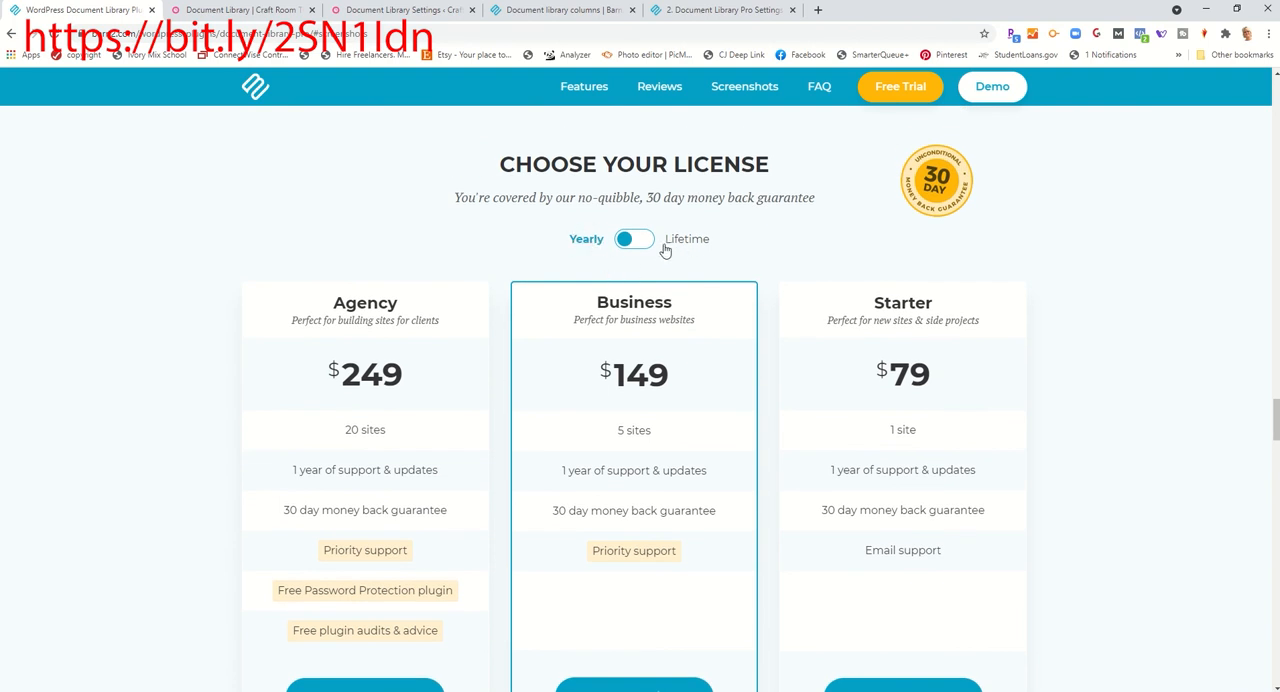
{"action": "mouse_move", "coordinate": [664, 244]}
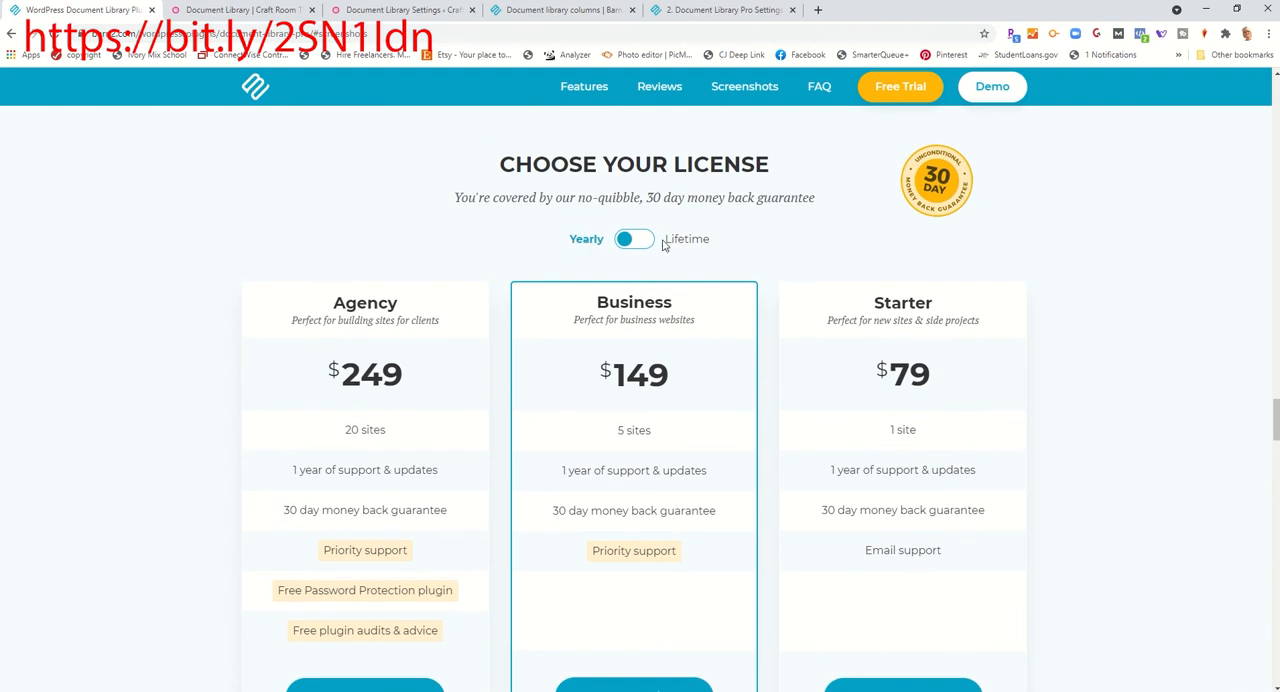
Switch the license table to Lifetime pricing: Agency $799, Business $449, Starter $249
{"action": "left_click", "coordinate": [634, 240]}
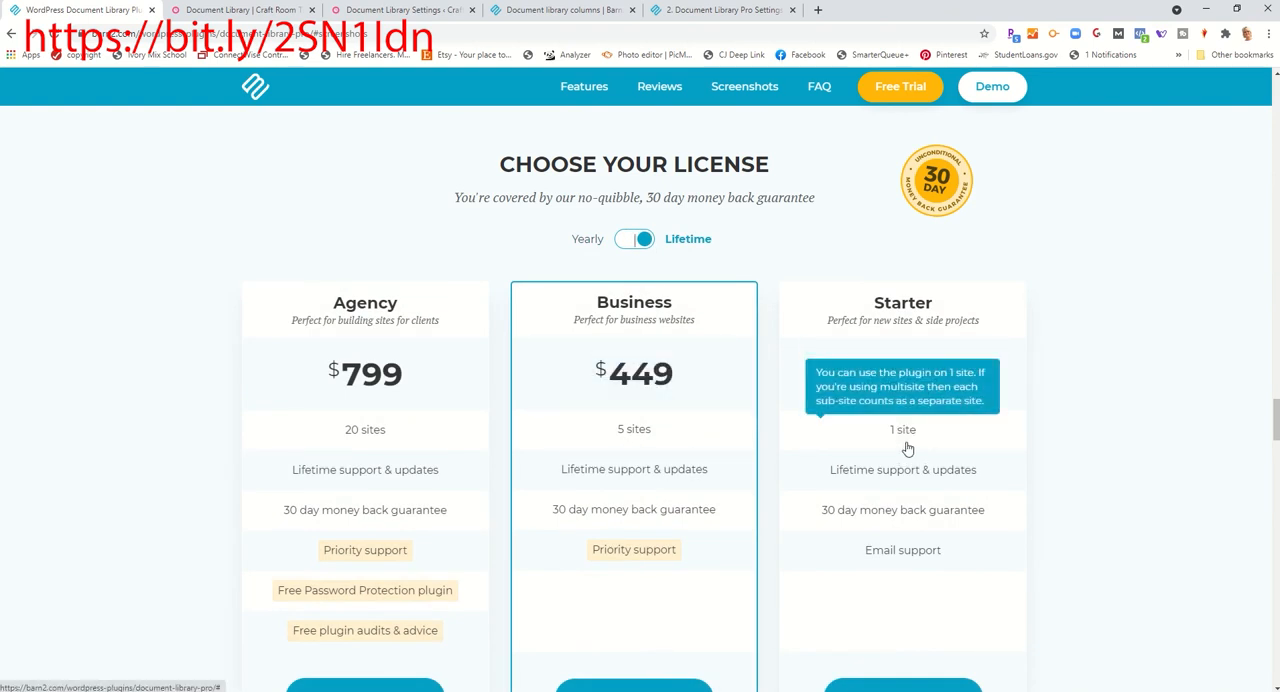
{"action": "mouse_move", "coordinate": [722, 238]}
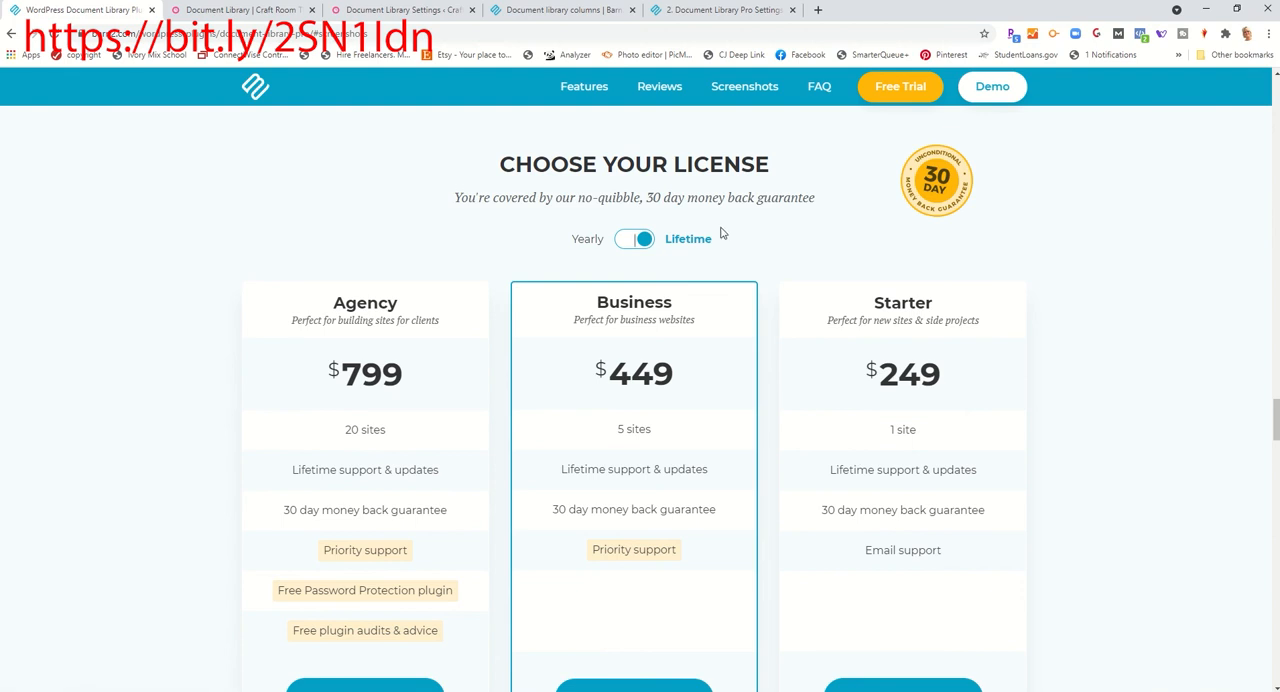
{"action": "mouse_move", "coordinate": [660, 228]}
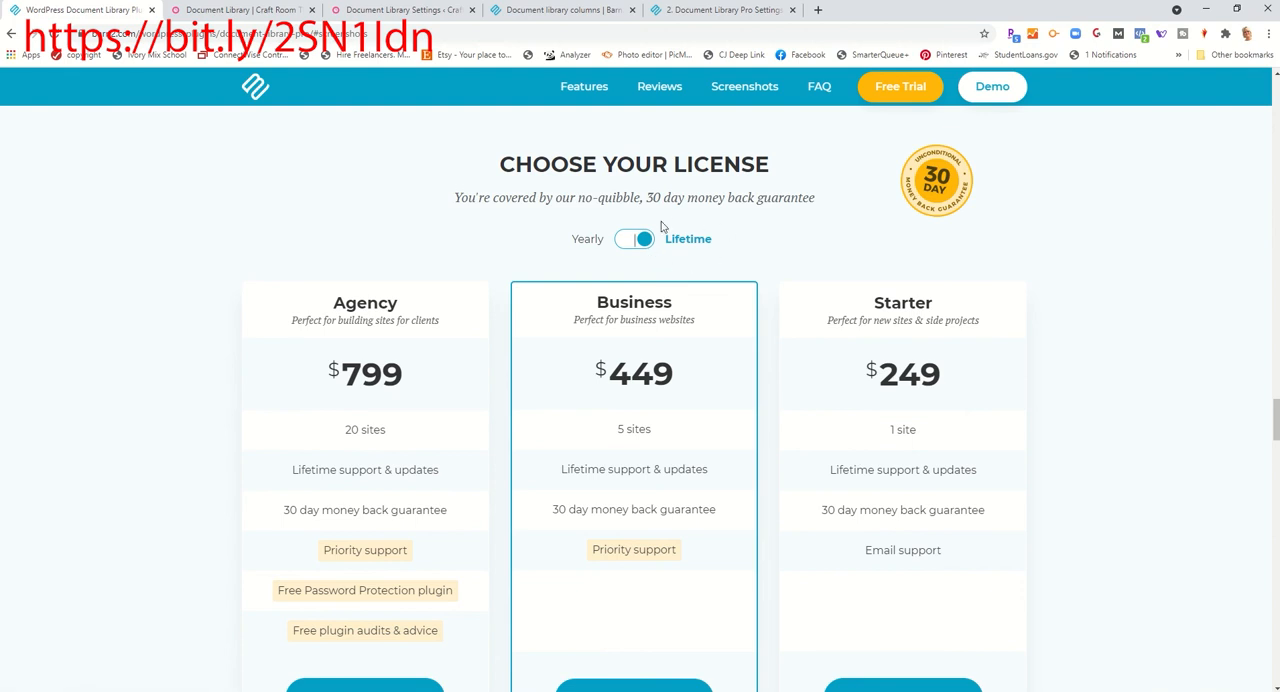
{"action": "scroll", "scroll_direction": "down", "scroll_amount": 3}
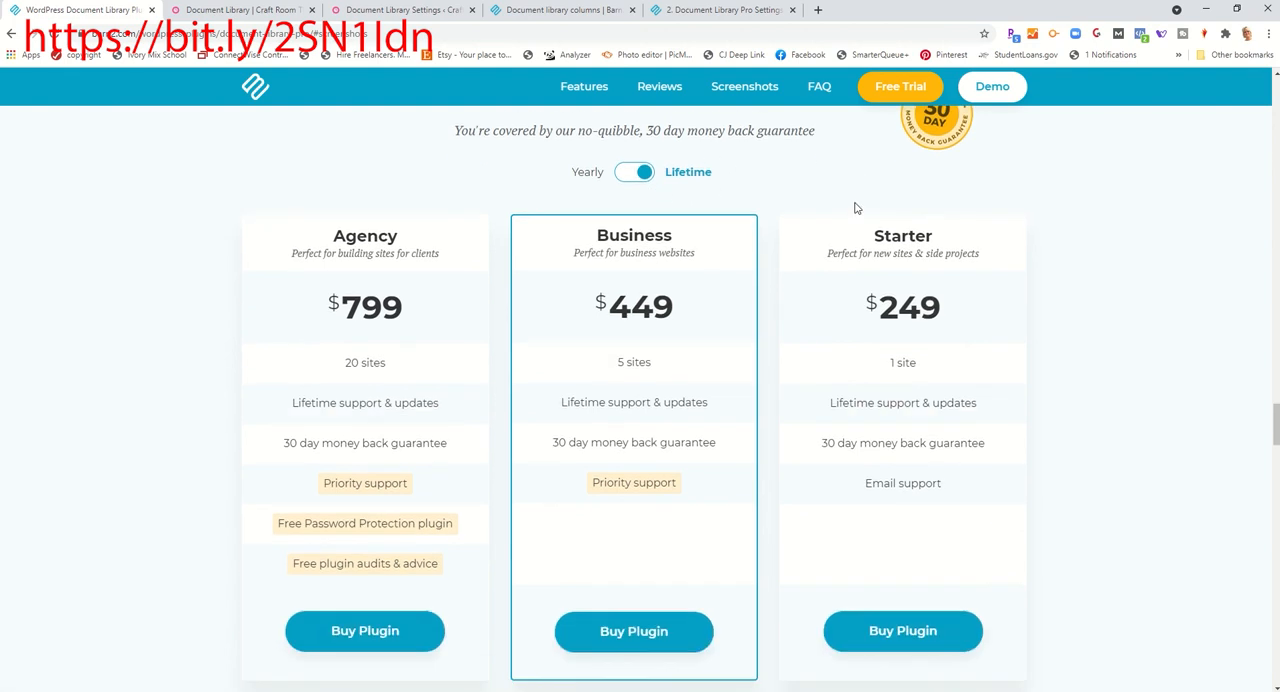